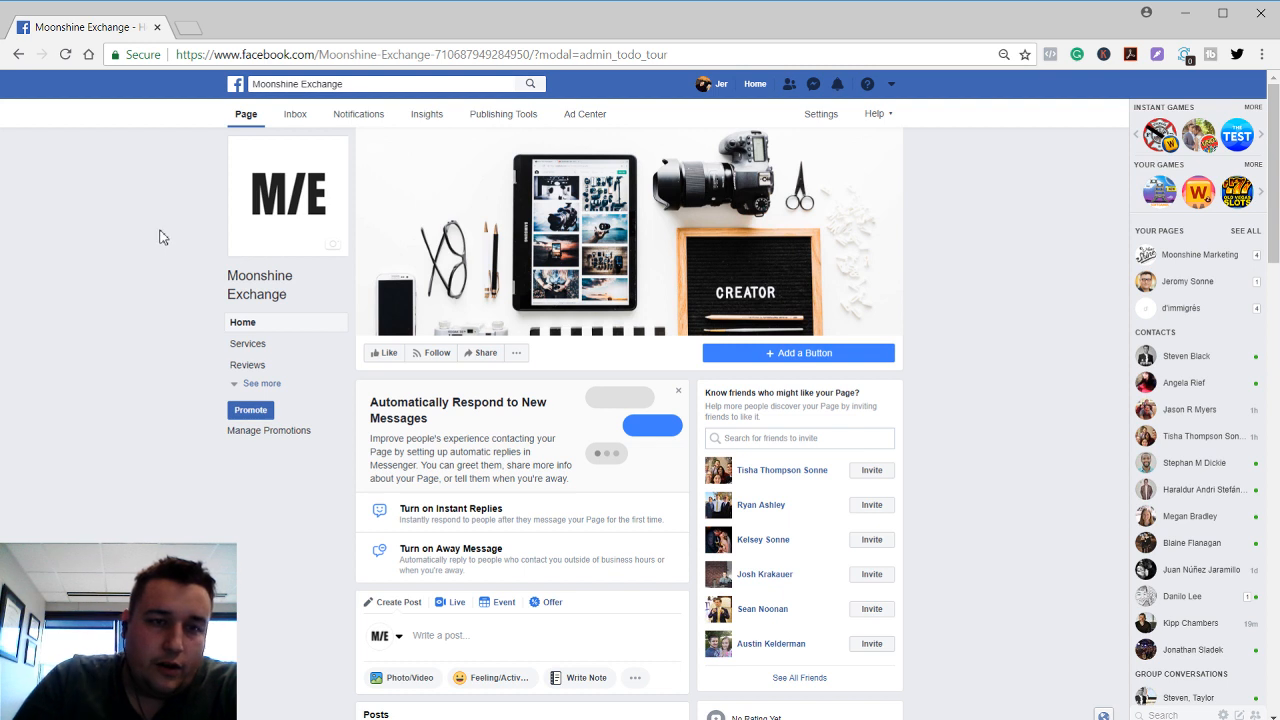
{"action": "mouse_move", "coordinate": [313, 221]}
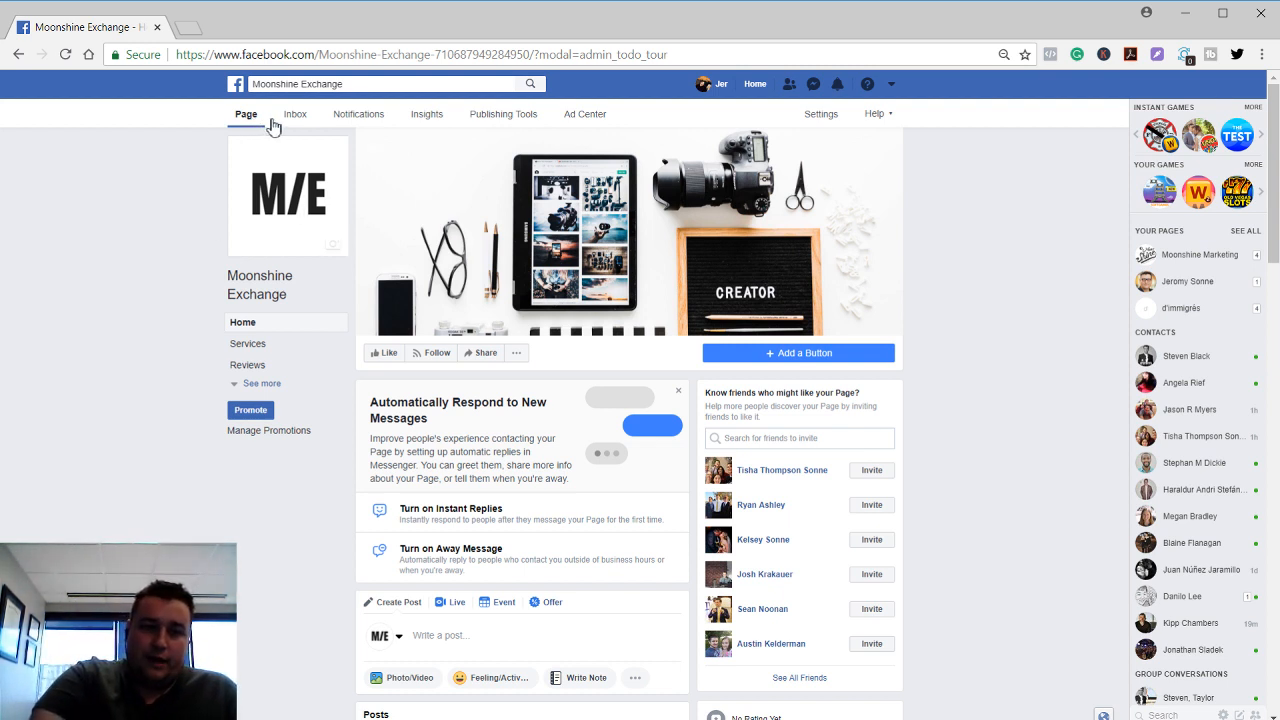
View the empty Inbox with its Messenger and Facebook tabs, then the empty Notifications section
{"action": "left_click", "coordinate": [294, 114]}
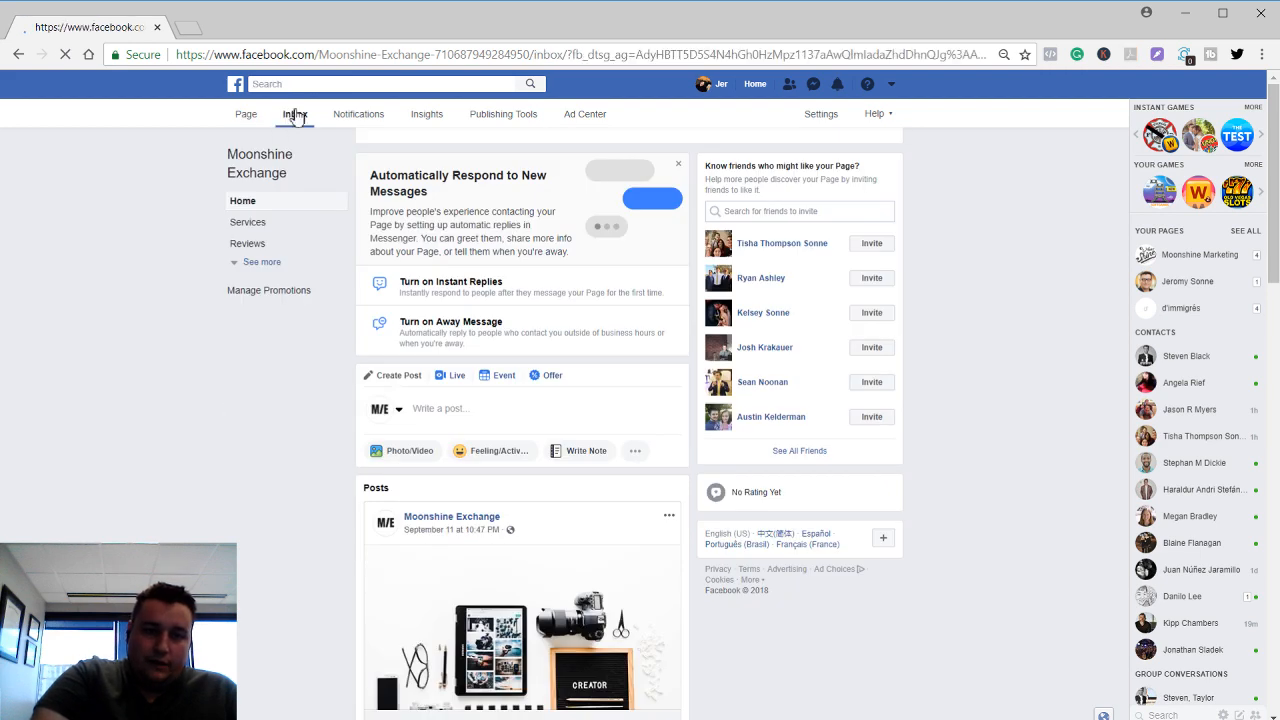
{"action": "left_click", "coordinate": [294, 114]}
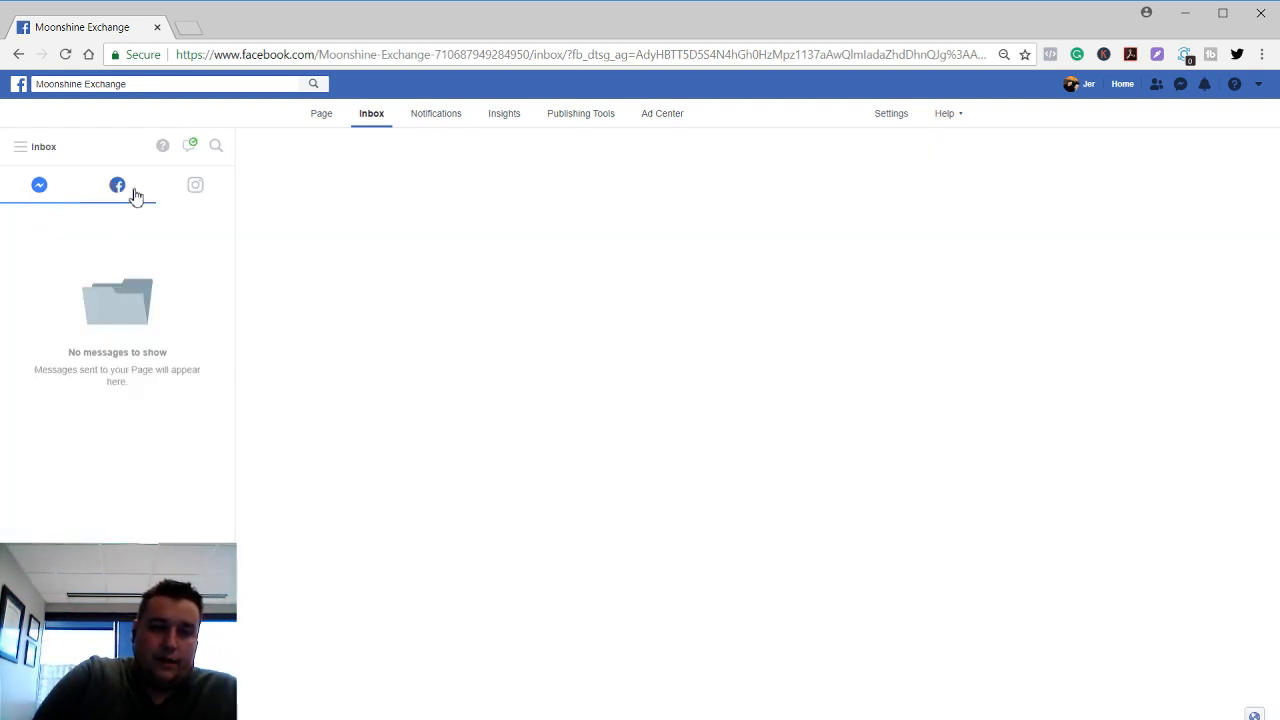
{"action": "left_click", "coordinate": [195, 185]}
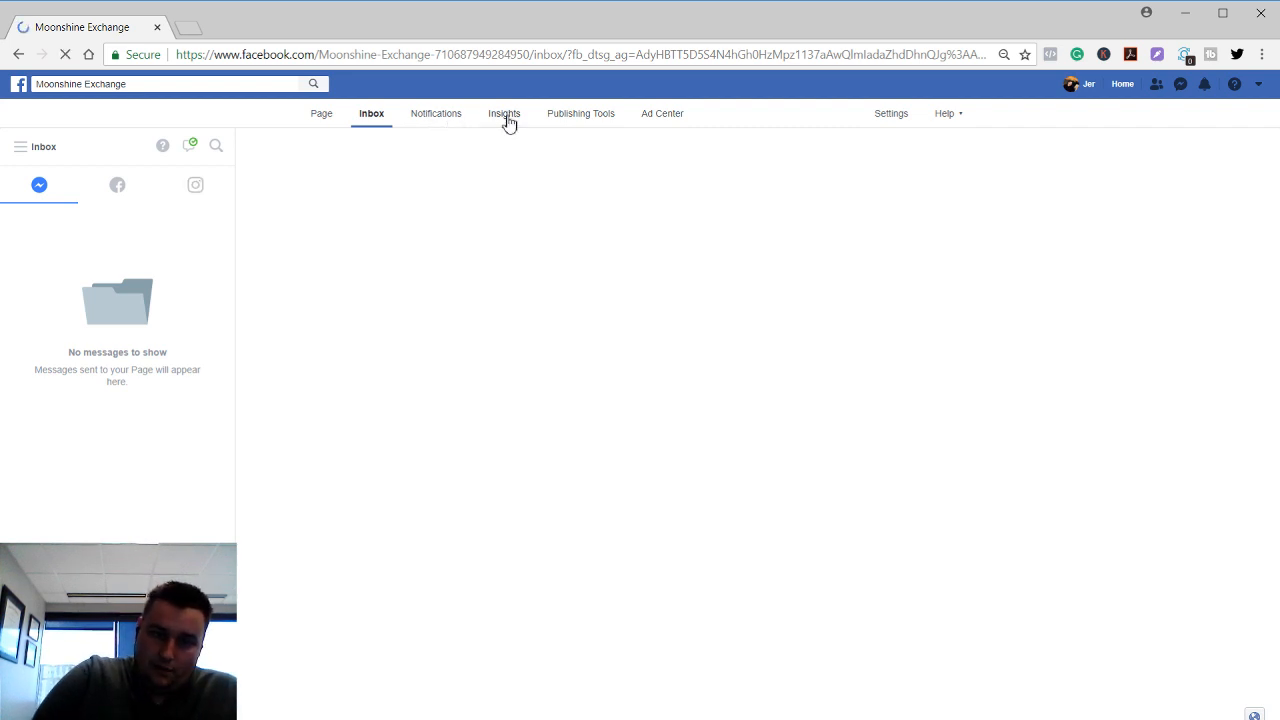
{"action": "left_click", "coordinate": [436, 113]}
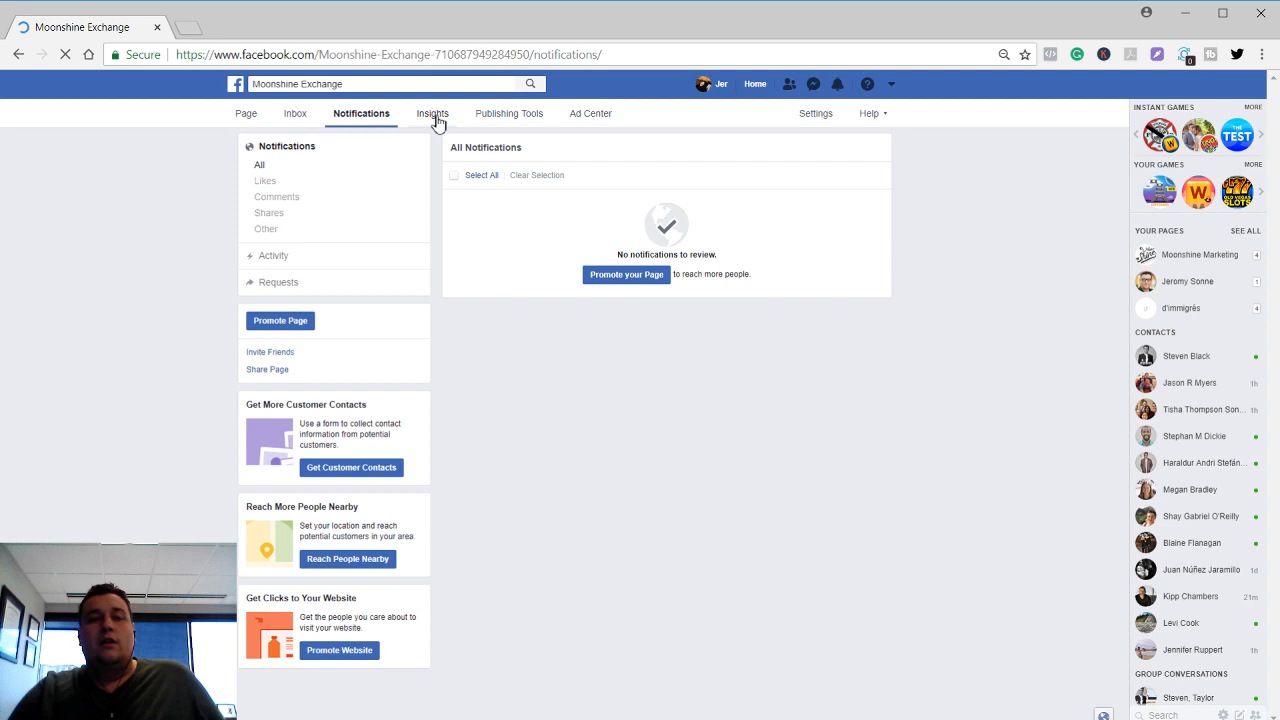
Review the Insights Overview, then the Followers (zero) and Reach reports from the sidebar
{"action": "left_click", "coordinate": [432, 113]}
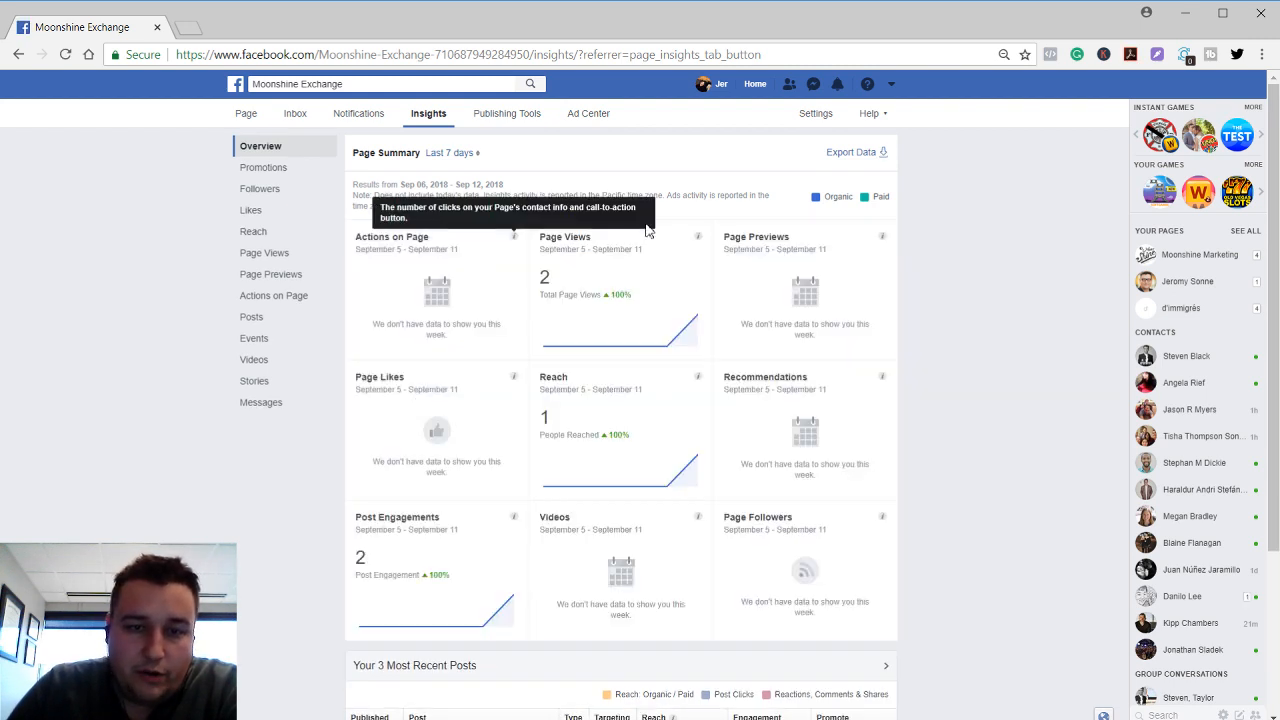
{"action": "mouse_move", "coordinate": [667, 344]}
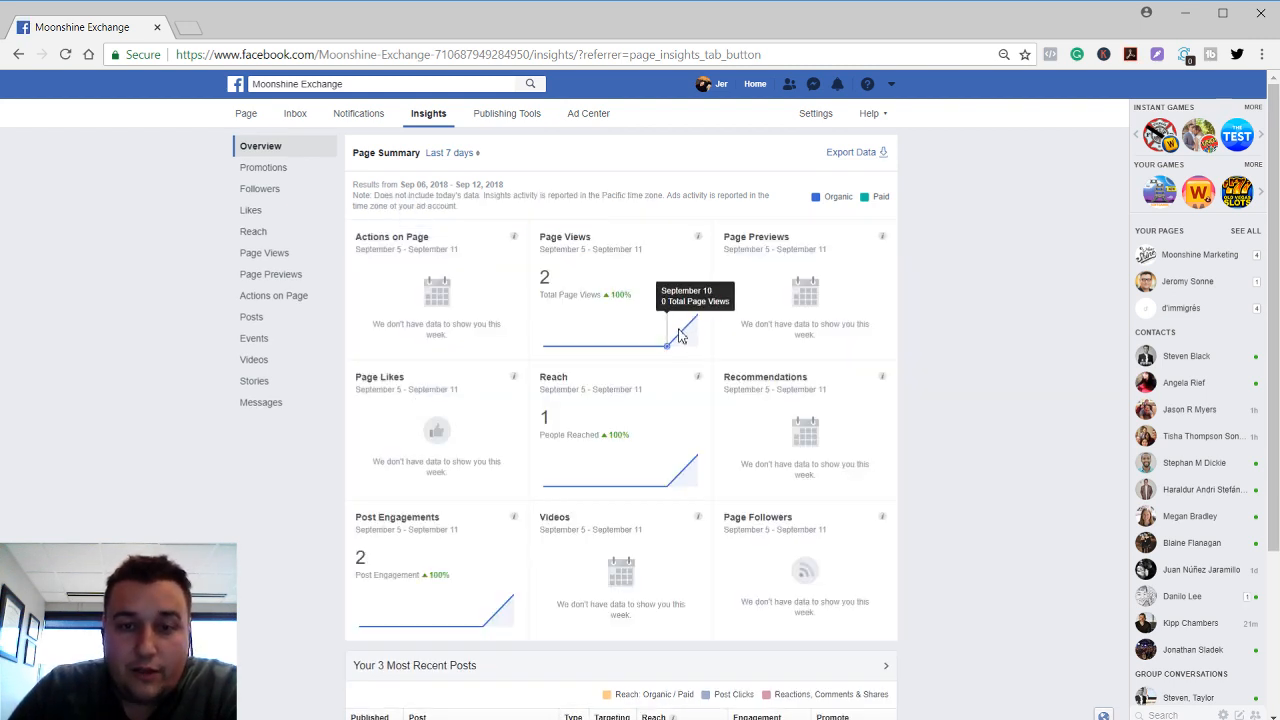
{"action": "mouse_move", "coordinate": [700, 322]}
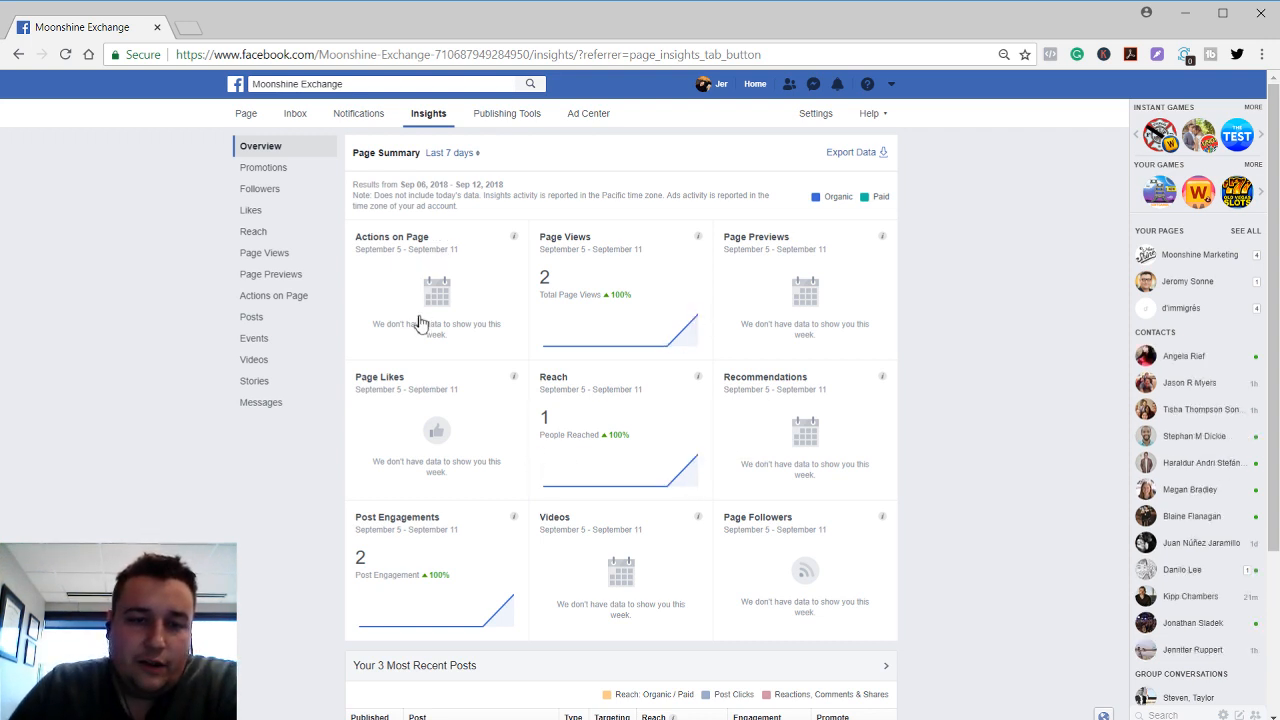
{"action": "scroll", "scroll_direction": "down", "scroll_amount": 3}
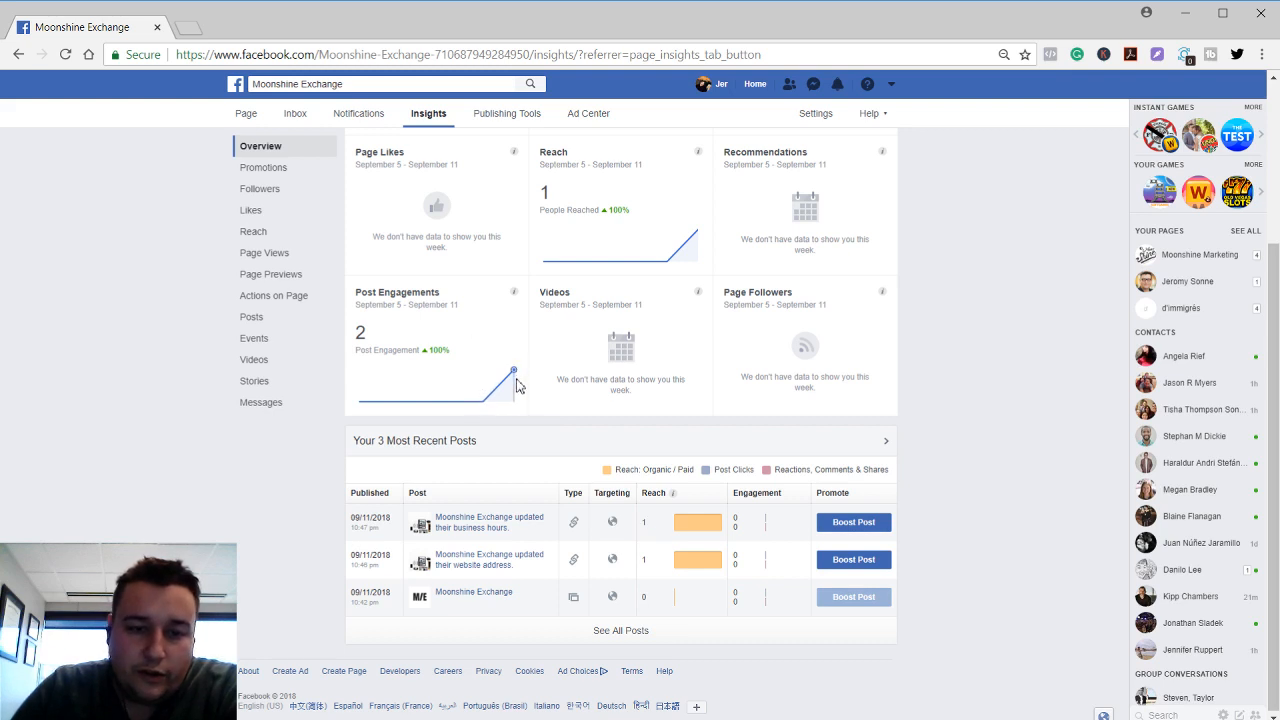
{"action": "mouse_move", "coordinate": [730, 507]}
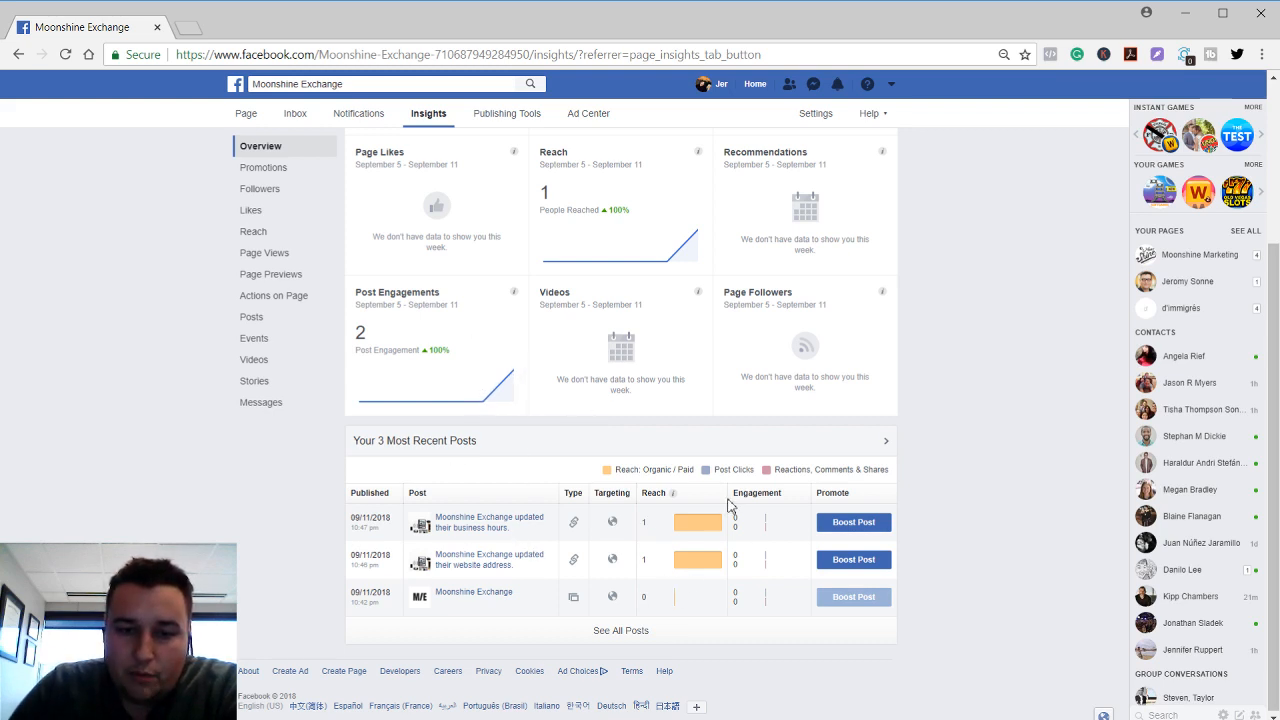
{"action": "mouse_move", "coordinate": [574, 522]}
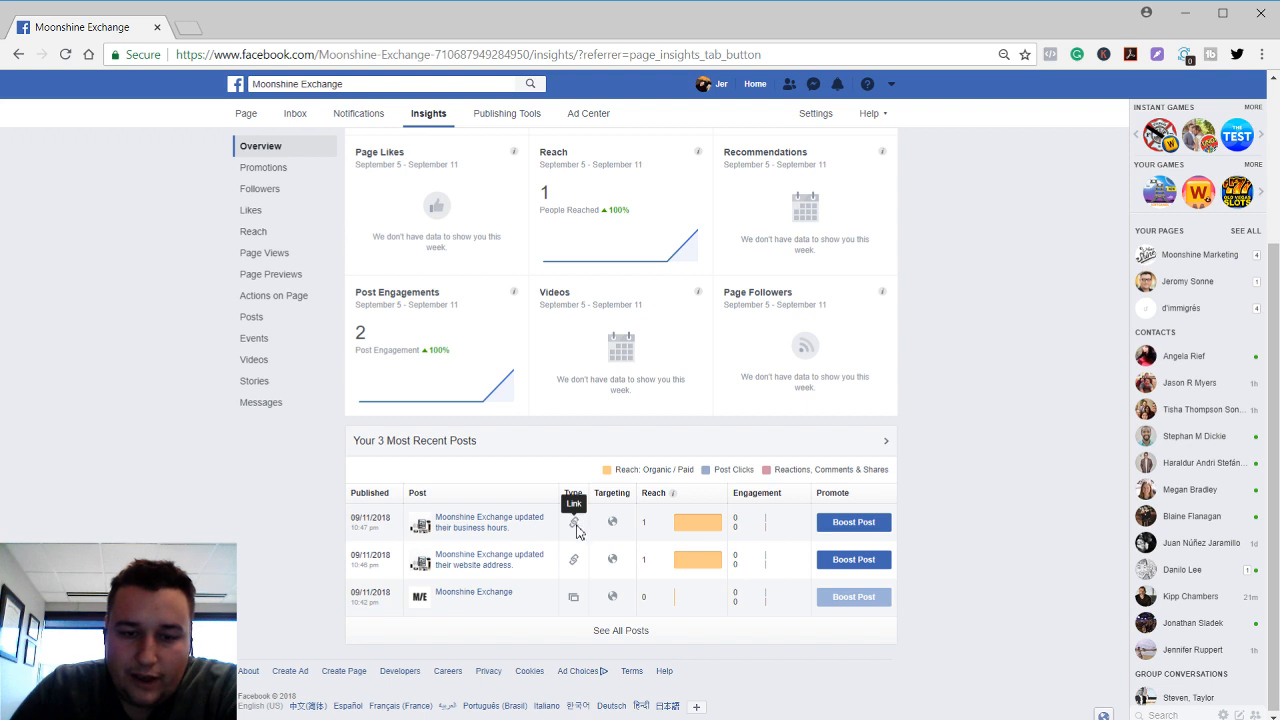
{"action": "mouse_move", "coordinate": [613, 597]}
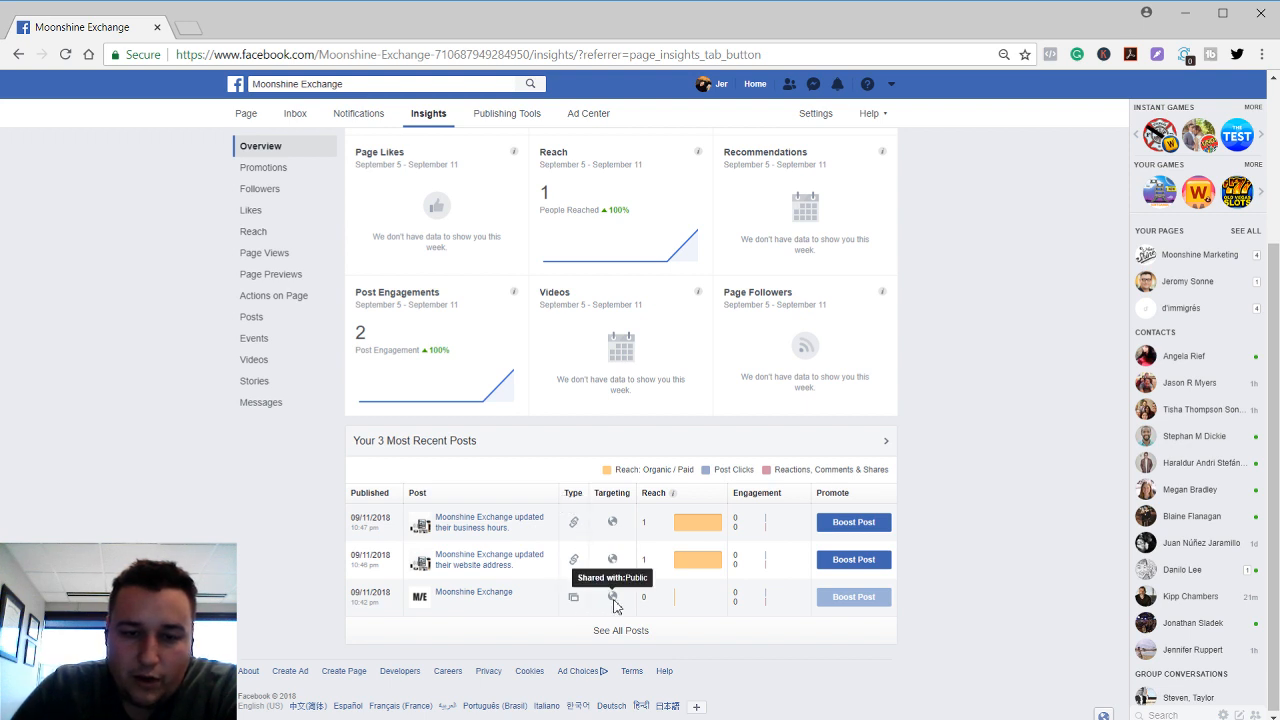
{"action": "mouse_move", "coordinate": [757, 554]}
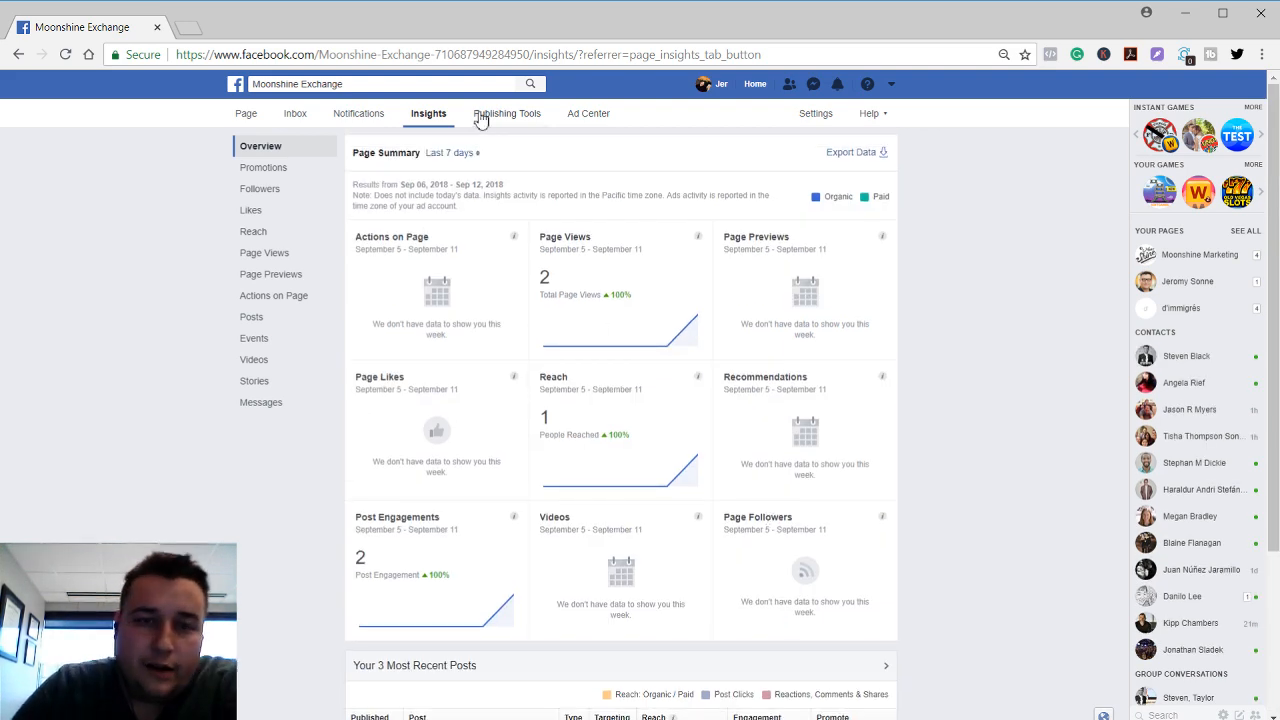
{"action": "mouse_move", "coordinate": [511, 124]}
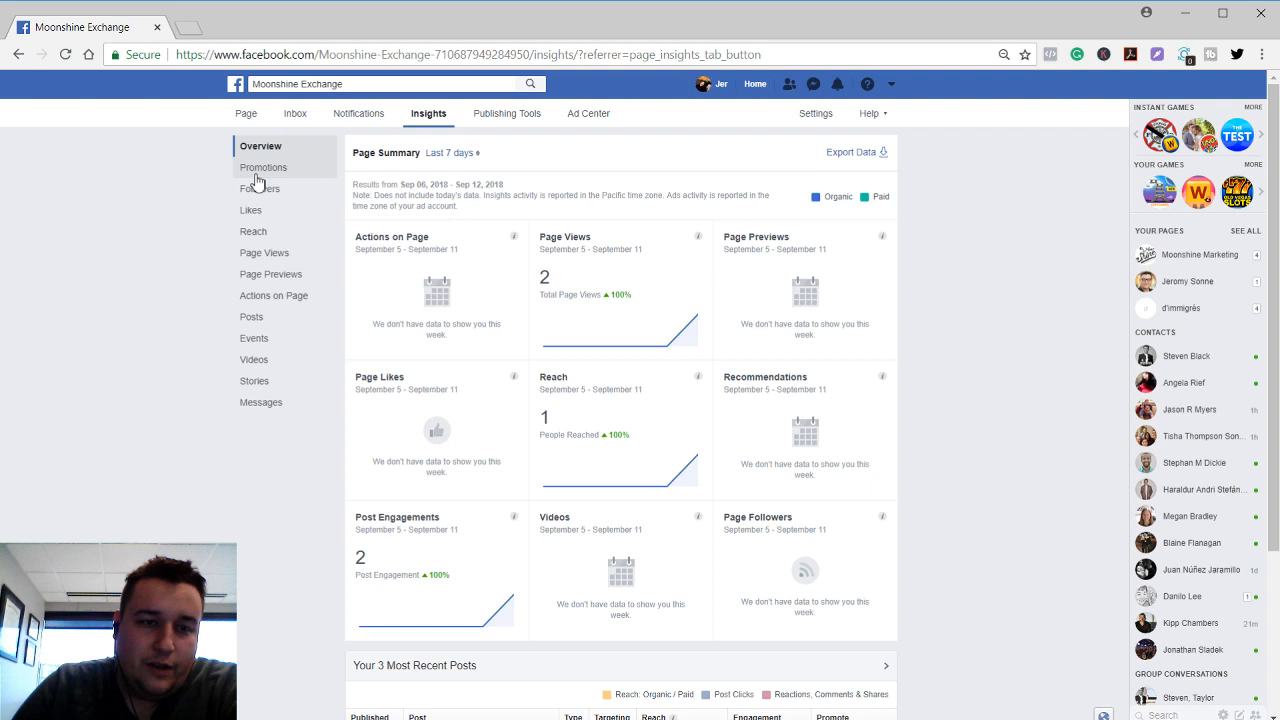
{"action": "mouse_move", "coordinate": [258, 281]}
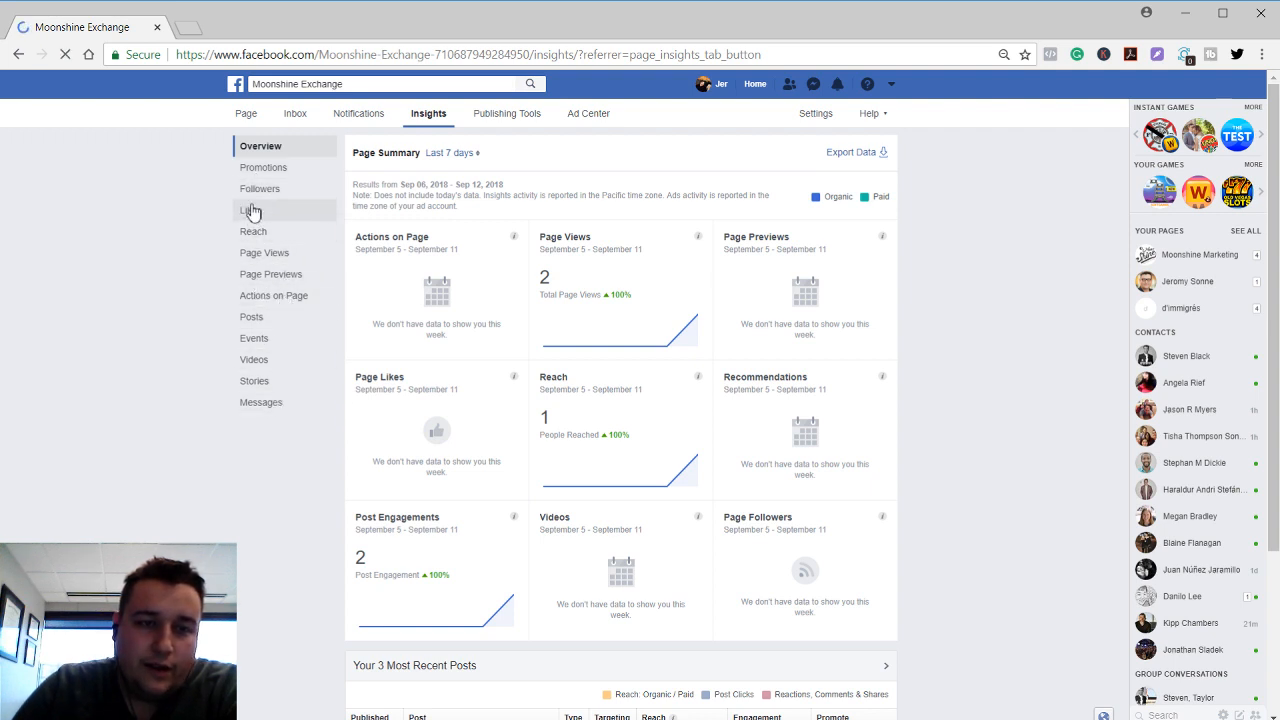
{"action": "left_click", "coordinate": [259, 189]}
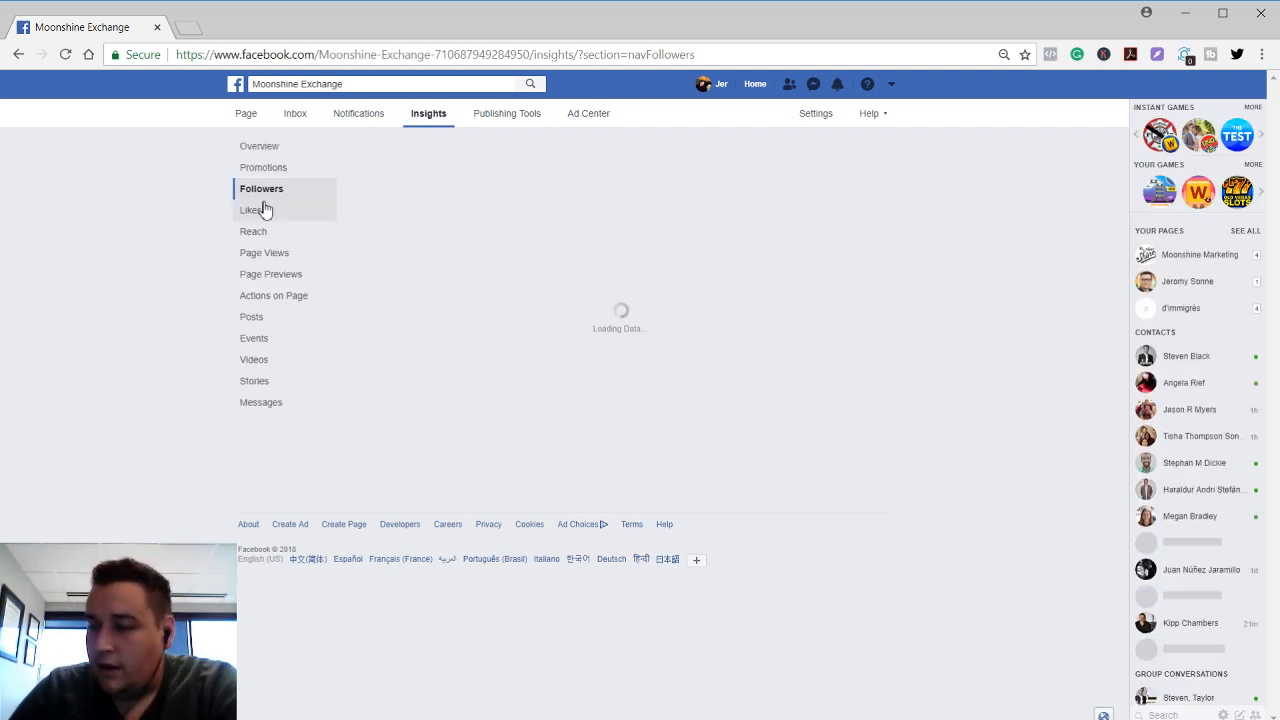
{"action": "left_click", "coordinate": [261, 188]}
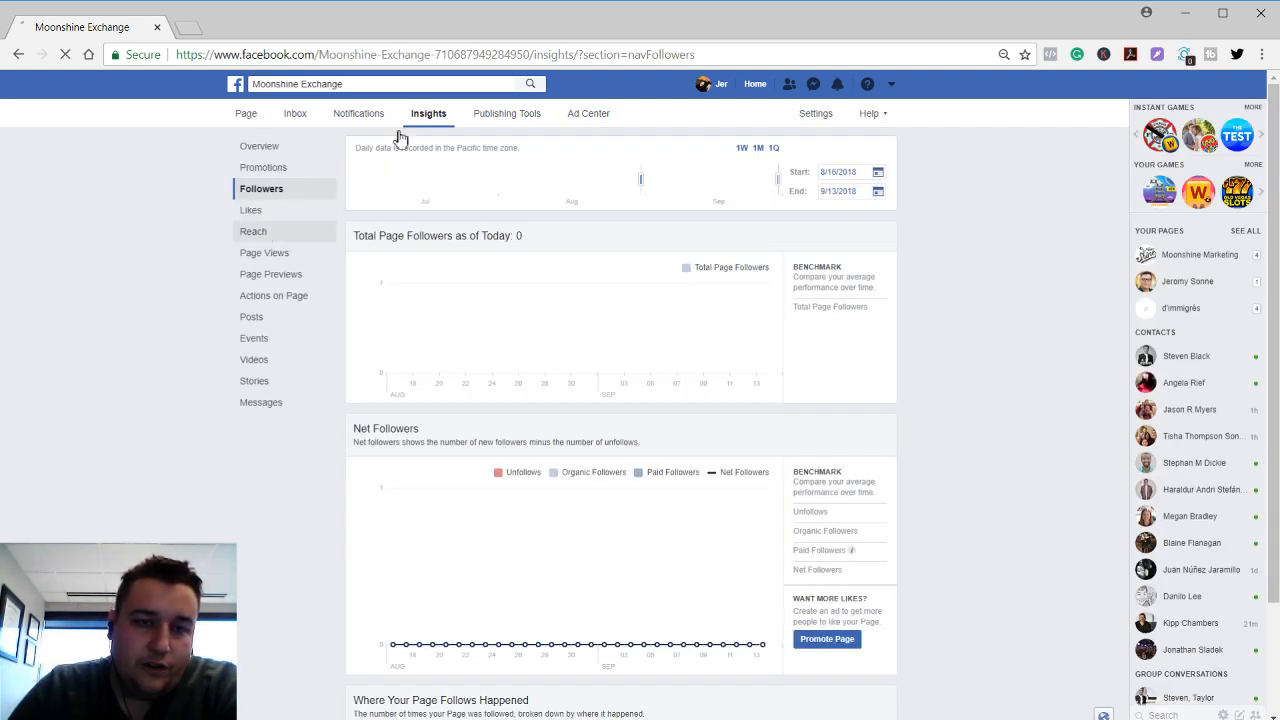
{"action": "left_click", "coordinate": [253, 231]}
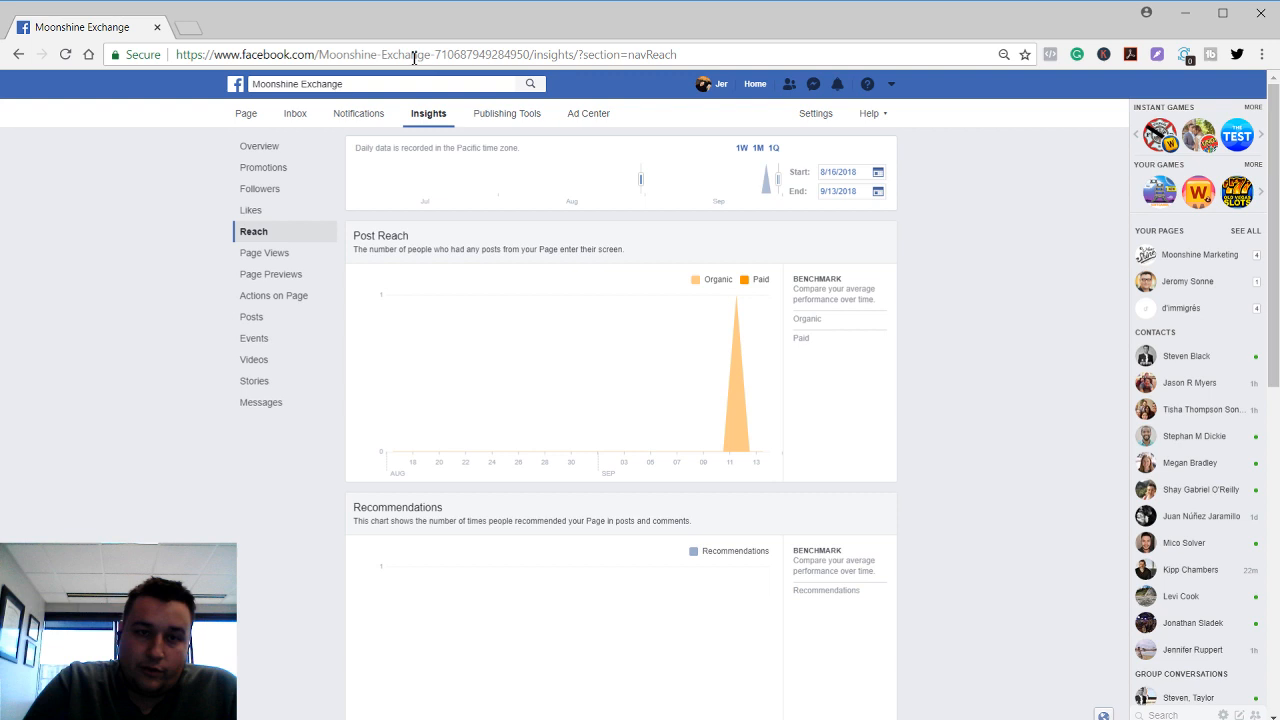
{"action": "mouse_move", "coordinate": [478, 113]}
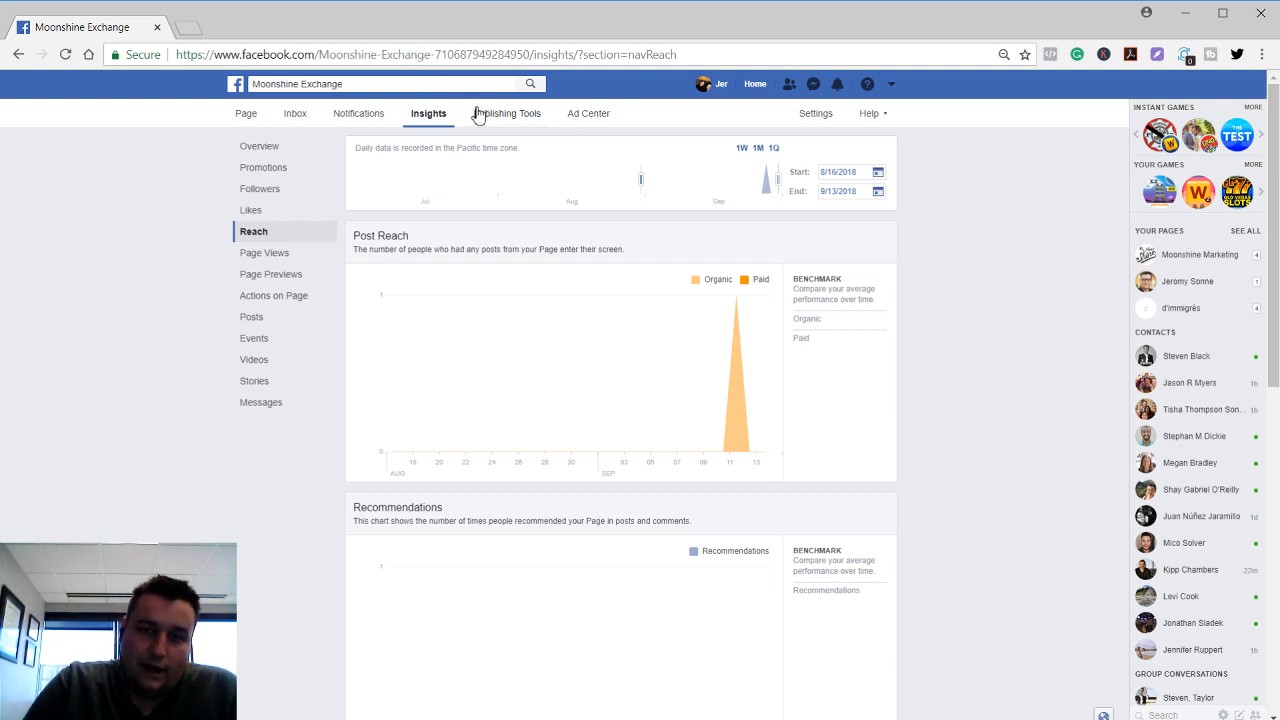
View Publishing Tools listing the page's four published posts
{"action": "left_click", "coordinate": [510, 113]}
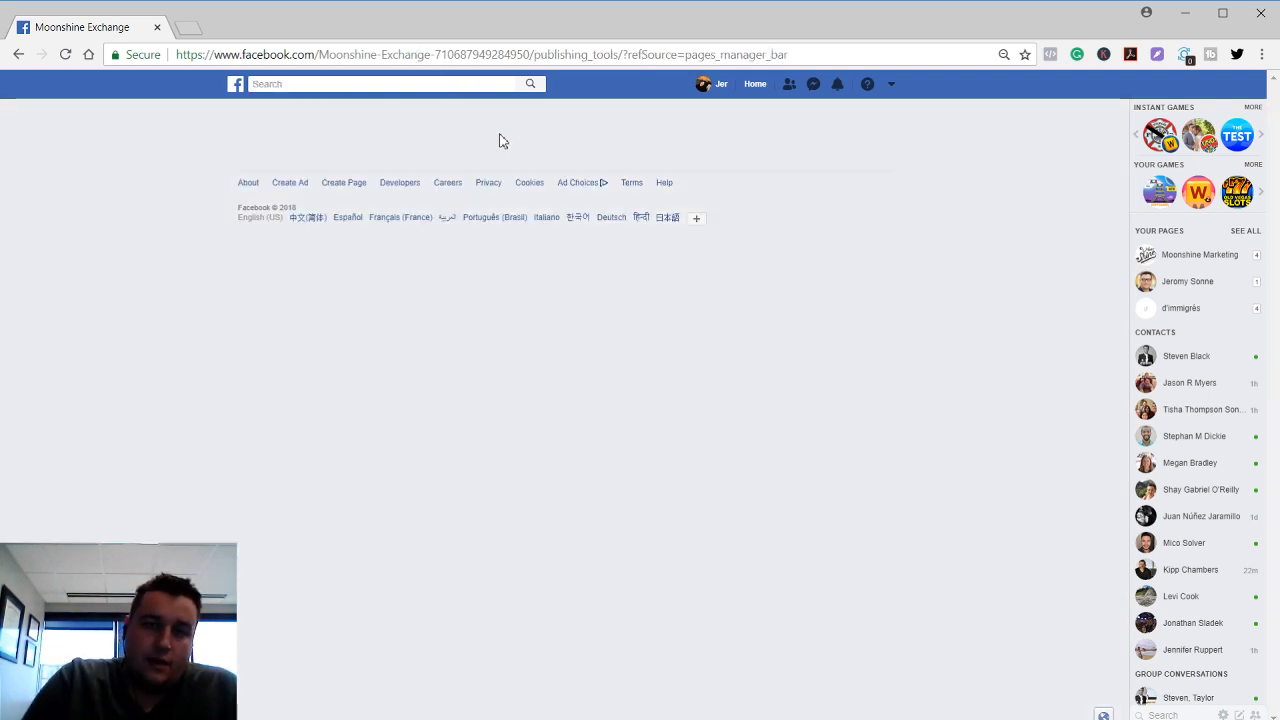
{"action": "left_click", "coordinate": [506, 113]}
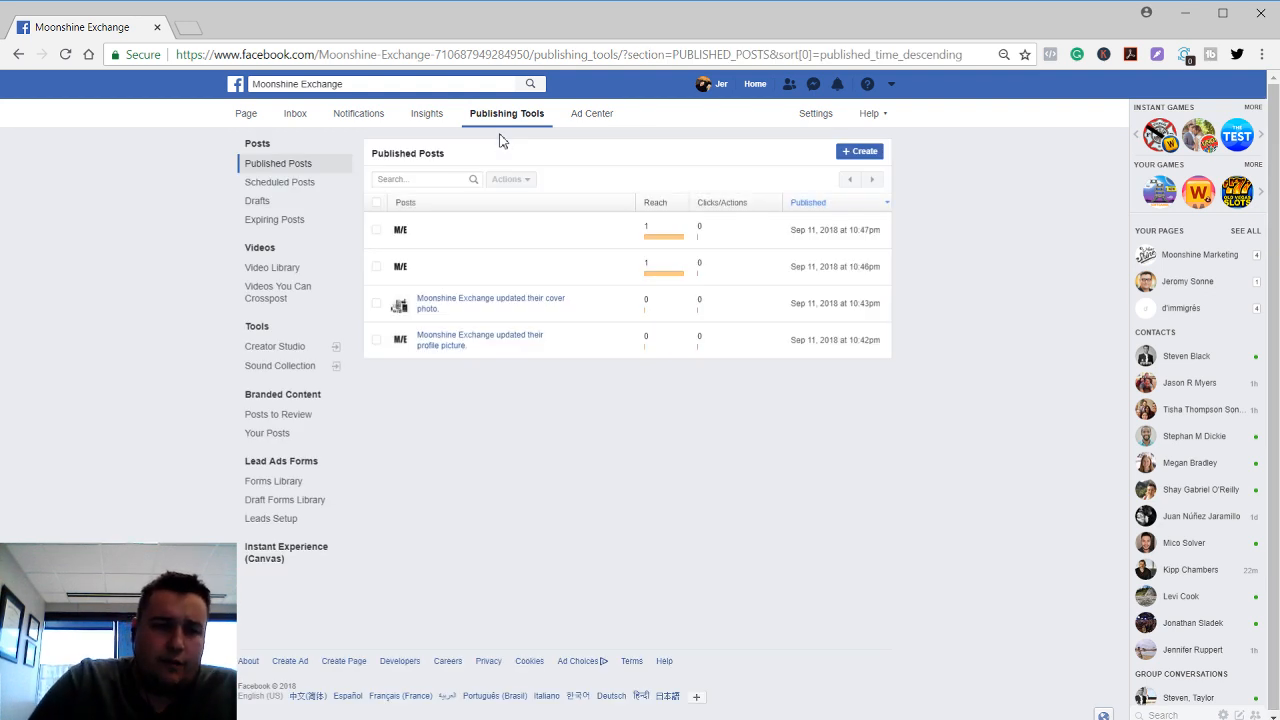
{"action": "mouse_move", "coordinate": [478, 120]}
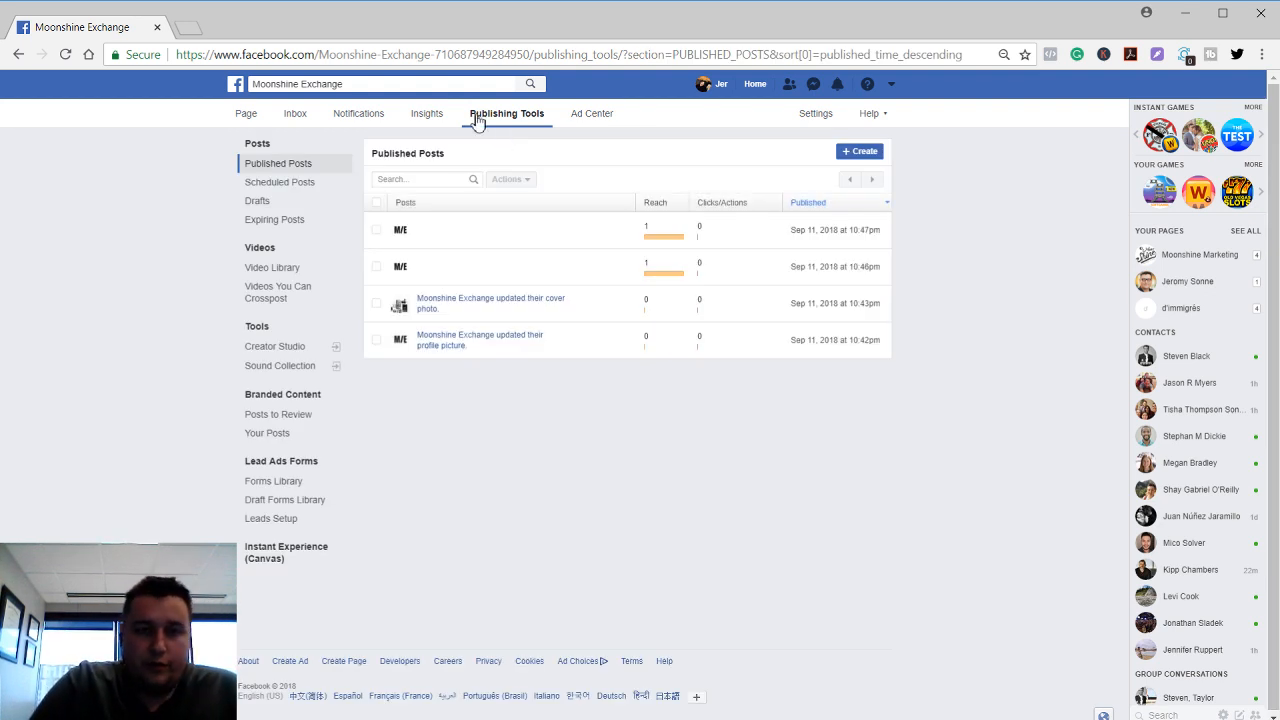
{"action": "mouse_move", "coordinate": [291, 168]}
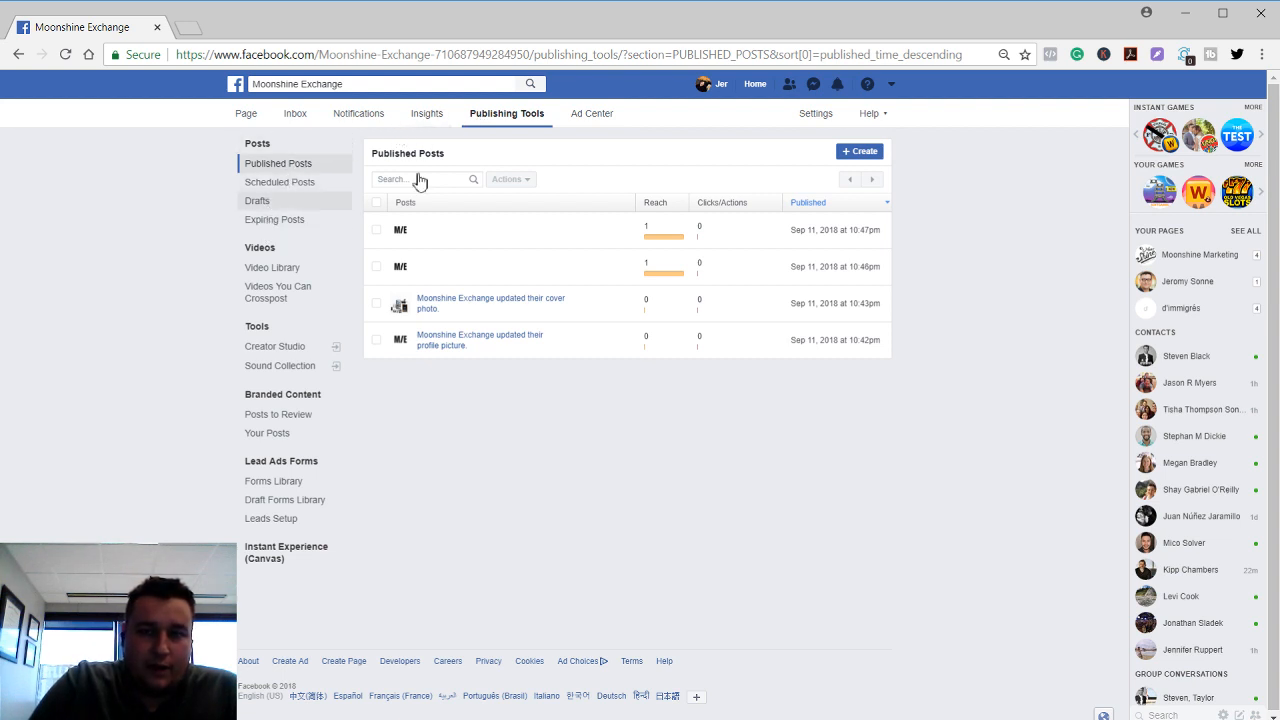
{"action": "mouse_move", "coordinate": [539, 343]}
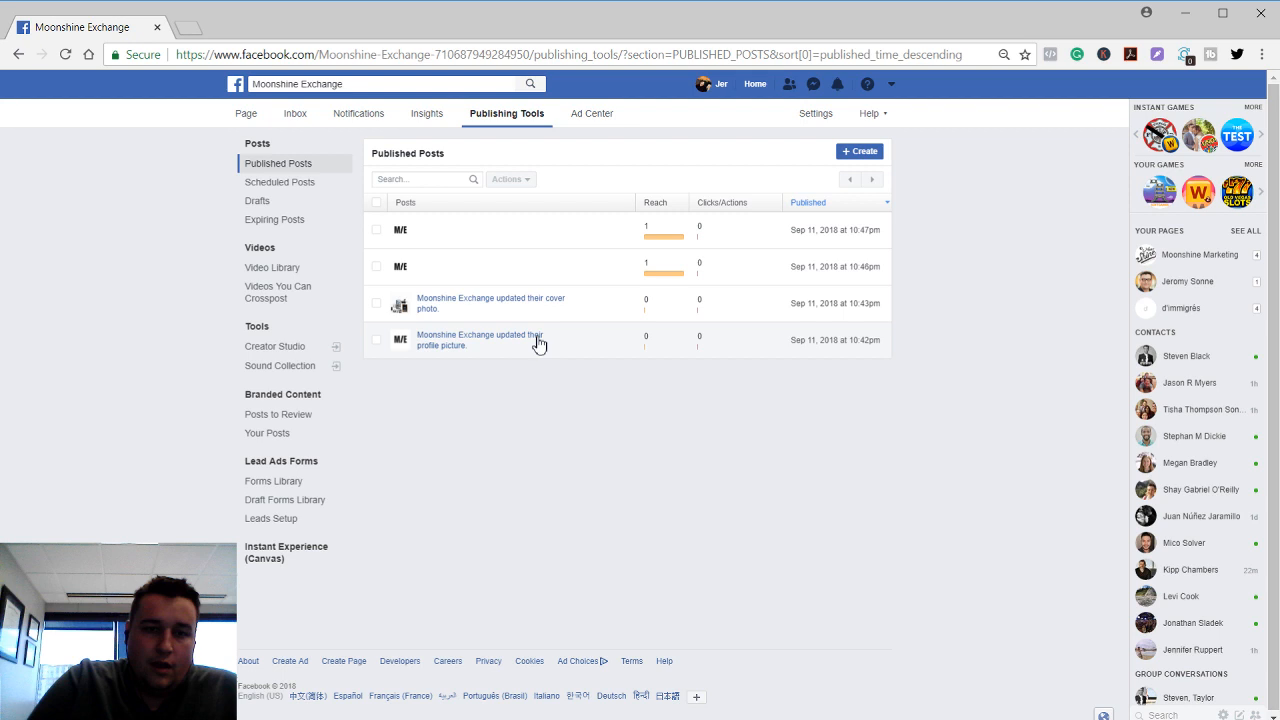
{"action": "mouse_move", "coordinate": [519, 305]}
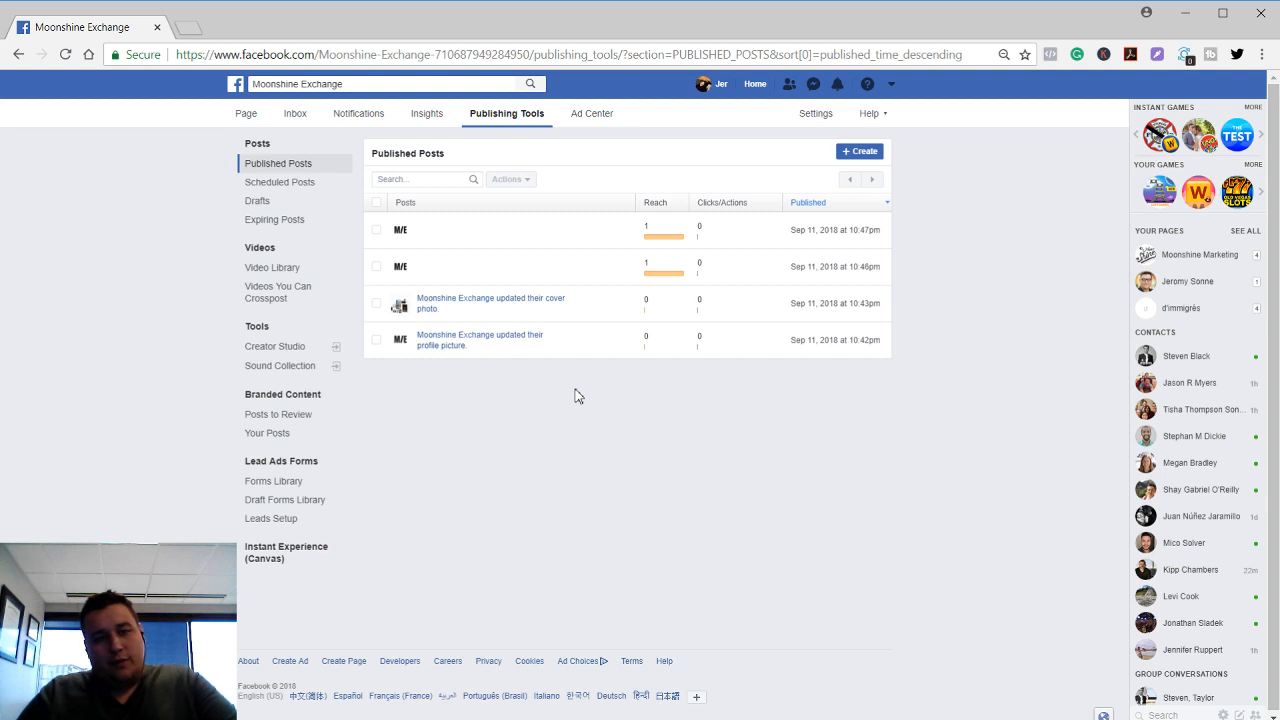
{"action": "mouse_move", "coordinate": [515, 281]}
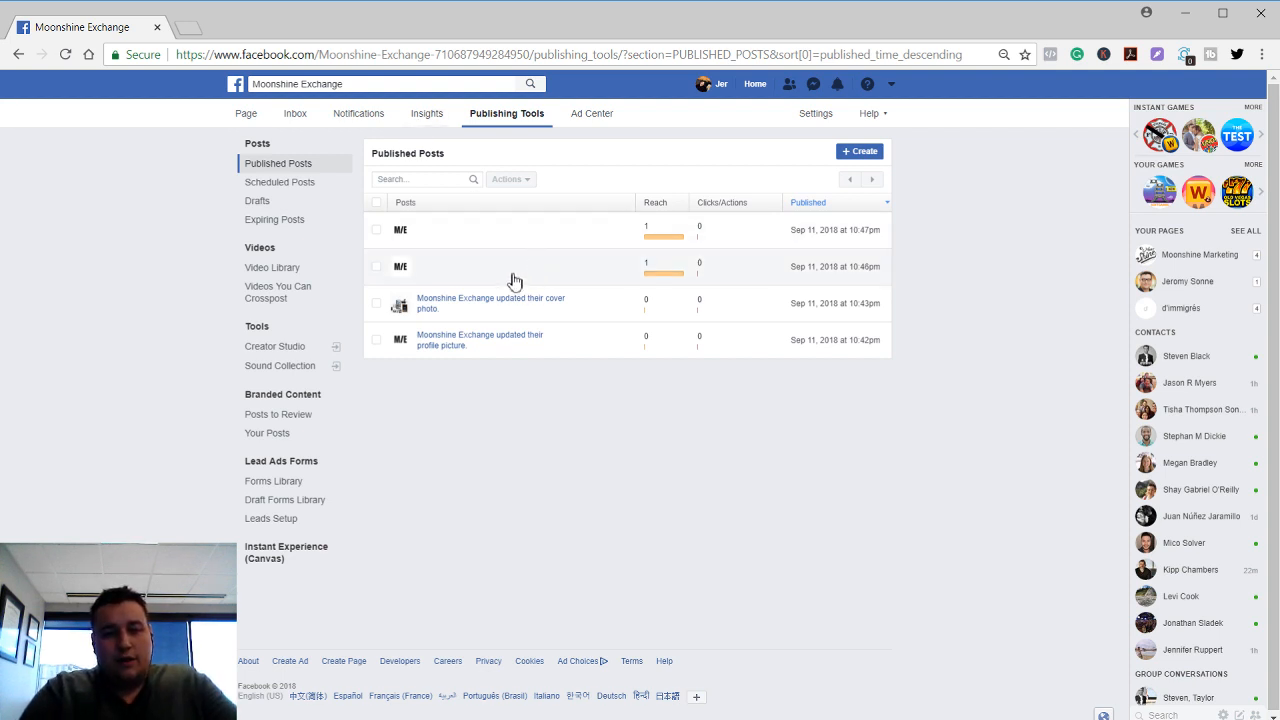
{"action": "mouse_move", "coordinate": [460, 301]}
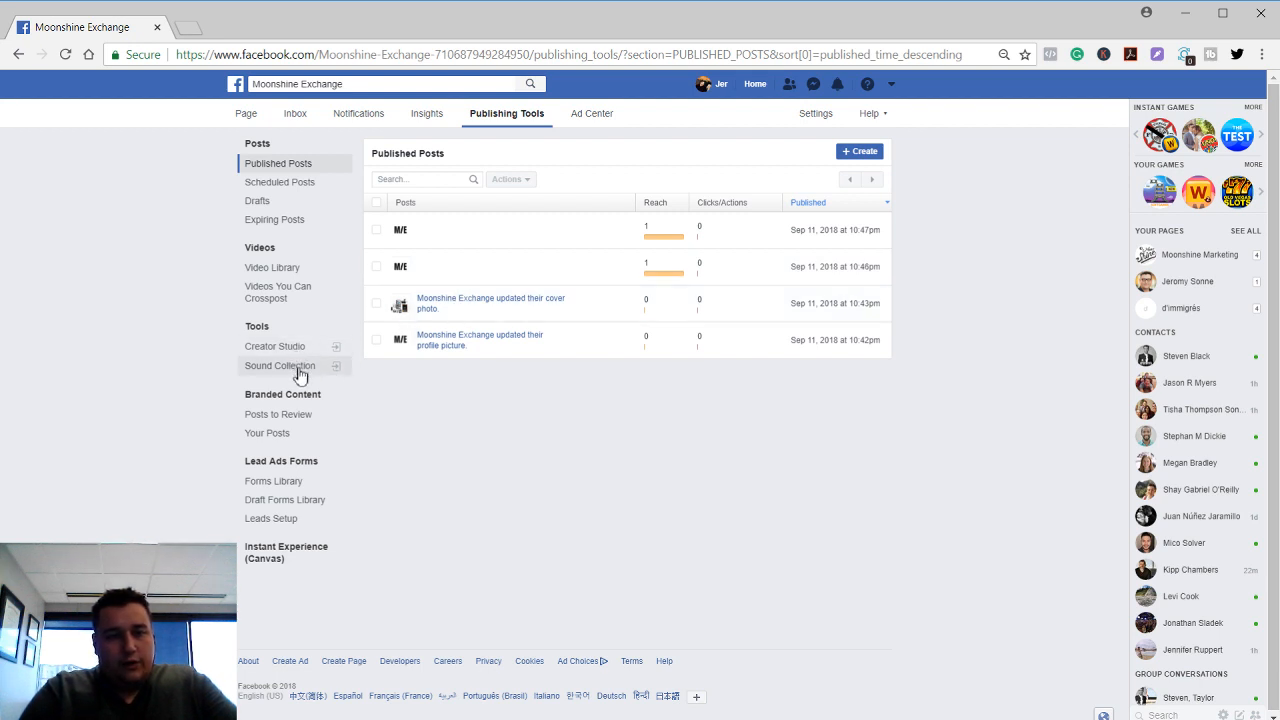
{"action": "mouse_move", "coordinate": [272, 267]}
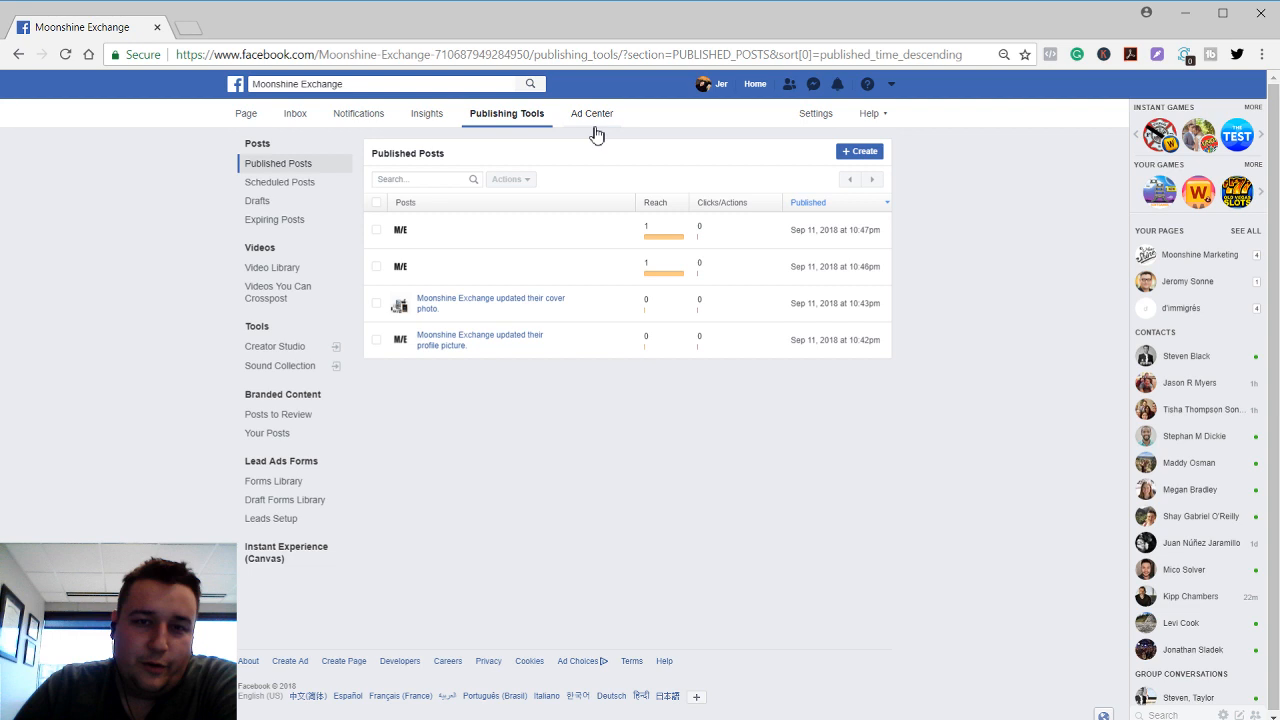
{"action": "mouse_move", "coordinate": [580, 128]}
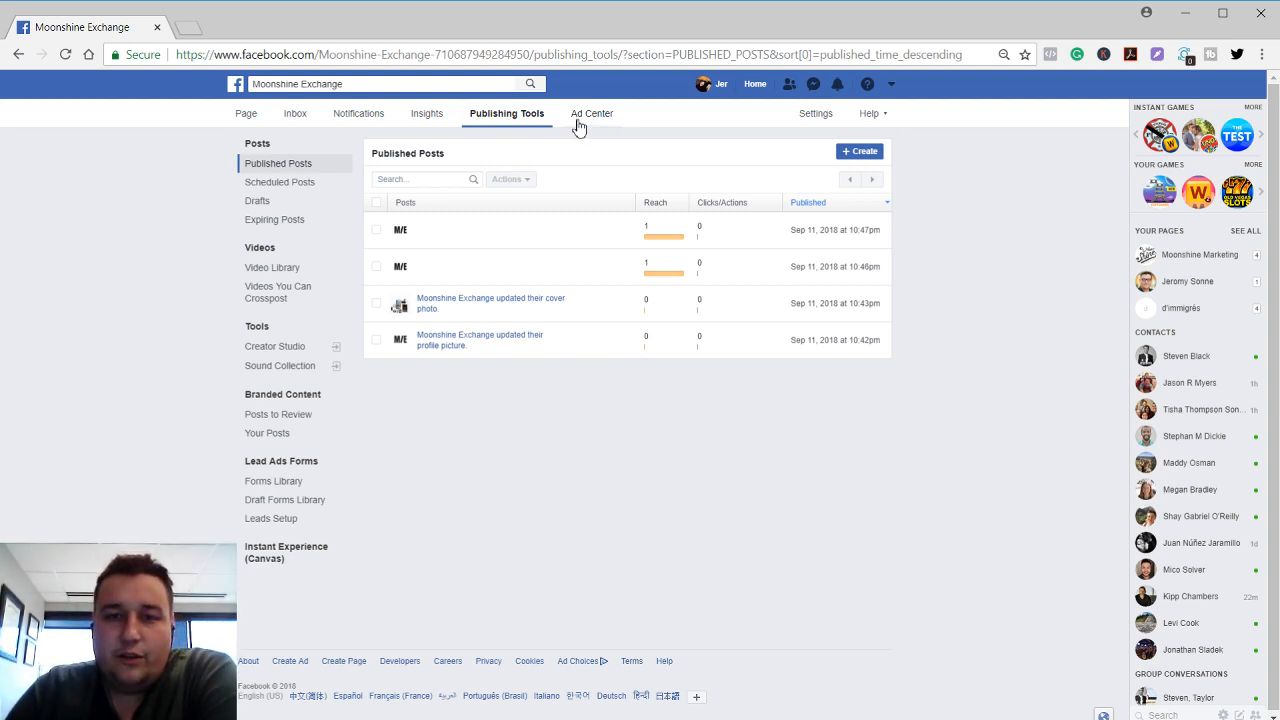
Check the Ad Center overview ($0 spent, no ads) and Published Posts, then return to the Page home
{"action": "left_click", "coordinate": [591, 113]}
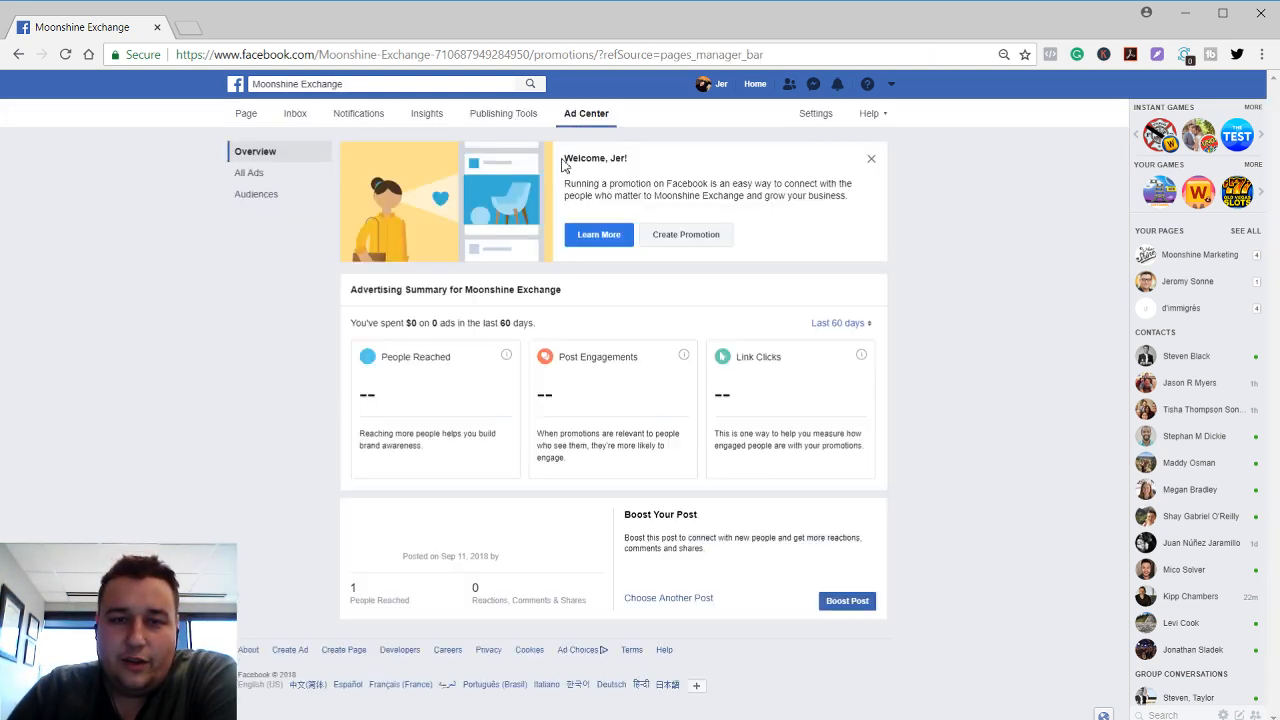
{"action": "left_click", "coordinate": [870, 158]}
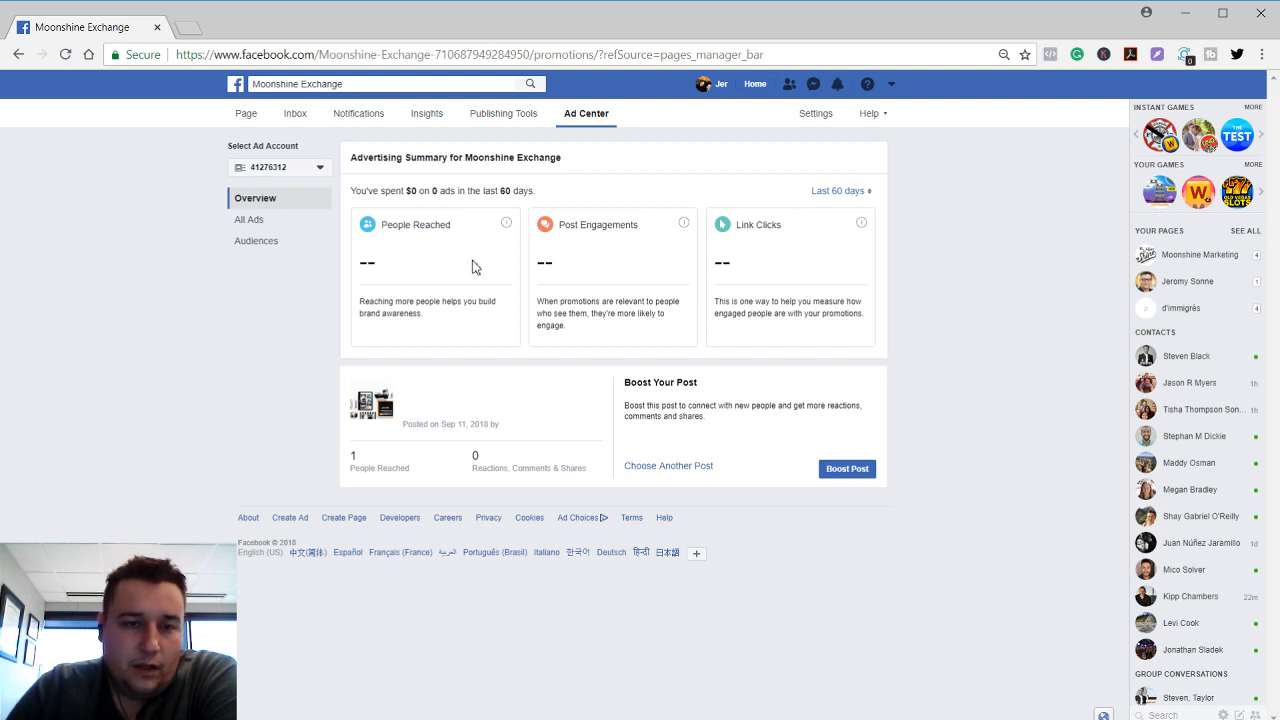
{"action": "mouse_move", "coordinate": [388, 187]}
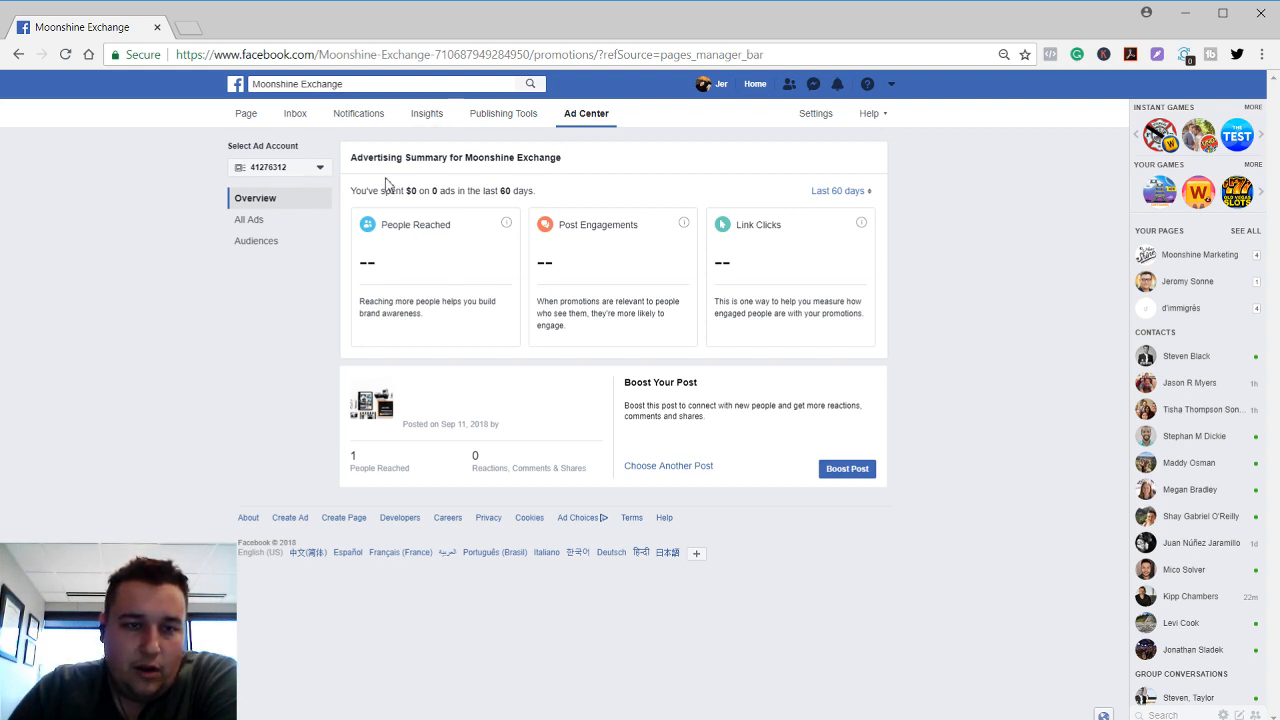
{"action": "mouse_move", "coordinate": [533, 148]}
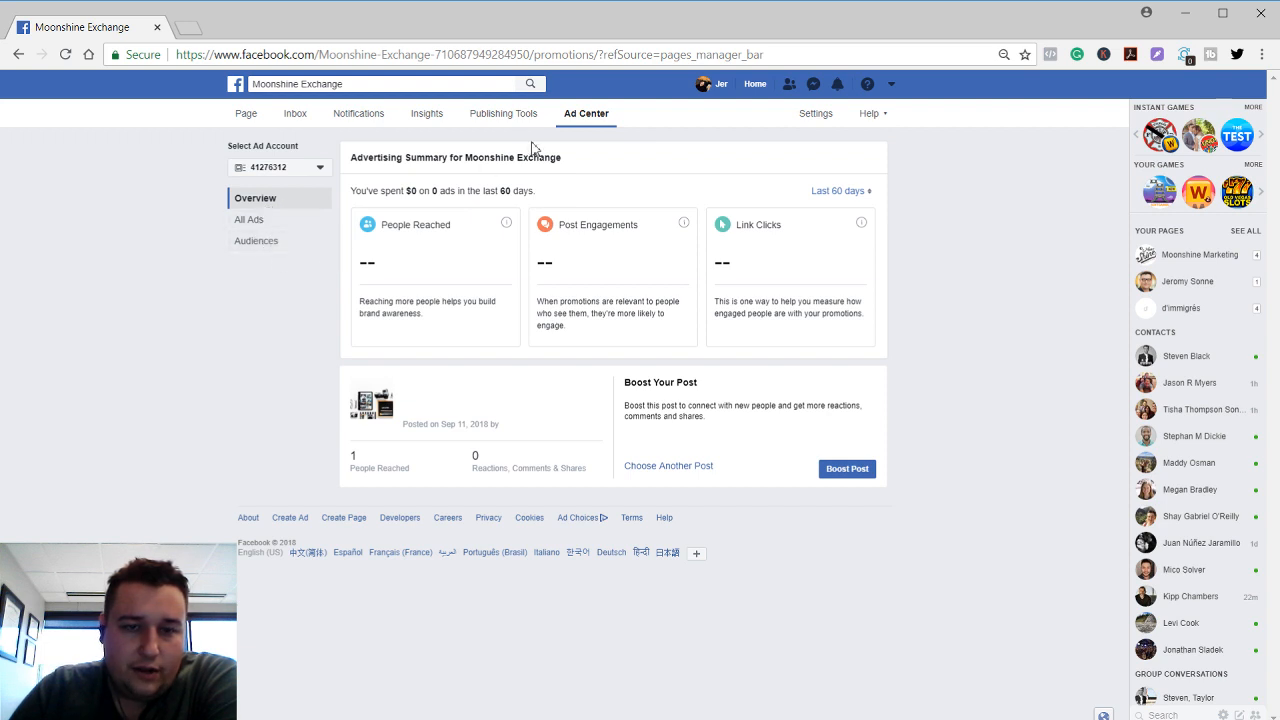
{"action": "left_click", "coordinate": [502, 113]}
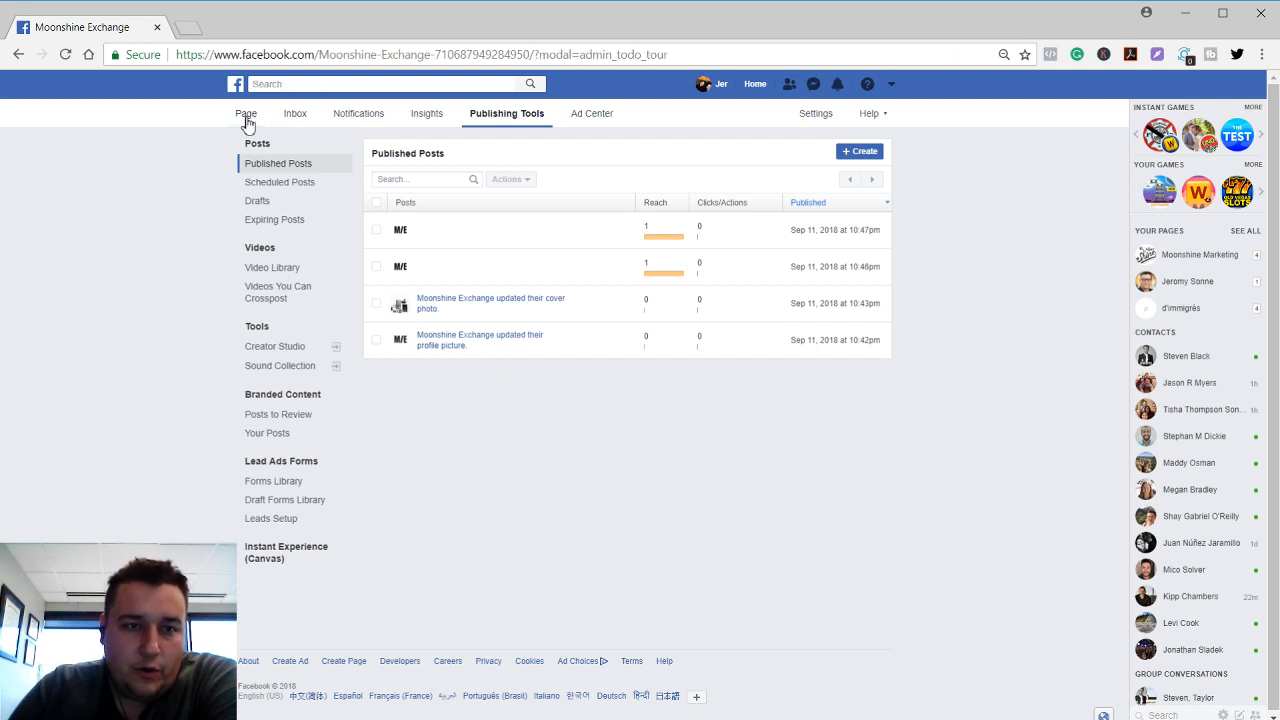
{"action": "left_click", "coordinate": [246, 113]}
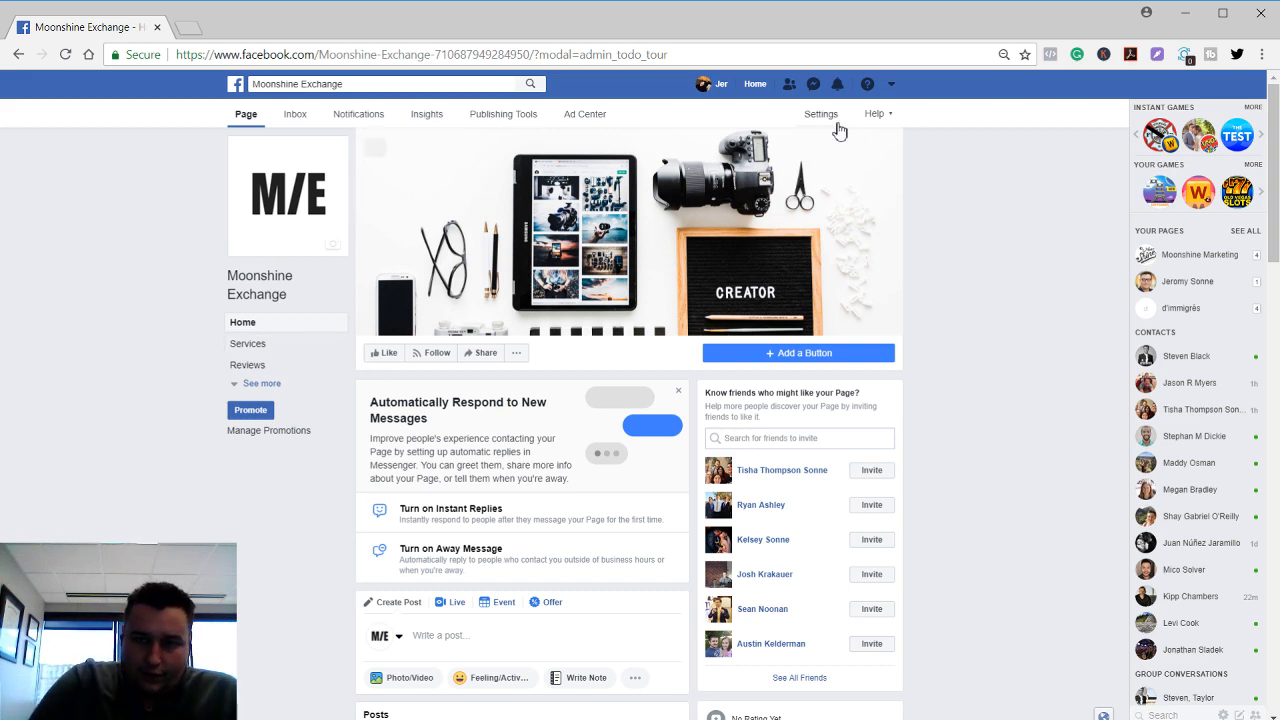
Bring up the General settings list with visibility, messaging, moderation and removal options
{"action": "left_click", "coordinate": [821, 113]}
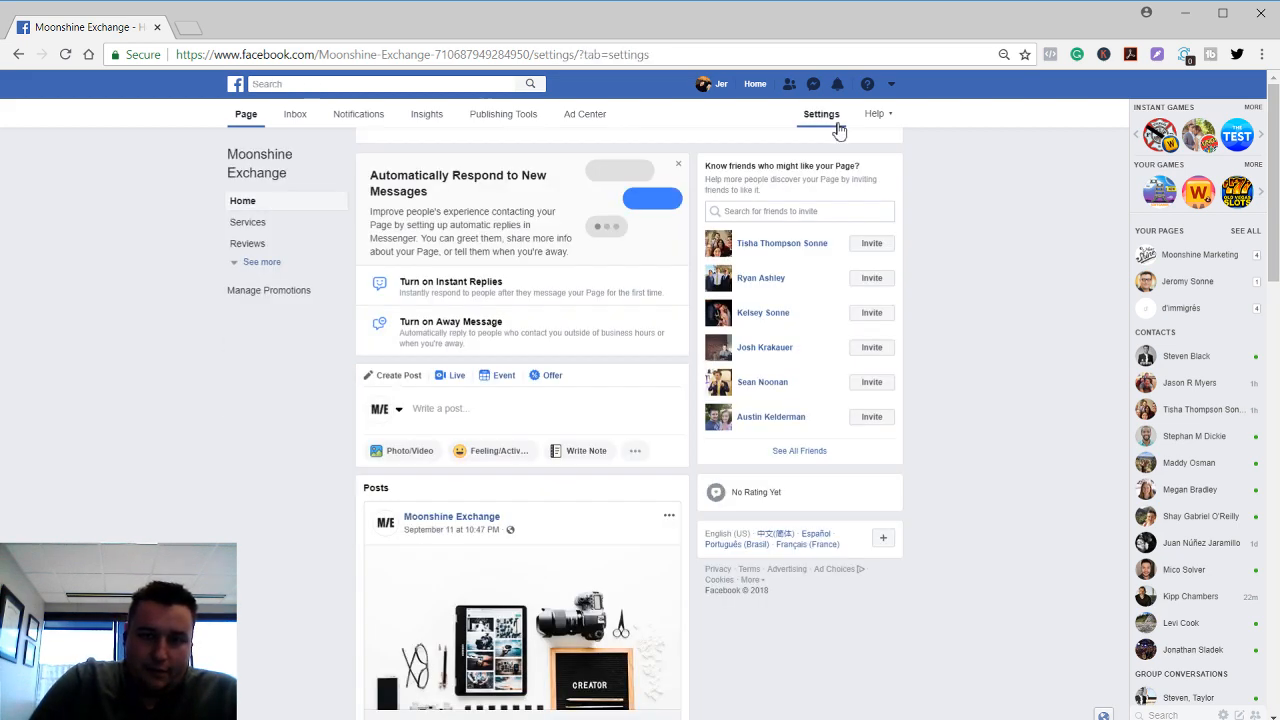
{"action": "left_click", "coordinate": [821, 113]}
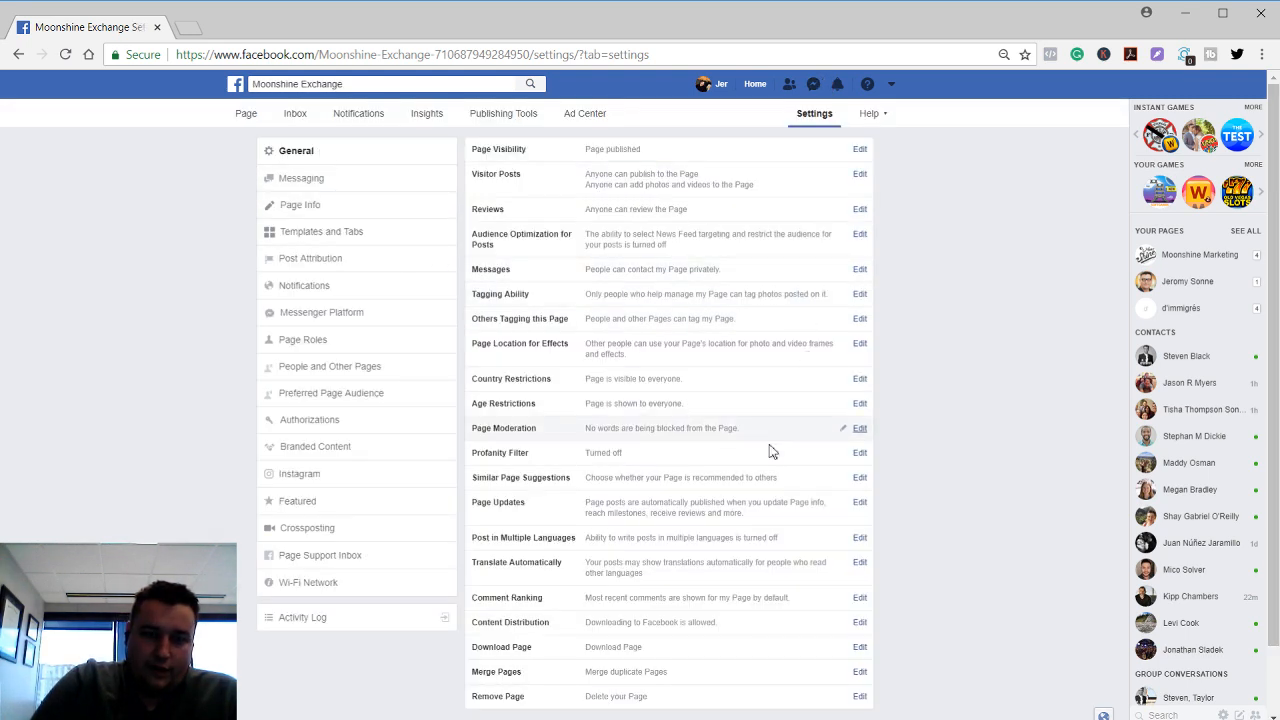
{"action": "mouse_move", "coordinate": [457, 535]}
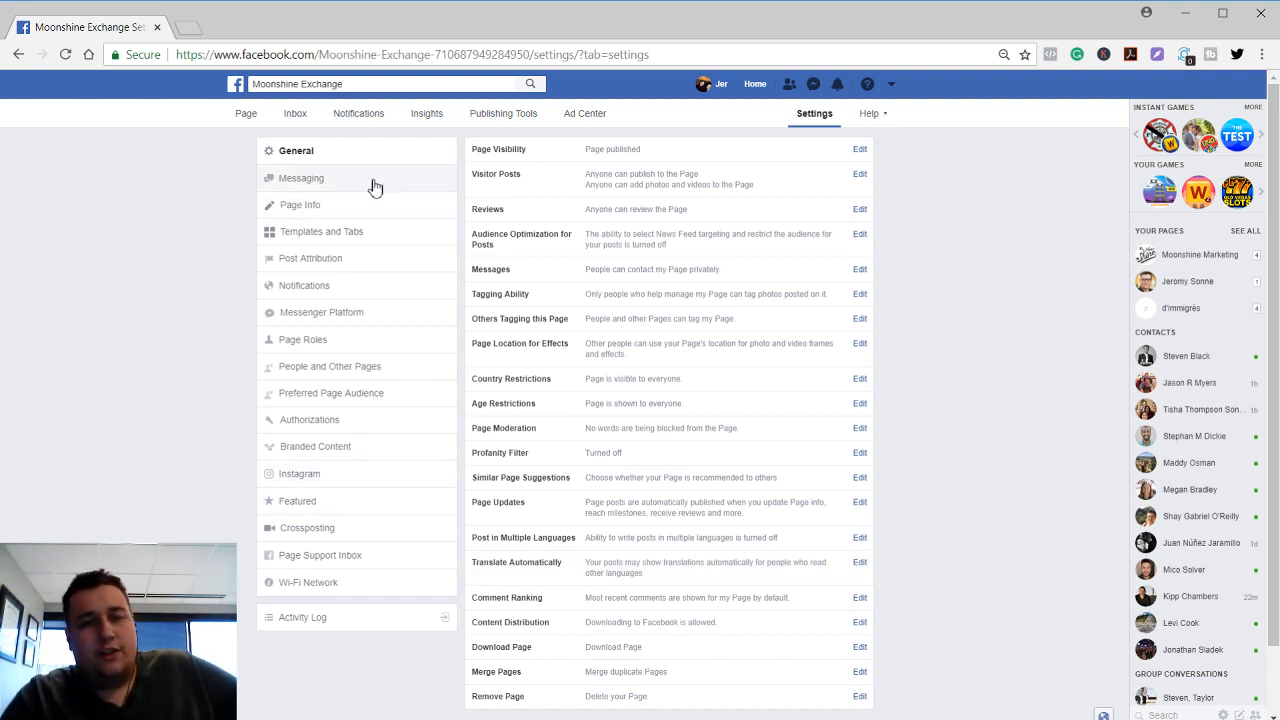
{"action": "mouse_move", "coordinate": [650, 385]}
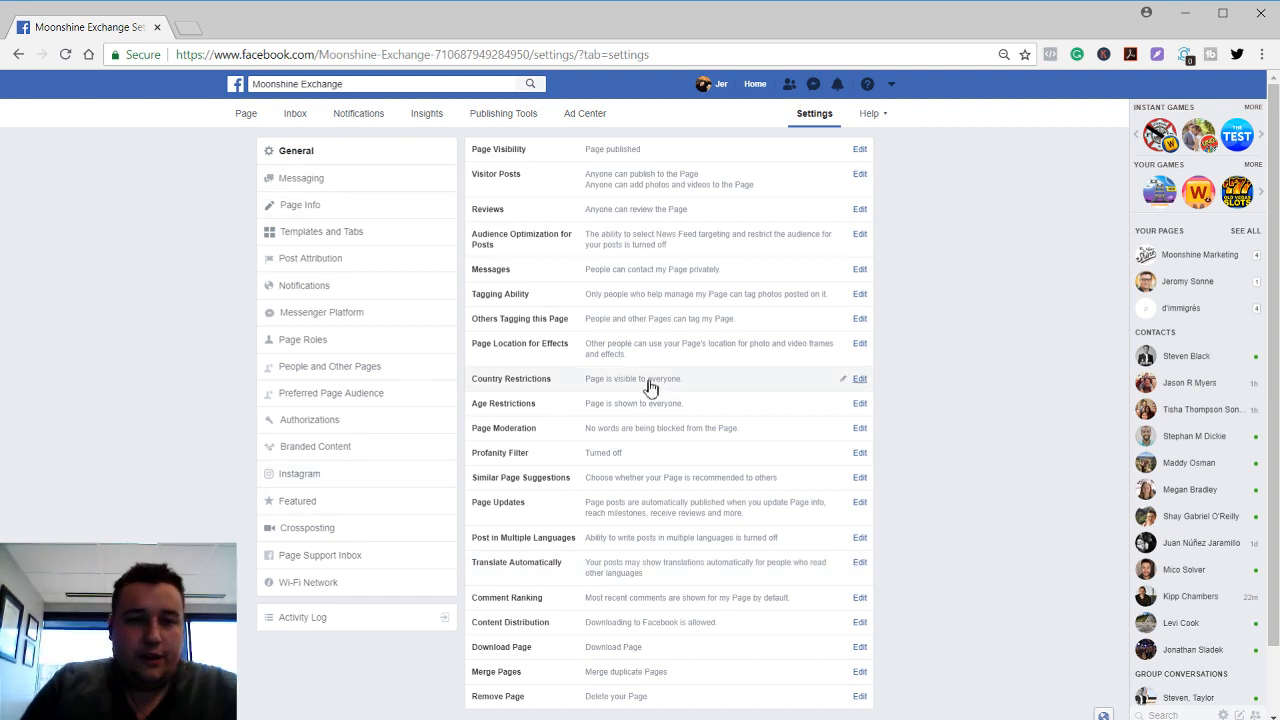
{"action": "mouse_move", "coordinate": [342, 265]}
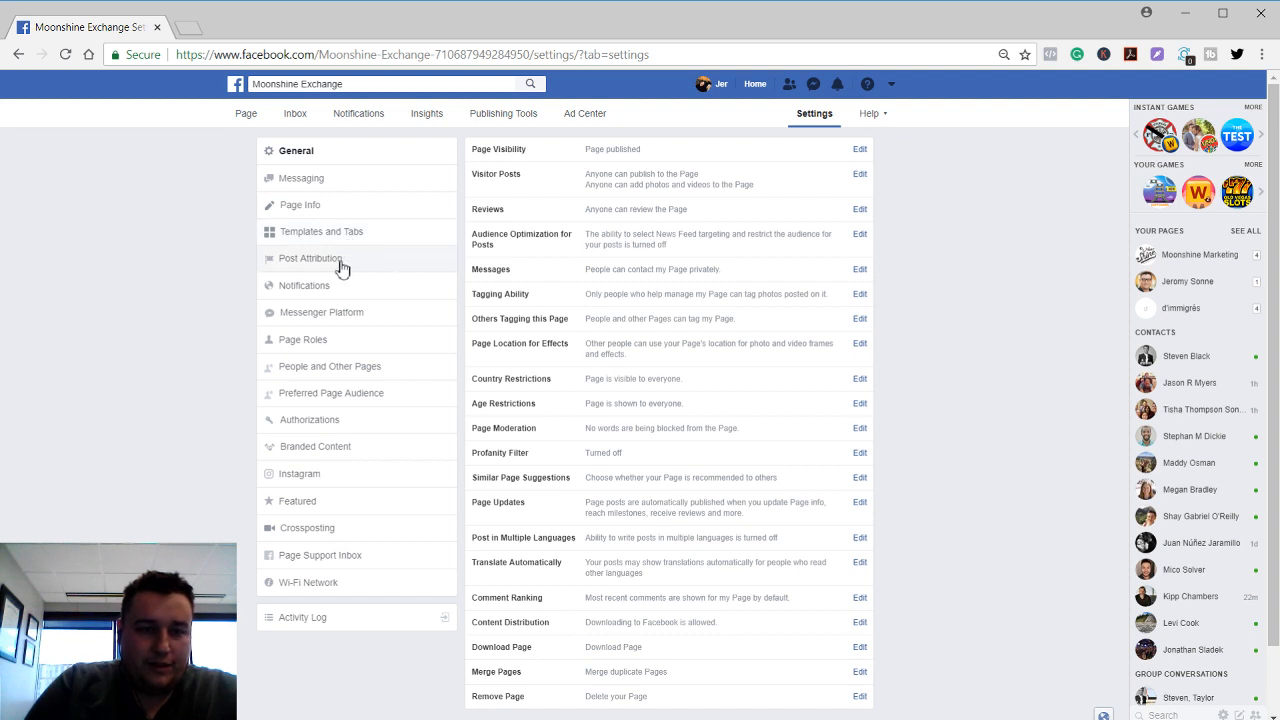
{"action": "mouse_move", "coordinate": [325, 339]}
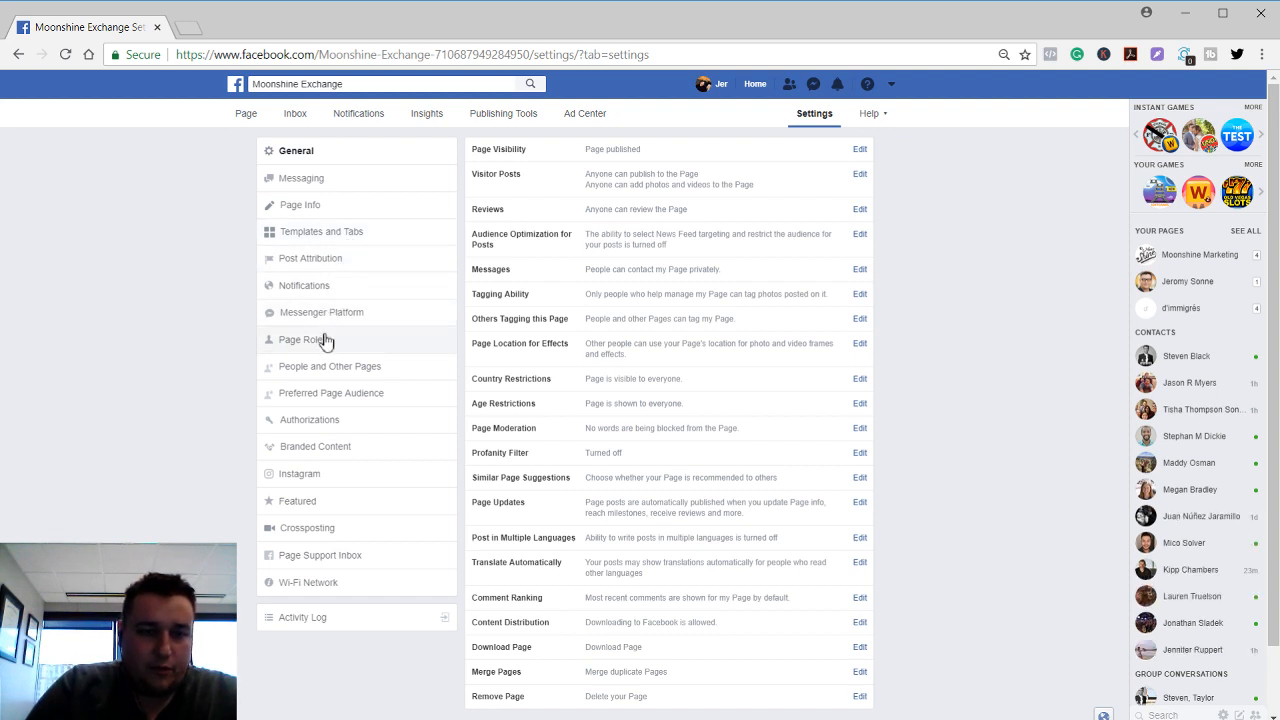
{"action": "mouse_move", "coordinate": [329, 366]}
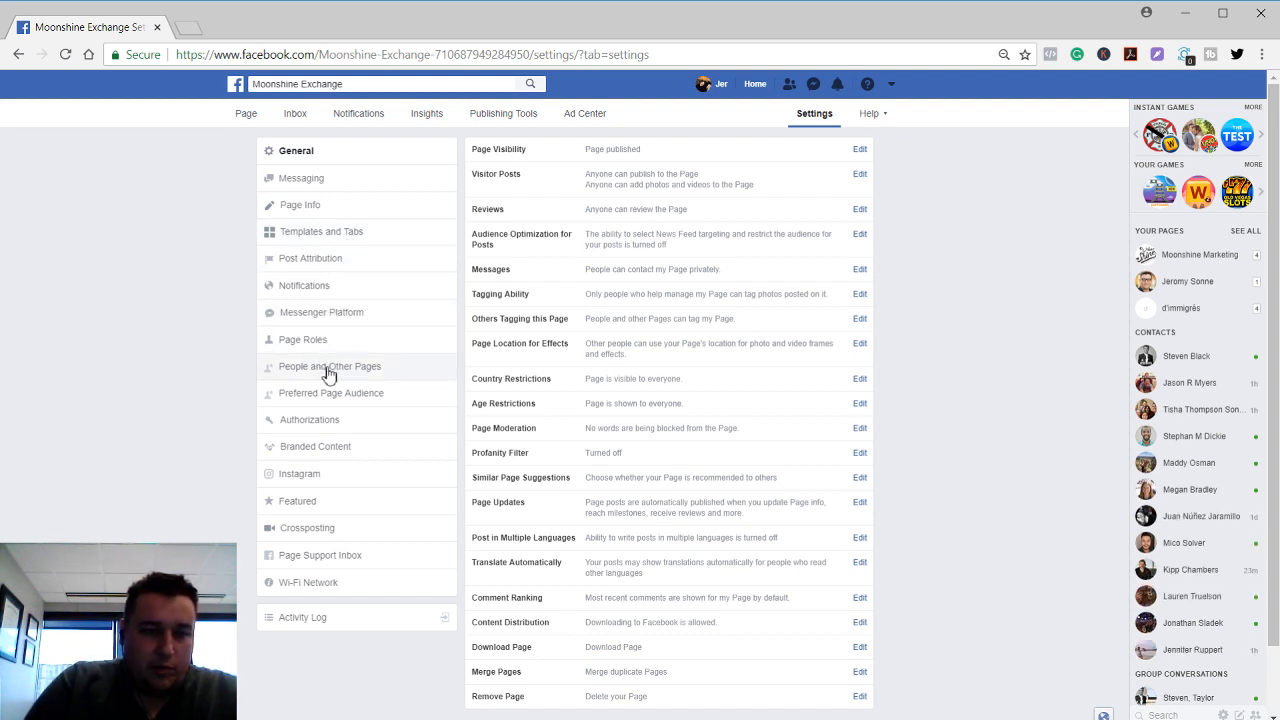
{"action": "mouse_move", "coordinate": [335, 497]}
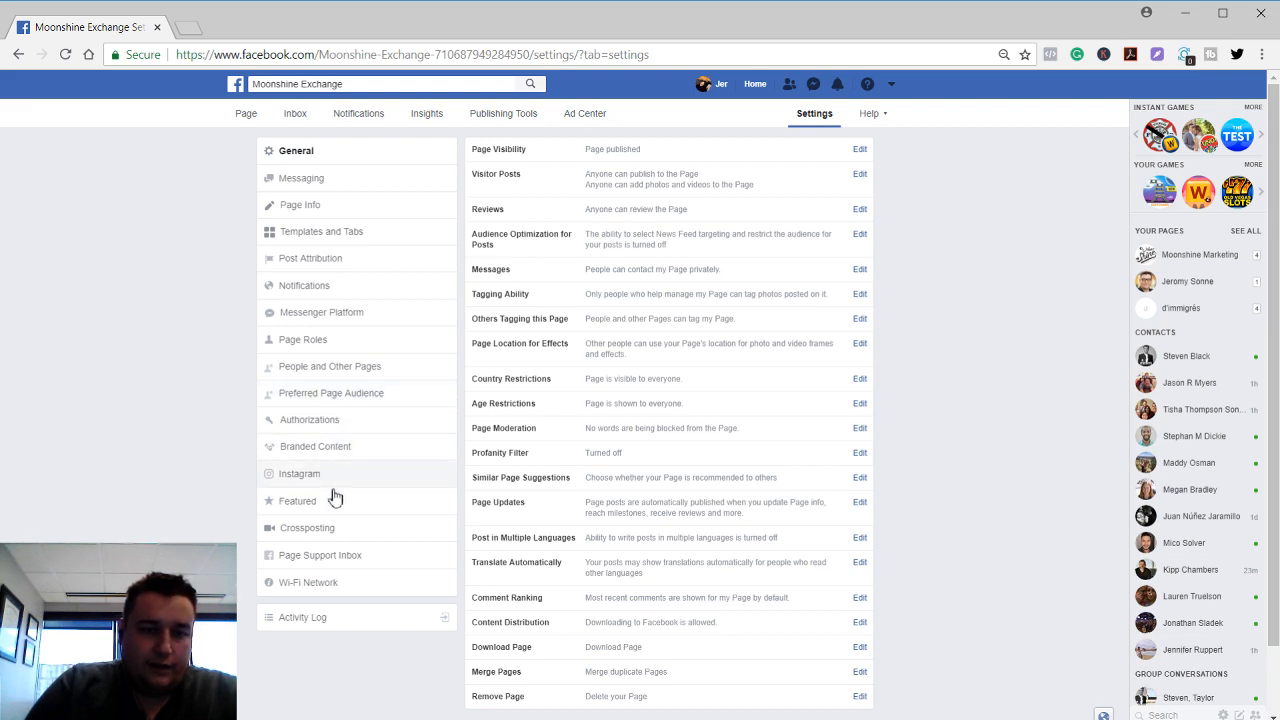
{"action": "scroll", "scroll_direction": "down", "scroll_amount": 3}
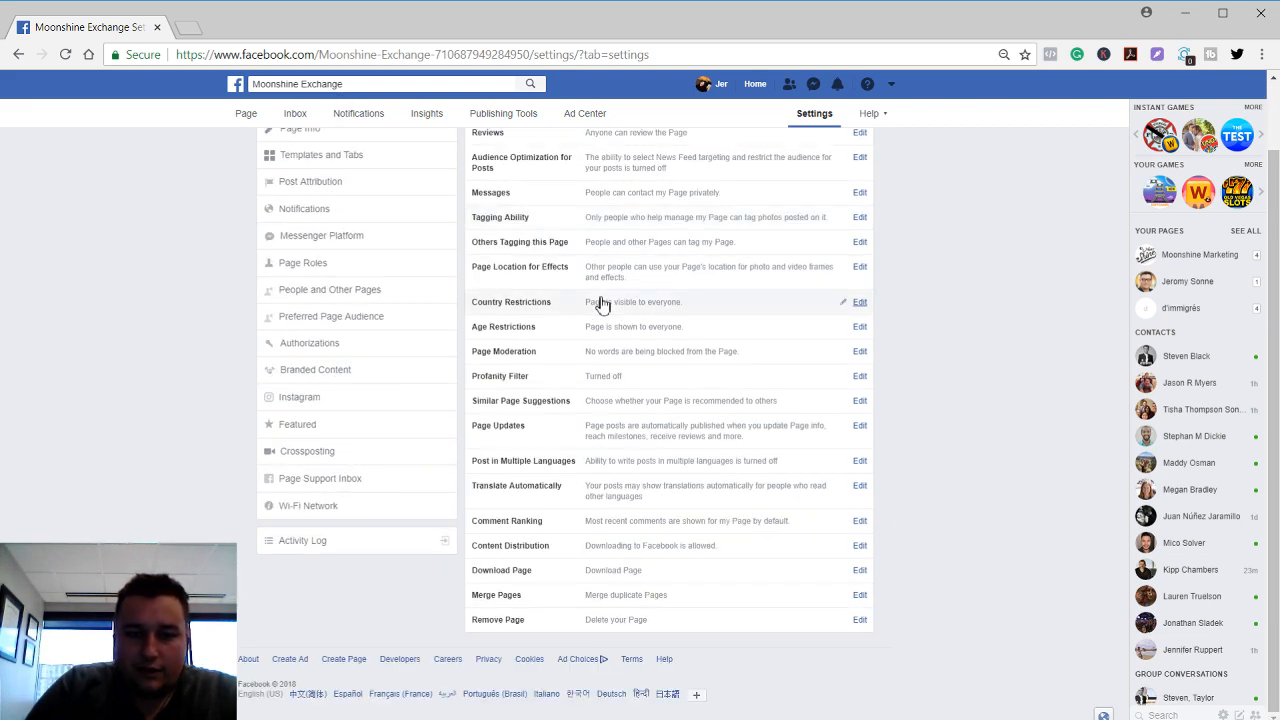
{"action": "scroll", "scroll_direction": "up", "scroll_amount": 3}
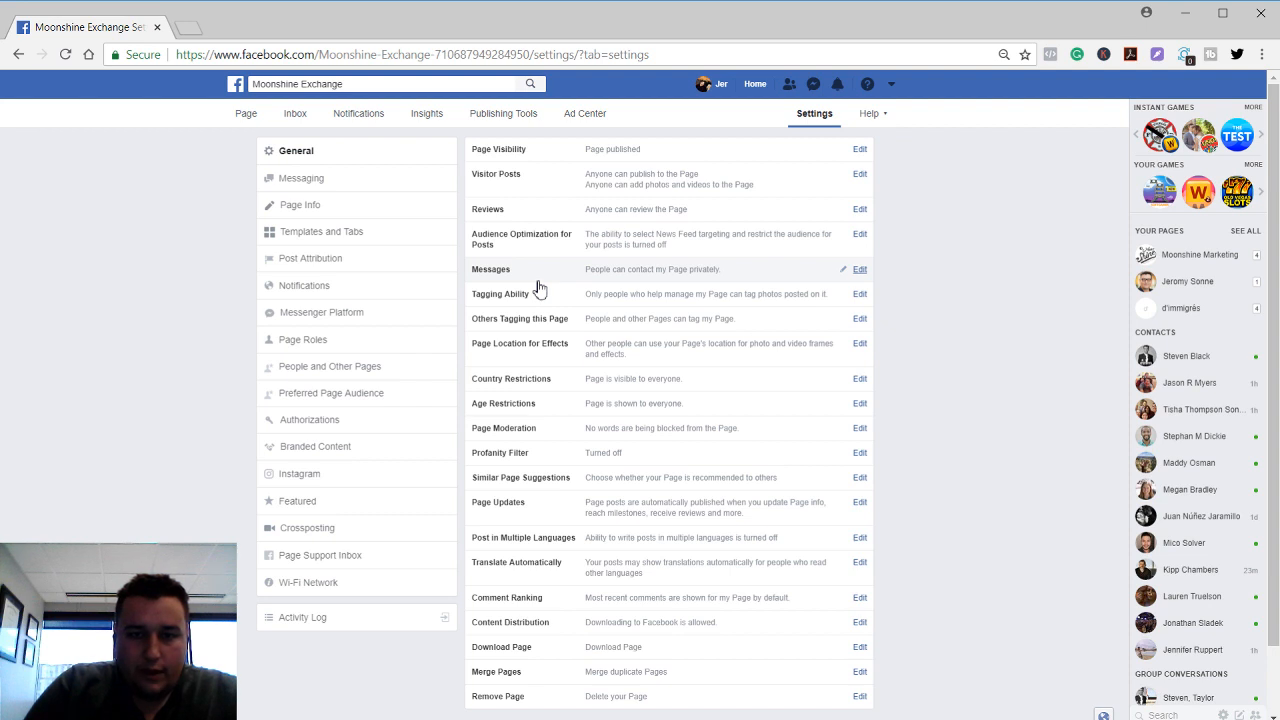
In Messaging settings, switch 'Help people start a conversation with your Page' On and preview its questions
{"action": "left_click", "coordinate": [301, 178]}
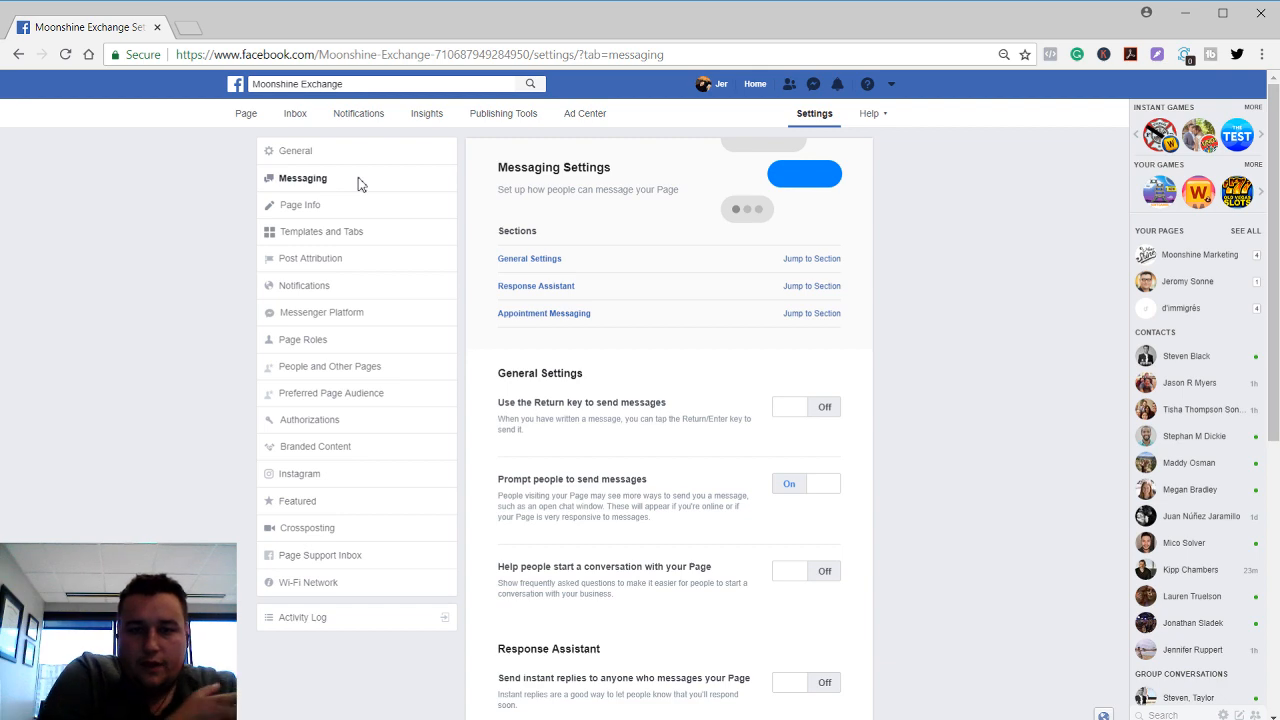
{"action": "scroll", "scroll_direction": "down", "scroll_amount": 3}
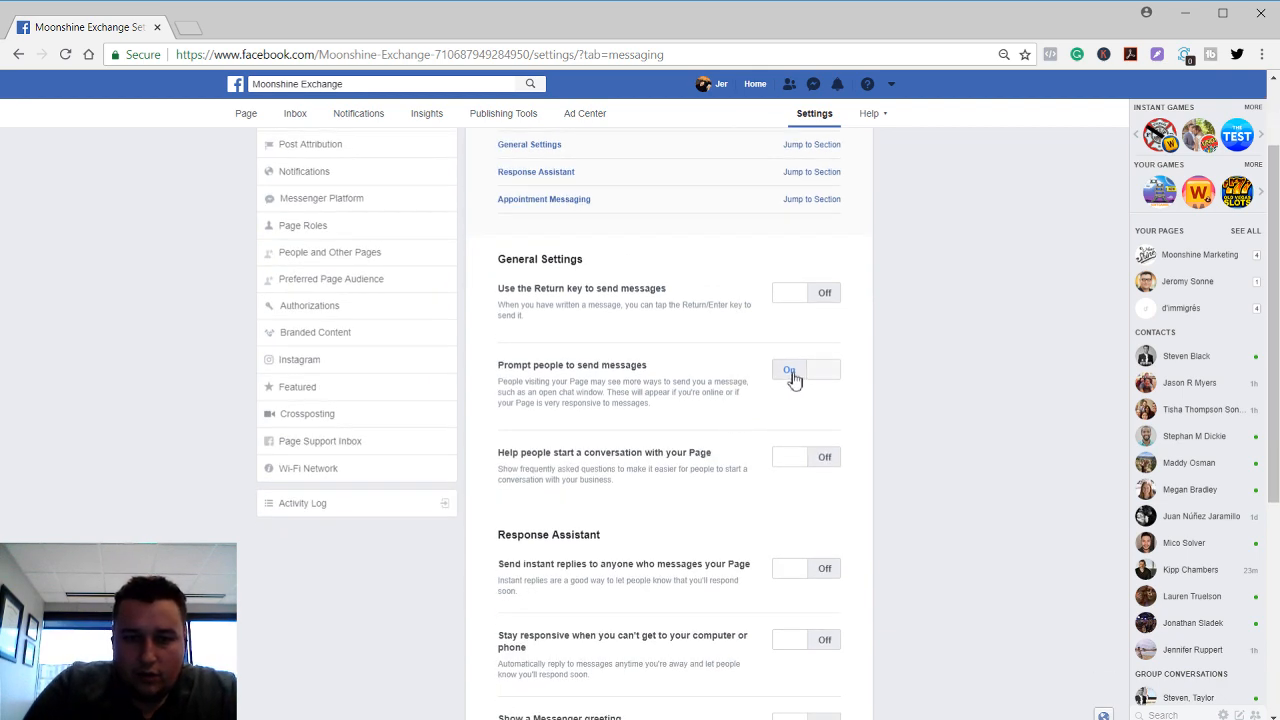
{"action": "scroll", "scroll_direction": "down", "scroll_amount": 3}
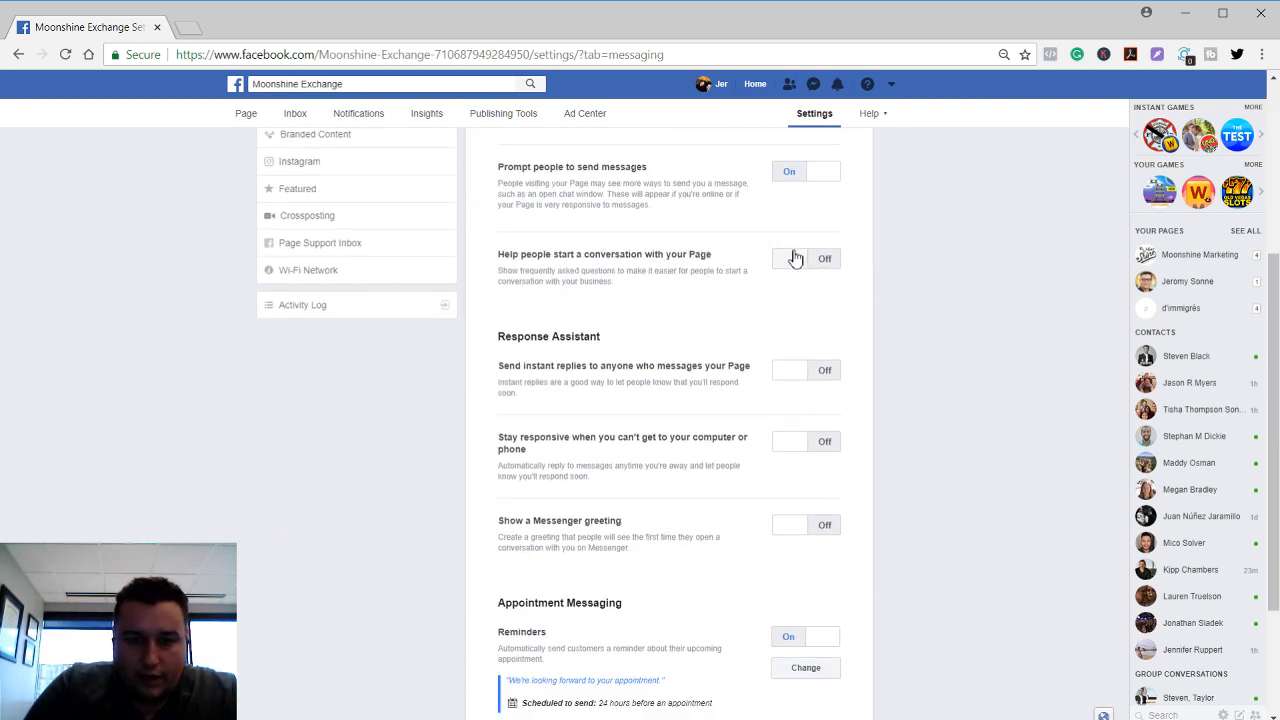
{"action": "left_click", "coordinate": [789, 258]}
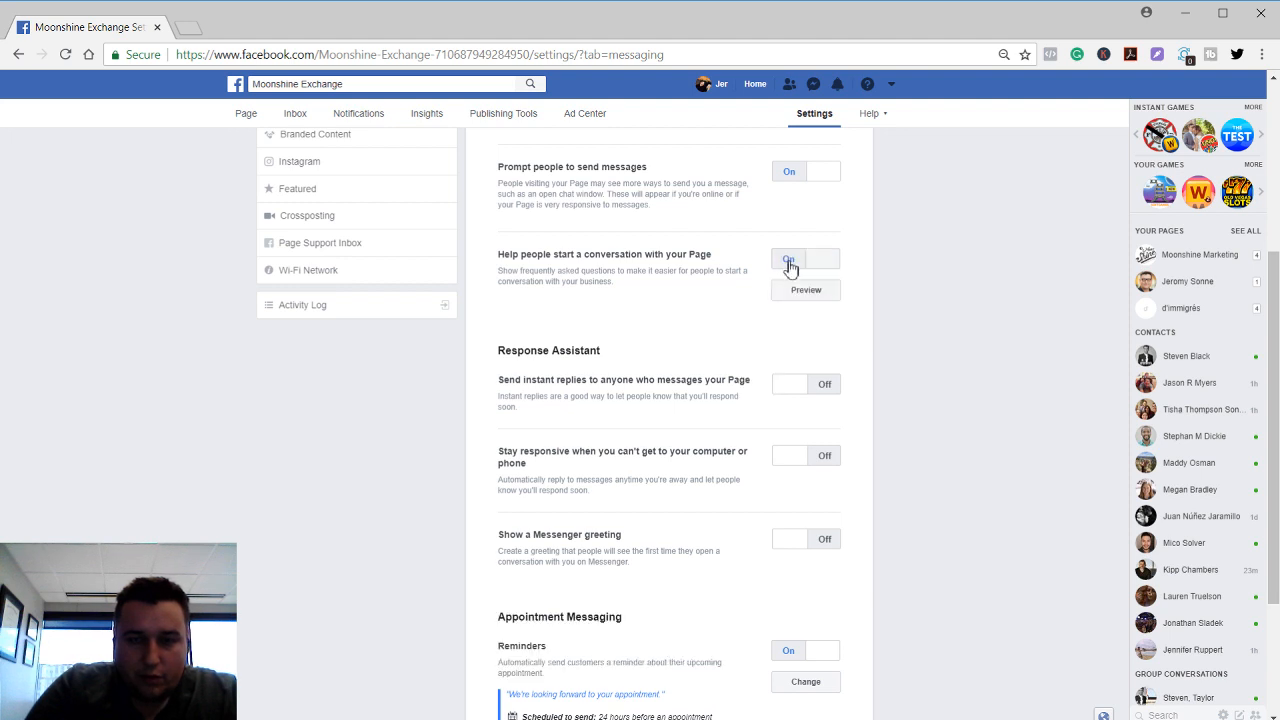
{"action": "left_click", "coordinate": [789, 259]}
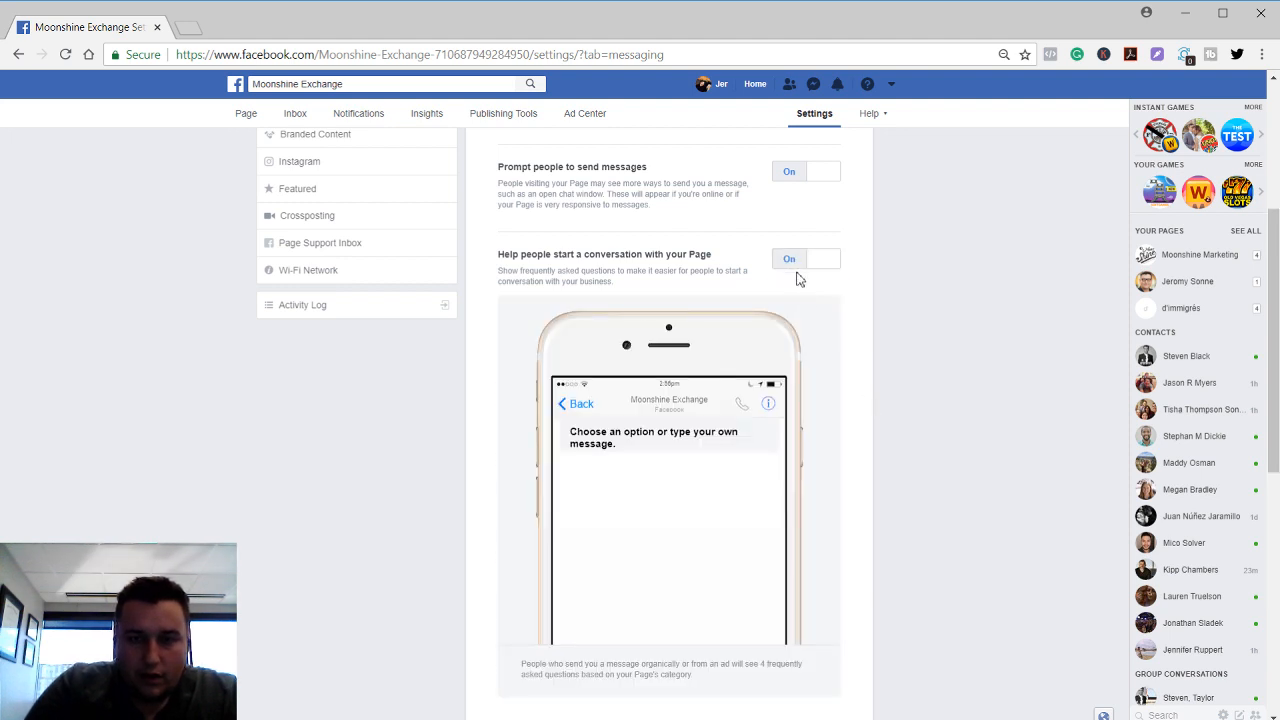
{"action": "scroll", "scroll_direction": "down", "scroll_amount": 3}
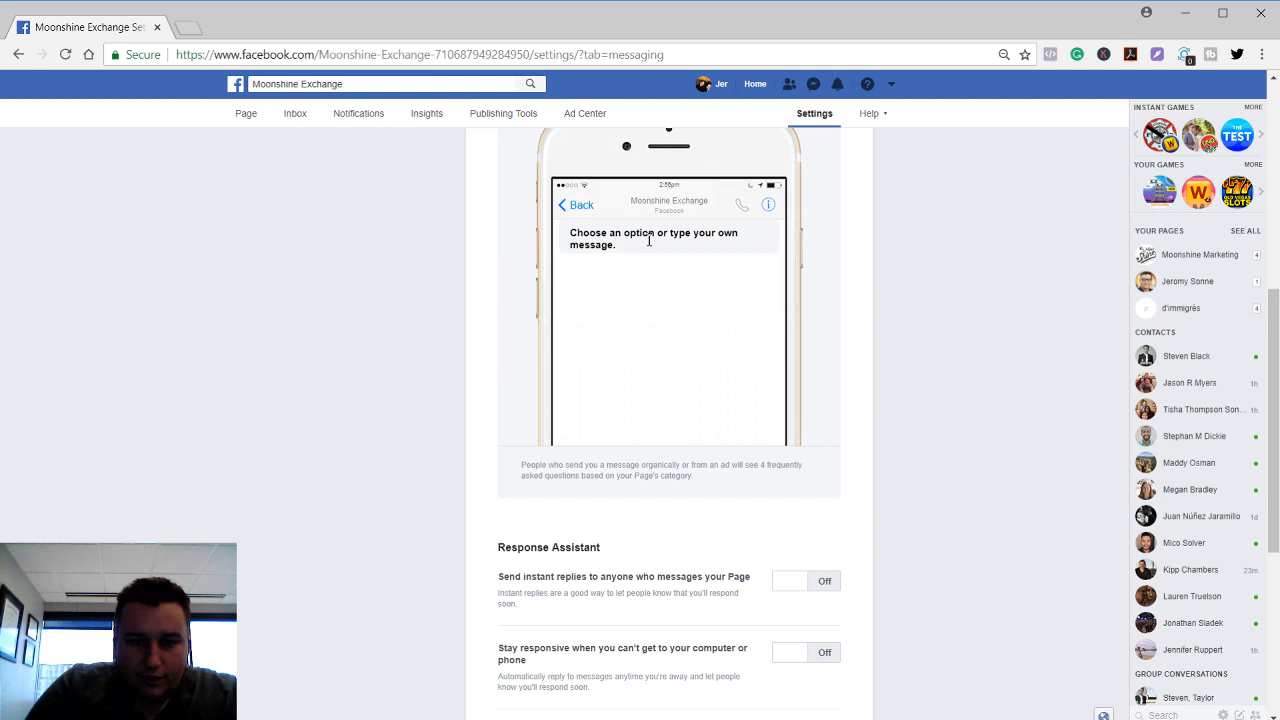
{"action": "mouse_move", "coordinate": [628, 436]}
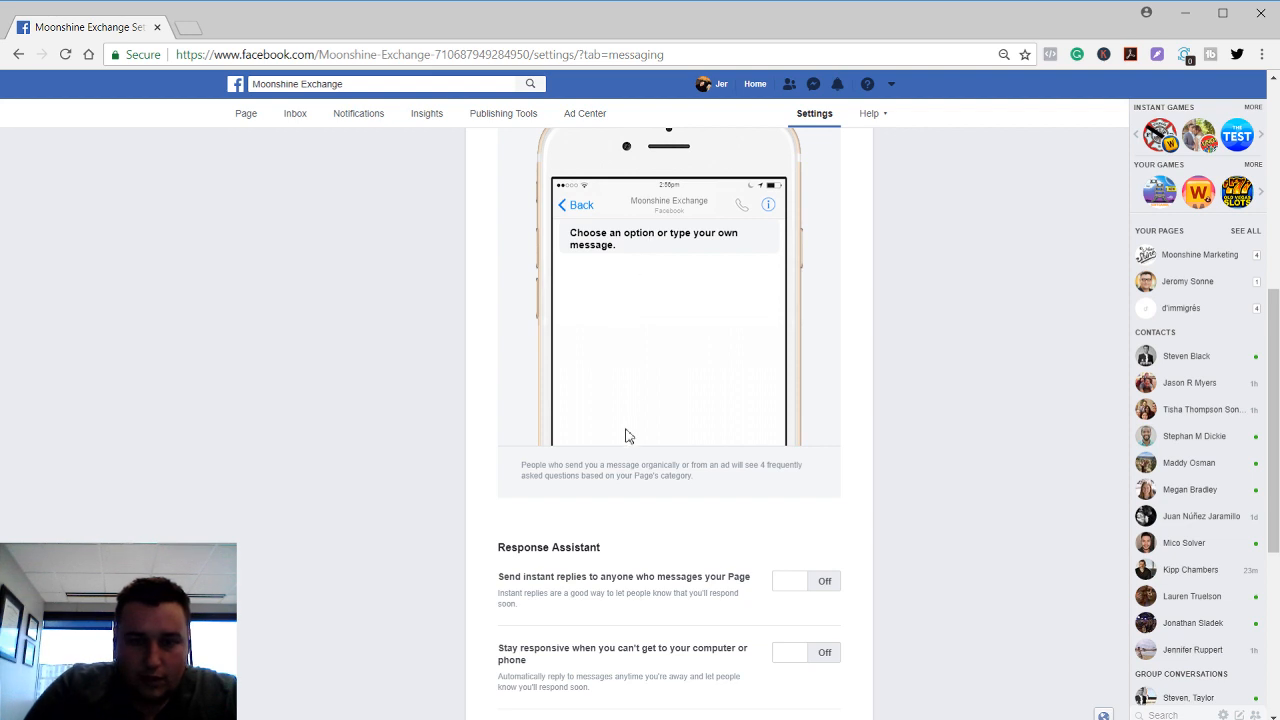
{"action": "scroll", "scroll_direction": "down", "scroll_amount": 3}
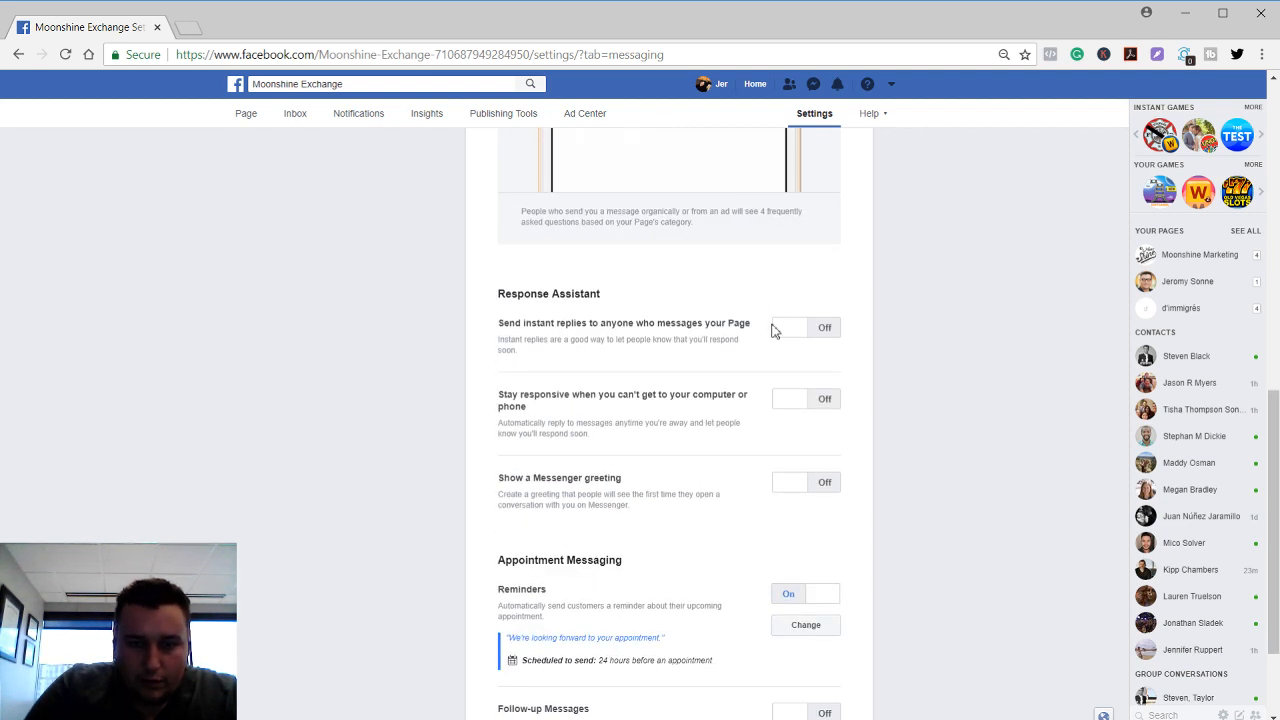
Switch On instant replies, away-time replies and the Messenger greeting under Response Assistant
{"action": "left_click", "coordinate": [788, 327]}
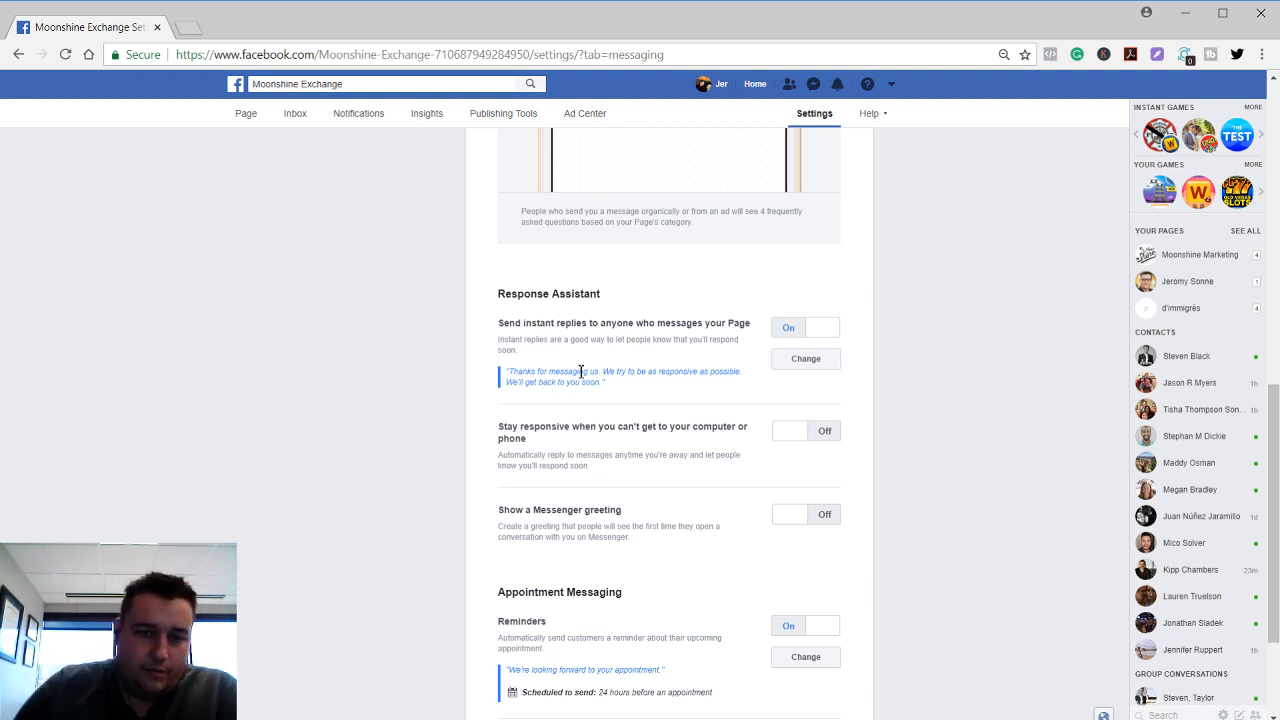
{"action": "mouse_move", "coordinate": [677, 353]}
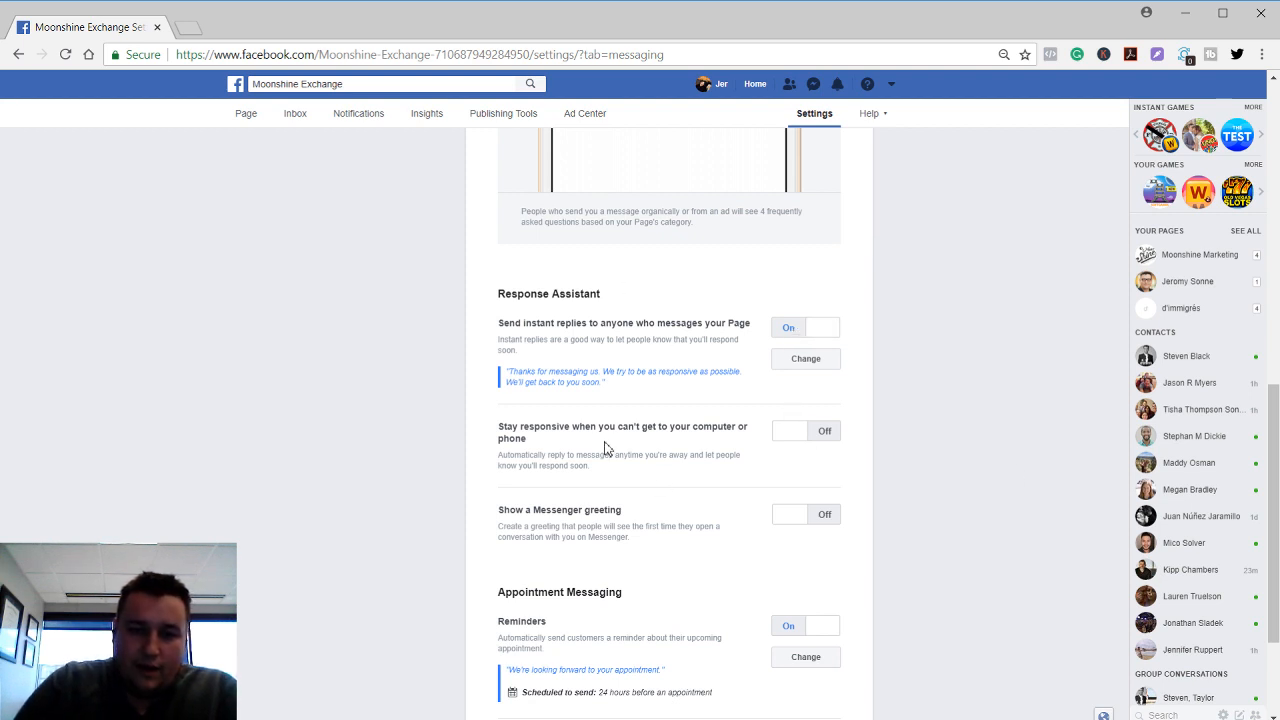
{"action": "scroll", "scroll_direction": "down", "scroll_amount": 3}
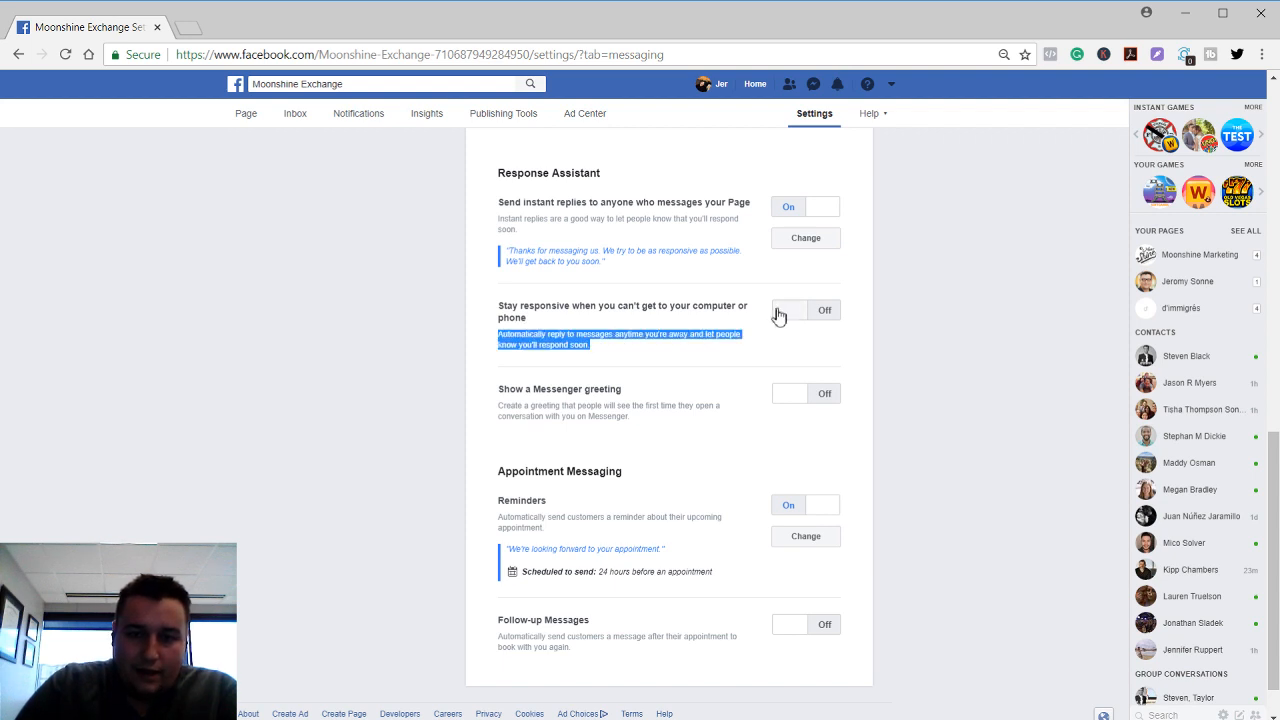
{"action": "left_click", "coordinate": [788, 310]}
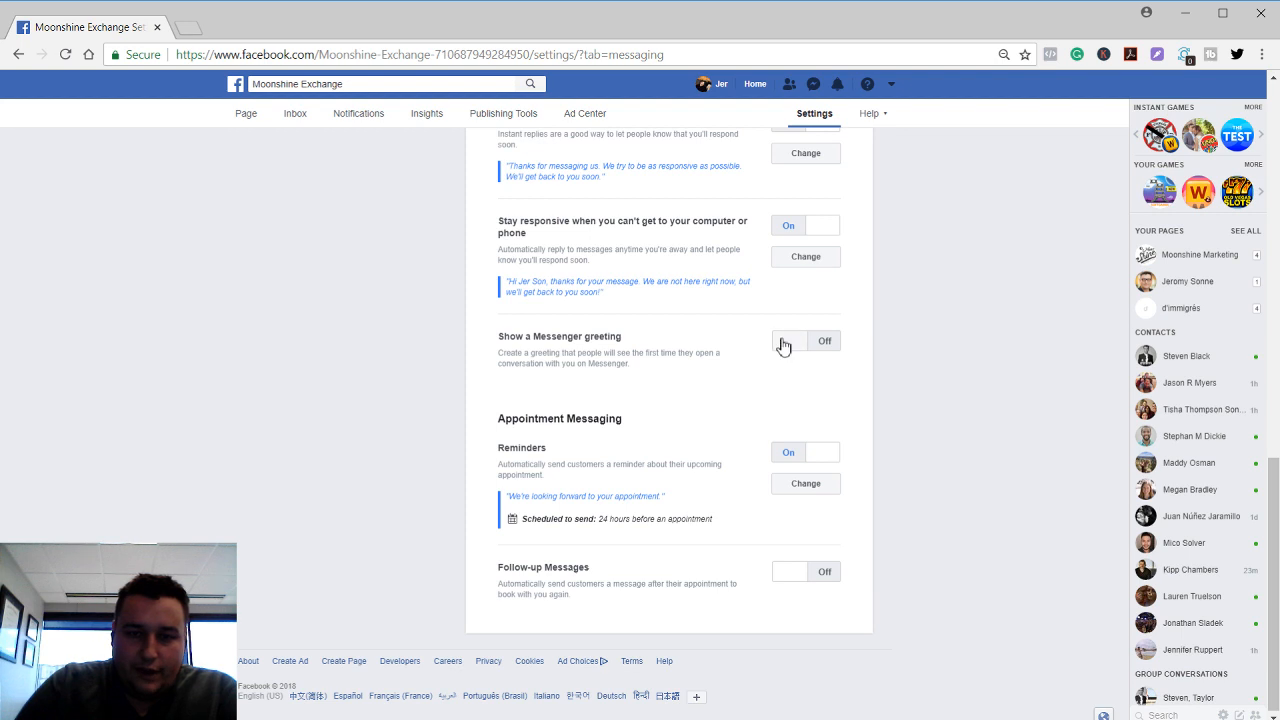
{"action": "left_click", "coordinate": [788, 340]}
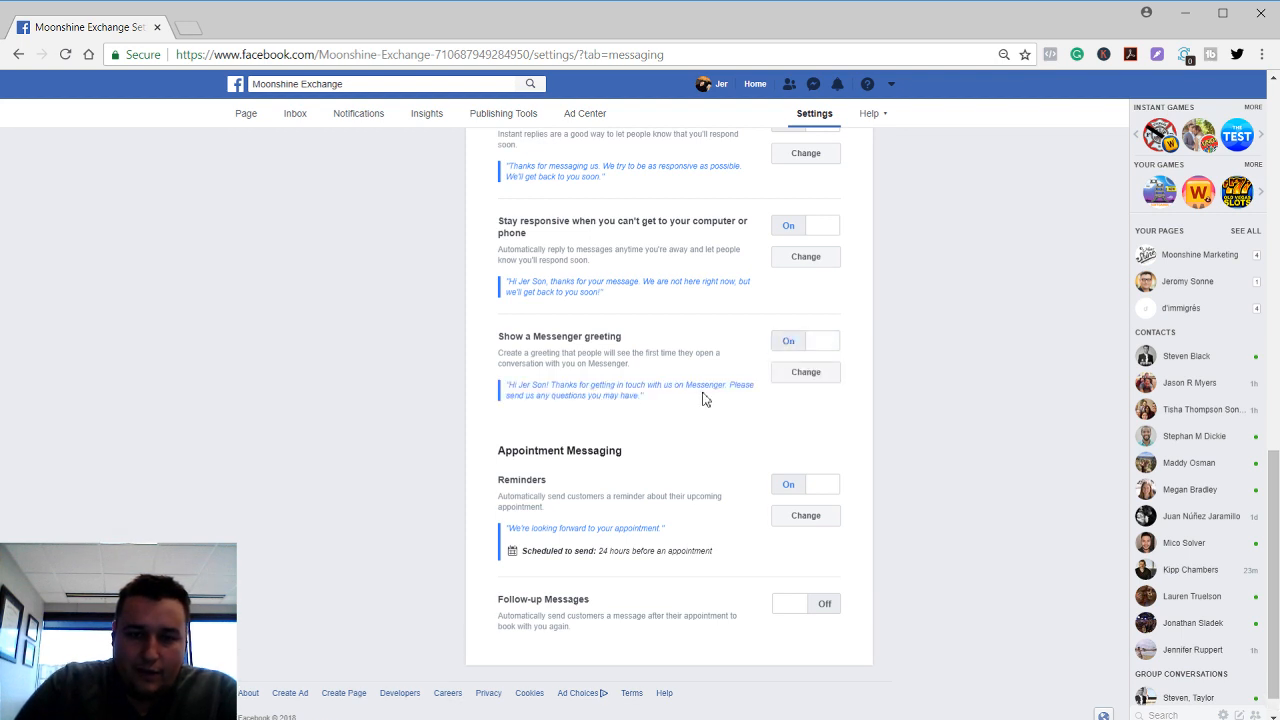
{"action": "scroll", "scroll_direction": "up", "scroll_amount": 3}
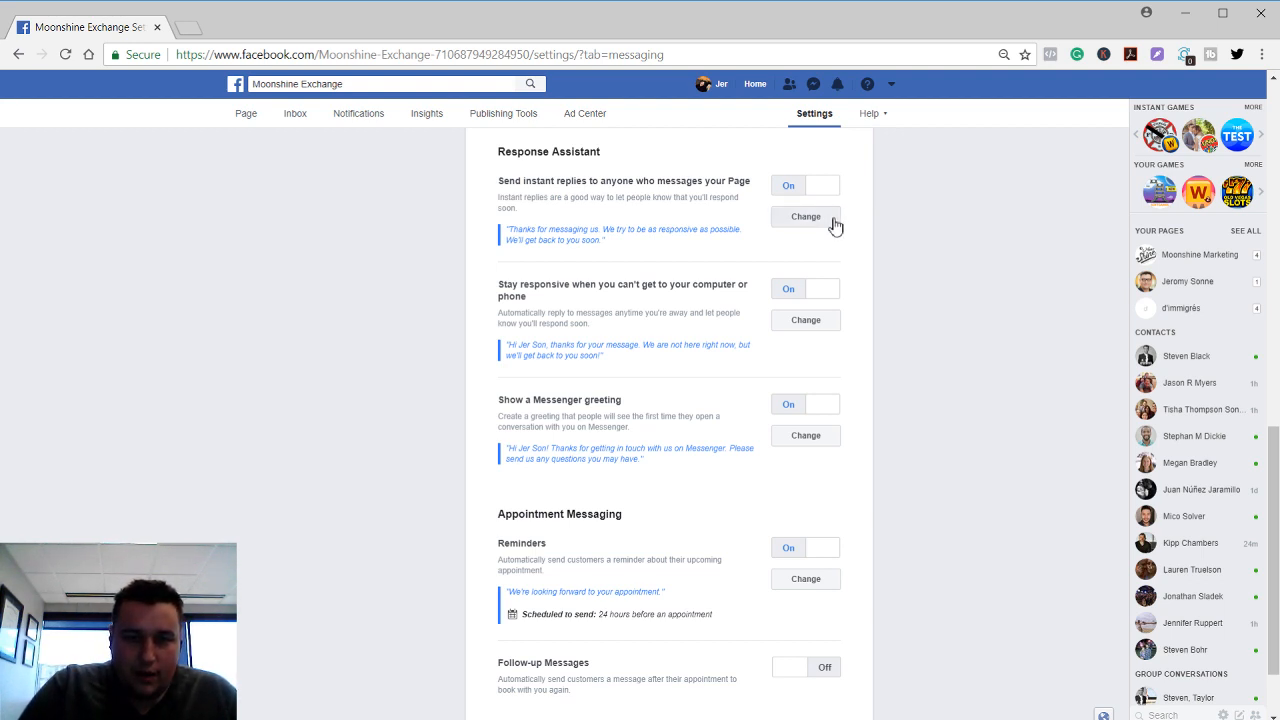
{"action": "mouse_move", "coordinate": [806, 435]}
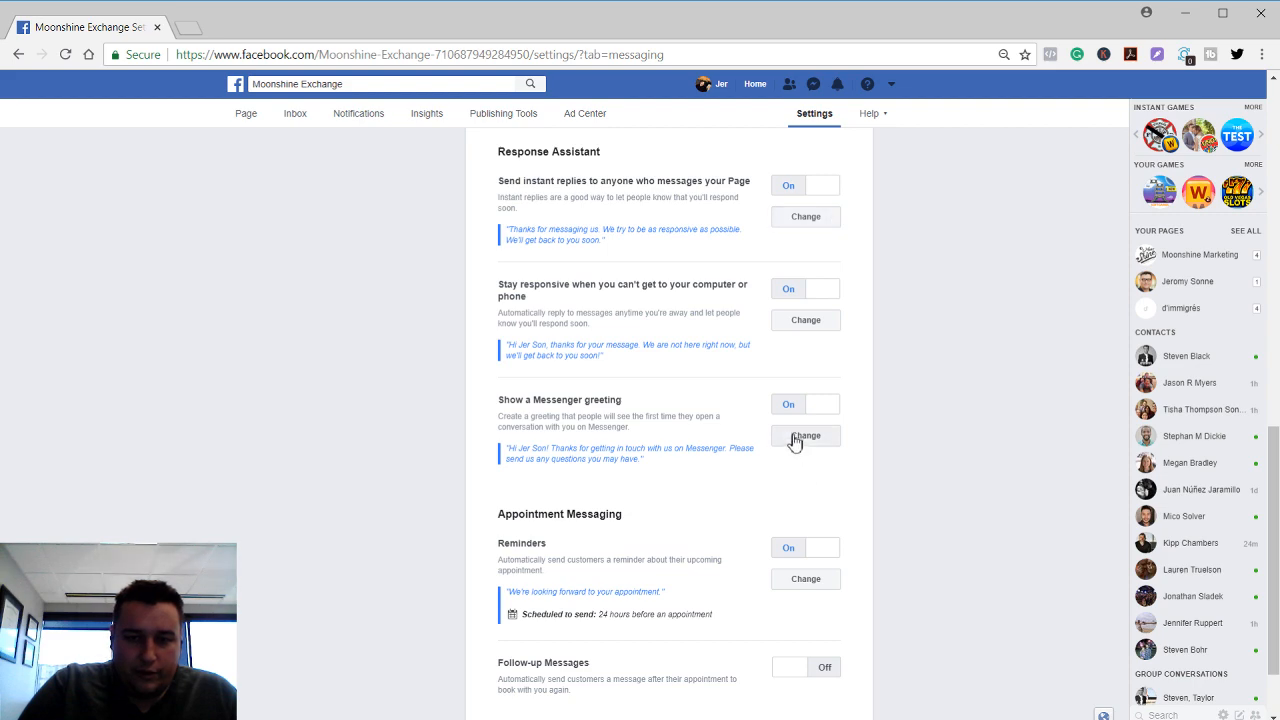
Begin the greeting 'Thanks for reaching out' and insert the person's first name via Add Personalization
{"action": "left_click", "coordinate": [806, 435]}
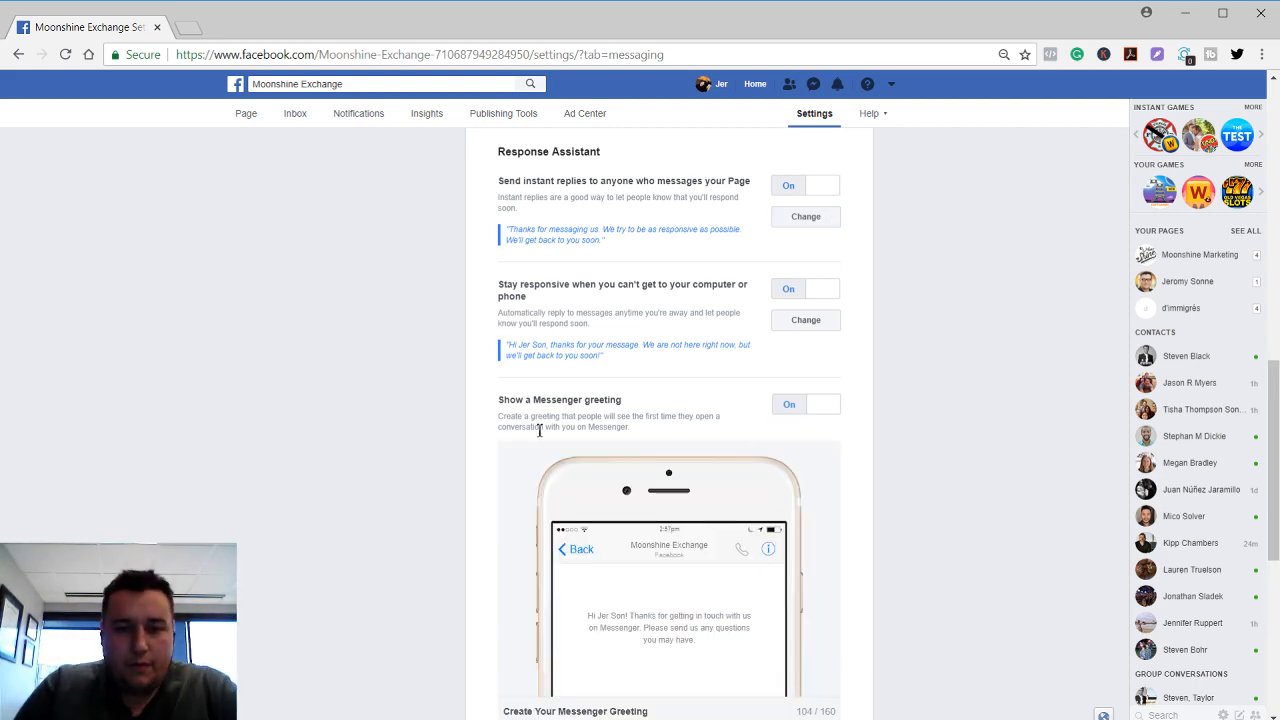
{"action": "scroll", "scroll_direction": "down", "scroll_amount": 3}
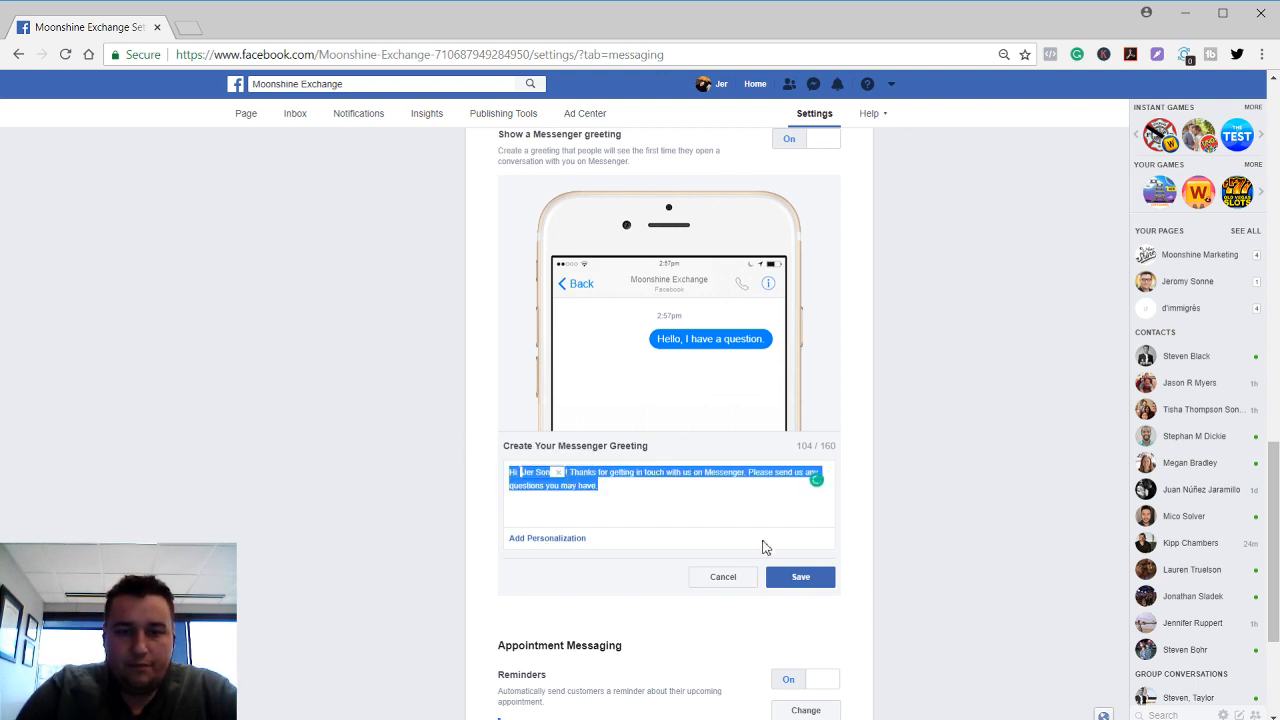
{"action": "type", "text": "T"}
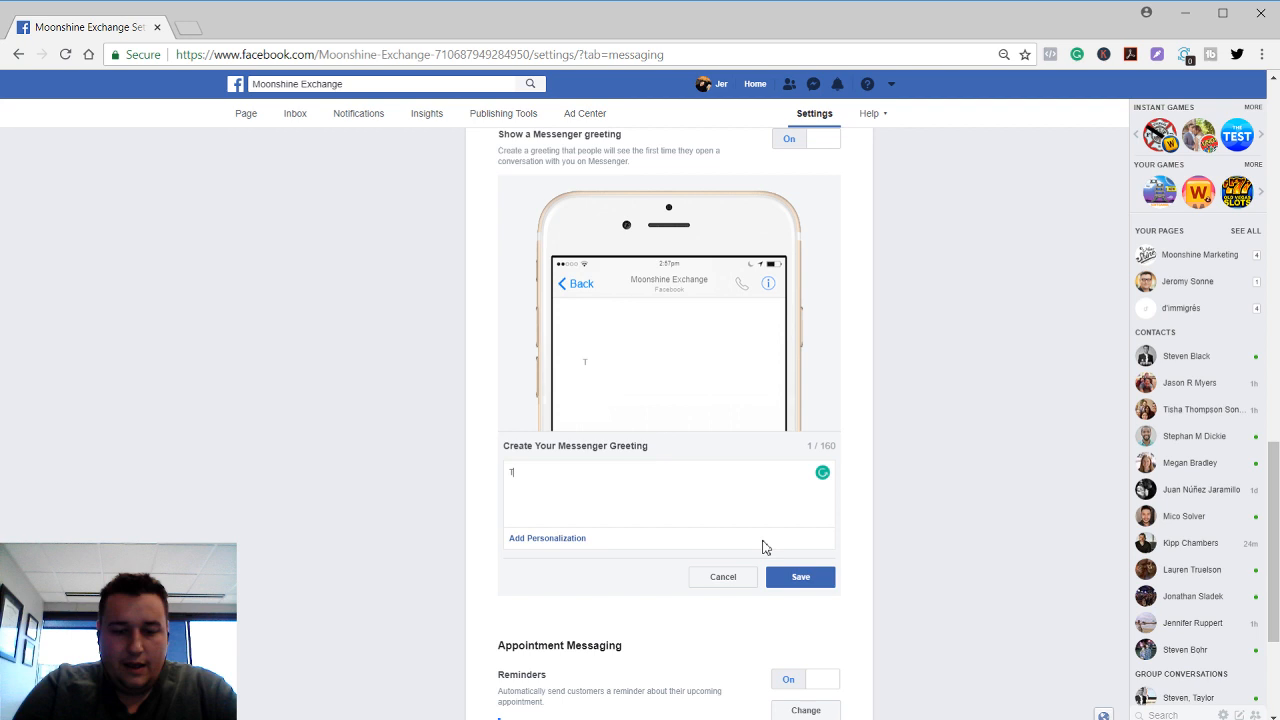
{"action": "type", "text": "hanks for re"}
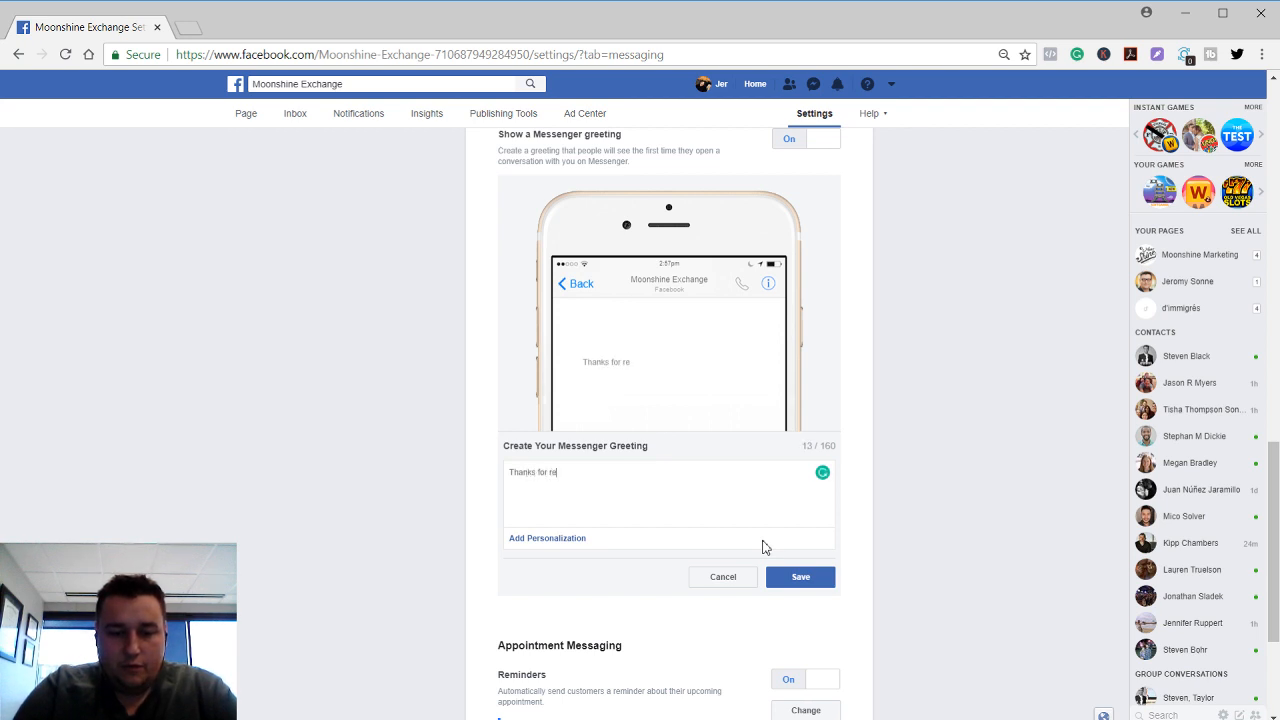
{"action": "key", "text": "BackSpace"}
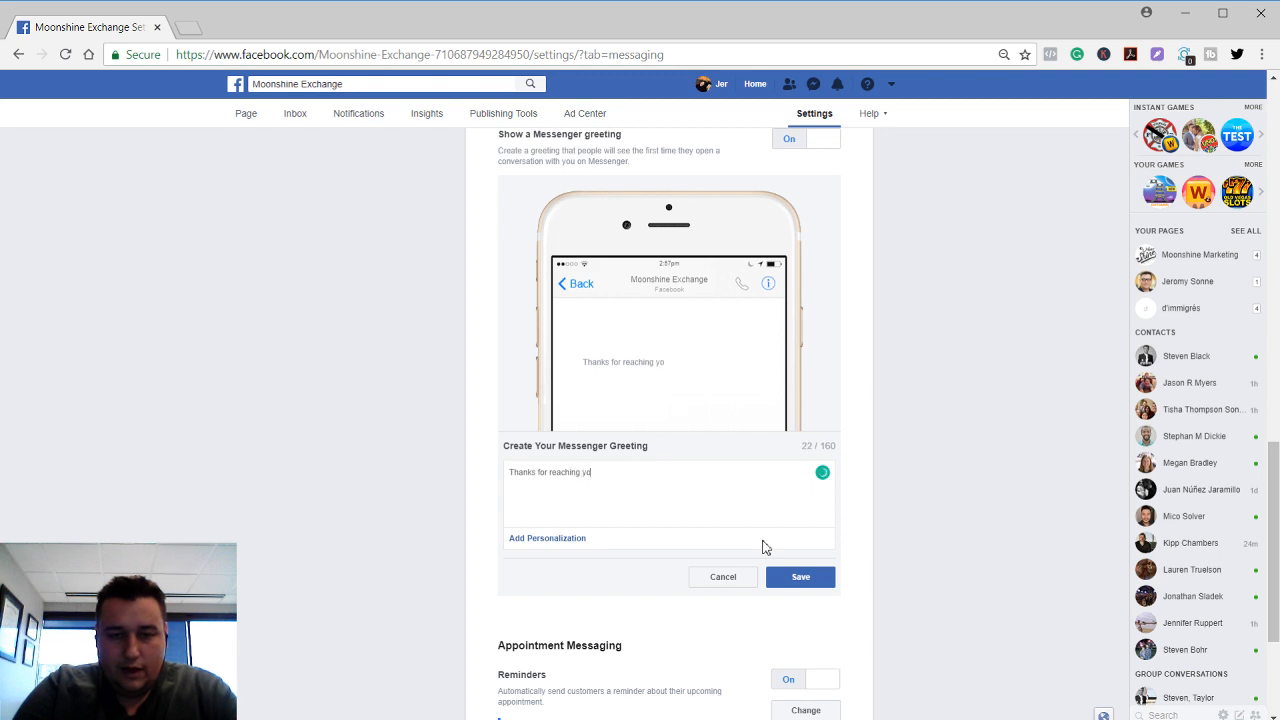
{"action": "type", "text": "ut!"}
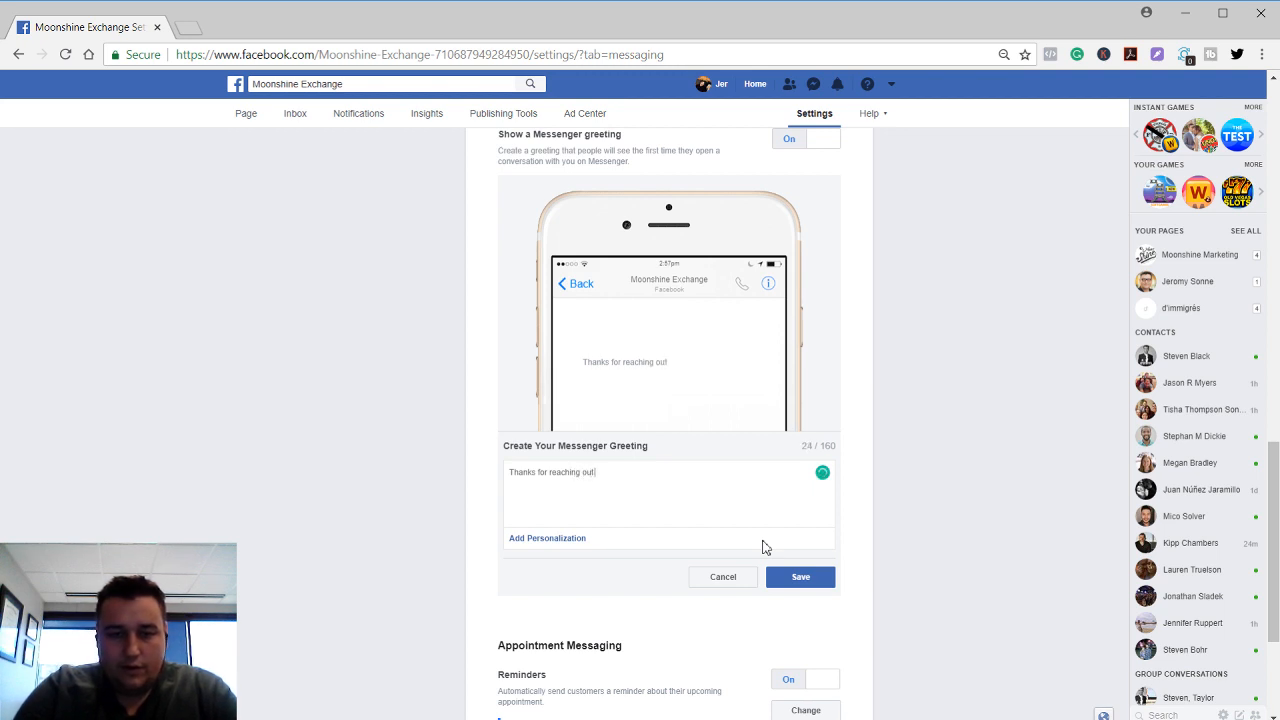
{"action": "left_click", "coordinate": [547, 538]}
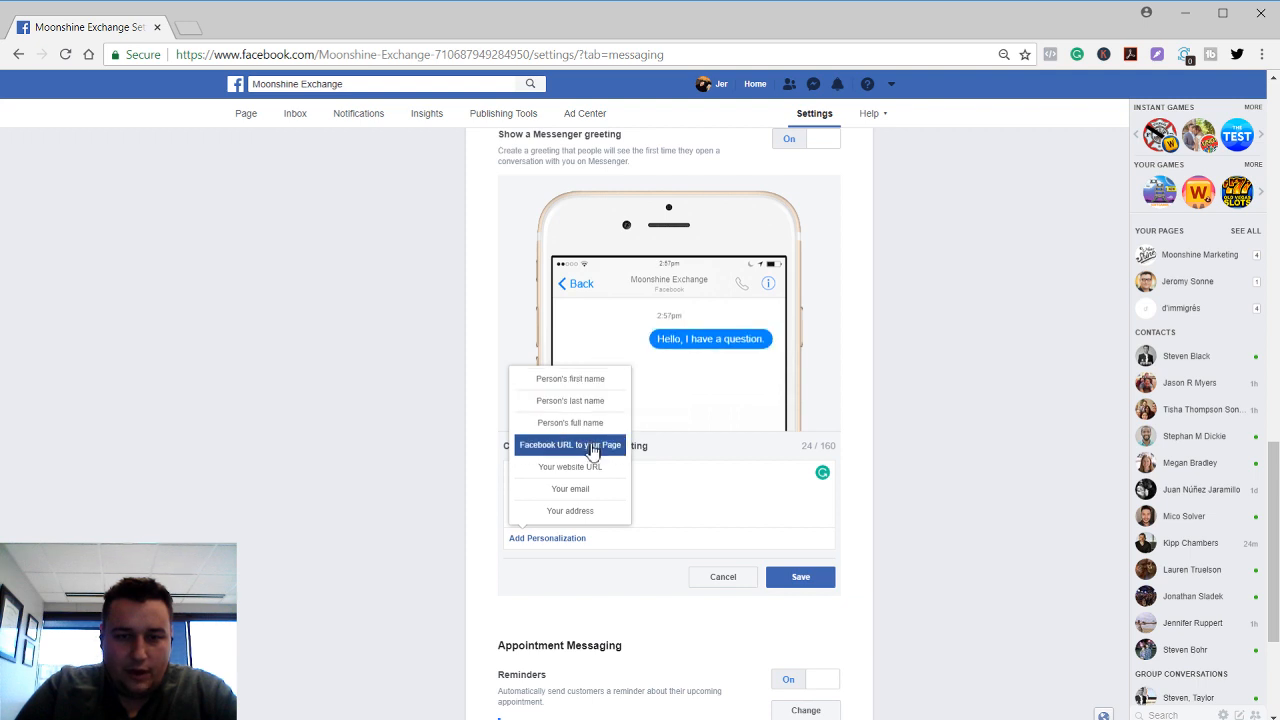
{"action": "mouse_move", "coordinate": [570, 467]}
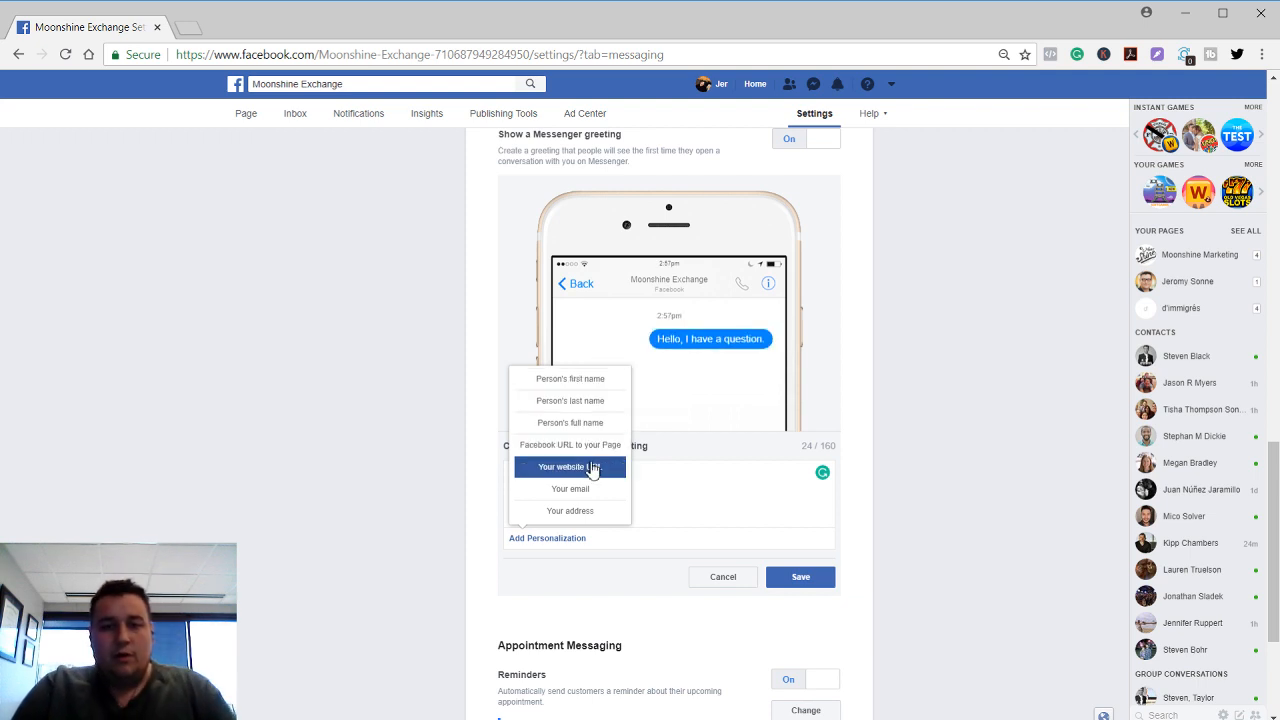
{"action": "mouse_move", "coordinate": [570, 489]}
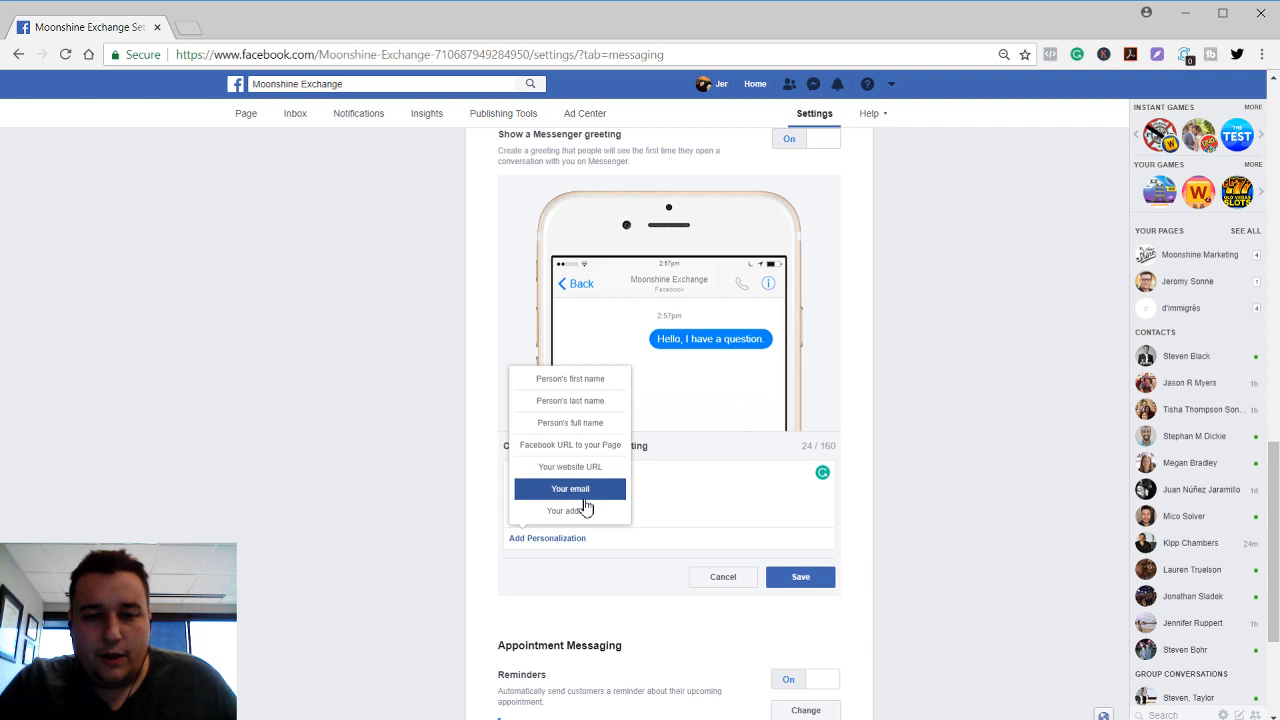
{"action": "mouse_move", "coordinate": [570, 445]}
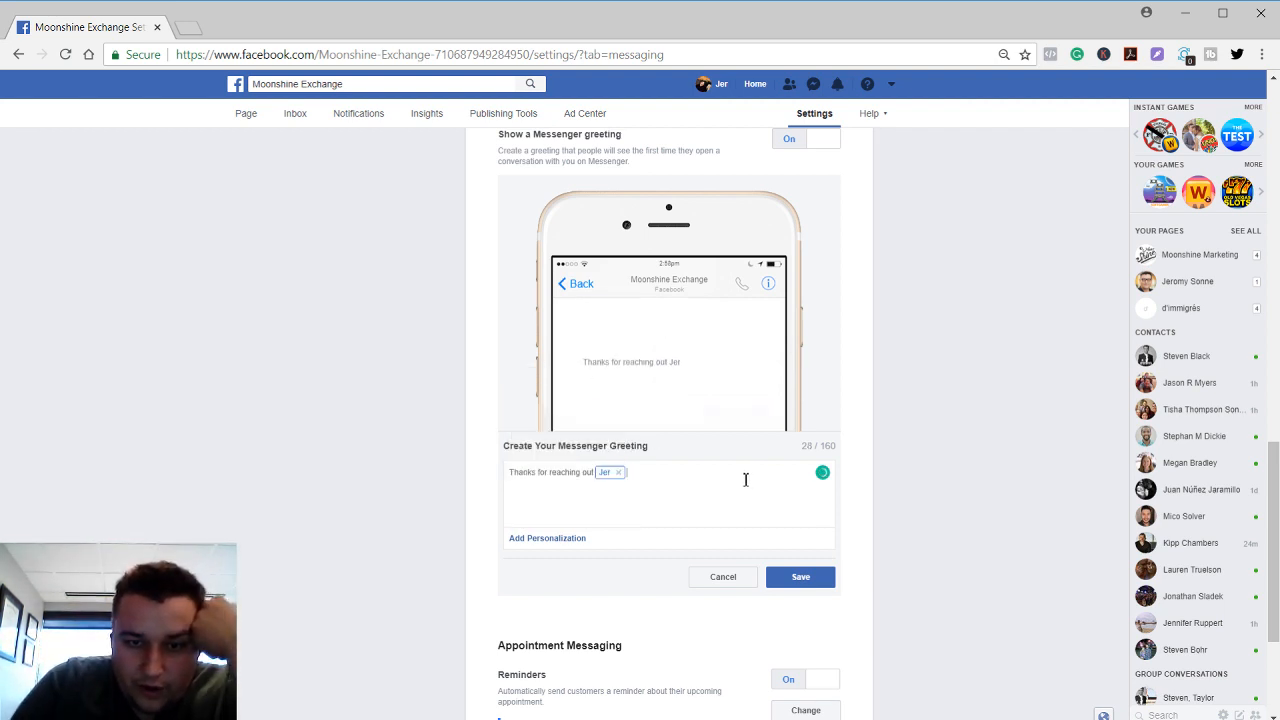
Add a question pitching performance Amazon advertising and insert the website URL personalization
{"action": "type", "text": "!"}
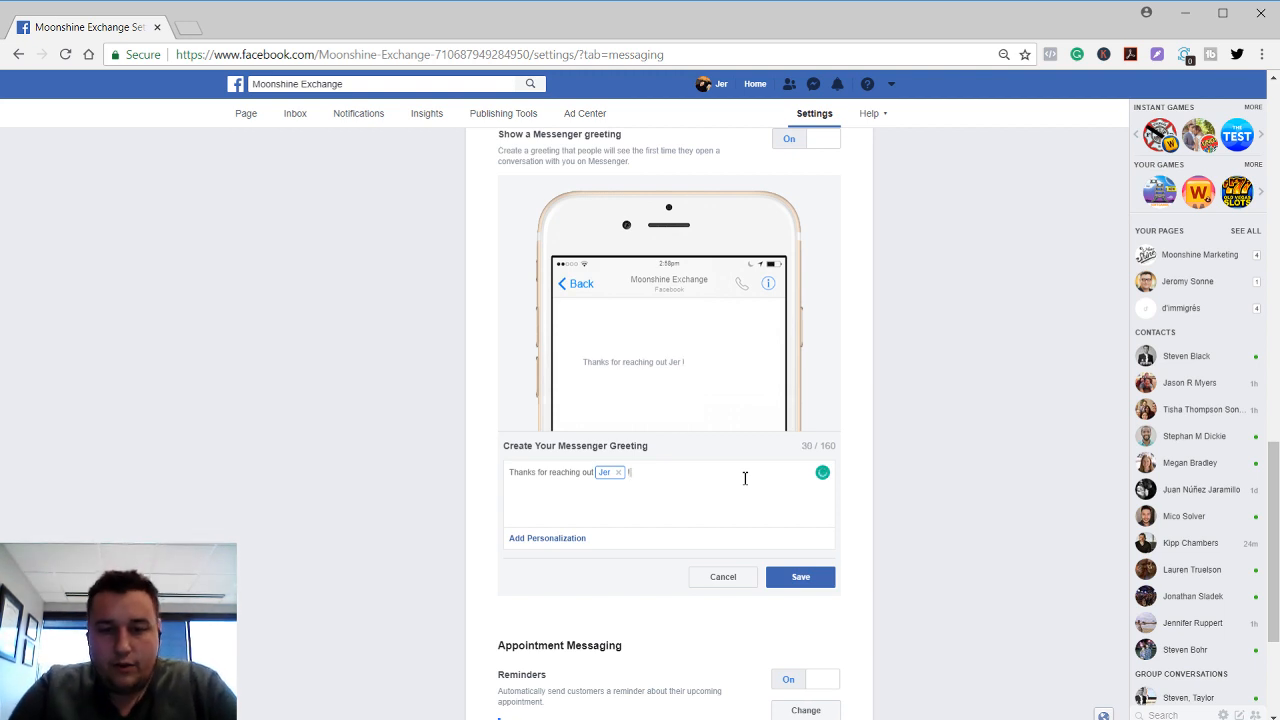
{"action": "type", "text": "If you"}
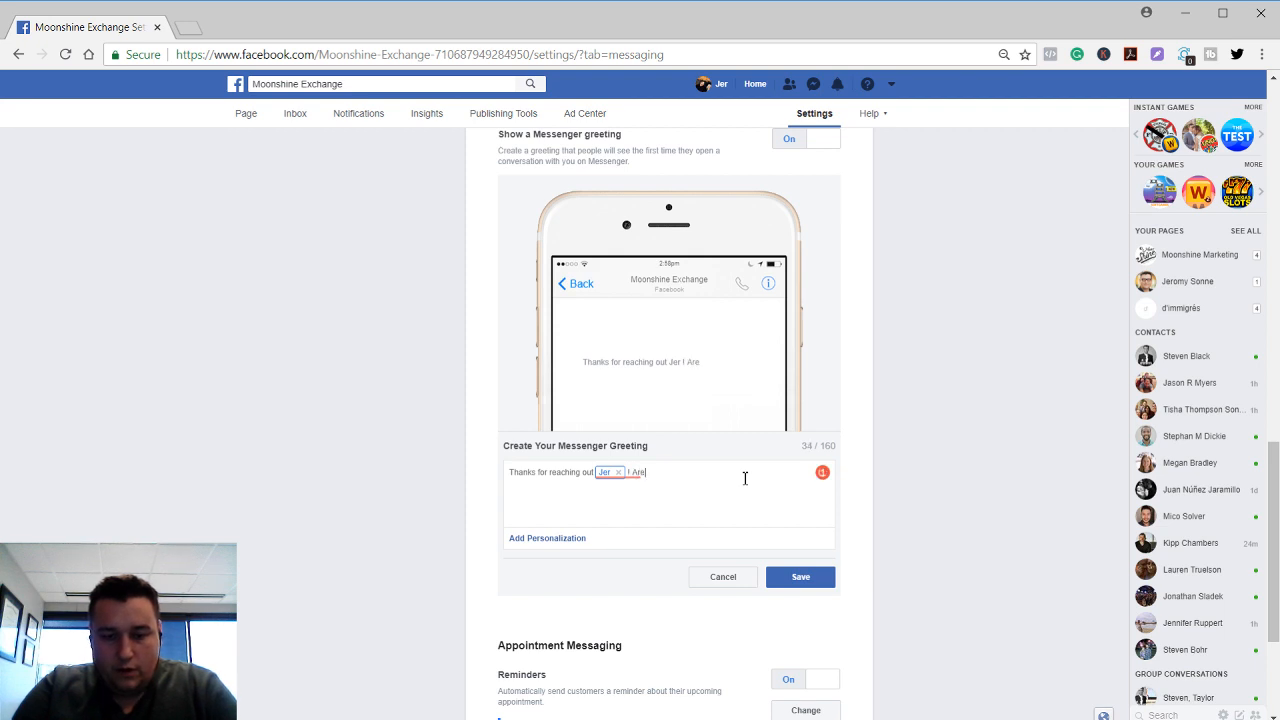
{"action": "type", "text": "you interested"}
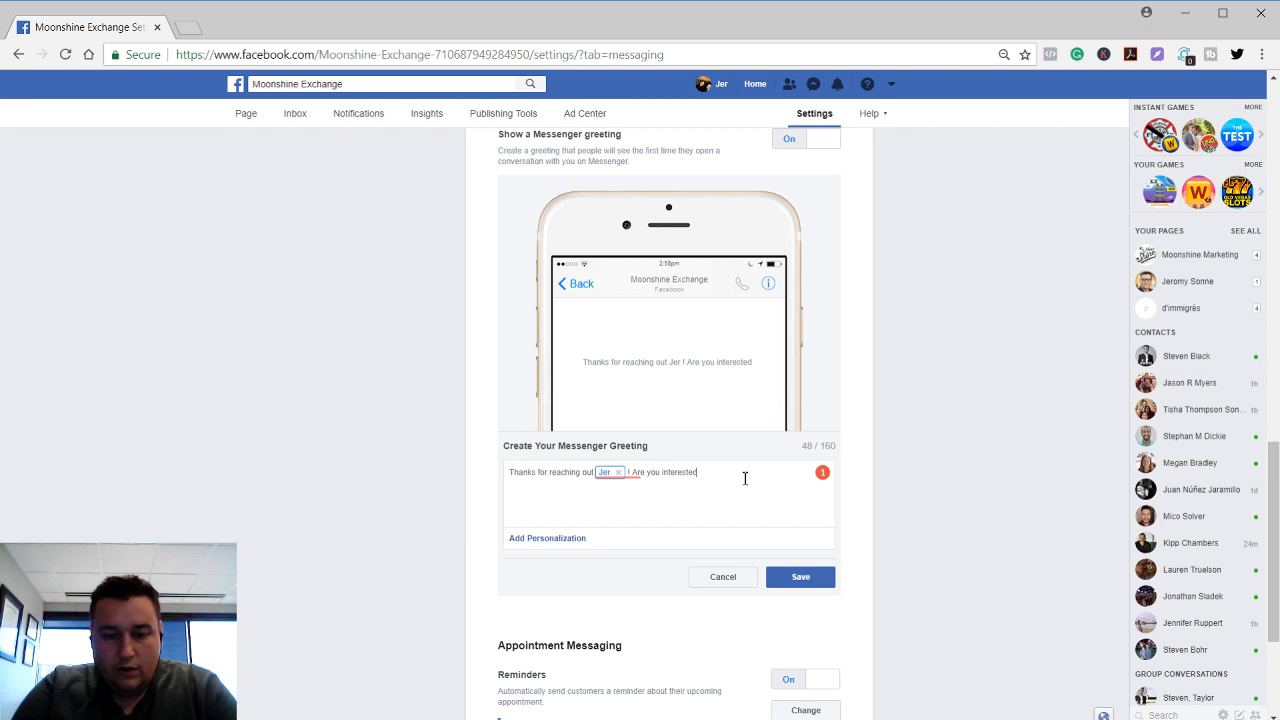
{"action": "type", "text": "in performance"}
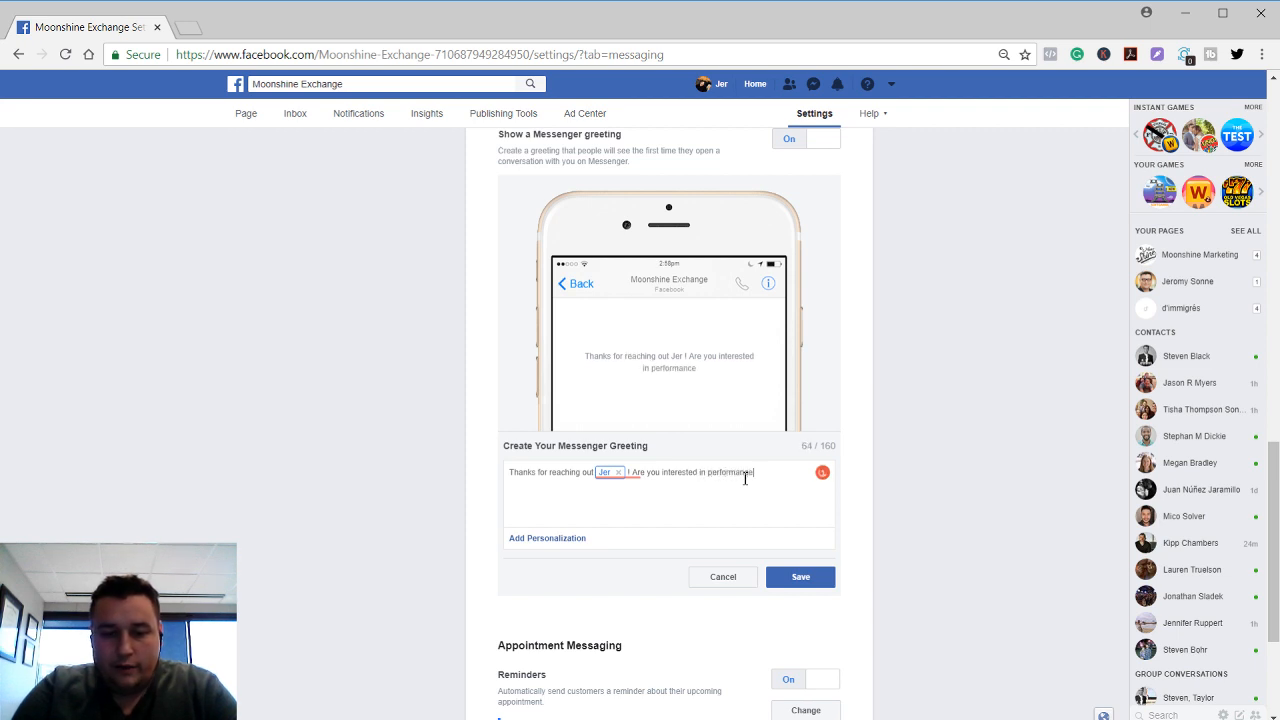
{"action": "type", "text": "Amazon adv"}
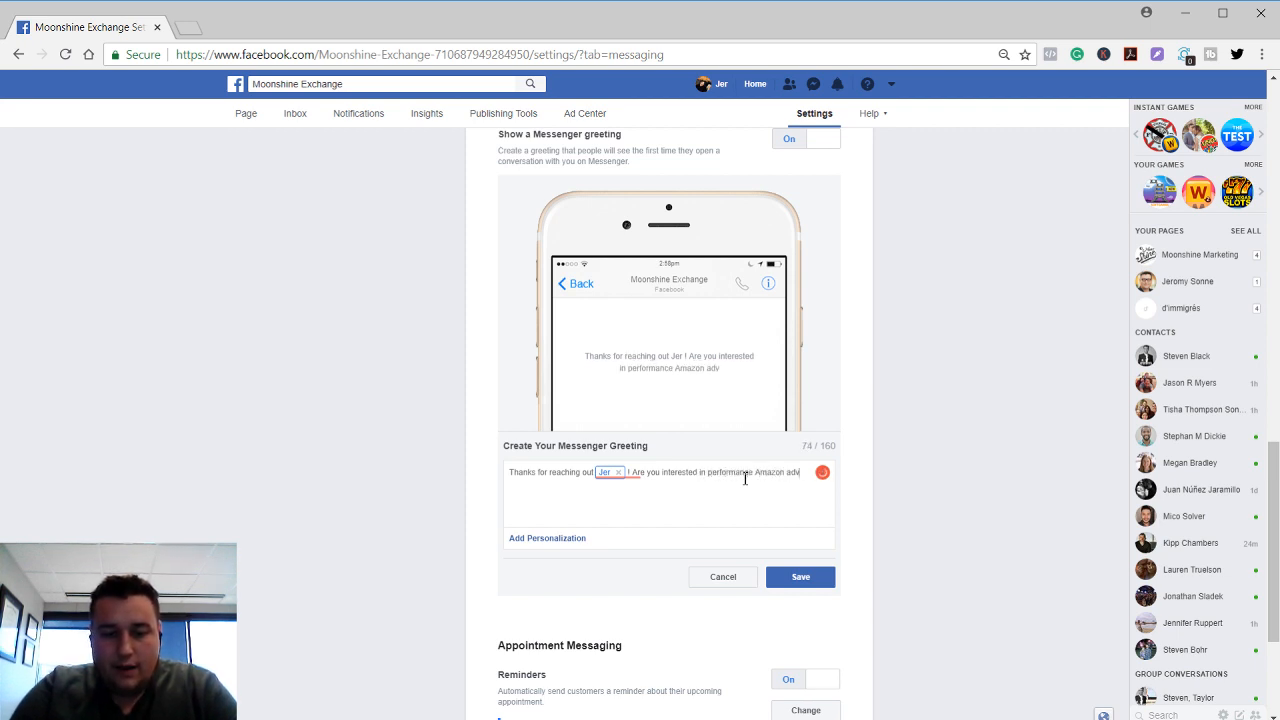
{"action": "type", "text": "ertising? If so check us out here"}
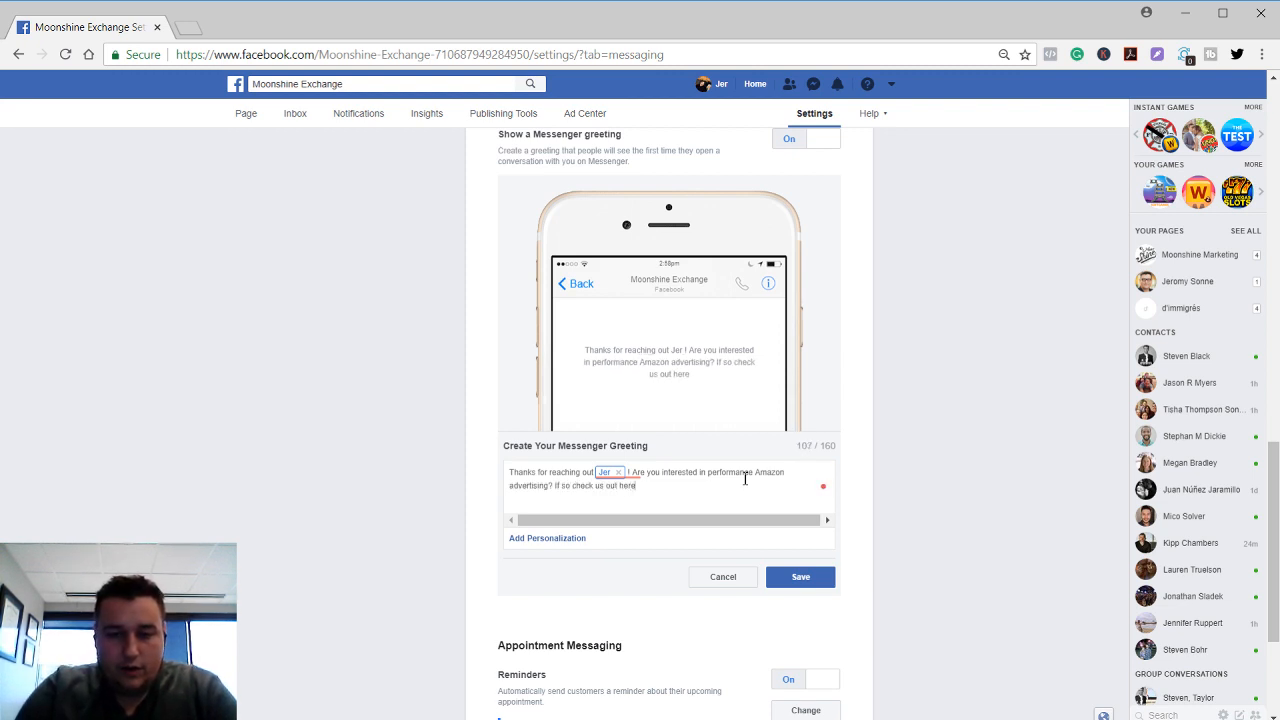
{"action": "type", "text": ":"}
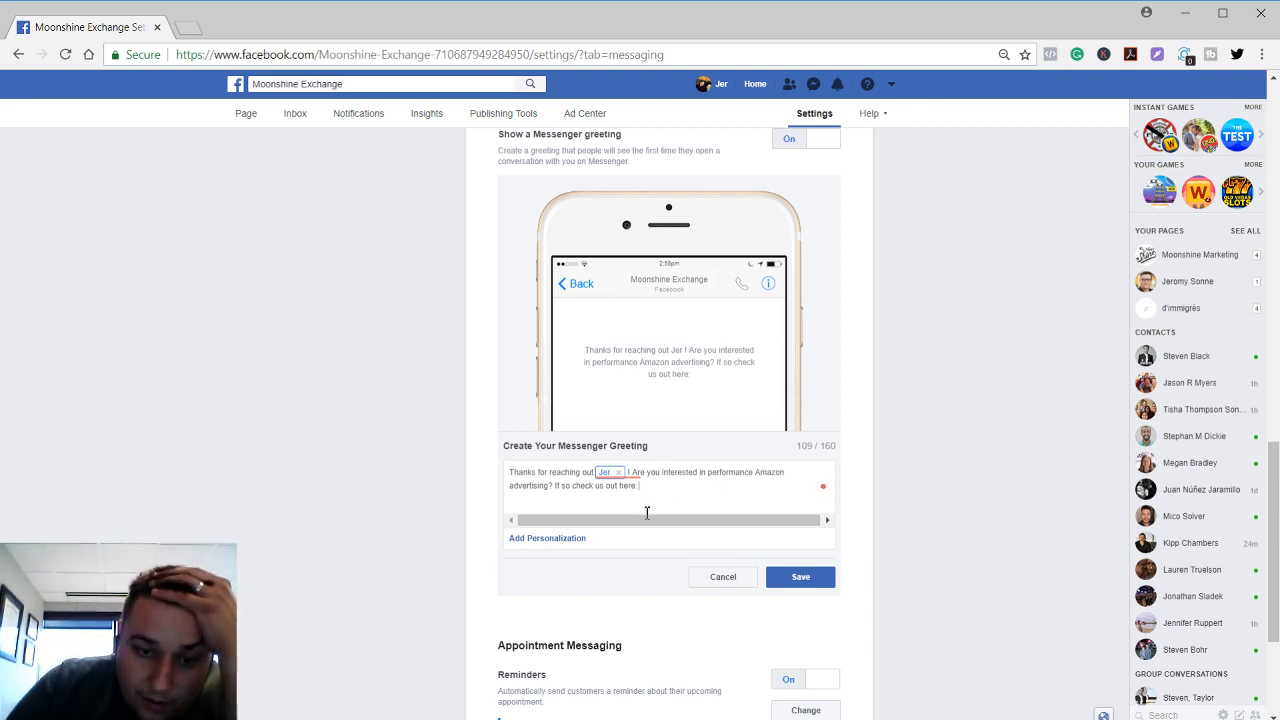
{"action": "left_click", "coordinate": [547, 538]}
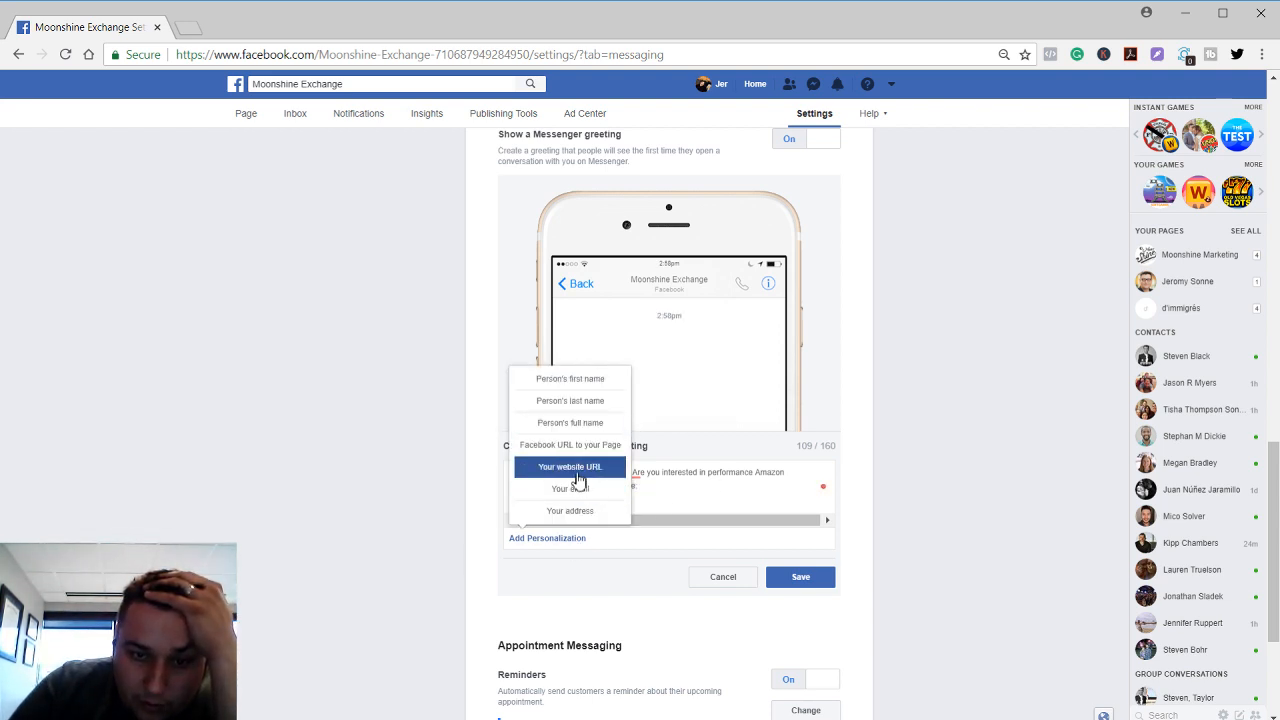
{"action": "left_click", "coordinate": [570, 466]}
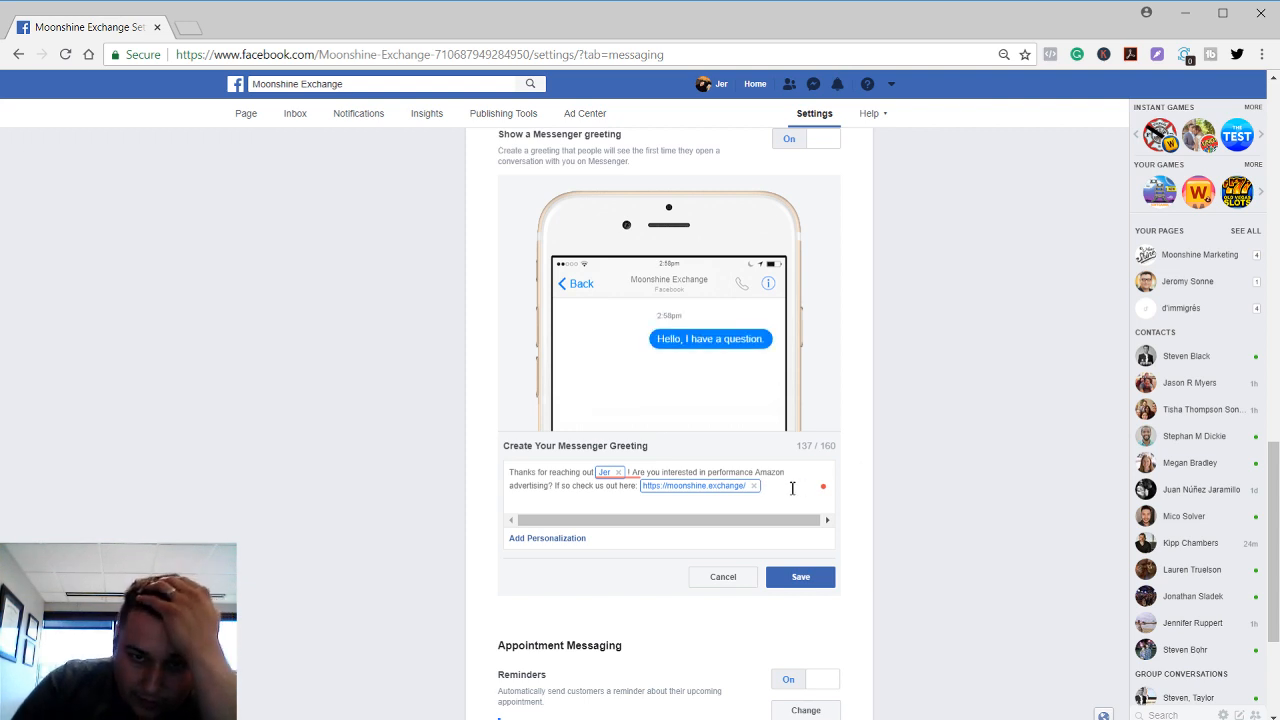
{"action": "mouse_move", "coordinate": [898, 521]}
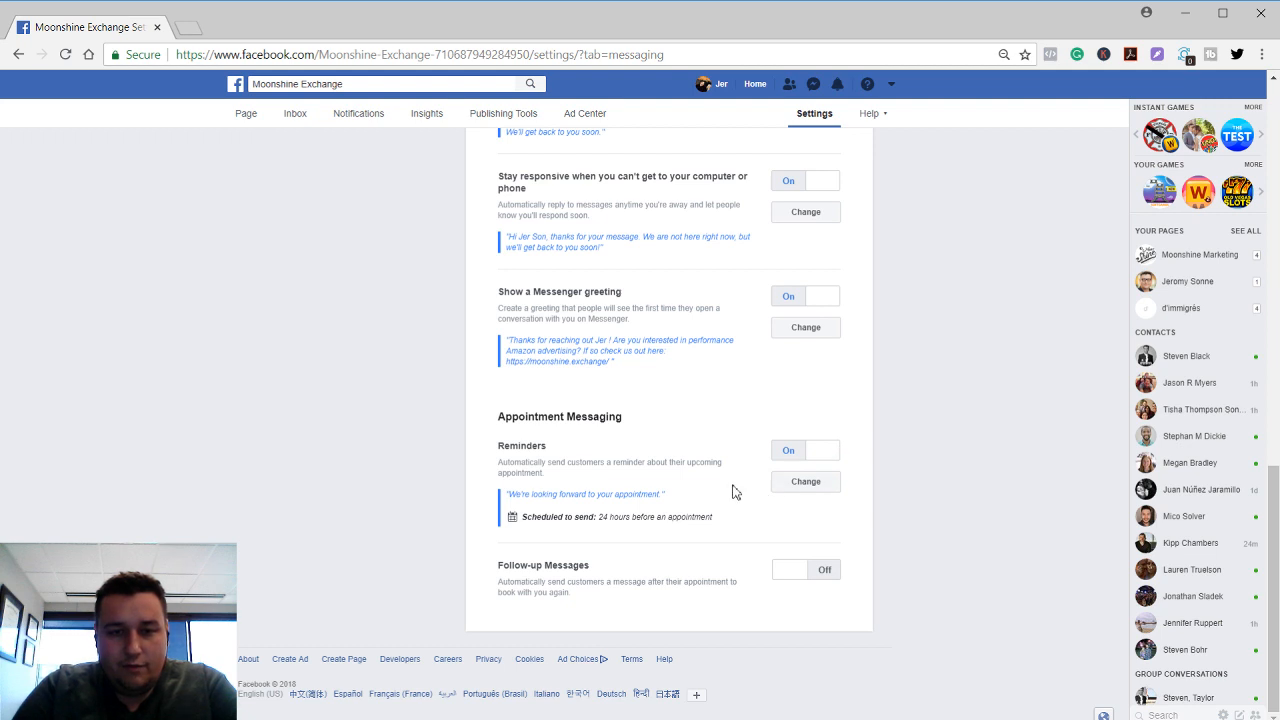
{"action": "mouse_move", "coordinate": [672, 295]}
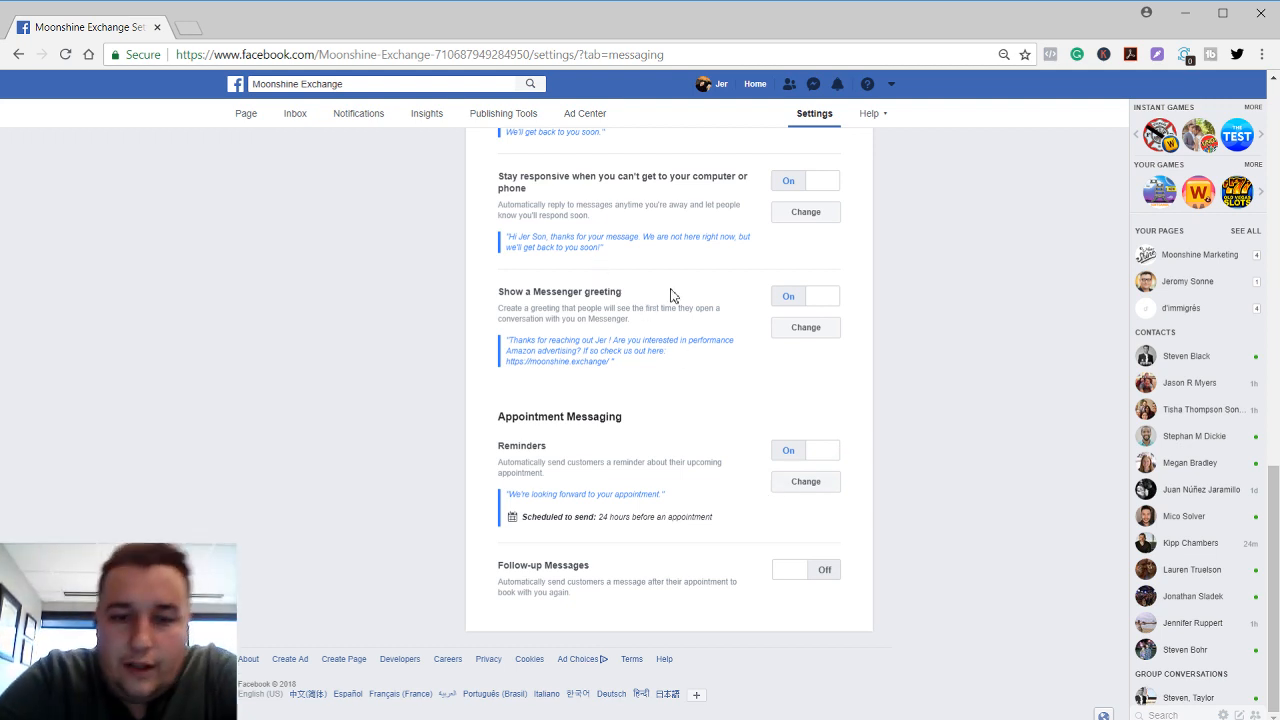
{"action": "mouse_move", "coordinate": [605, 477]}
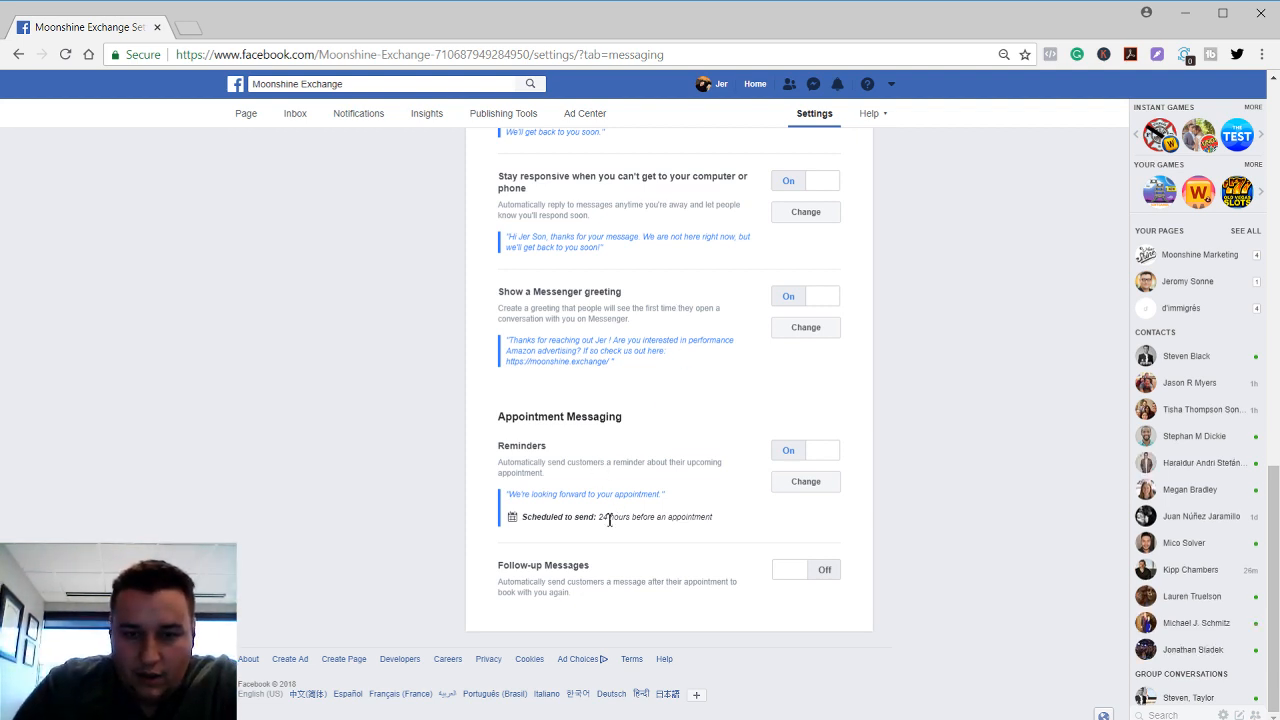
{"action": "mouse_move", "coordinate": [637, 585]}
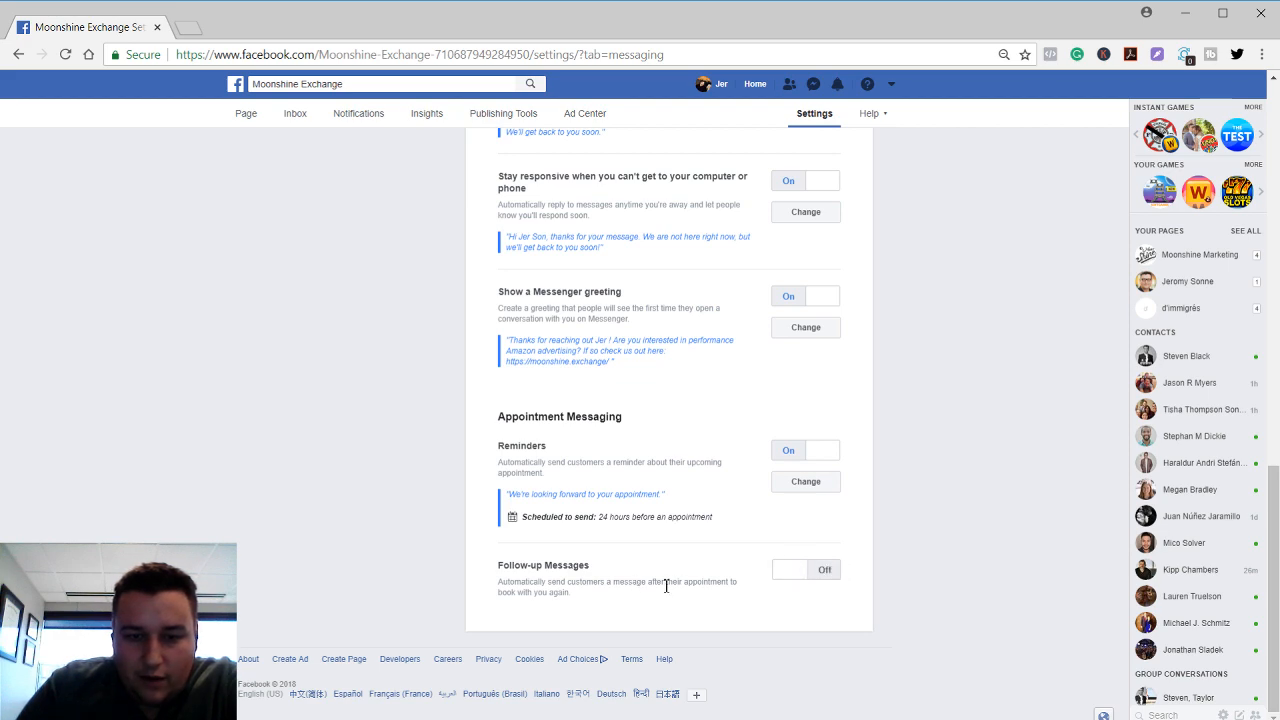
Review the saved personalized greeting and return to the top of Messaging Settings
{"action": "scroll", "scroll_direction": "up", "scroll_amount": 3}
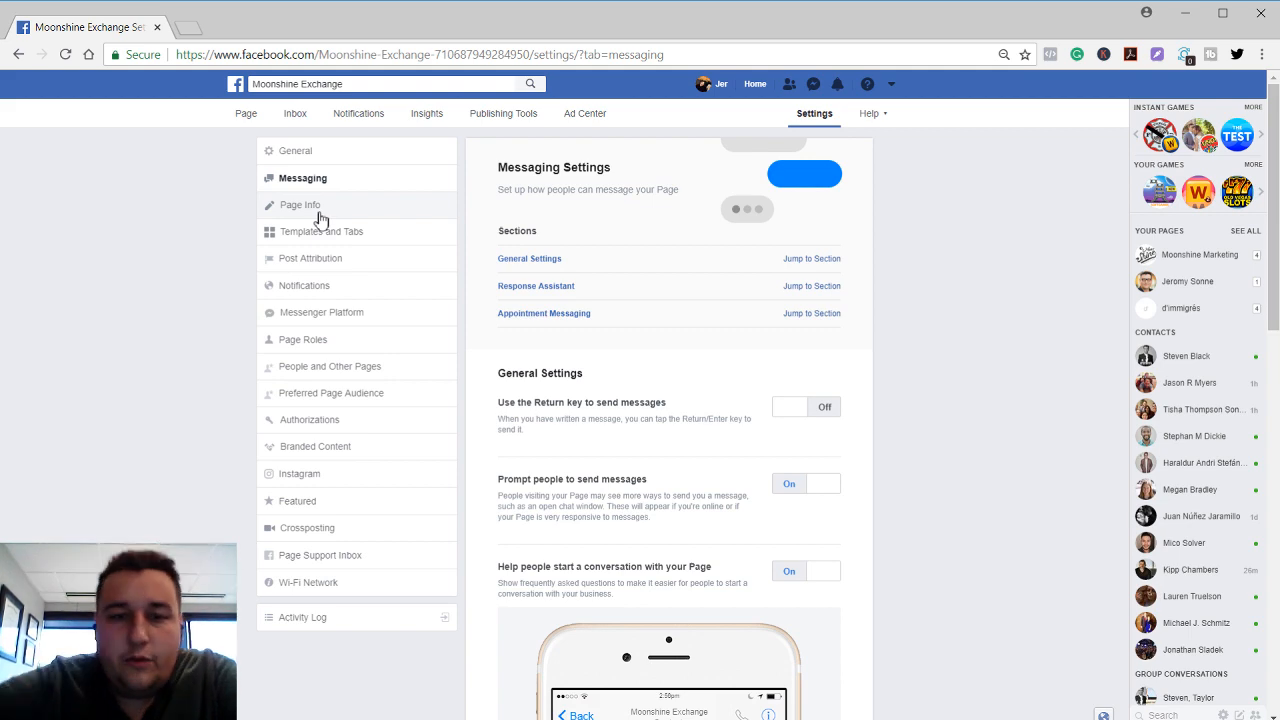
{"action": "scroll", "scroll_direction": "down", "scroll_amount": 3}
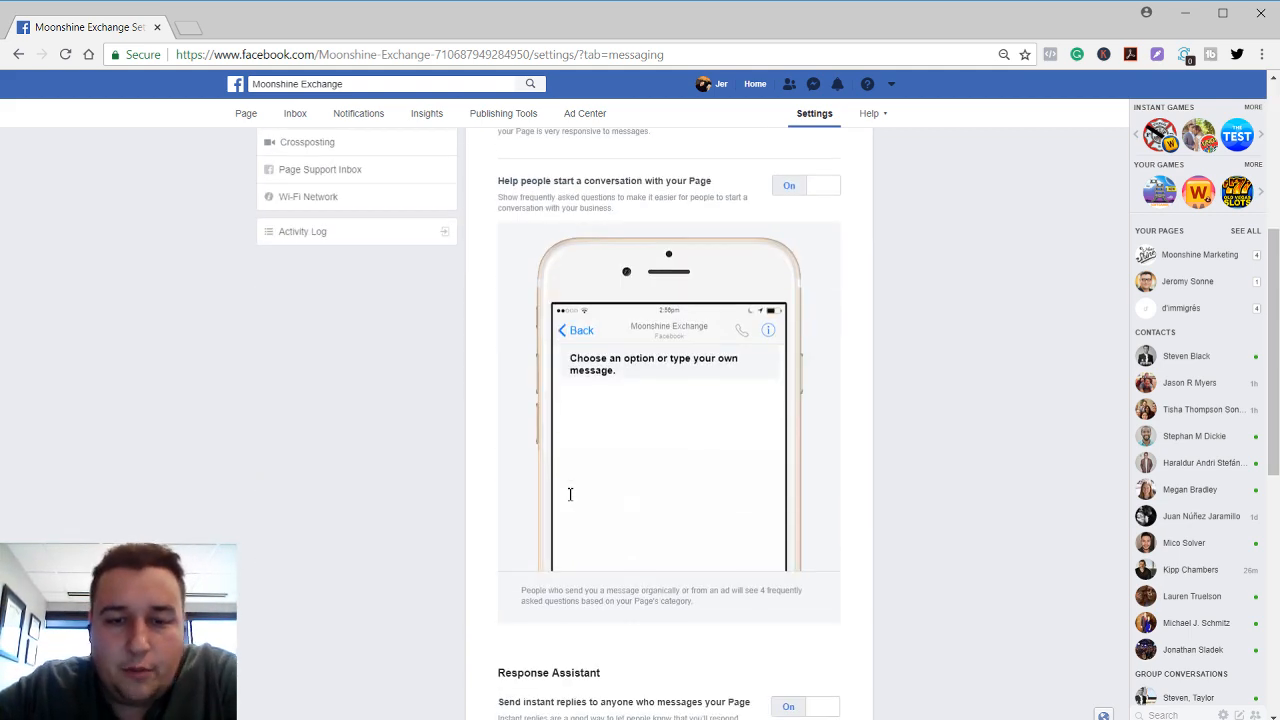
{"action": "scroll", "scroll_direction": "down", "scroll_amount": 3}
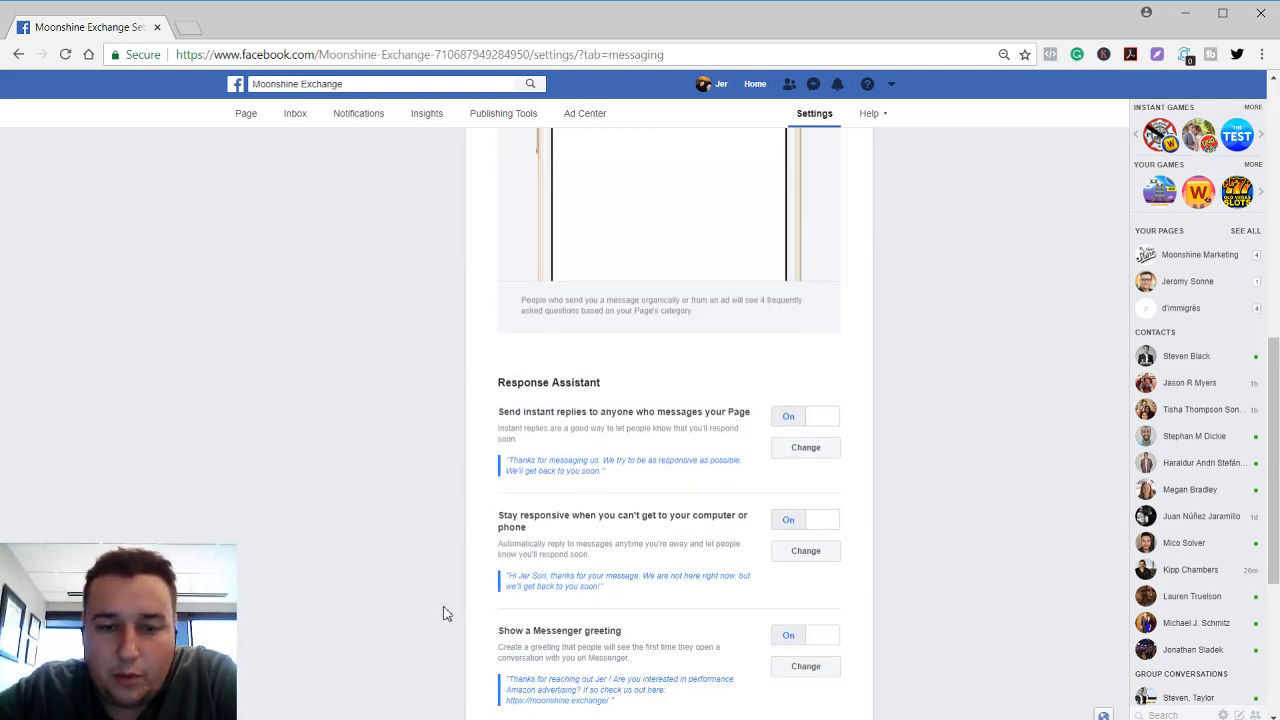
{"action": "mouse_move", "coordinate": [383, 403]}
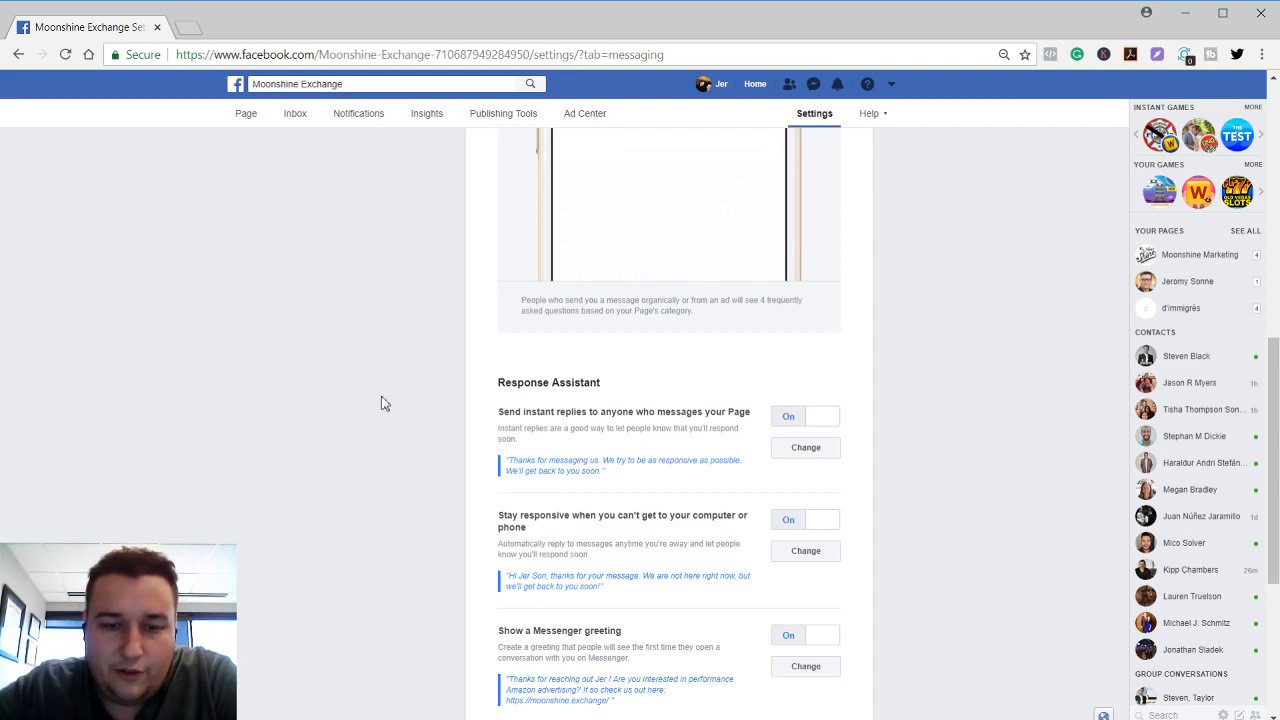
{"action": "scroll", "scroll_direction": "up", "scroll_amount": 3}
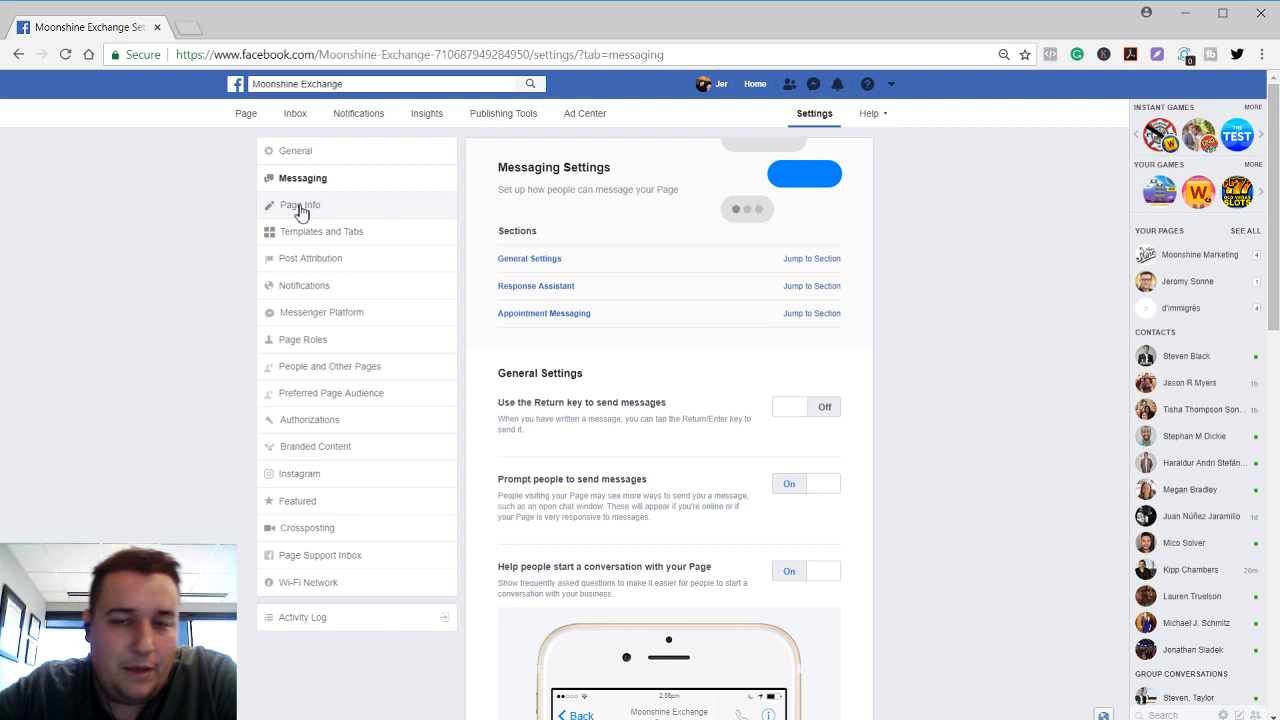
View Page Info settings: description, category, website, email, location, hours and price range
{"action": "left_click", "coordinate": [301, 204]}
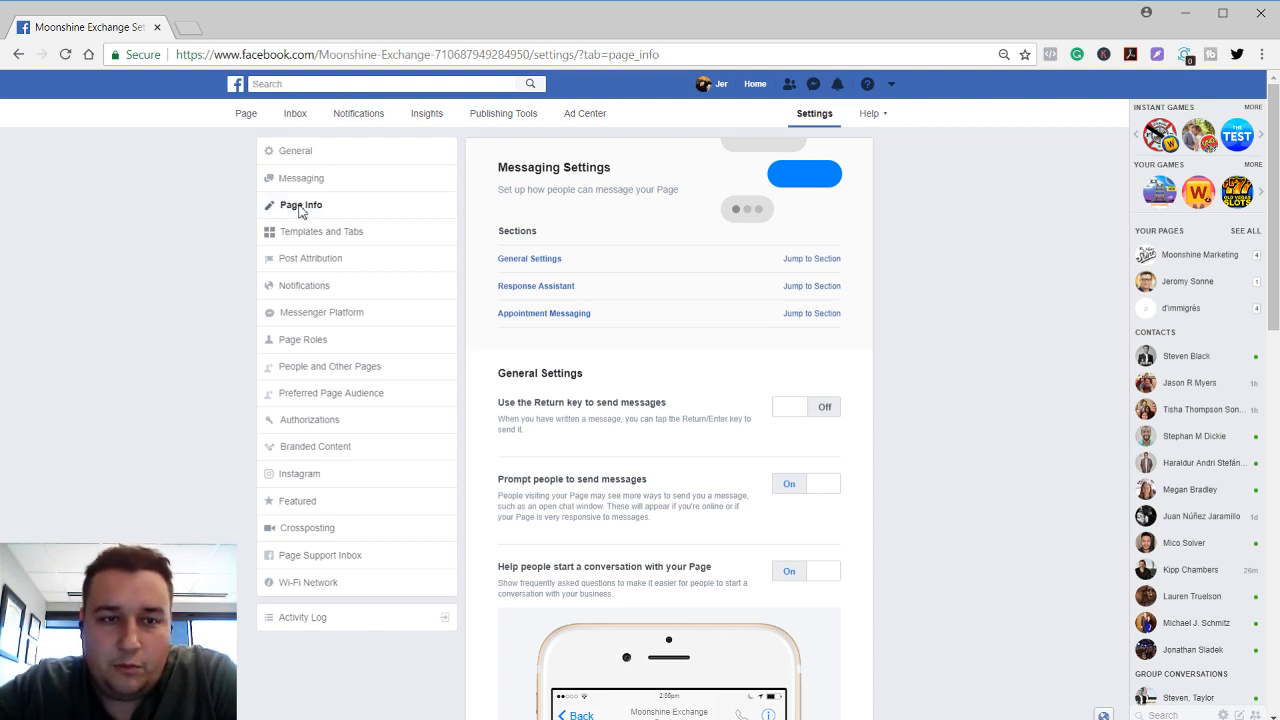
{"action": "left_click", "coordinate": [301, 205]}
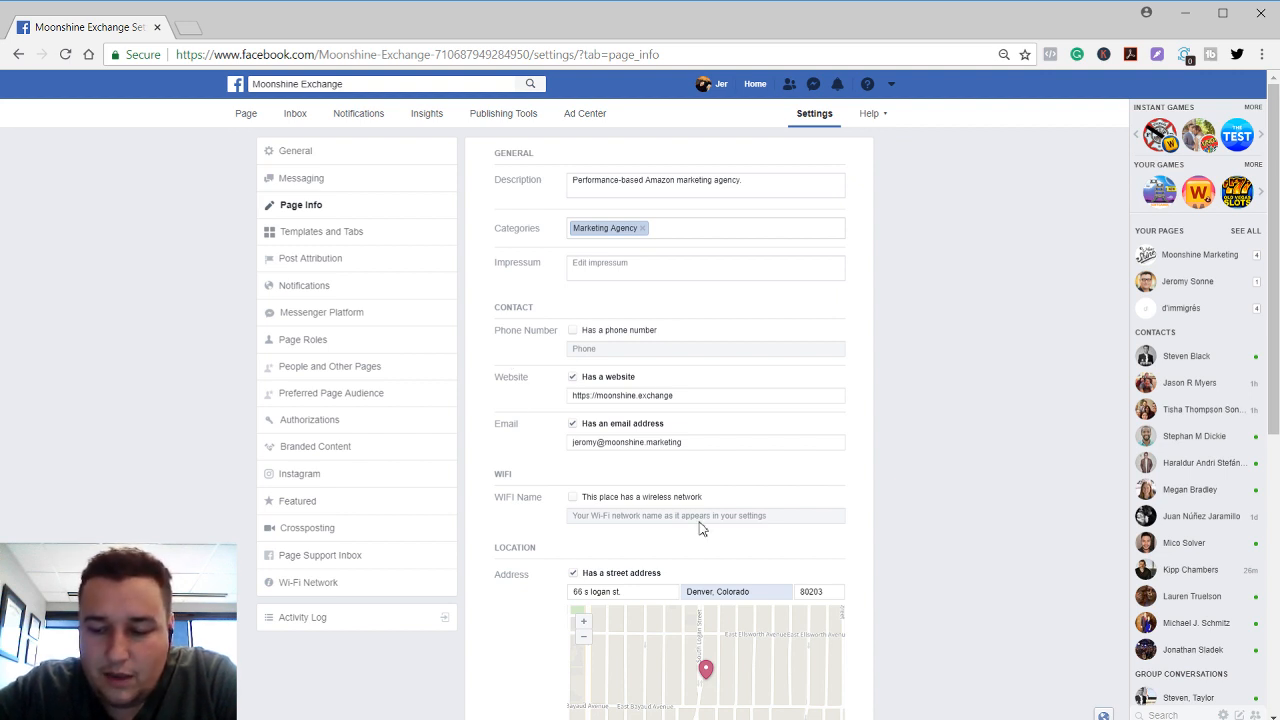
{"action": "mouse_move", "coordinate": [975, 485]}
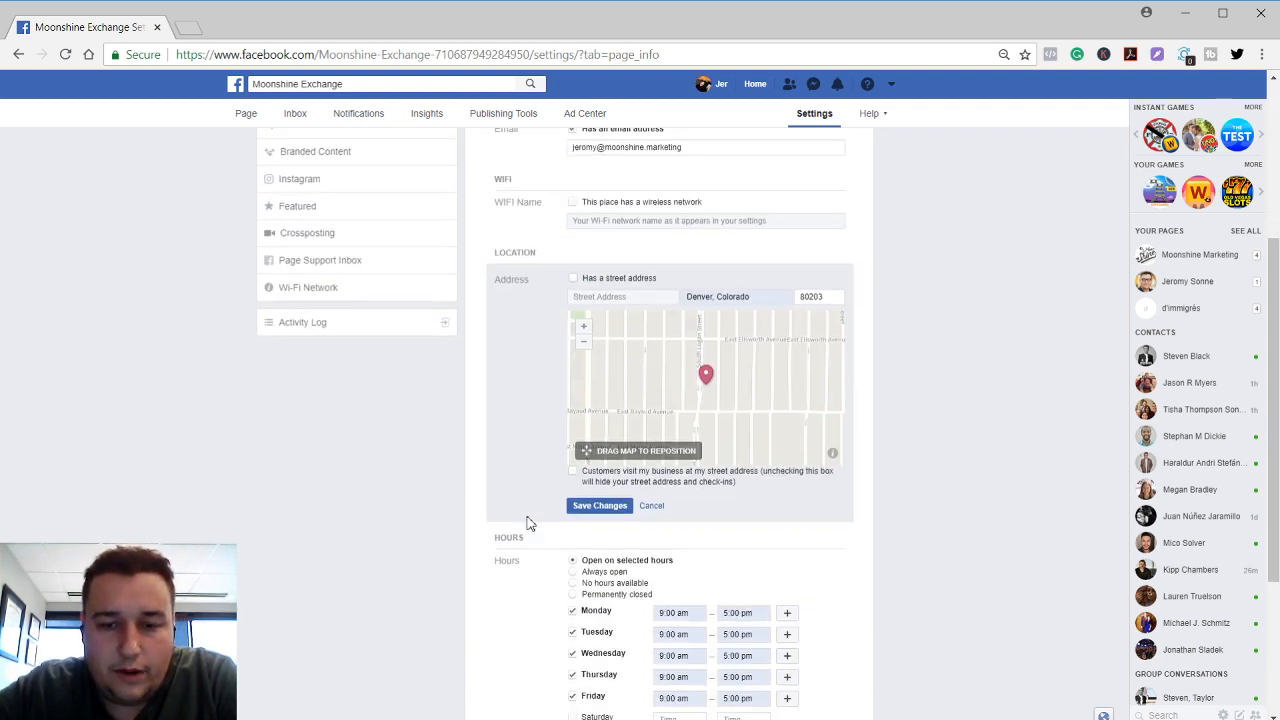
{"action": "scroll", "scroll_direction": "down", "scroll_amount": 3}
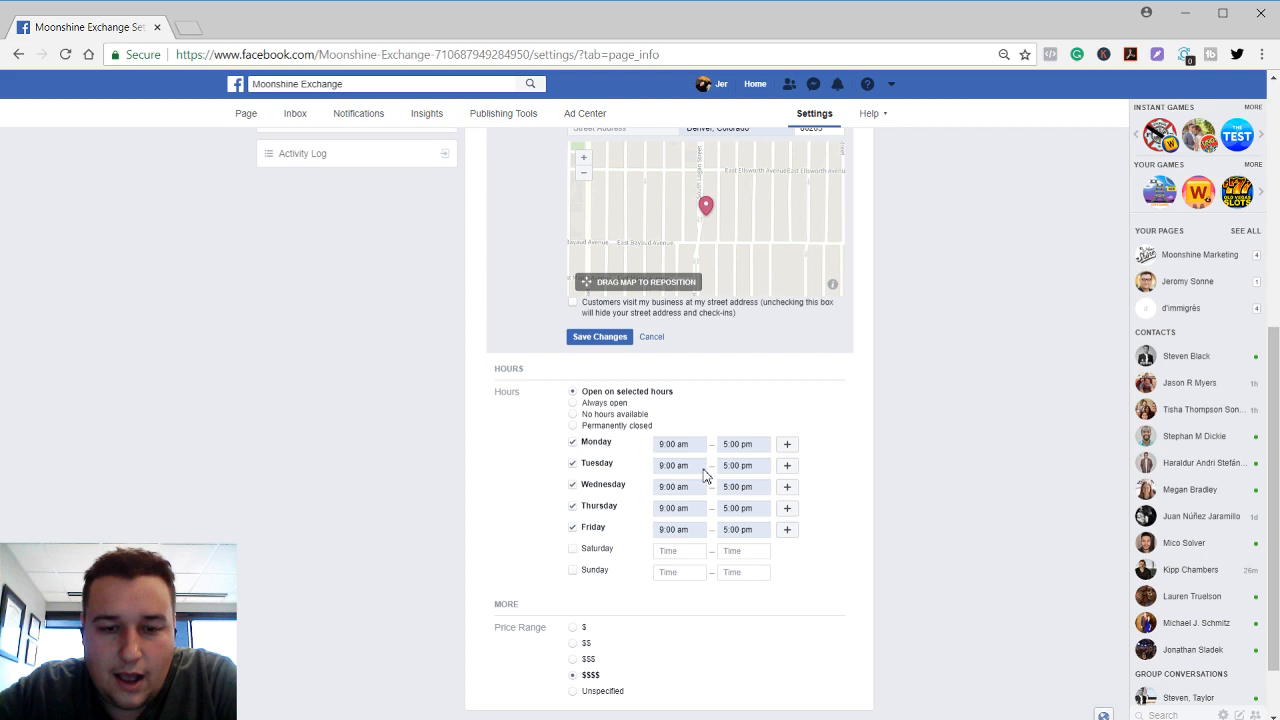
{"action": "scroll", "scroll_direction": "down", "scroll_amount": 3}
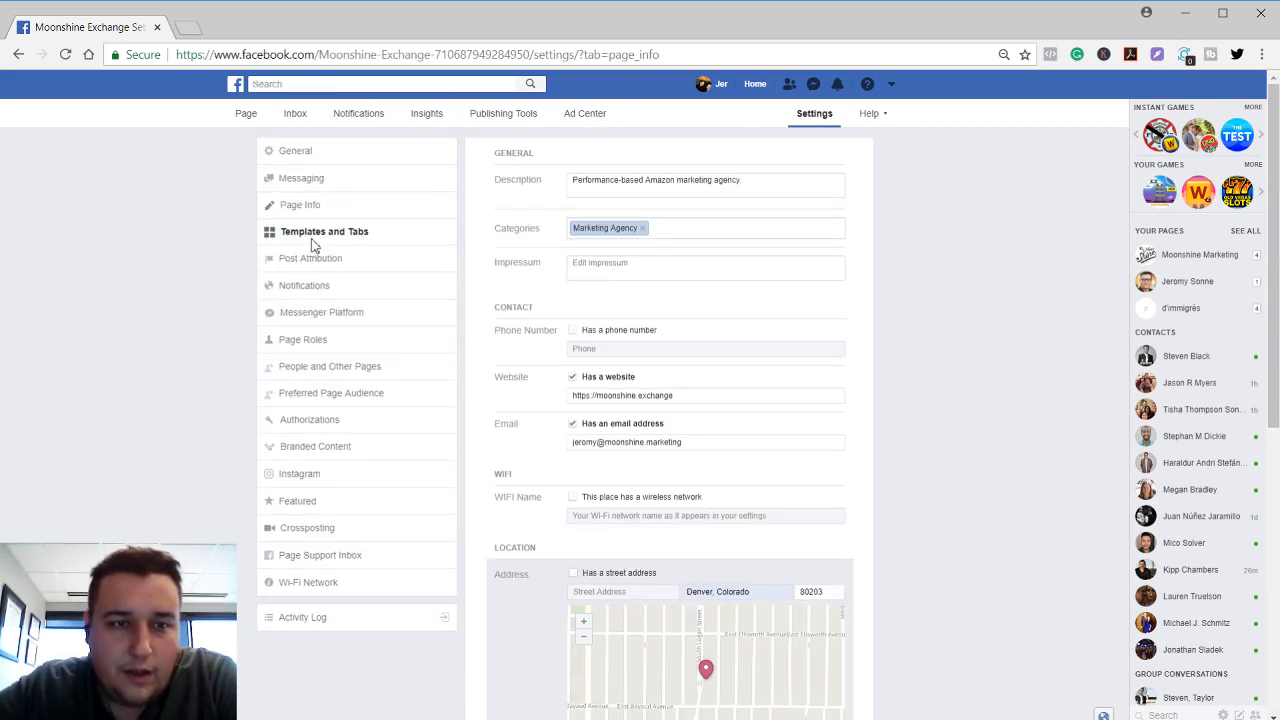
From Templates and Tabs, bring up the template chooser and review the Business template's details
{"action": "left_click", "coordinate": [324, 231]}
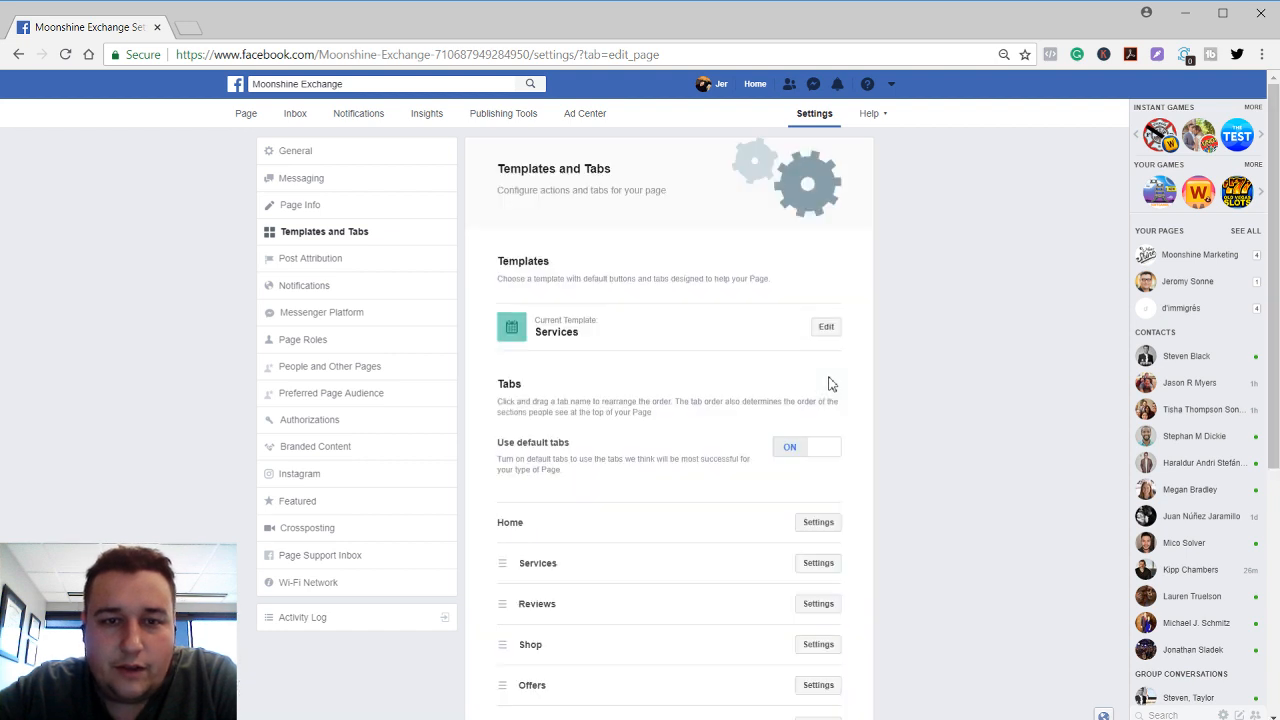
{"action": "scroll", "scroll_direction": "down", "scroll_amount": 3}
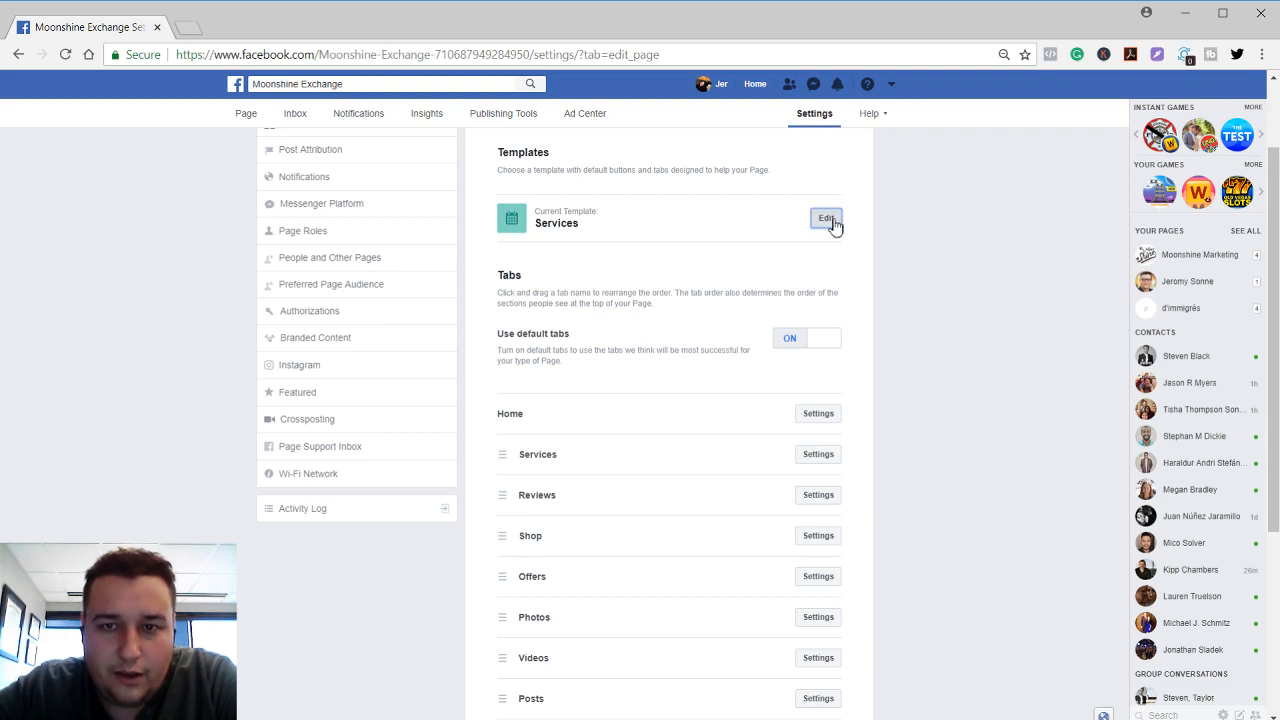
{"action": "left_click", "coordinate": [826, 218]}
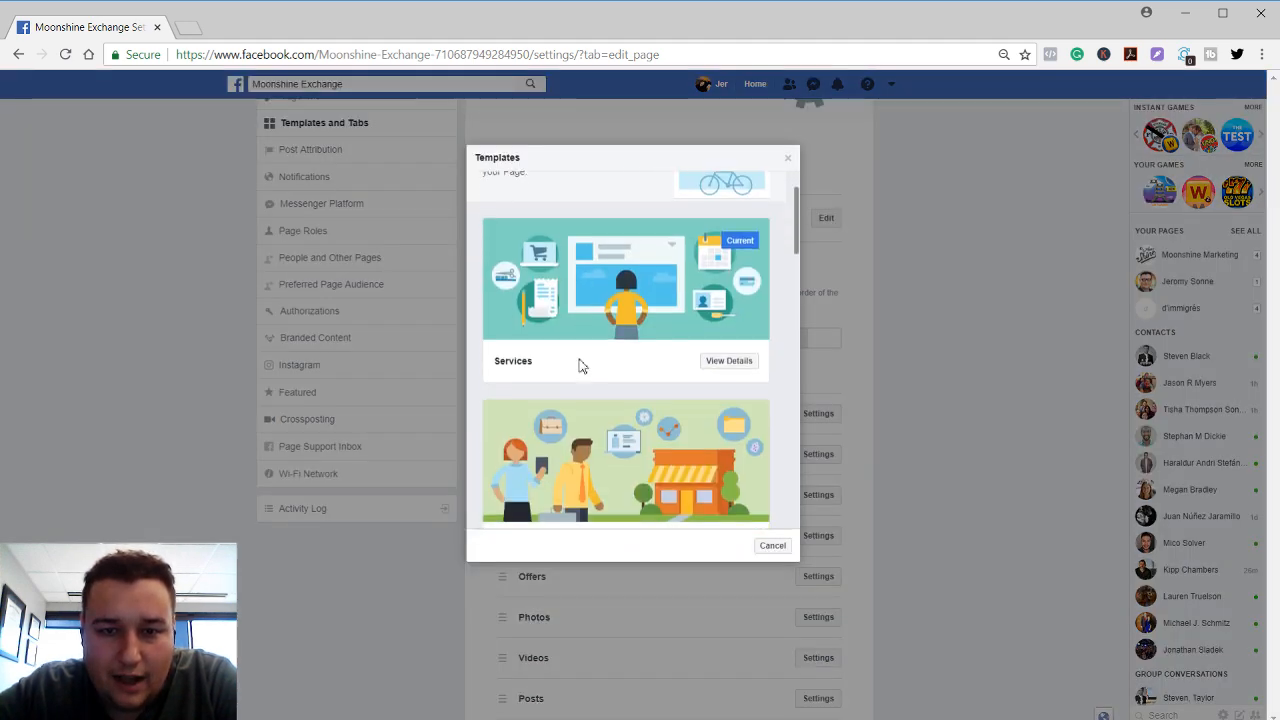
{"action": "scroll", "scroll_direction": "down", "scroll_amount": 3}
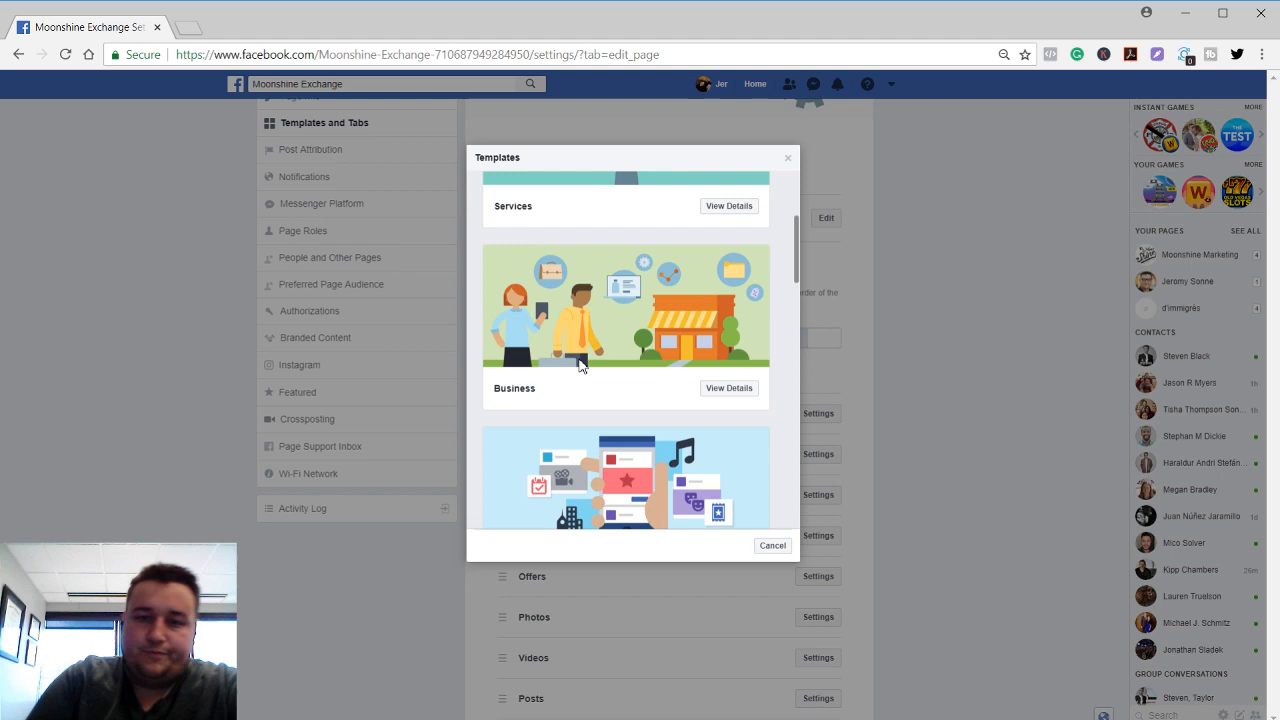
{"action": "left_click", "coordinate": [729, 388]}
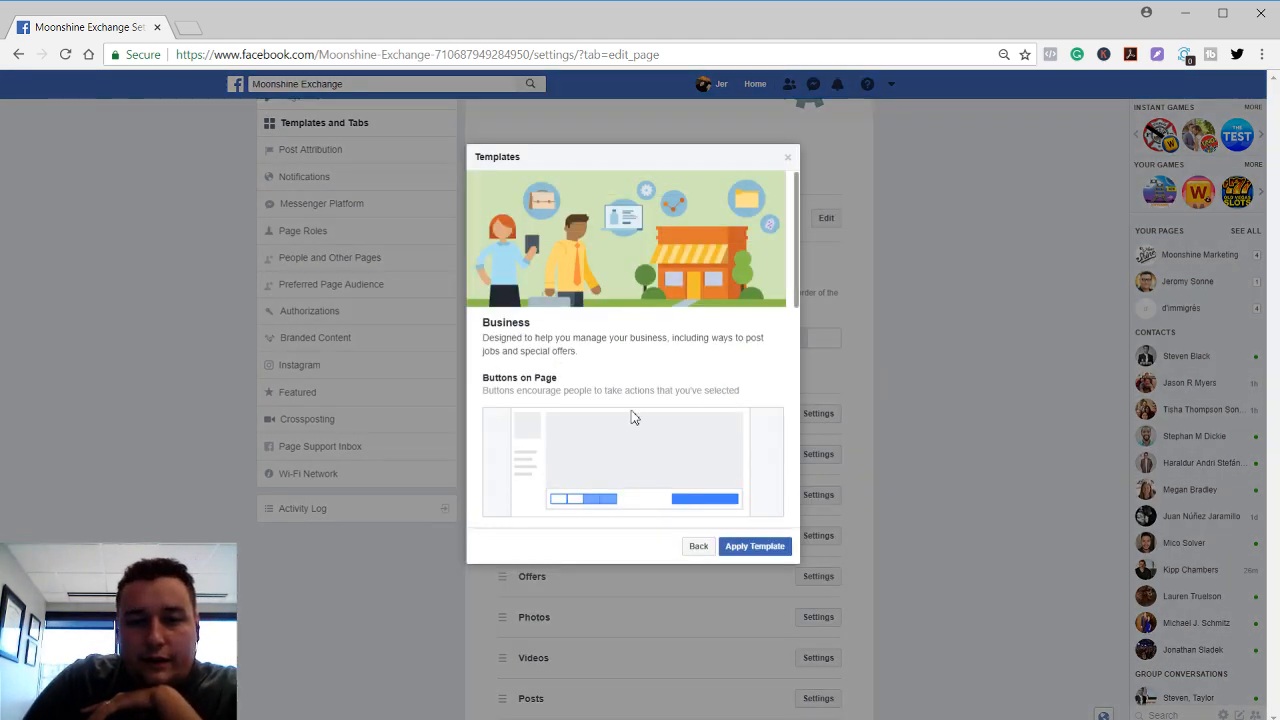
{"action": "scroll", "scroll_direction": "down", "scroll_amount": 3}
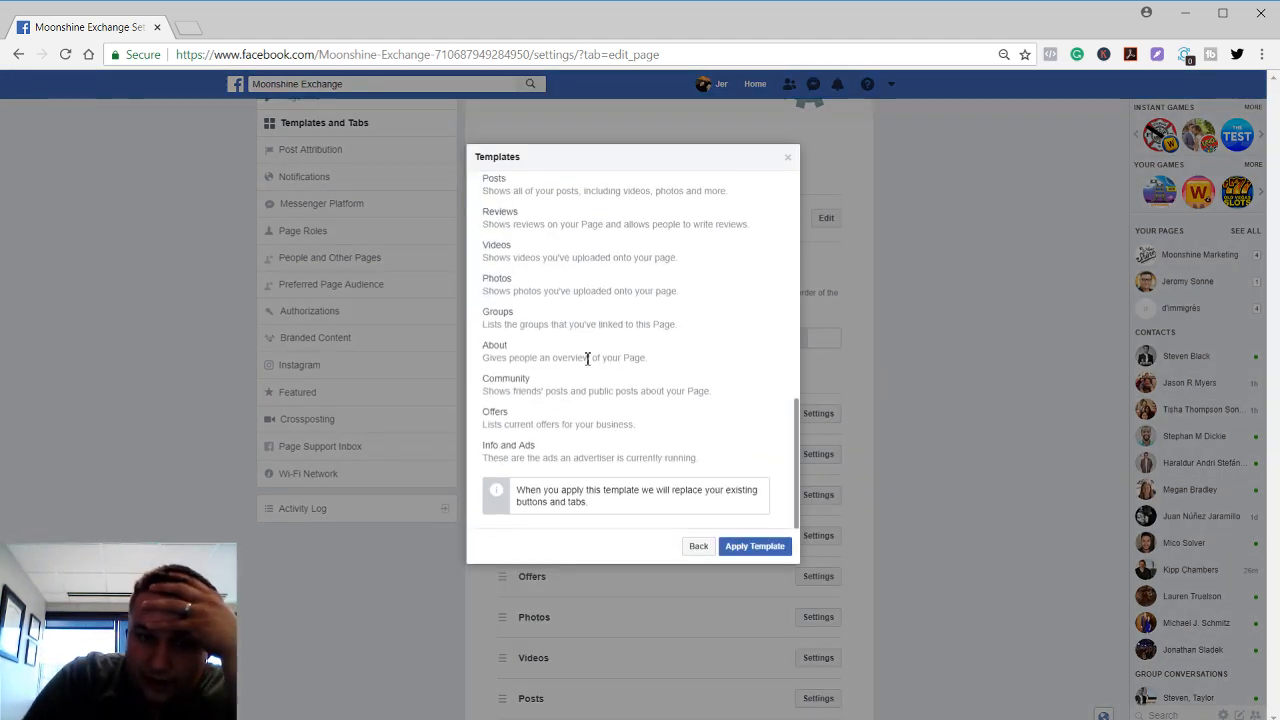
{"action": "scroll", "scroll_direction": "up", "scroll_amount": 3}
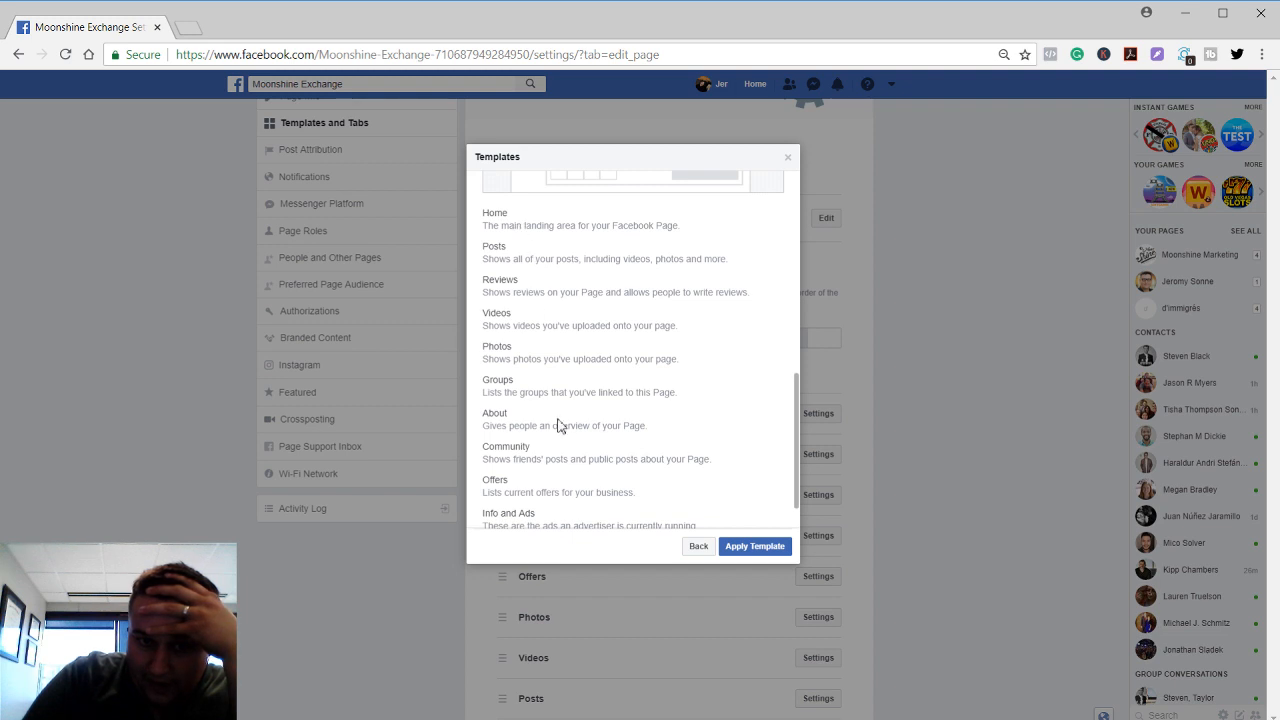
{"action": "scroll", "scroll_direction": "up", "scroll_amount": 3}
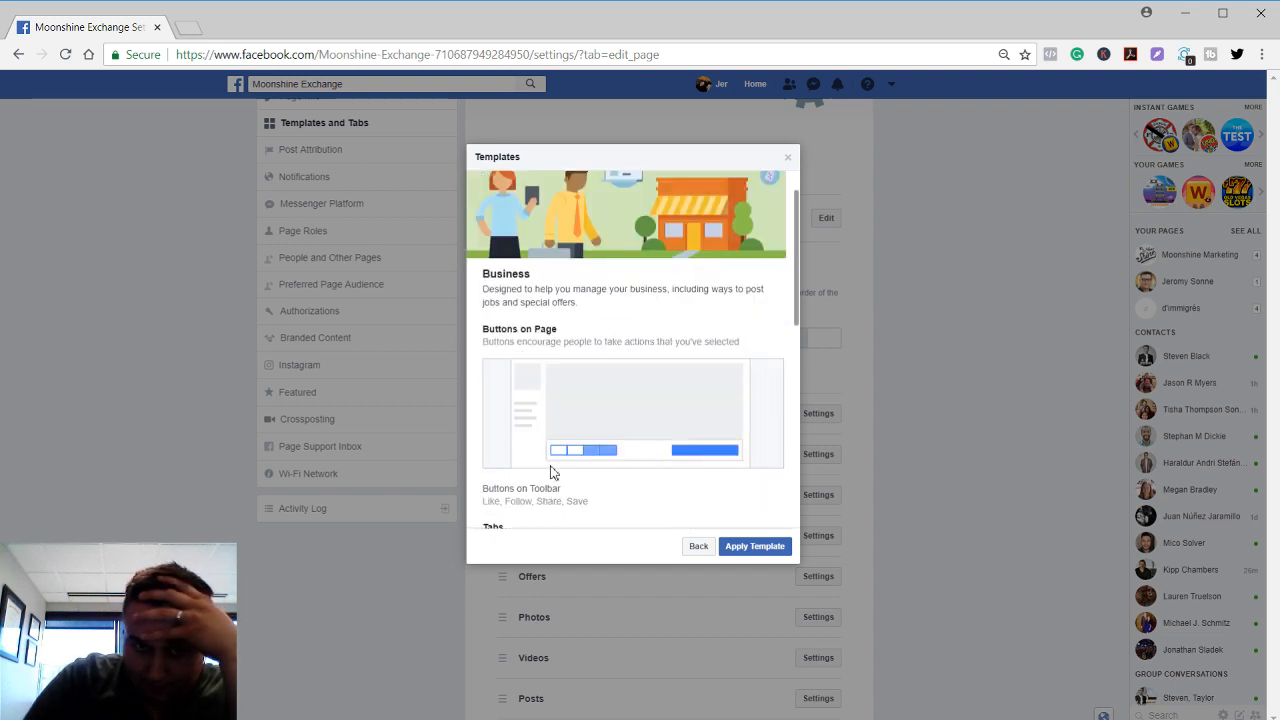
{"action": "scroll", "scroll_direction": "down", "scroll_amount": 3}
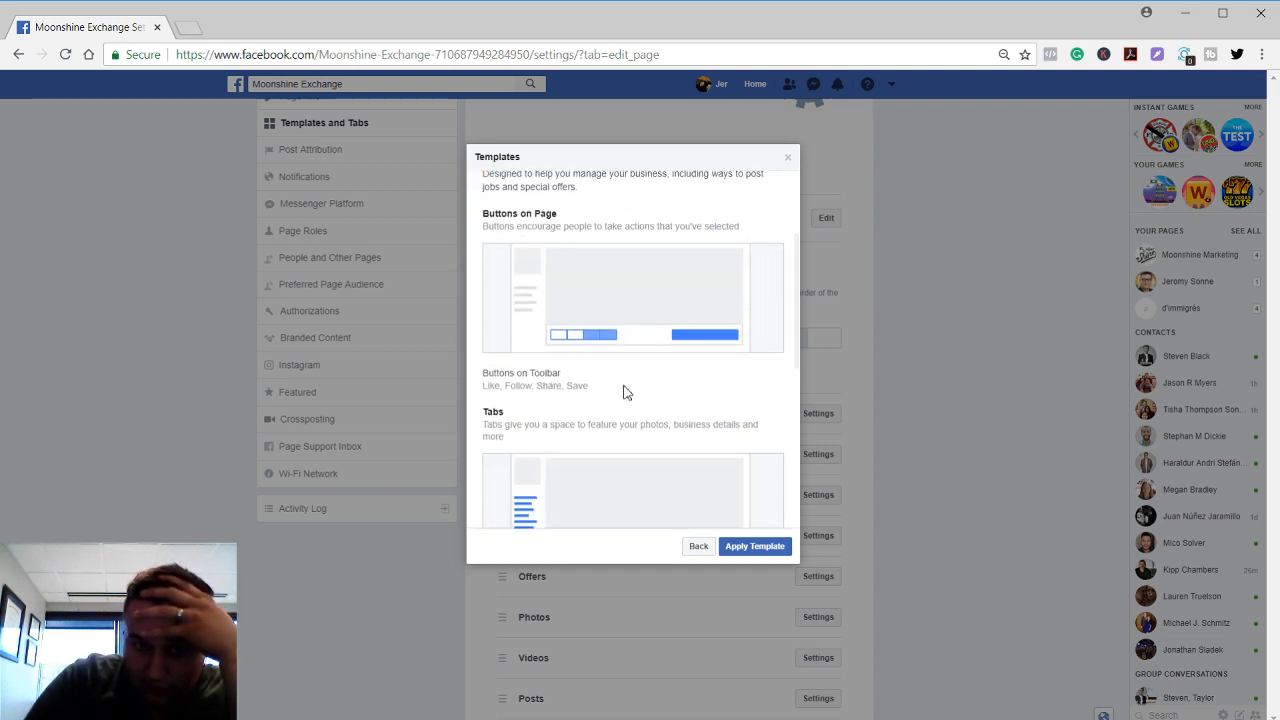
{"action": "mouse_move", "coordinate": [678, 559]}
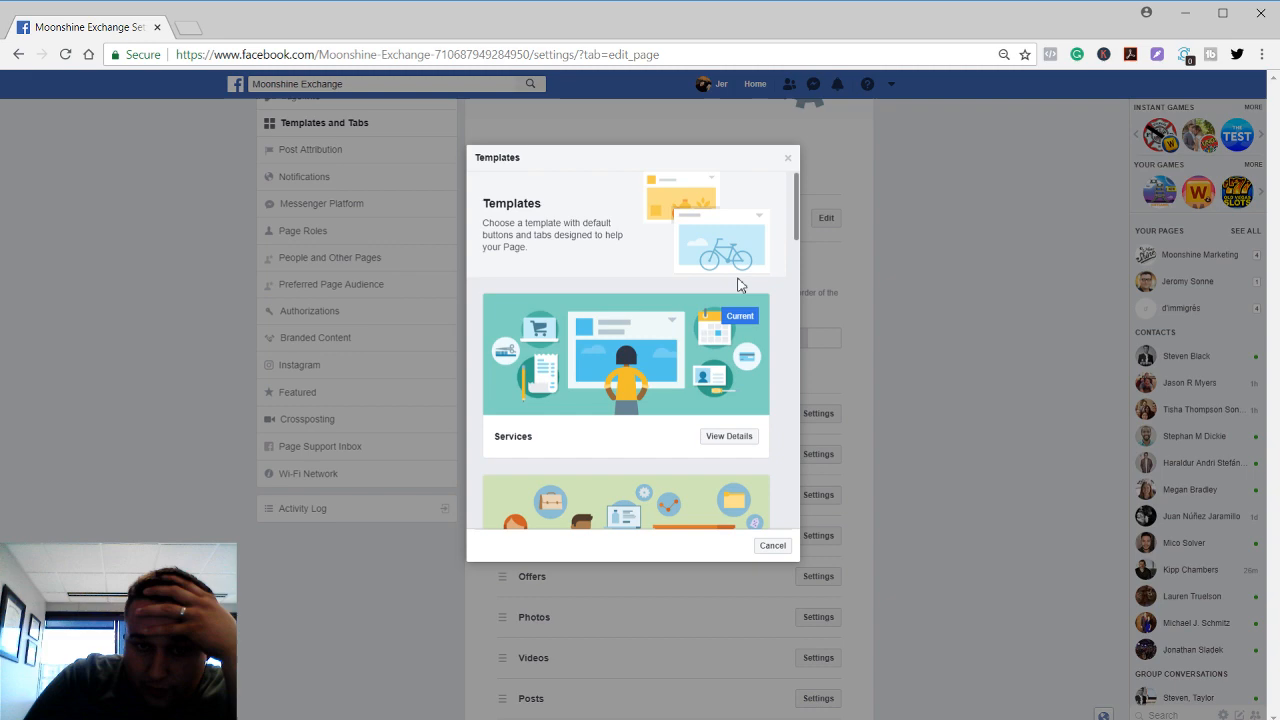
Review the Services template's details and cancel the chooser, keeping Services as current template
{"action": "left_click", "coordinate": [729, 436]}
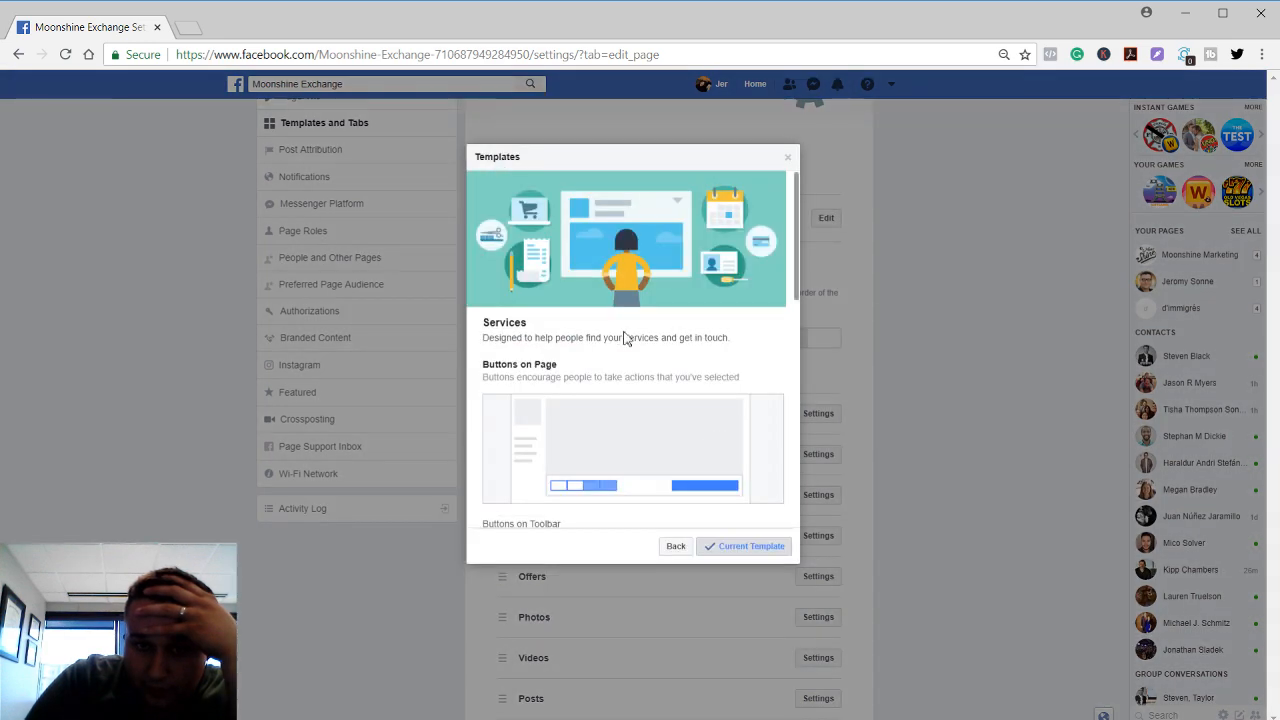
{"action": "scroll", "scroll_direction": "down", "scroll_amount": 3}
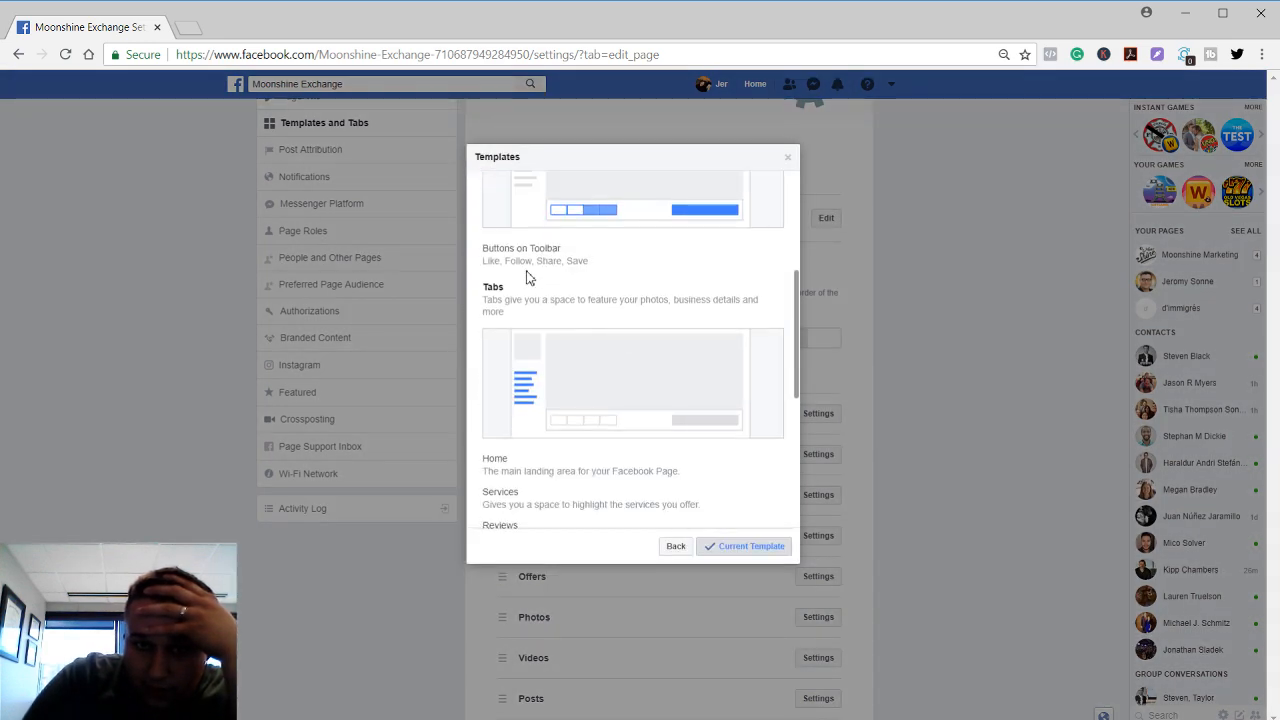
{"action": "scroll", "scroll_direction": "down", "scroll_amount": 3}
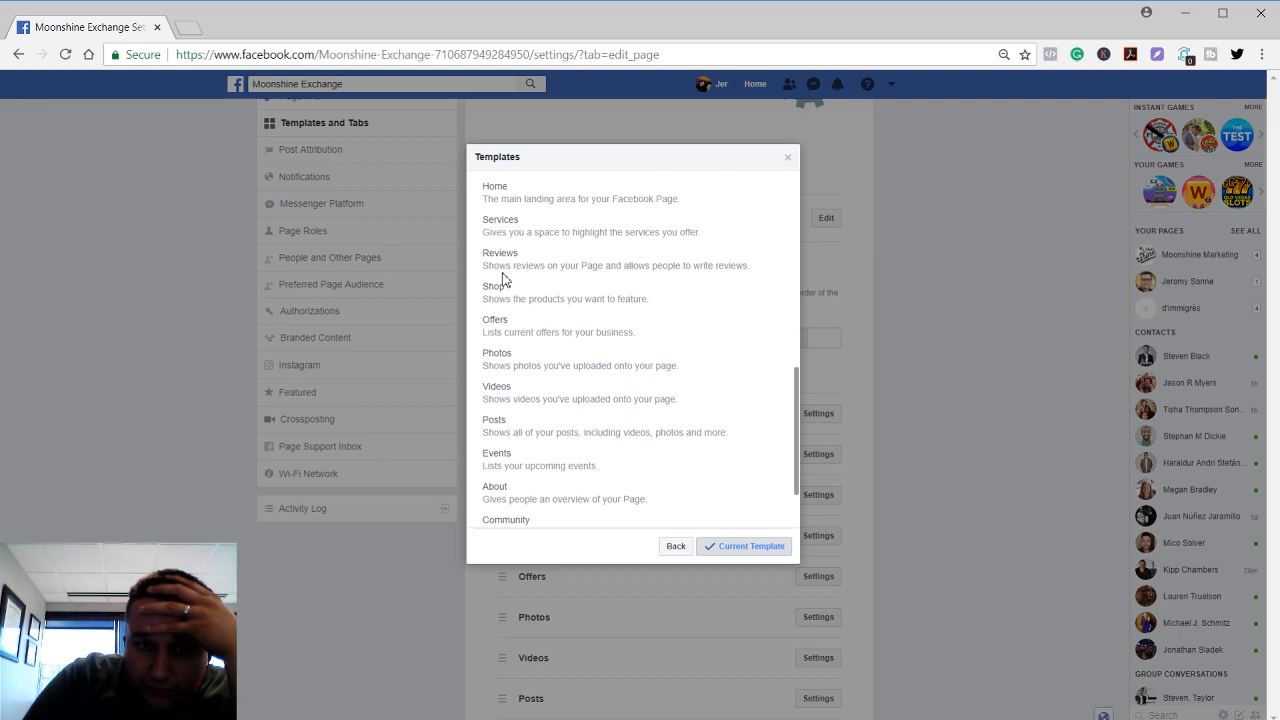
{"action": "scroll", "scroll_direction": "down", "scroll_amount": 3}
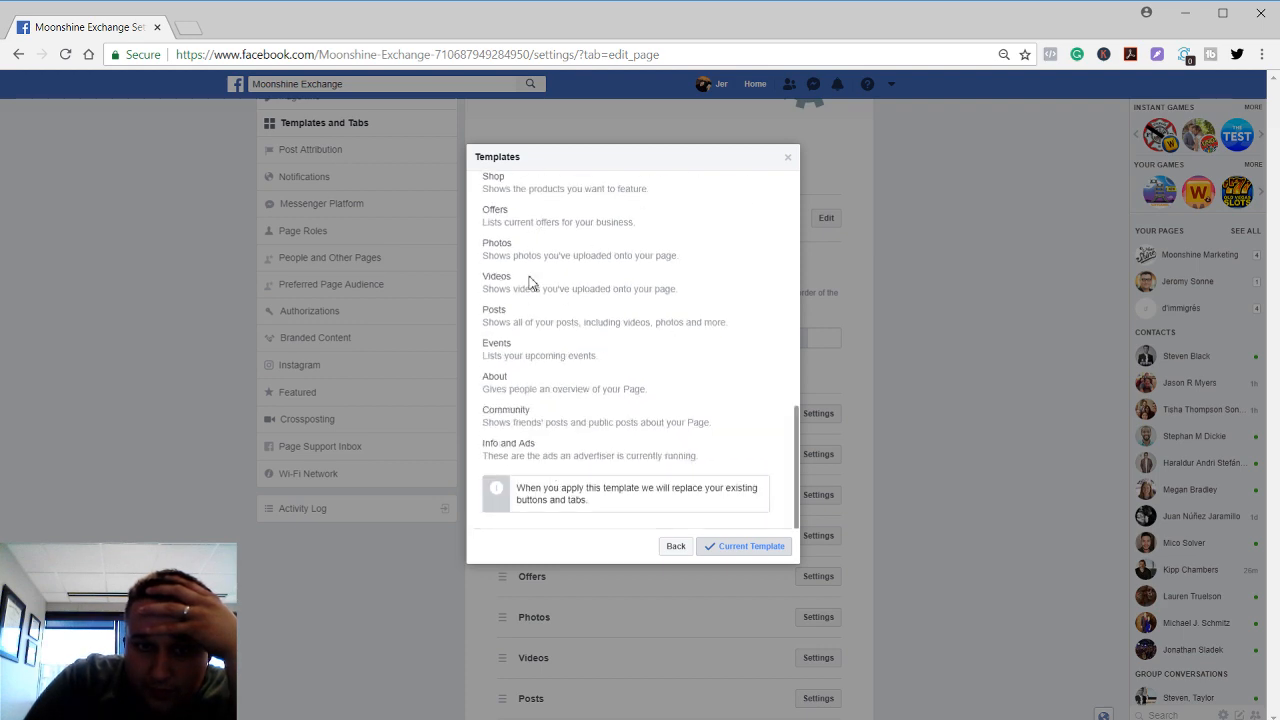
{"action": "scroll", "scroll_direction": "up", "scroll_amount": 3}
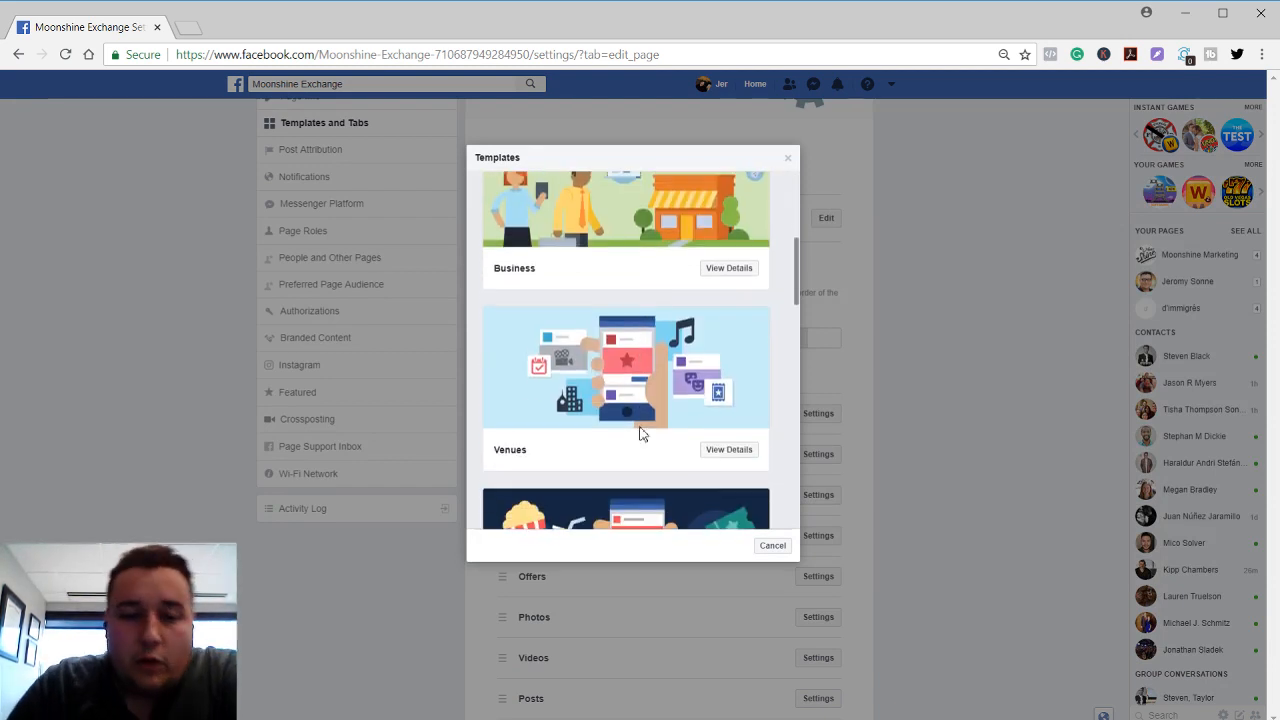
{"action": "scroll", "scroll_direction": "down", "scroll_amount": 3}
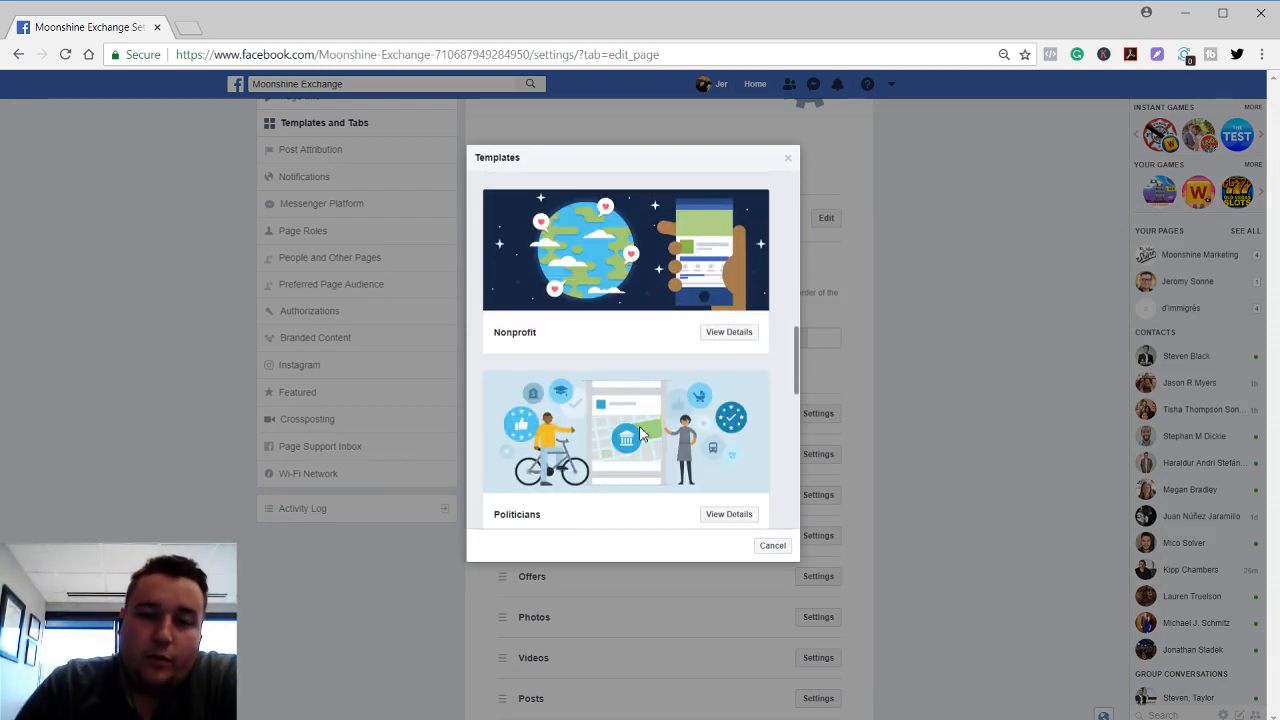
{"action": "scroll", "scroll_direction": "down", "scroll_amount": 3}
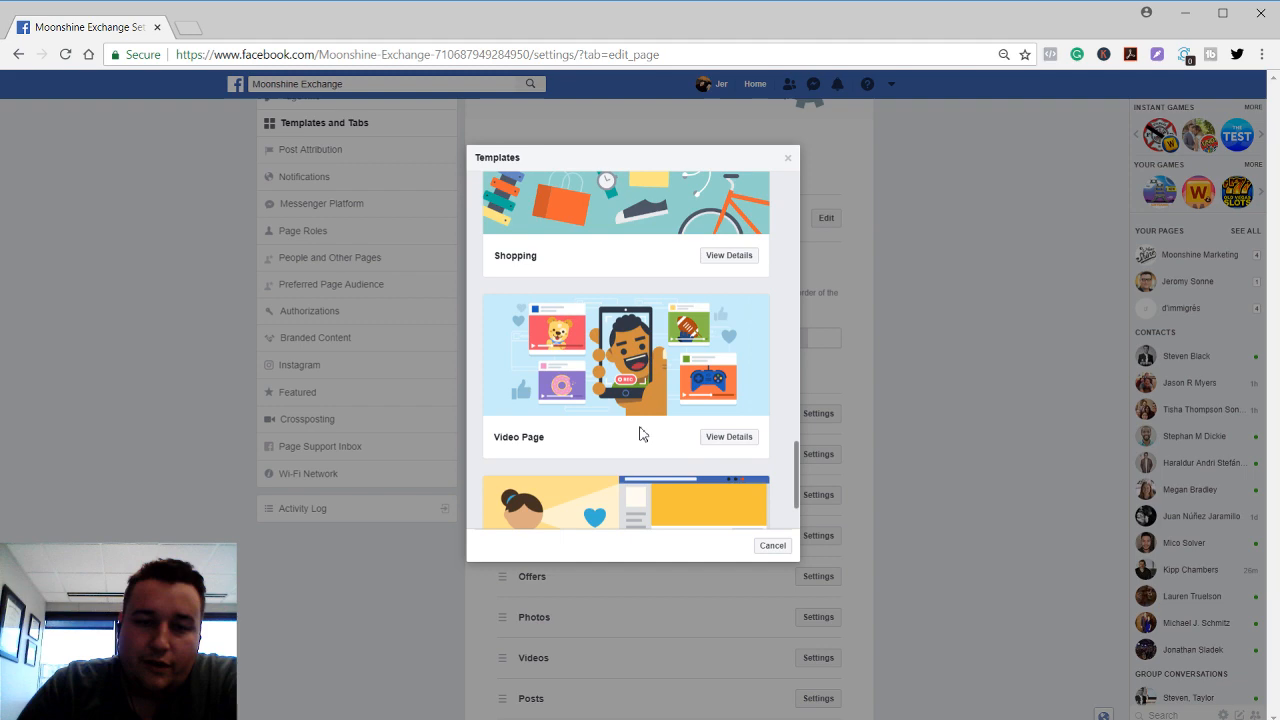
{"action": "left_click", "coordinate": [771, 545]}
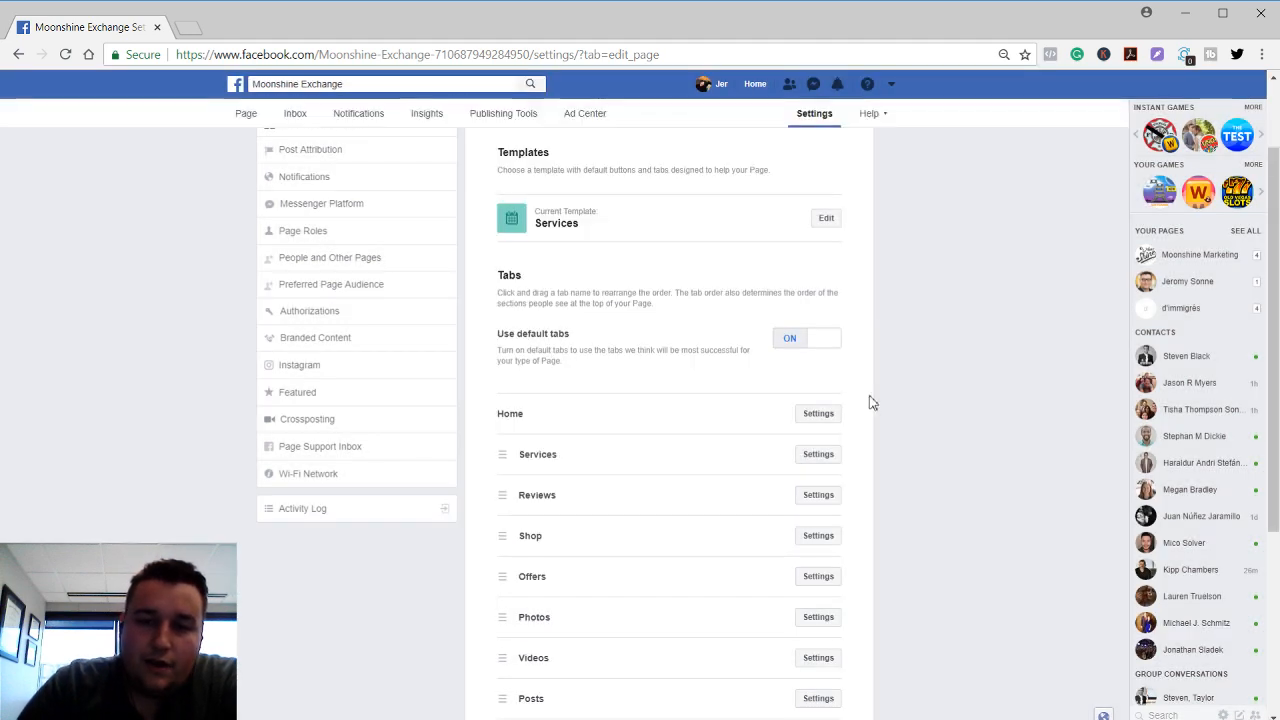
Turn default tabs off, move Community directly below Home and view its sharing link
{"action": "scroll", "scroll_direction": "down", "scroll_amount": 3}
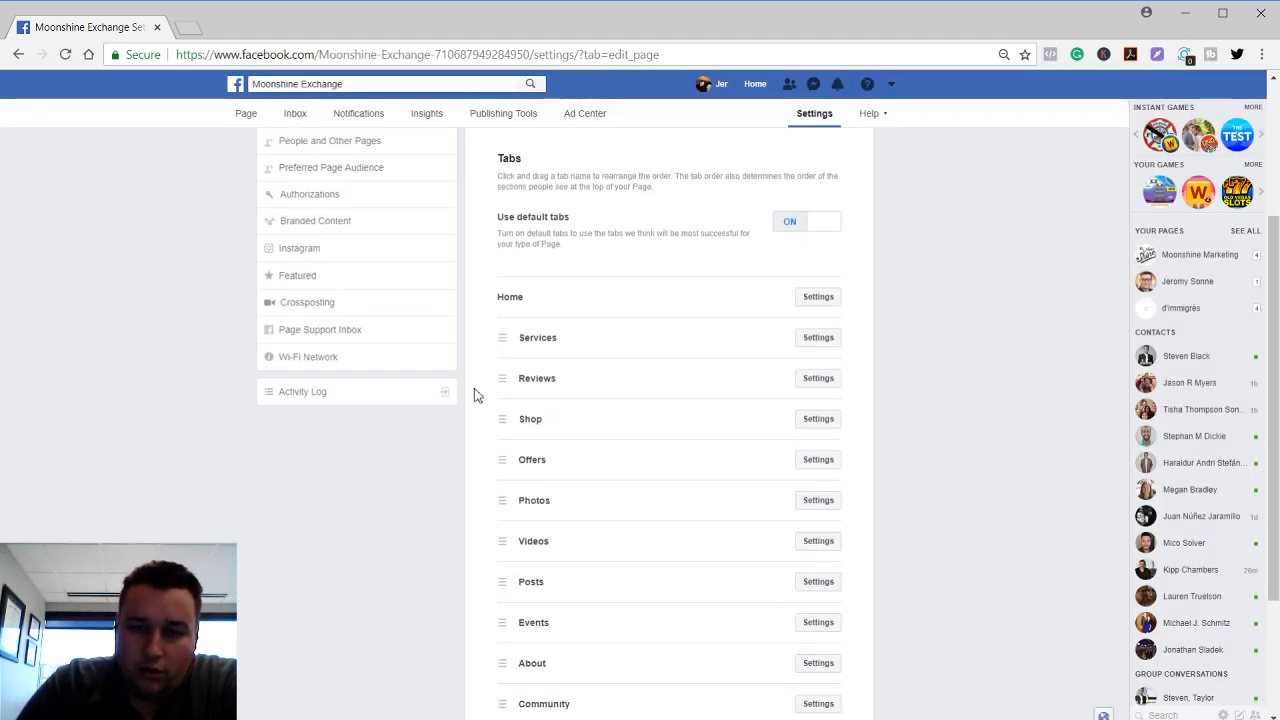
{"action": "scroll", "scroll_direction": "down", "scroll_amount": 3}
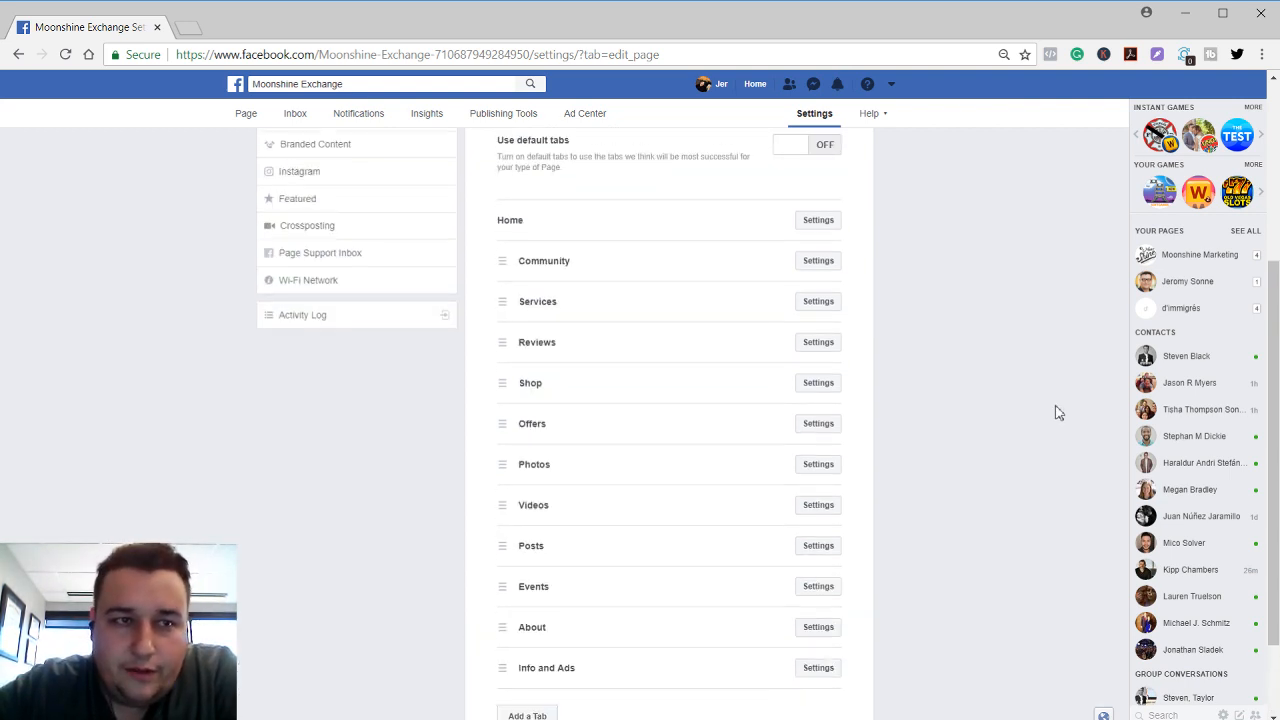
{"action": "scroll", "scroll_direction": "down", "scroll_amount": 3}
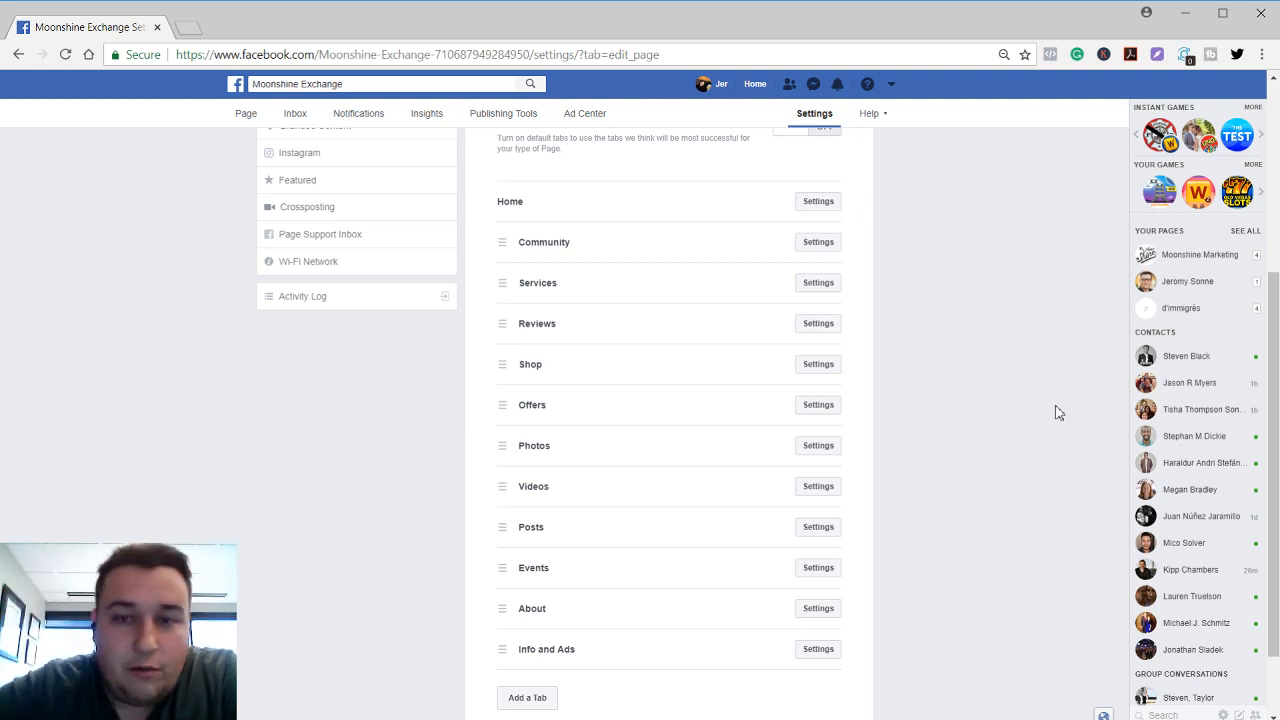
{"action": "left_click", "coordinate": [818, 241]}
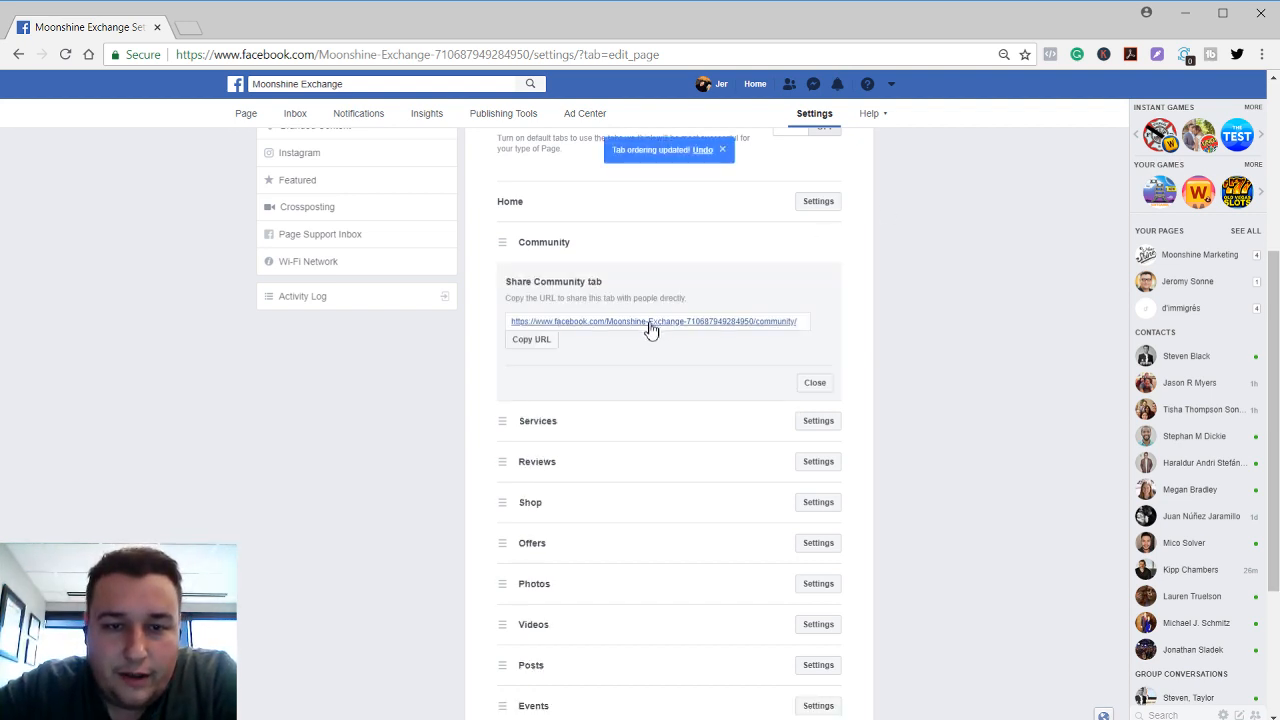
{"action": "mouse_move", "coordinate": [630, 328]}
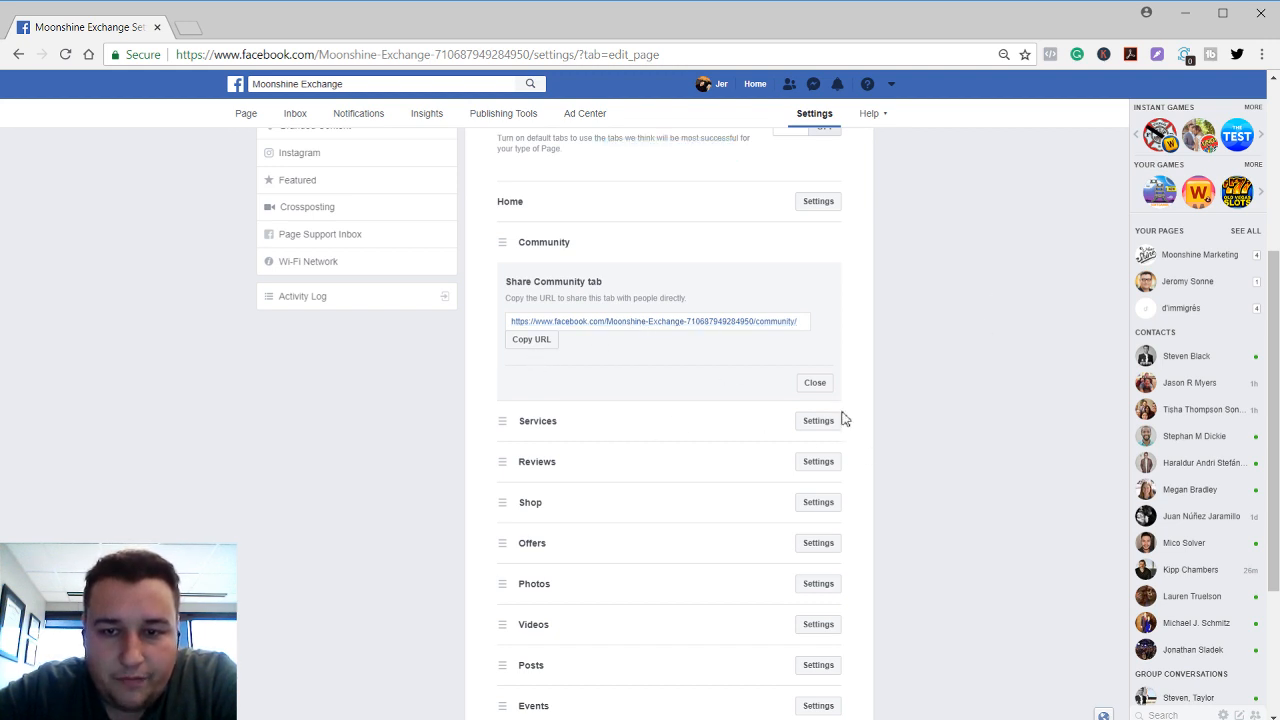
{"action": "left_click", "coordinate": [817, 420]}
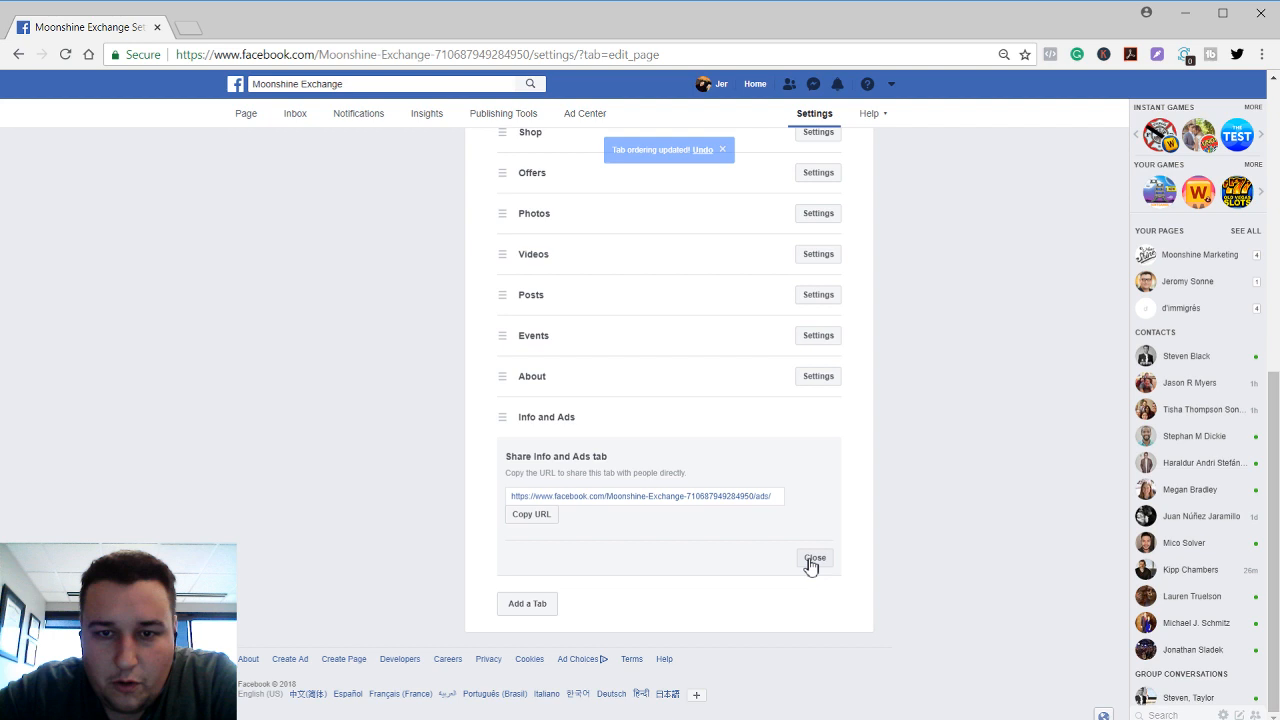
{"action": "scroll", "scroll_direction": "up", "scroll_amount": 3}
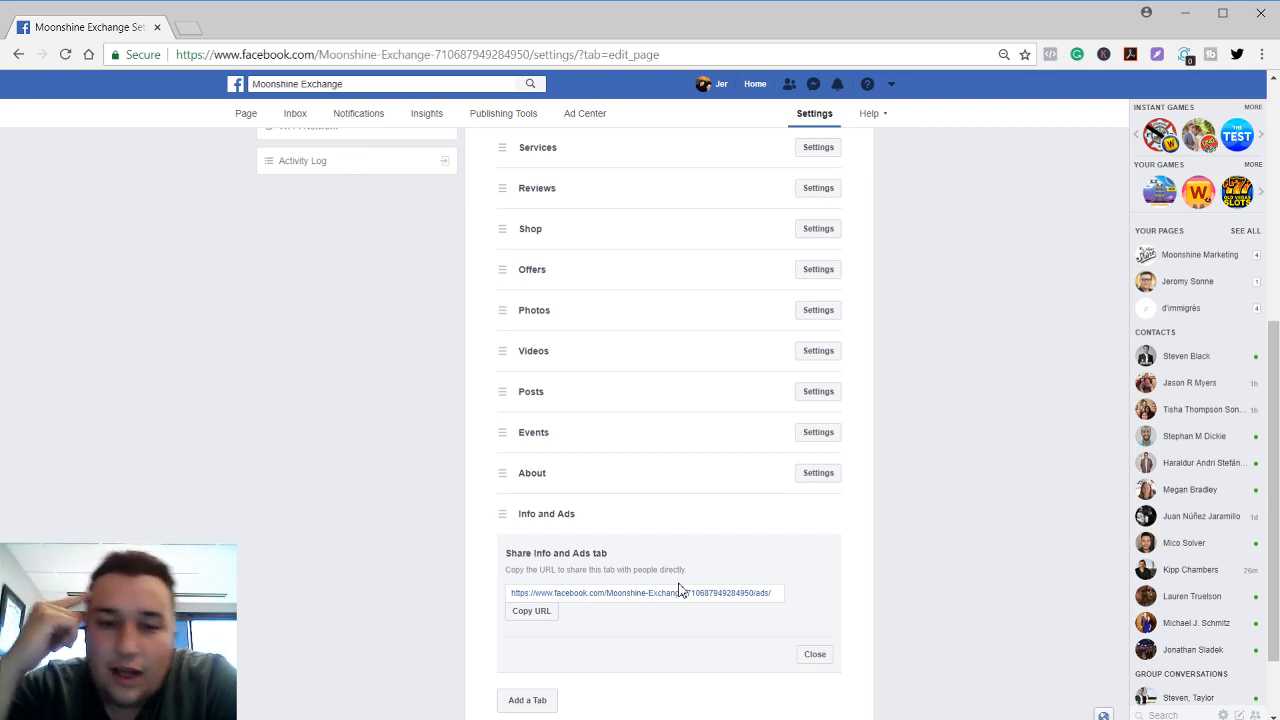
{"action": "scroll", "scroll_direction": "up", "scroll_amount": 3}
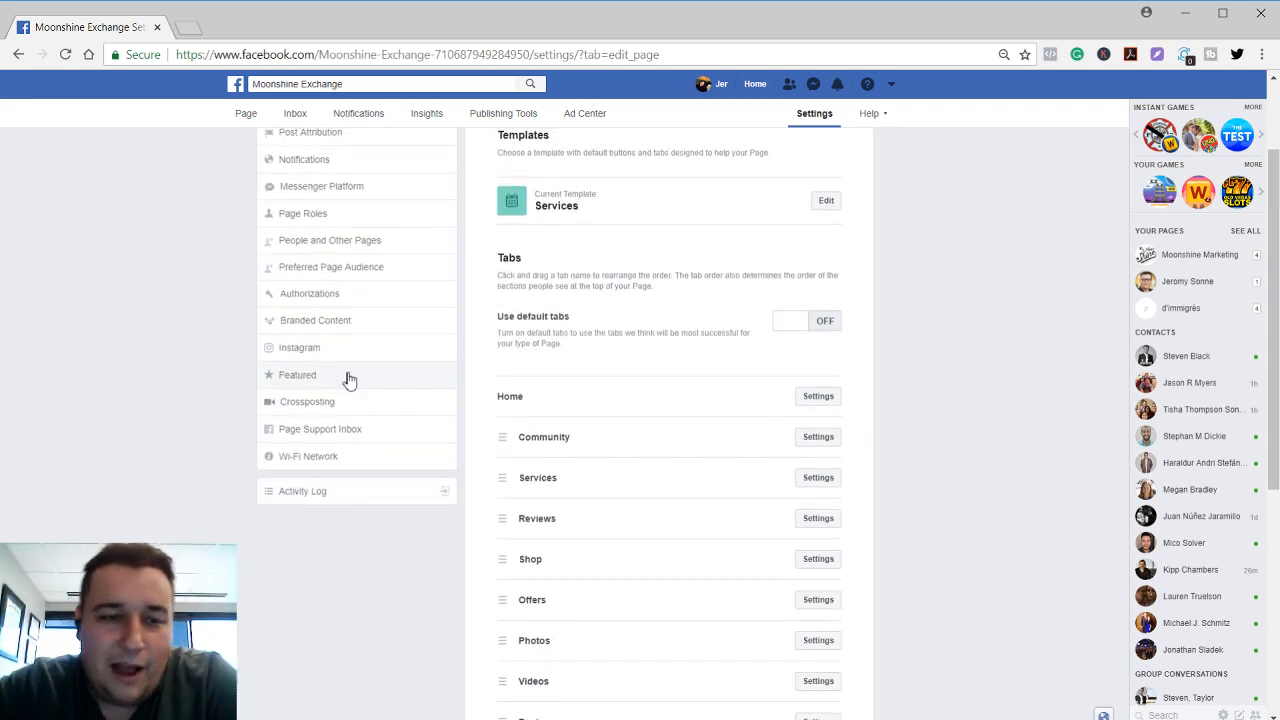
Show the Post Attribution settings with posting as Moonshine Exchange as the default
{"action": "scroll", "scroll_direction": "up", "scroll_amount": 3}
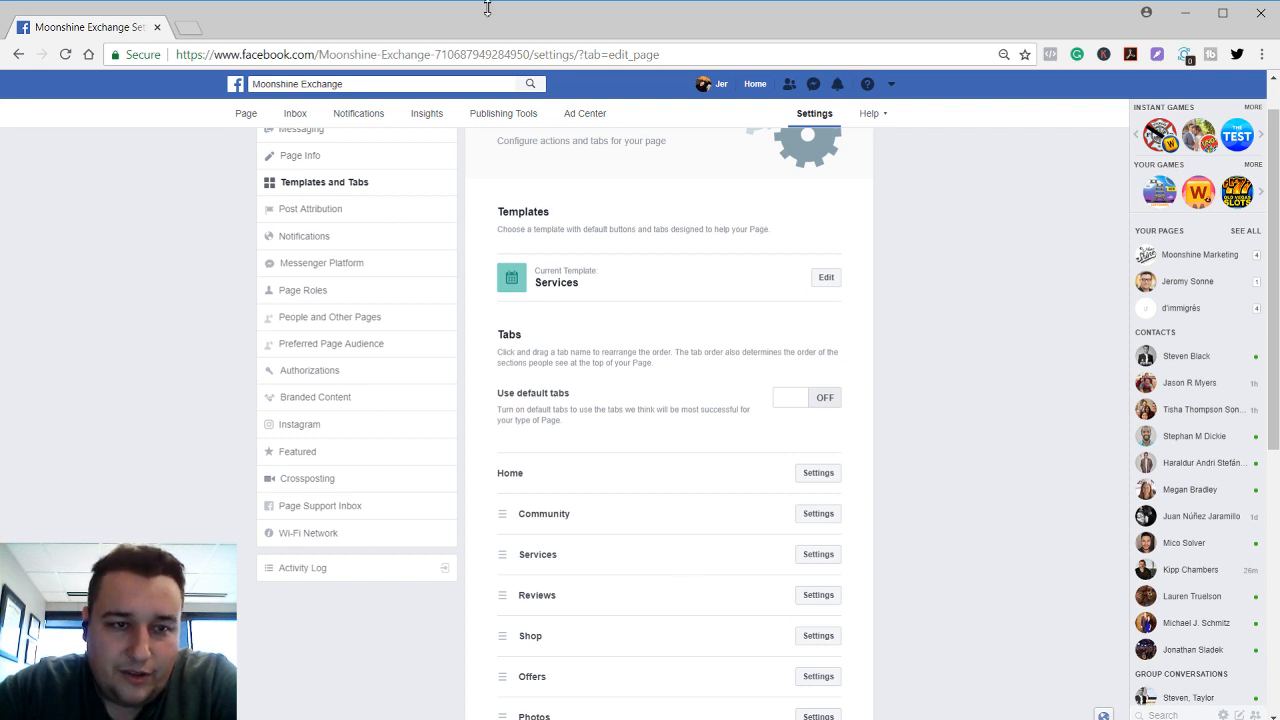
{"action": "scroll", "scroll_direction": "up", "scroll_amount": 3}
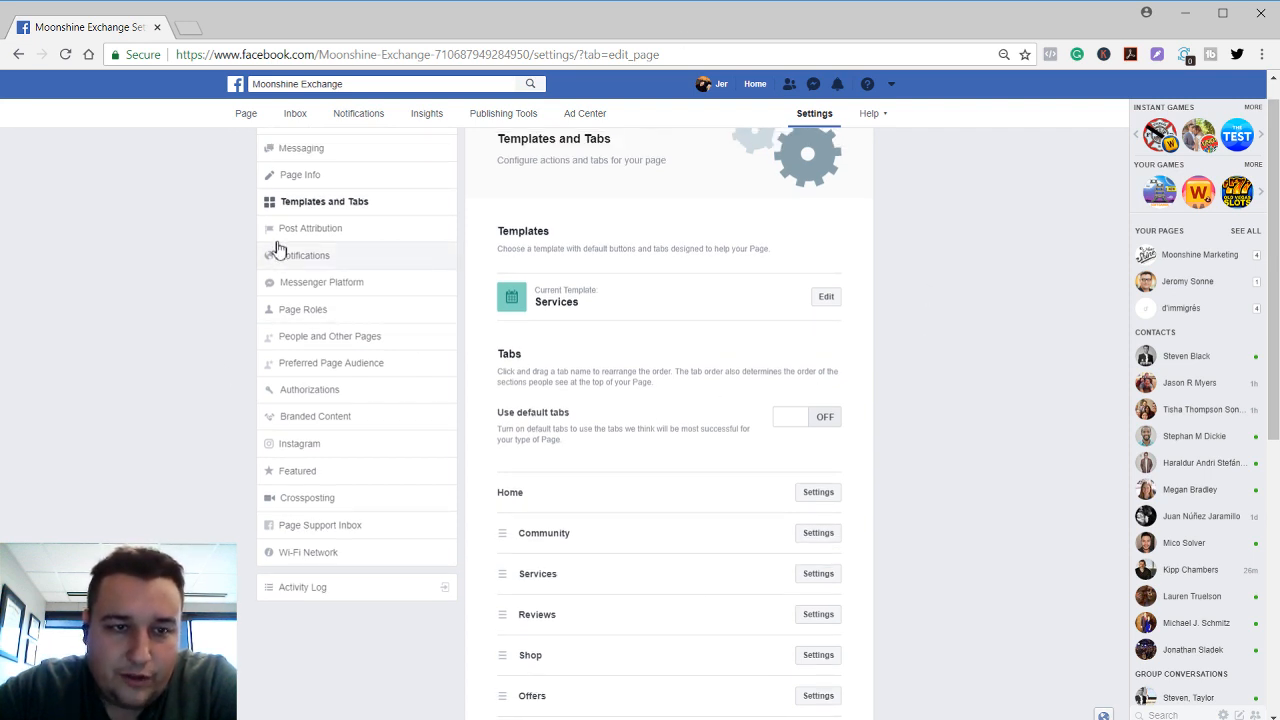
{"action": "left_click", "coordinate": [310, 228]}
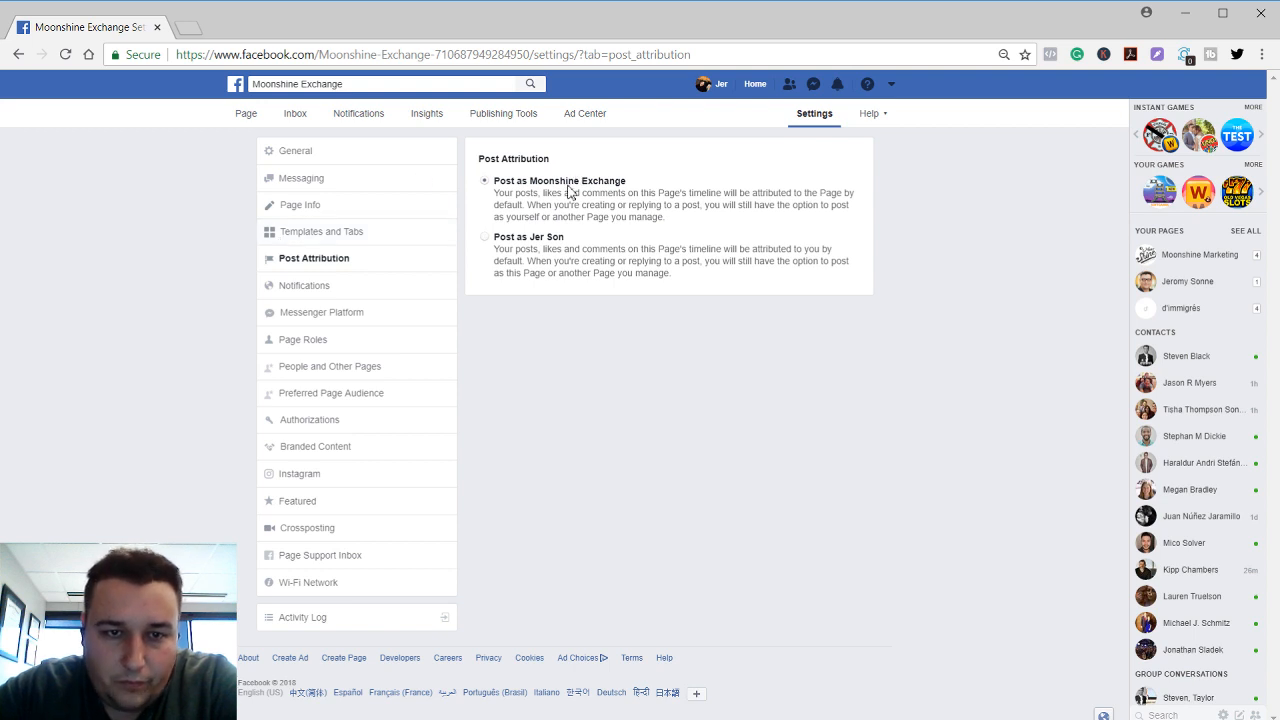
{"action": "mouse_move", "coordinate": [285, 300]}
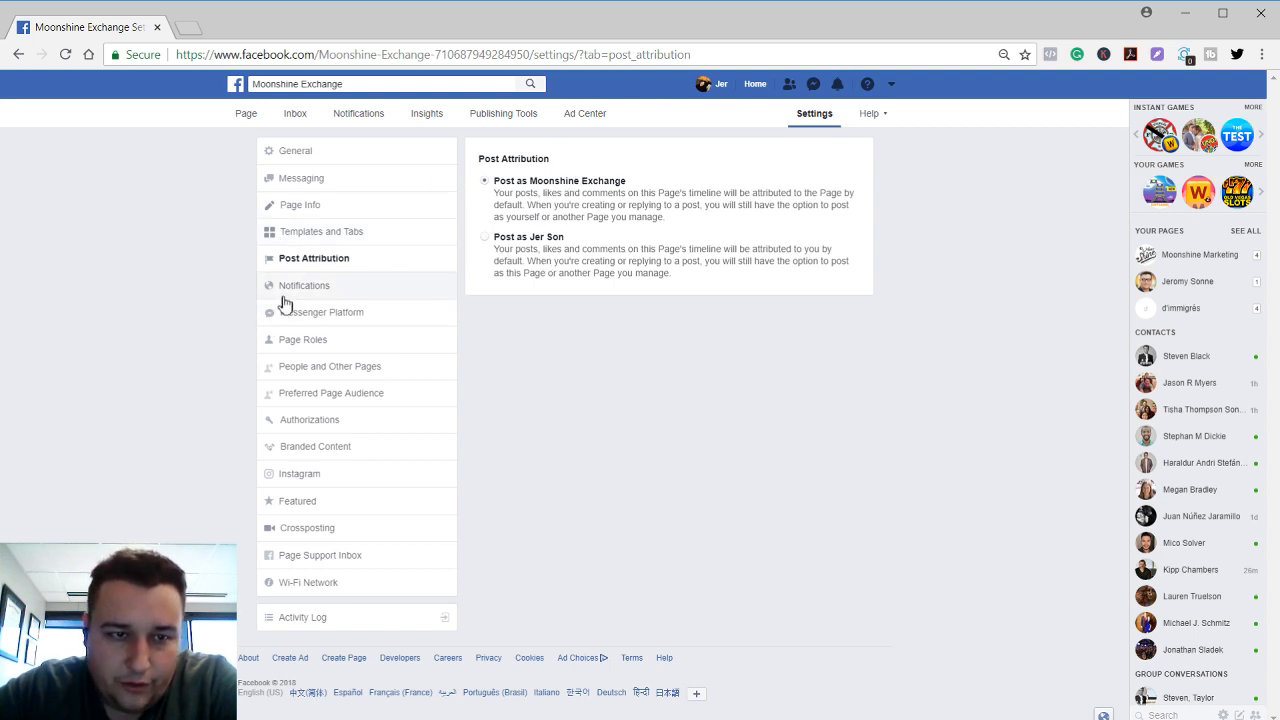
Review the Notifications settings, then bring up the Messenger Platform settings
{"action": "left_click", "coordinate": [304, 285]}
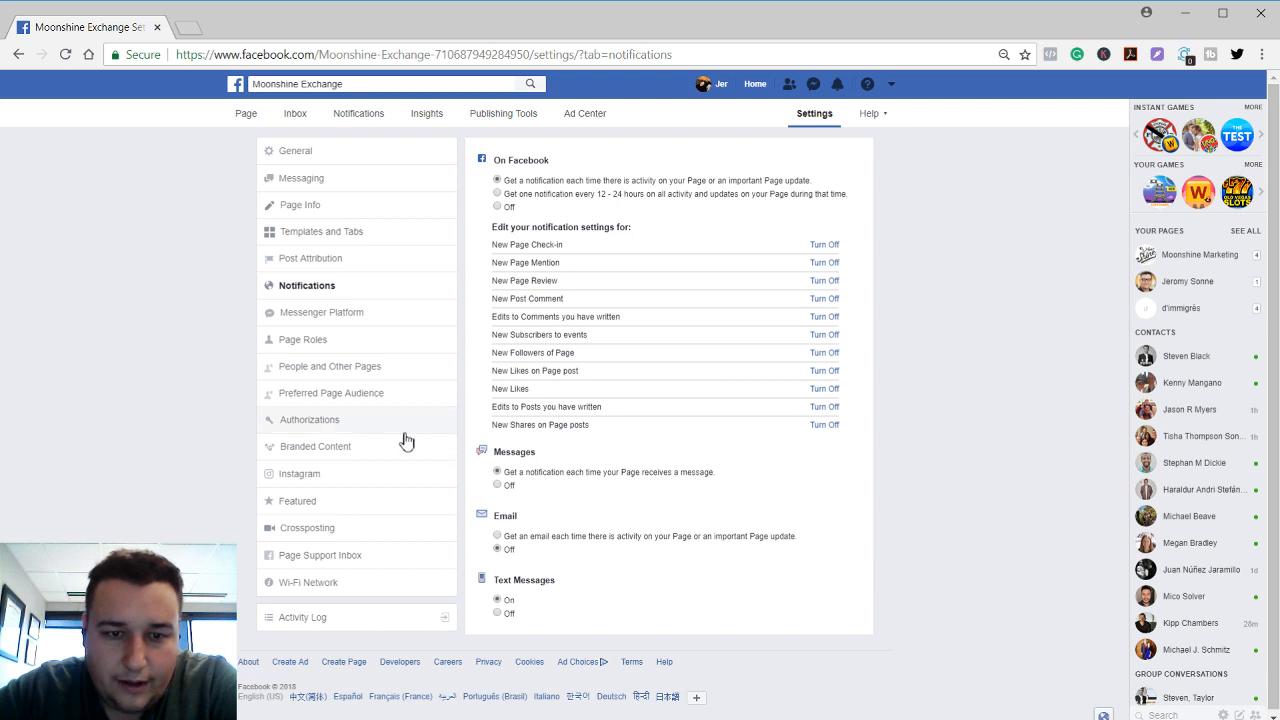
{"action": "mouse_move", "coordinate": [520, 598]}
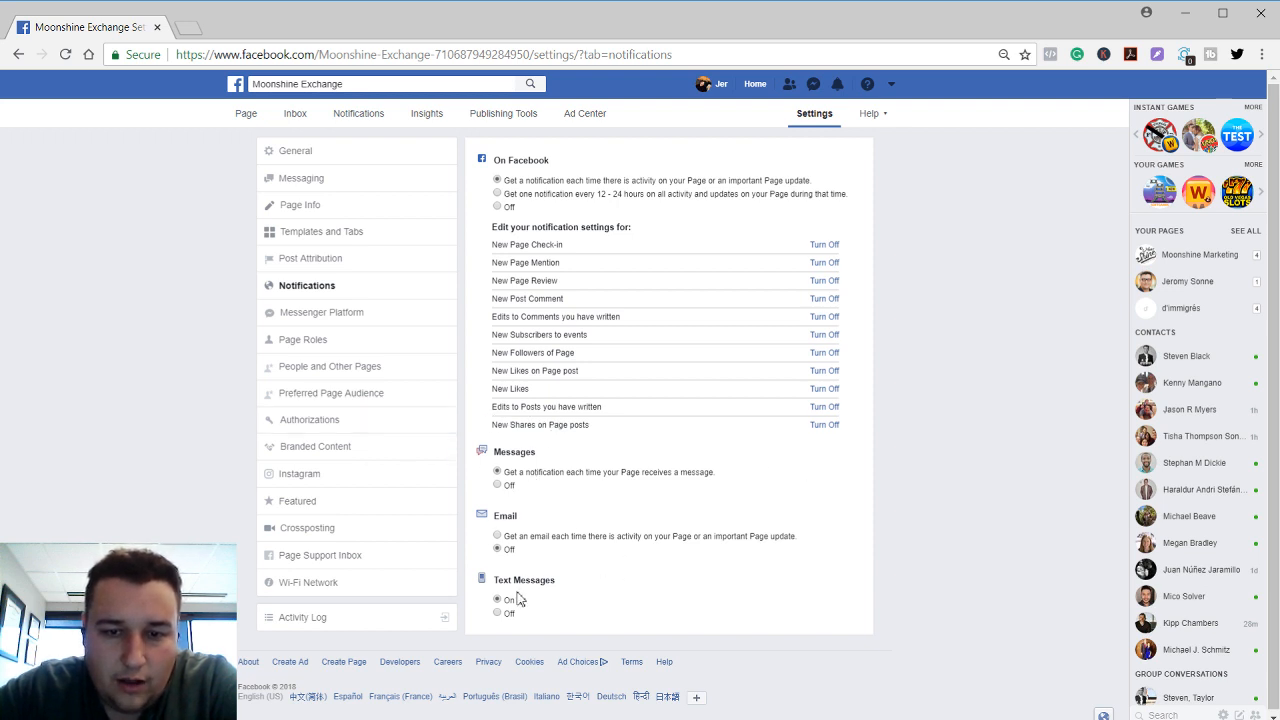
{"action": "left_click", "coordinate": [322, 312]}
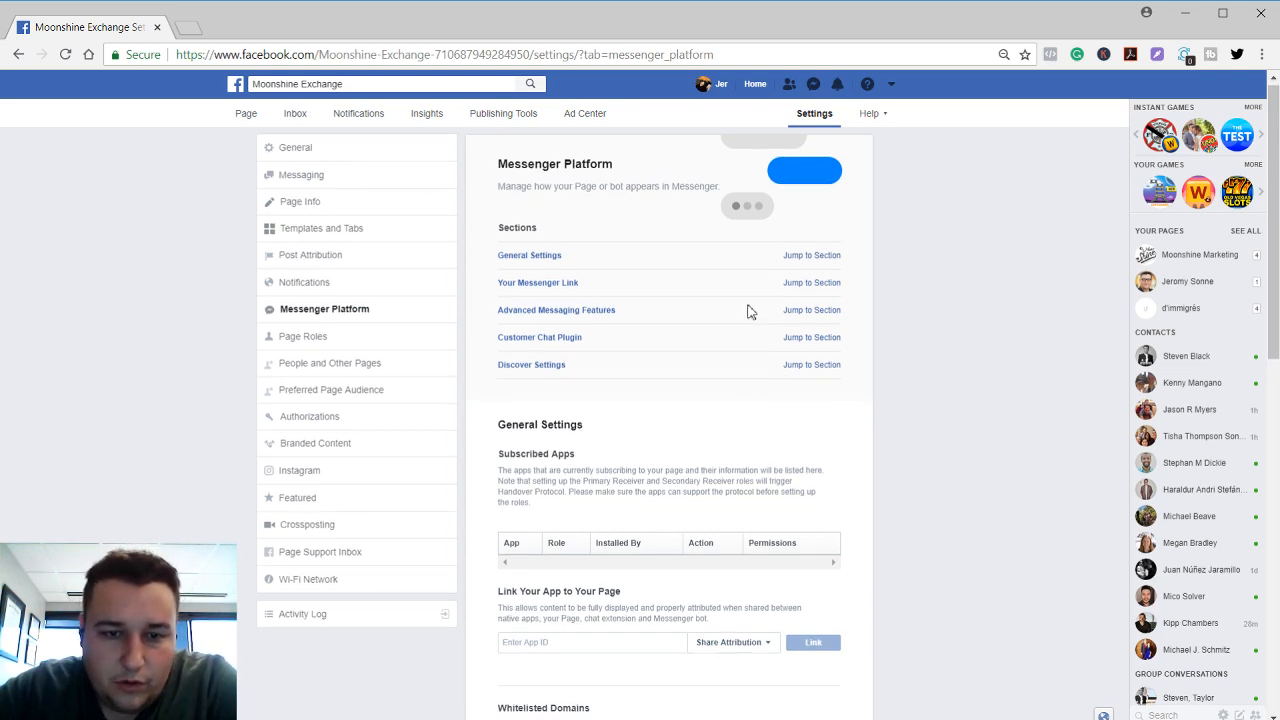
Expand the Info About People options and start the Customer Chat Plugin setup
{"action": "scroll", "scroll_direction": "down", "scroll_amount": 3}
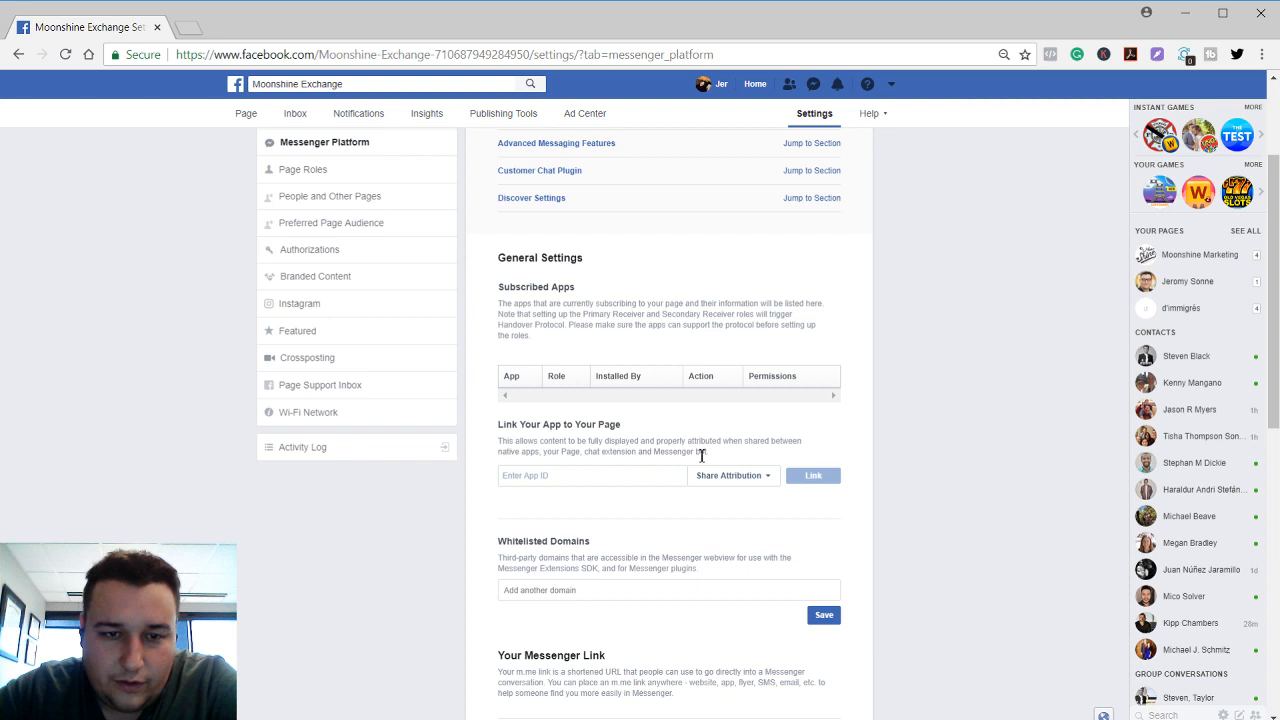
{"action": "scroll", "scroll_direction": "down", "scroll_amount": 3}
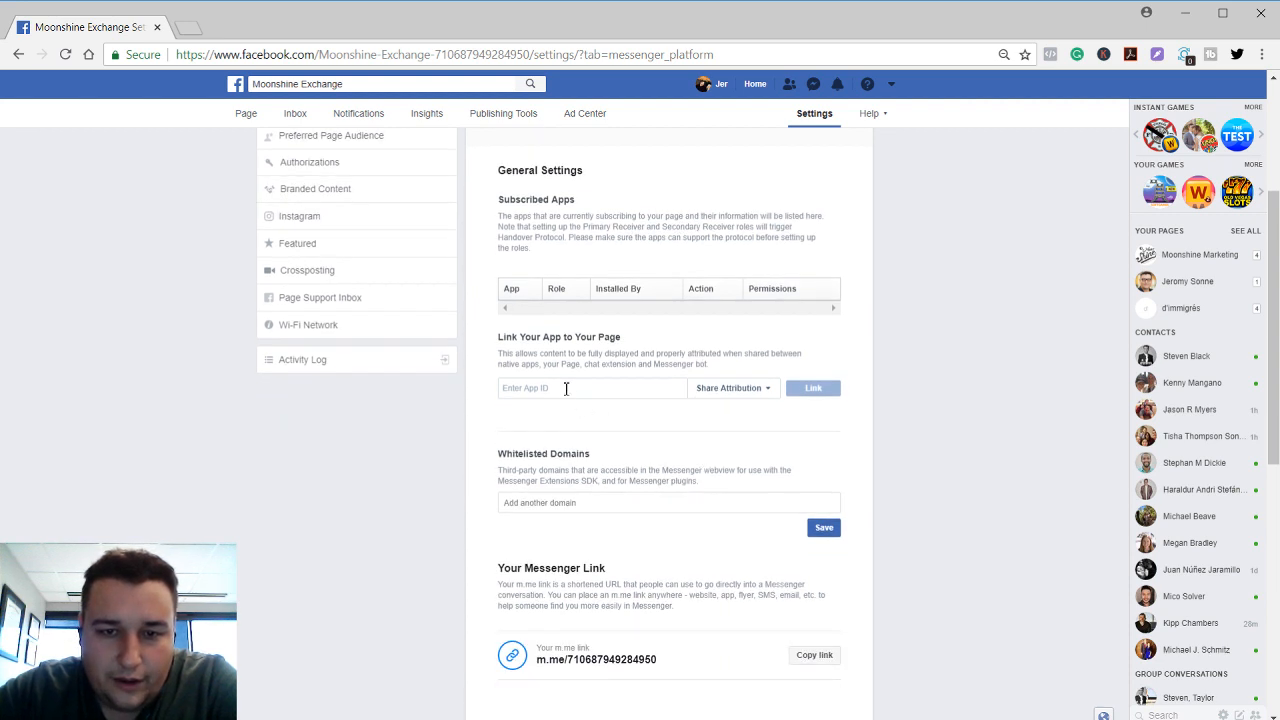
{"action": "scroll", "scroll_direction": "down", "scroll_amount": 3}
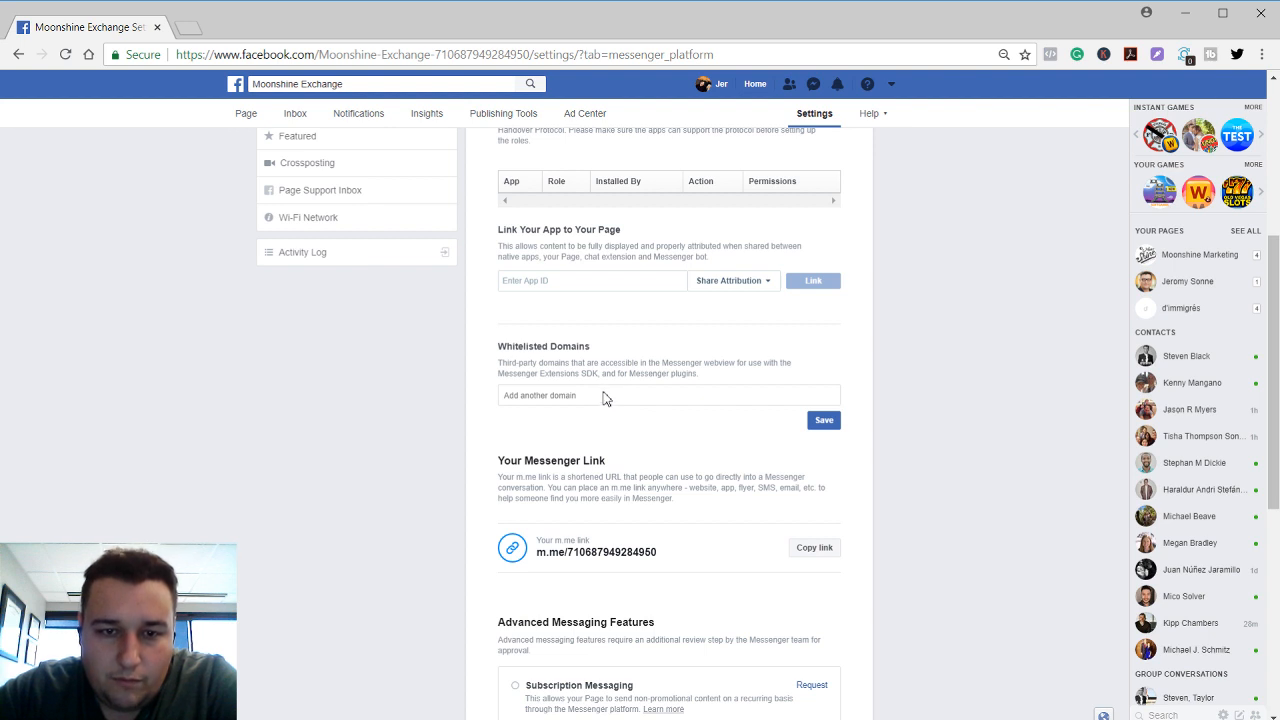
{"action": "scroll", "scroll_direction": "down", "scroll_amount": 3}
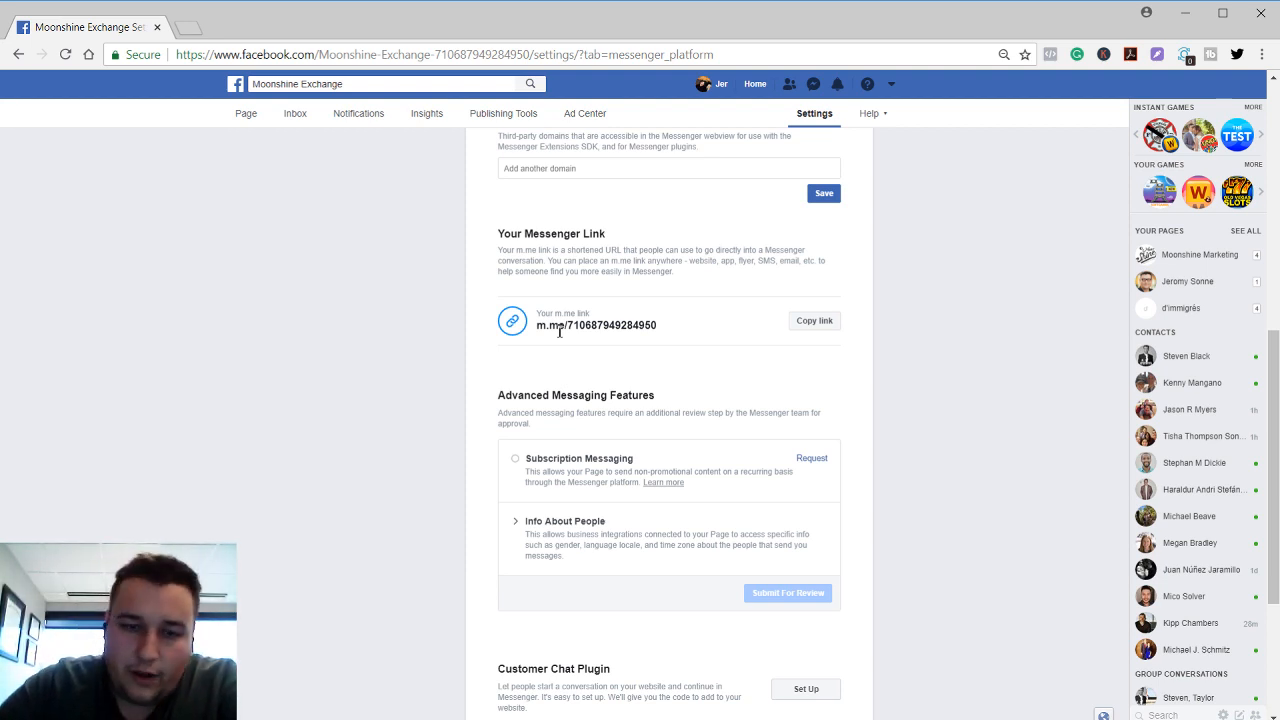
{"action": "mouse_move", "coordinate": [595, 410]}
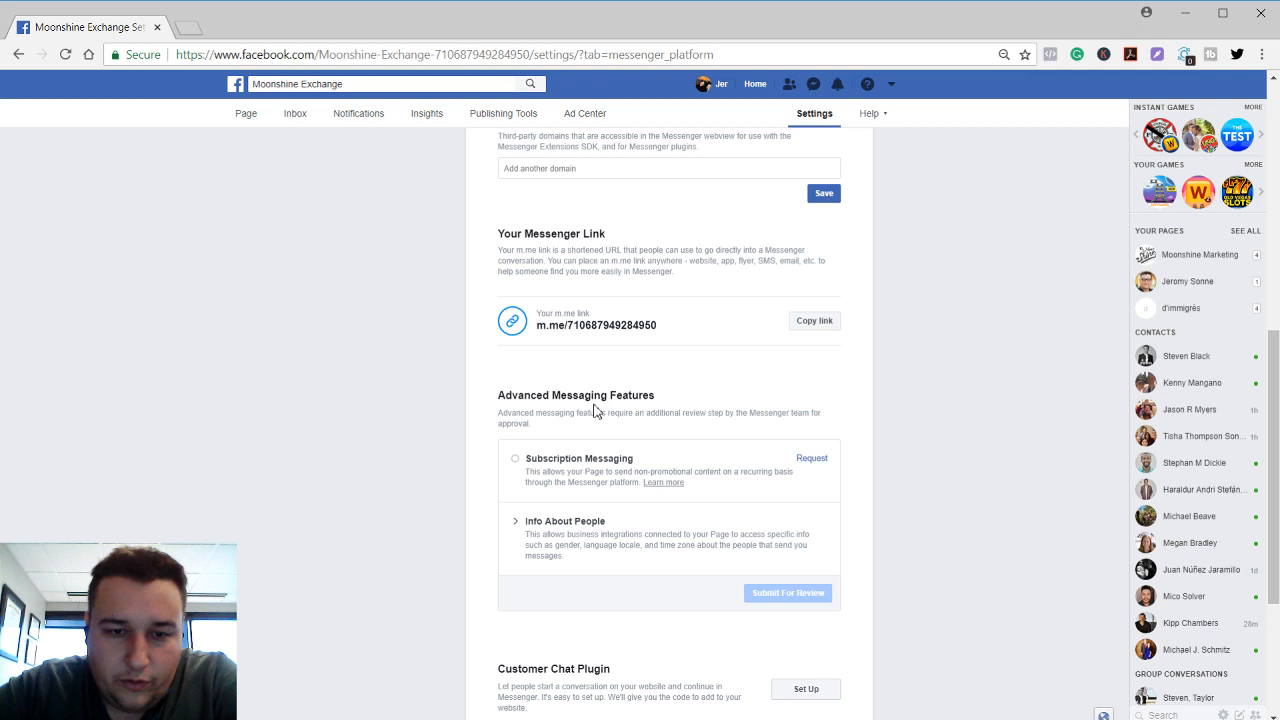
{"action": "mouse_move", "coordinate": [684, 497]}
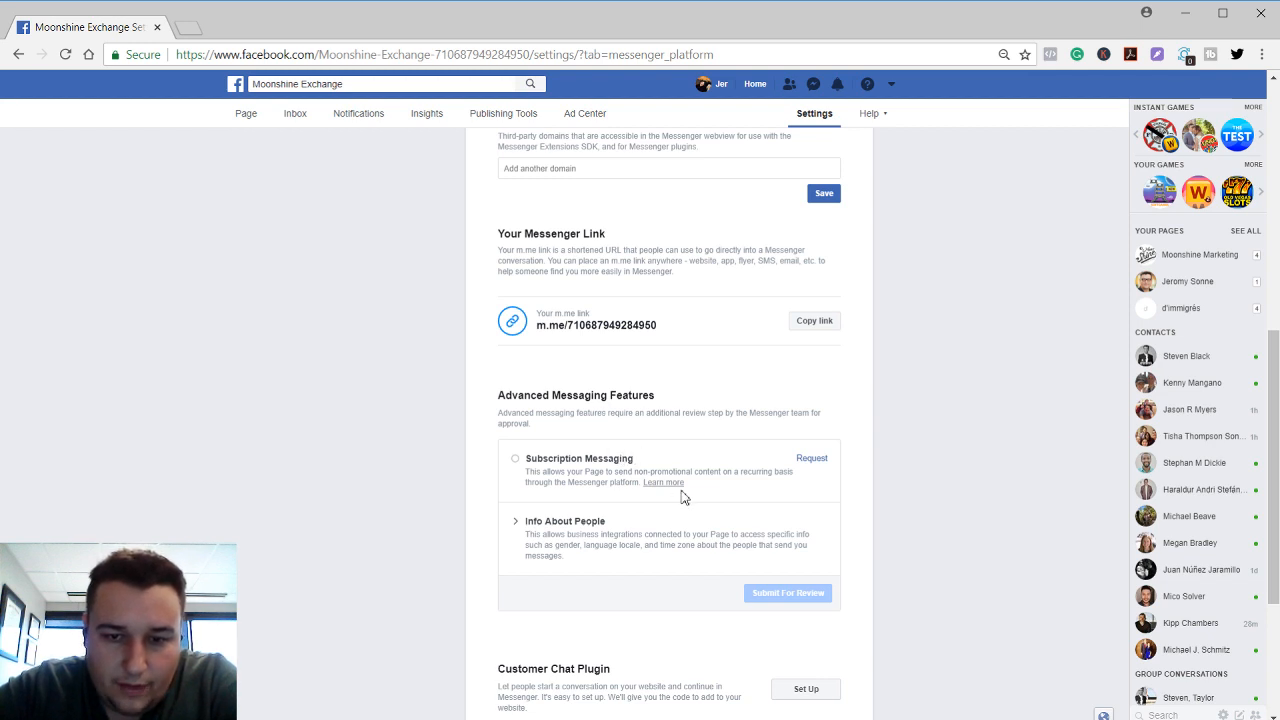
{"action": "mouse_move", "coordinate": [520, 471]}
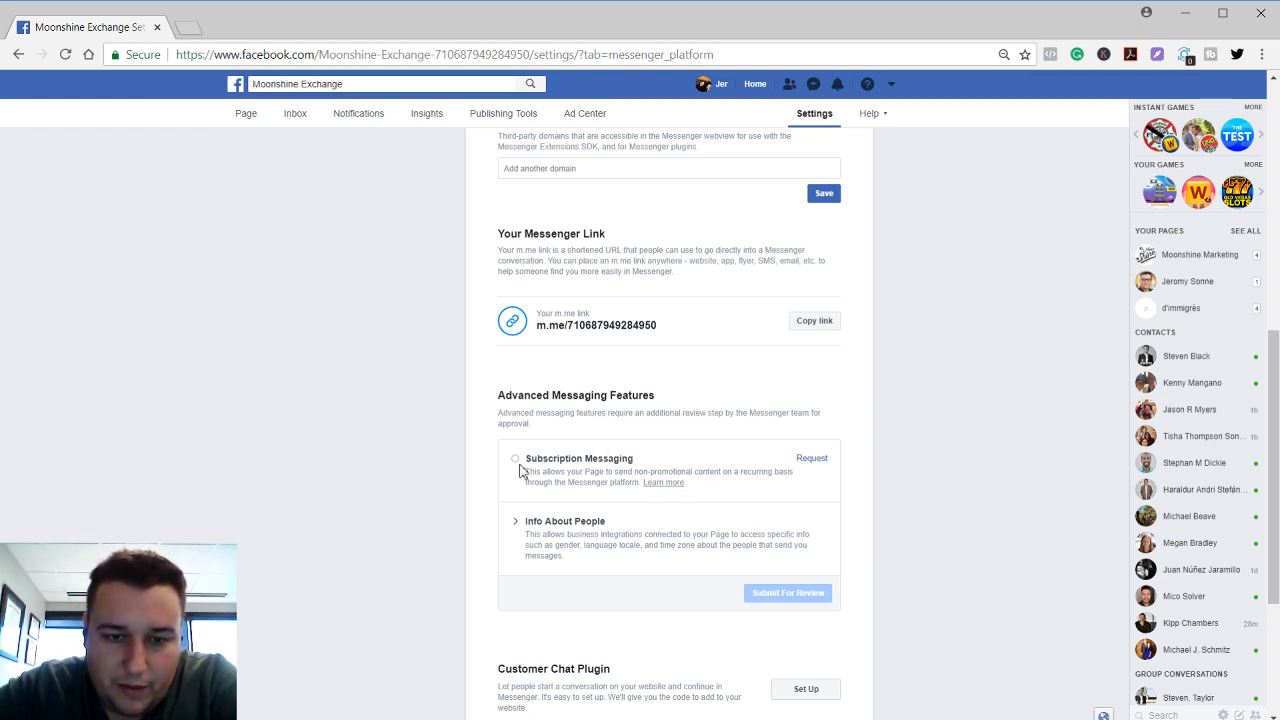
{"action": "scroll", "scroll_direction": "down", "scroll_amount": 3}
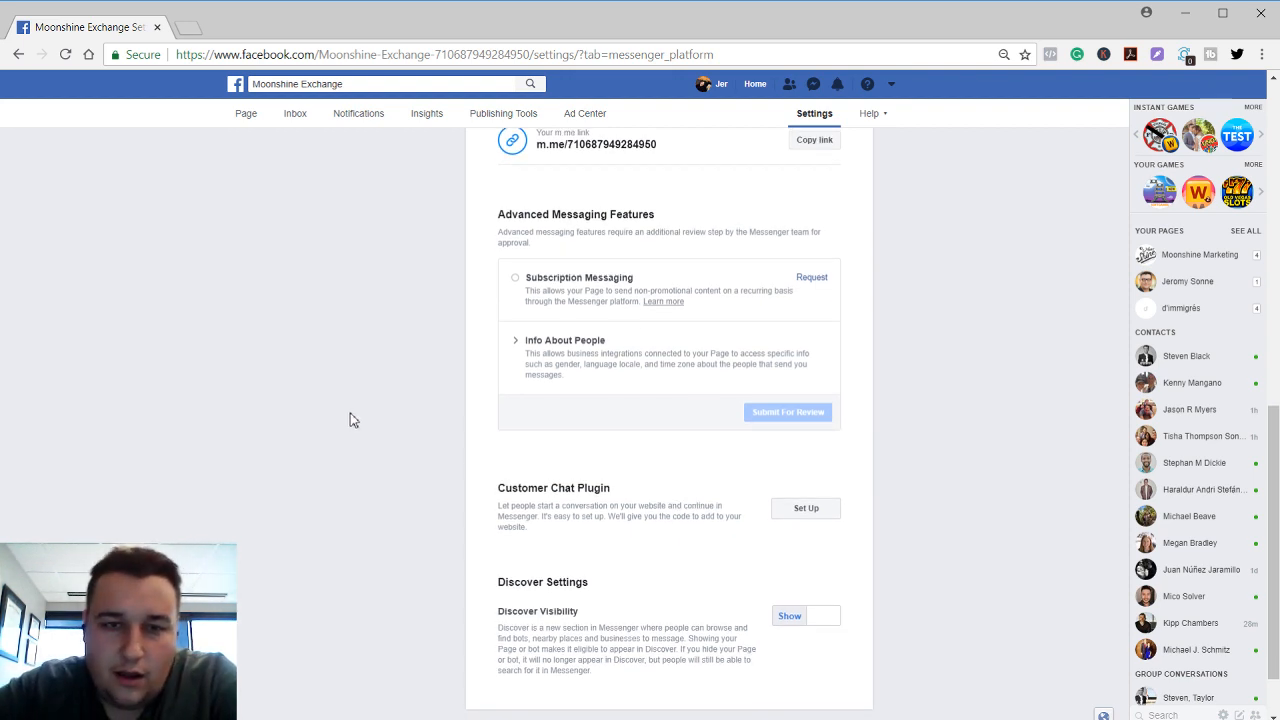
{"action": "mouse_move", "coordinate": [677, 309]}
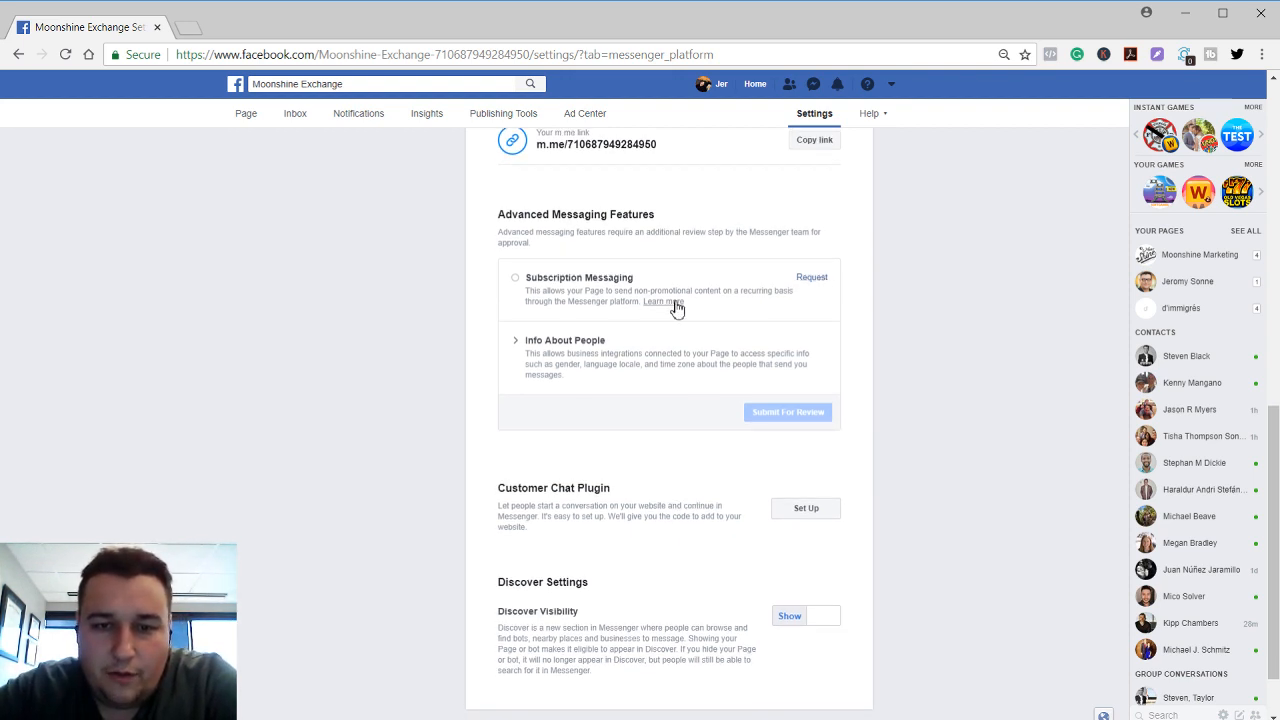
{"action": "left_click", "coordinate": [516, 340]}
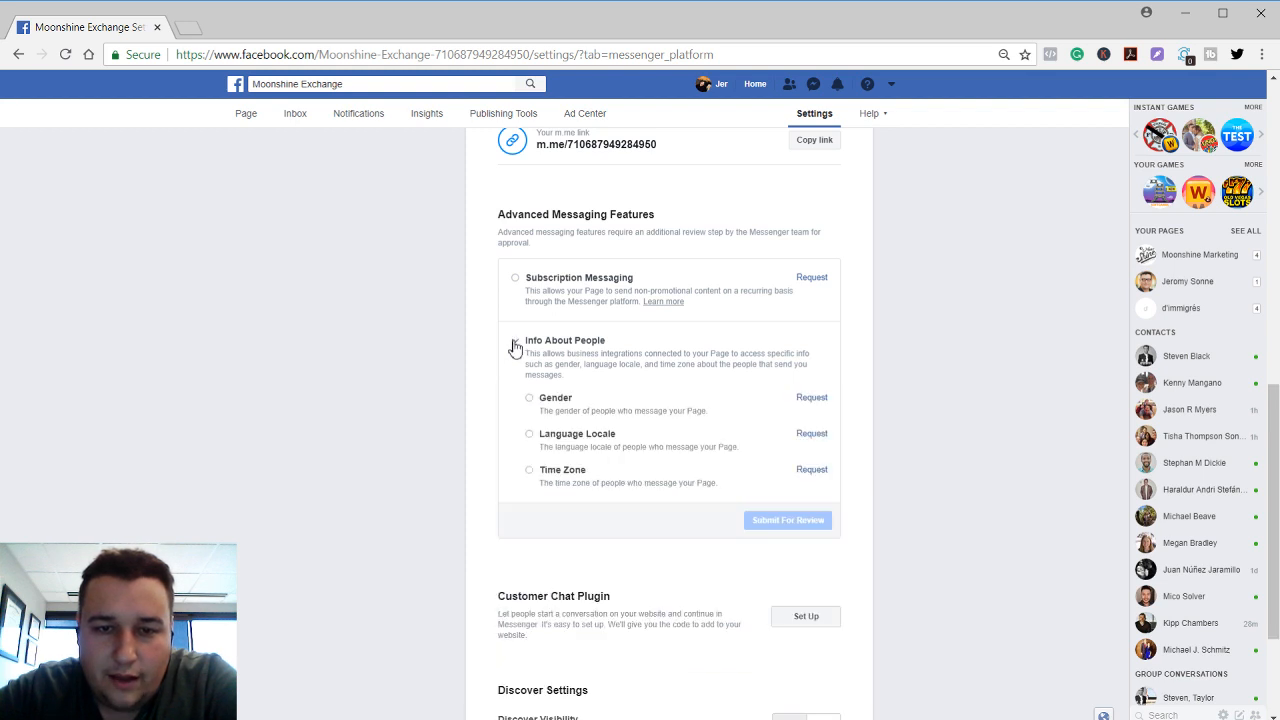
{"action": "scroll", "scroll_direction": "down", "scroll_amount": 3}
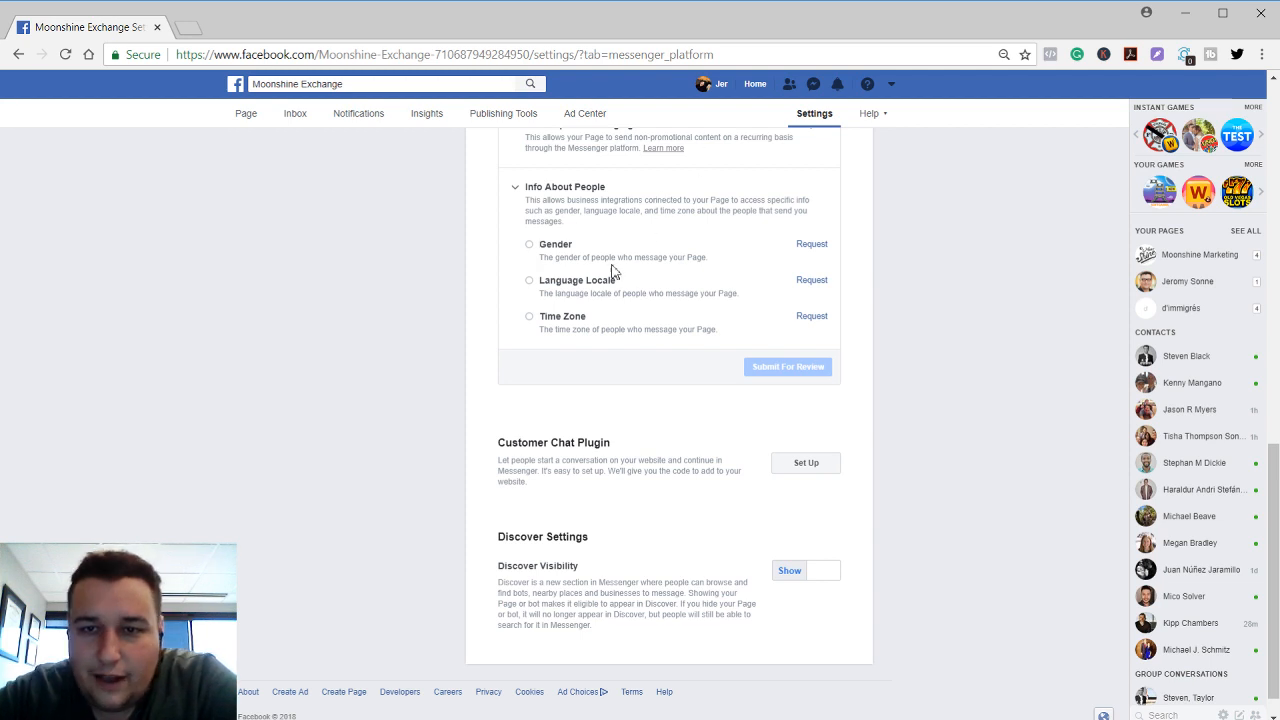
{"action": "mouse_move", "coordinate": [532, 266]}
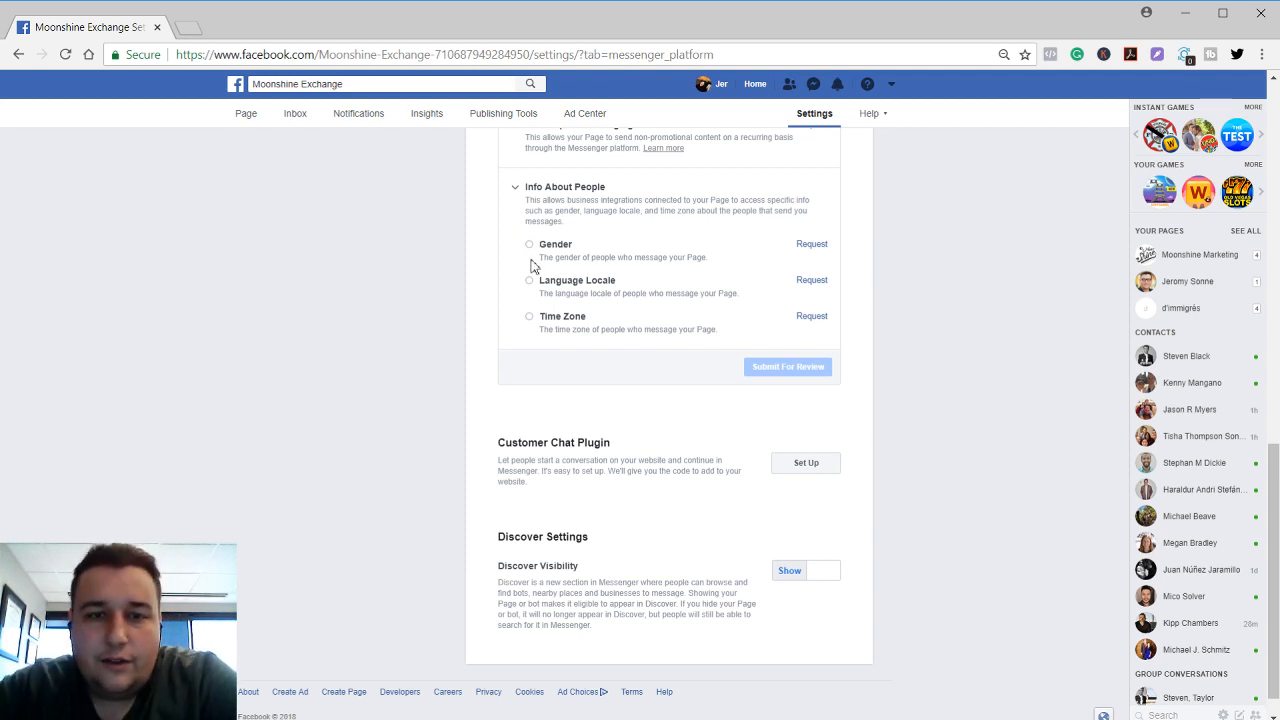
{"action": "mouse_move", "coordinate": [482, 491]}
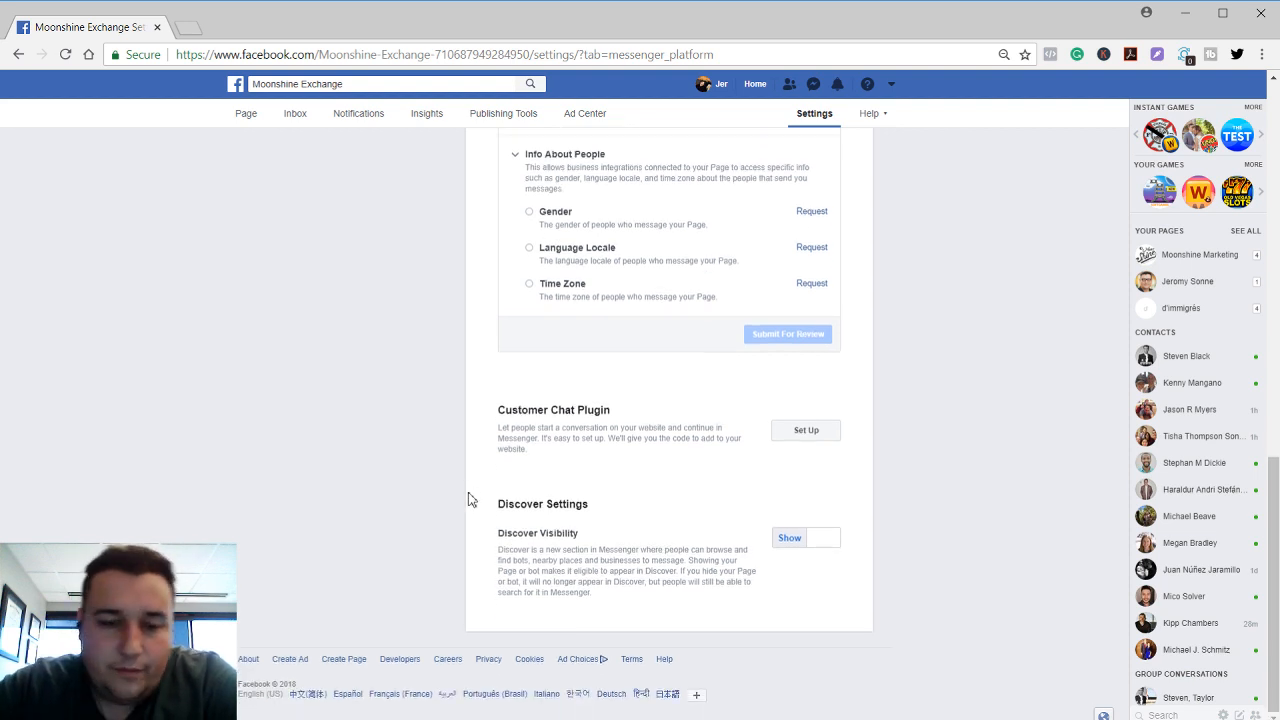
{"action": "mouse_move", "coordinate": [724, 453]}
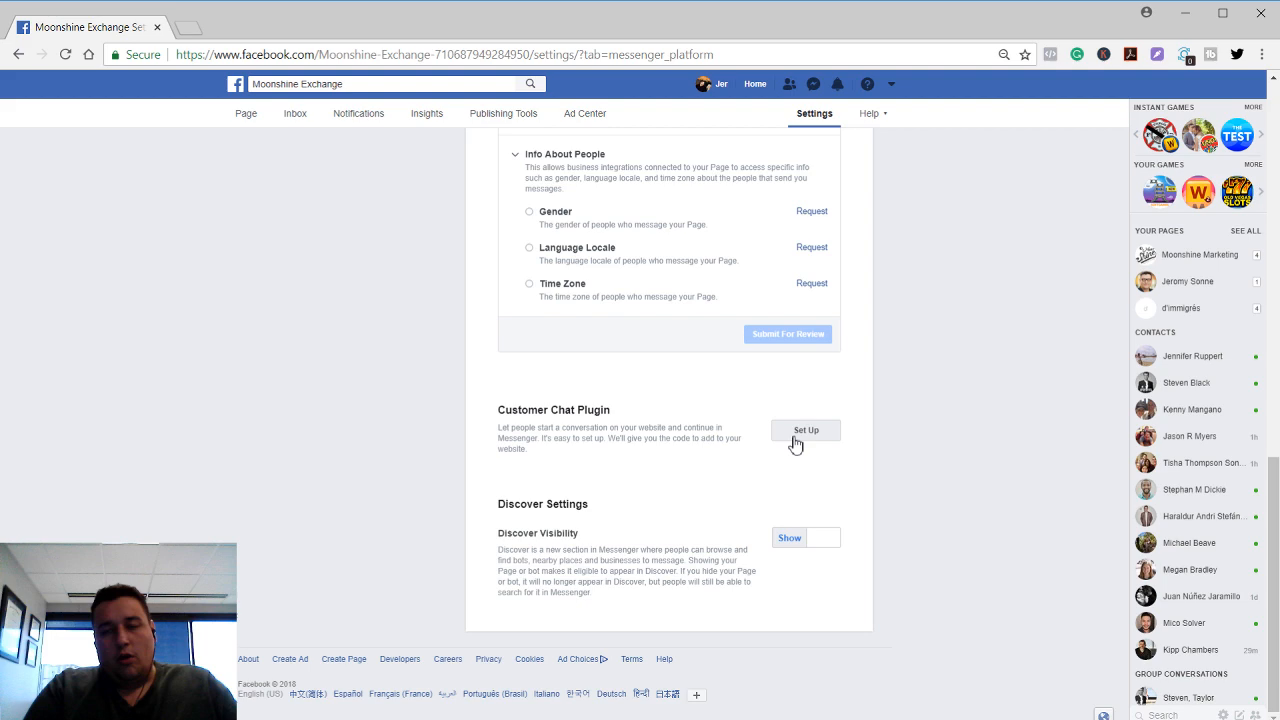
{"action": "left_click", "coordinate": [806, 430]}
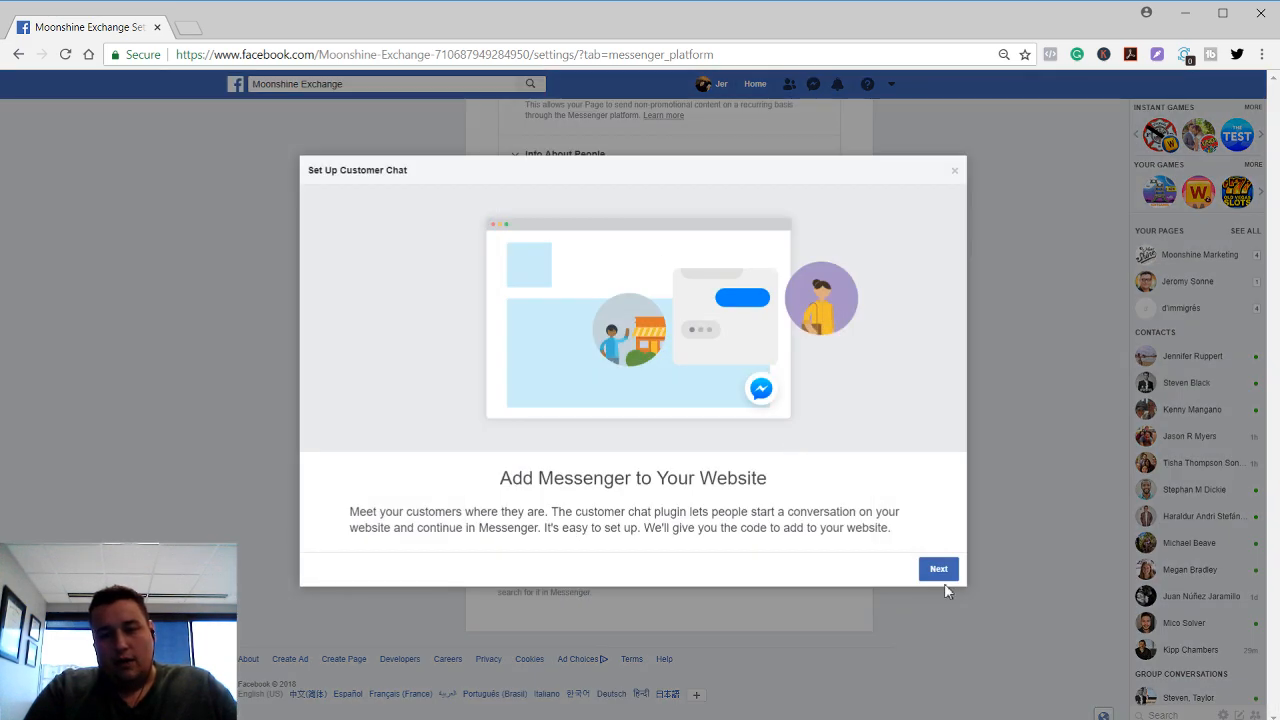
Advance through the chat plugin's language, greeting and appearance steps to the domain step
{"action": "left_click", "coordinate": [938, 568]}
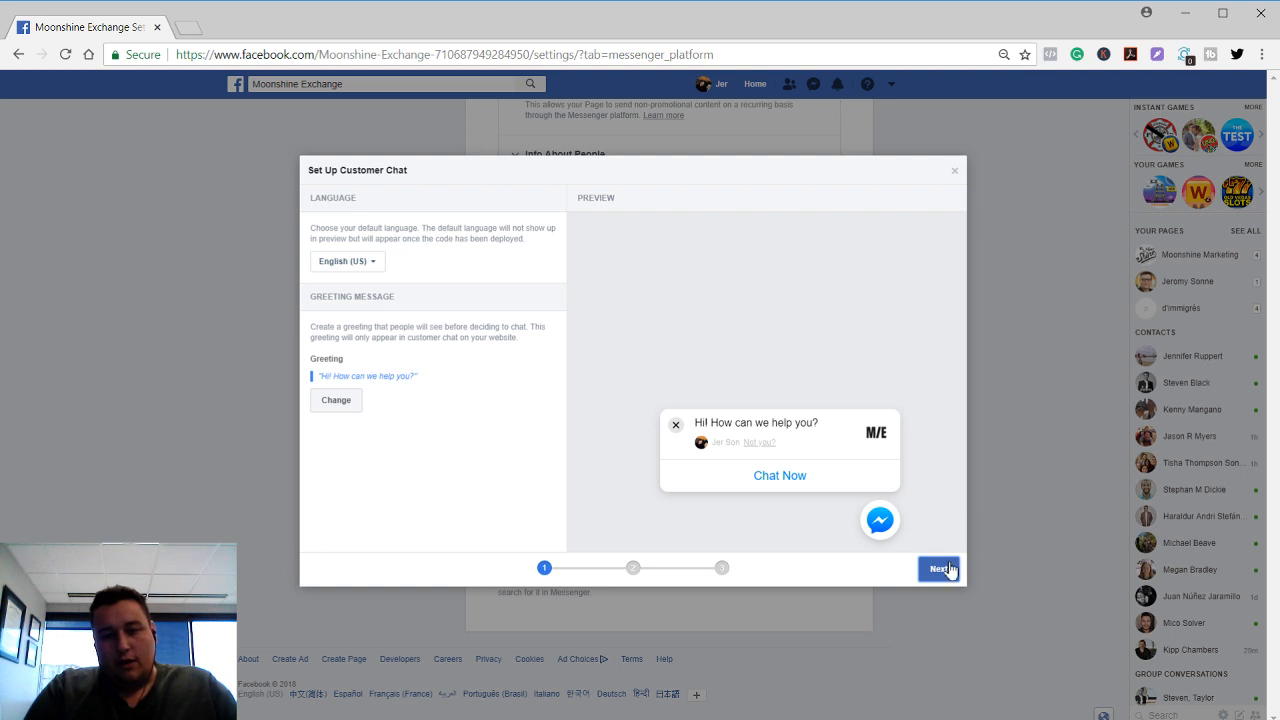
{"action": "left_click", "coordinate": [938, 568]}
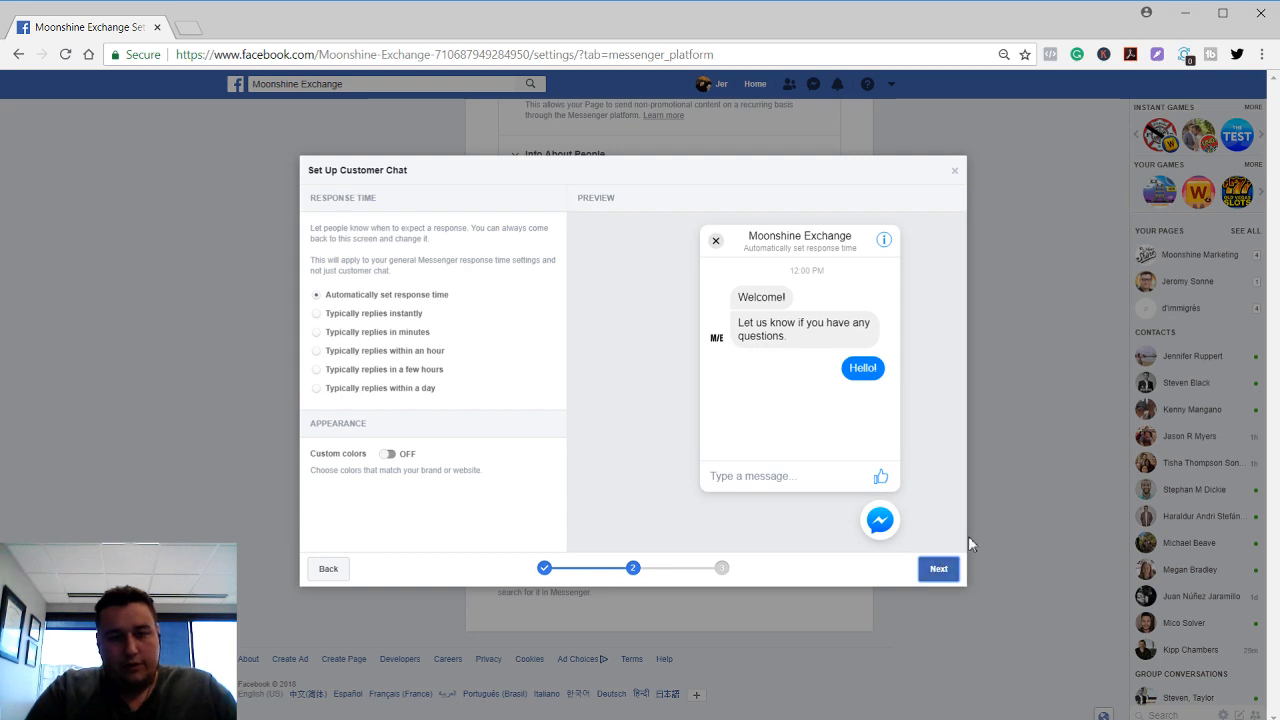
{"action": "left_click", "coordinate": [938, 568]}
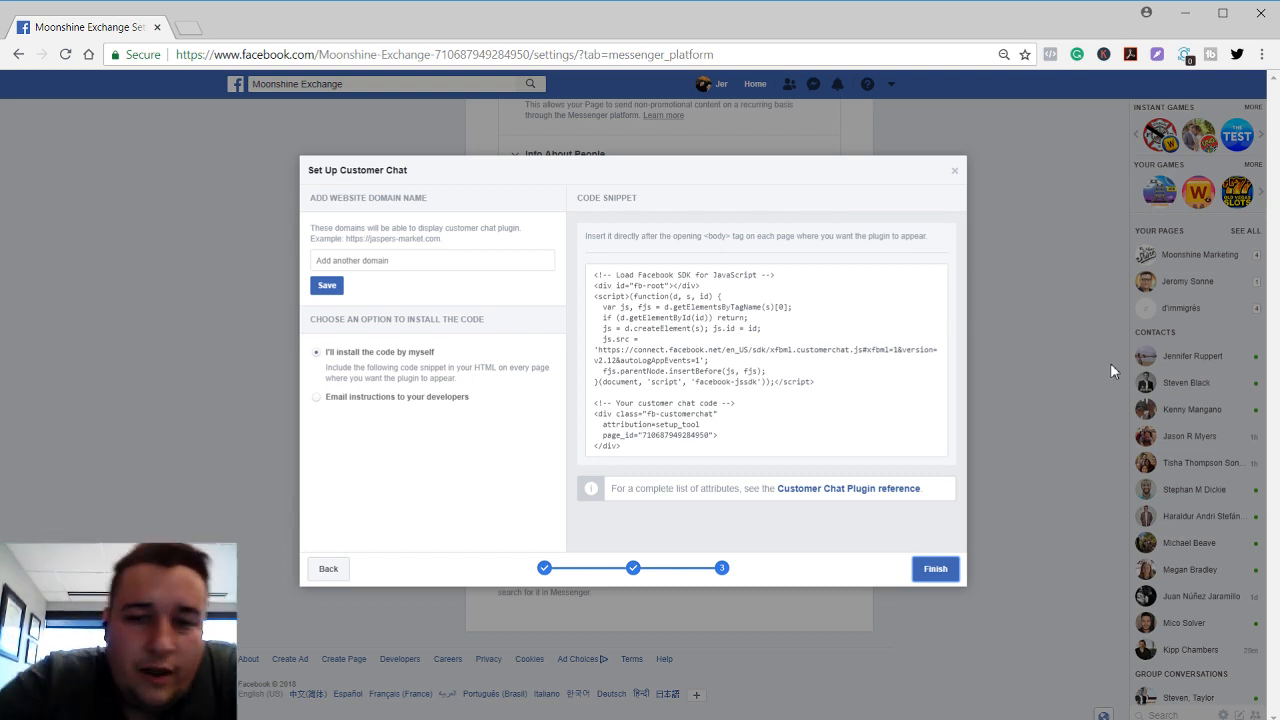
{"action": "mouse_move", "coordinate": [1183, 176]}
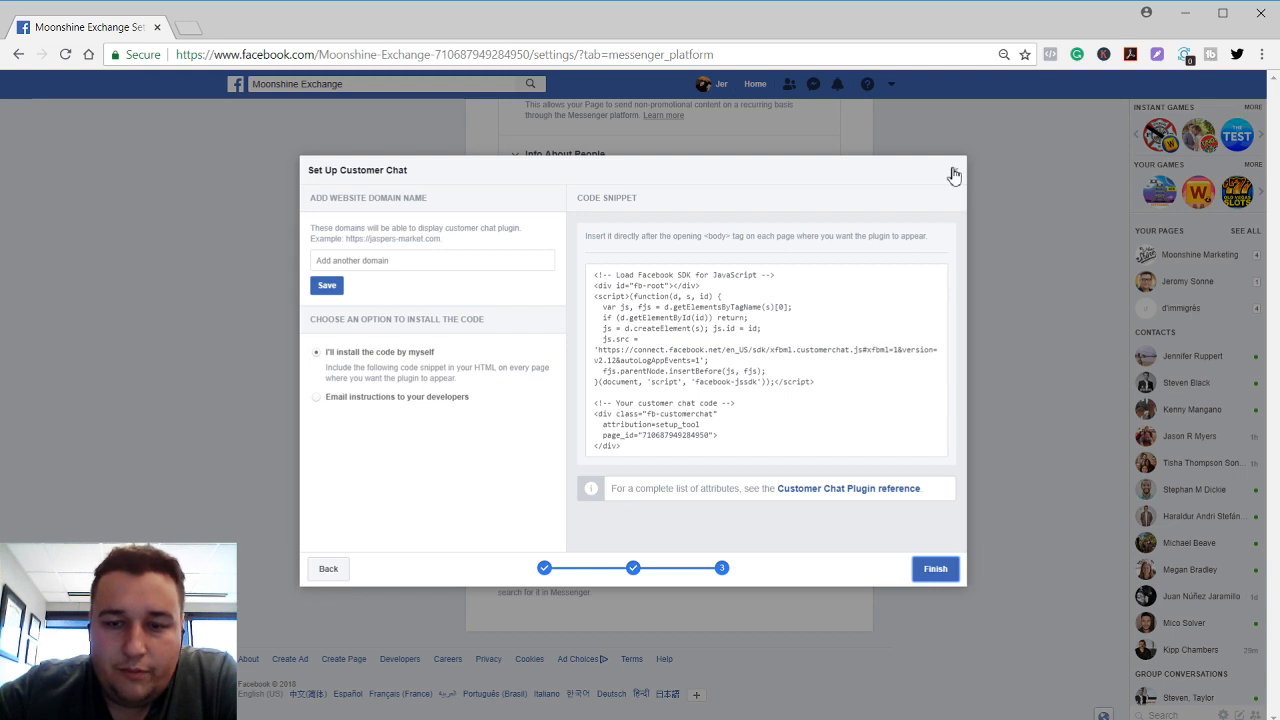
{"action": "mouse_move", "coordinate": [896, 568]}
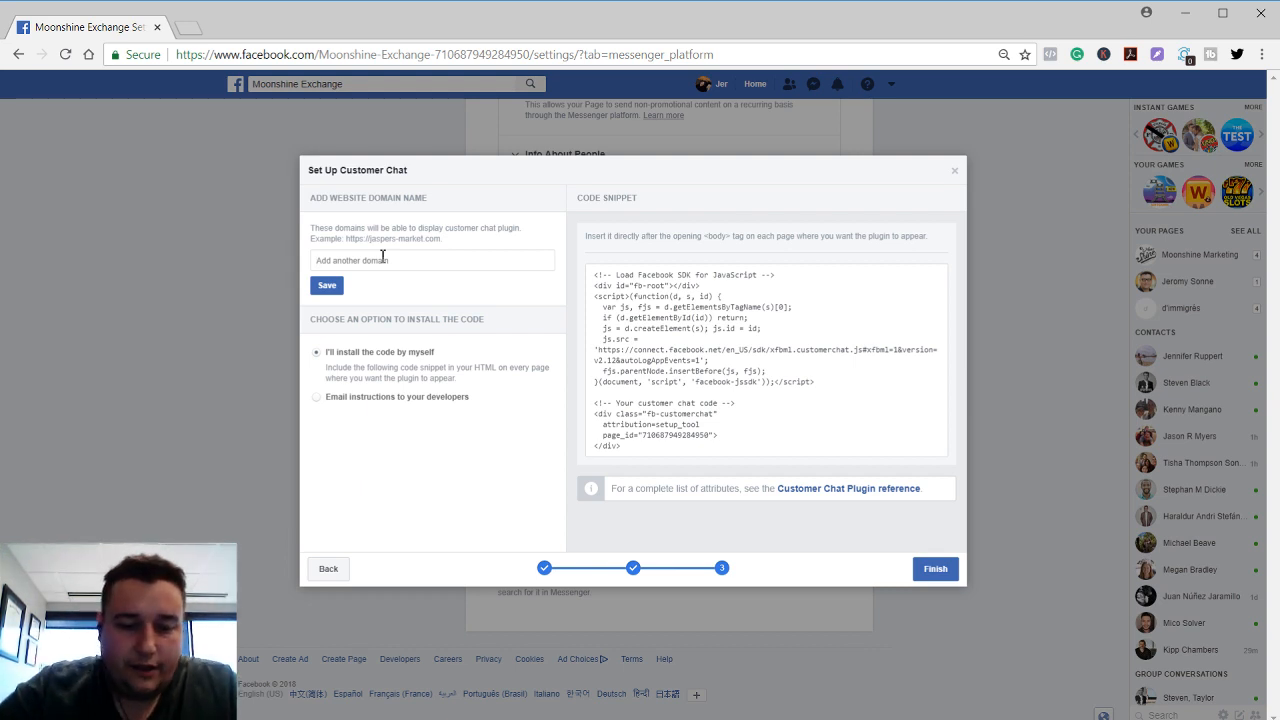
{"action": "type", "text": "https://"}
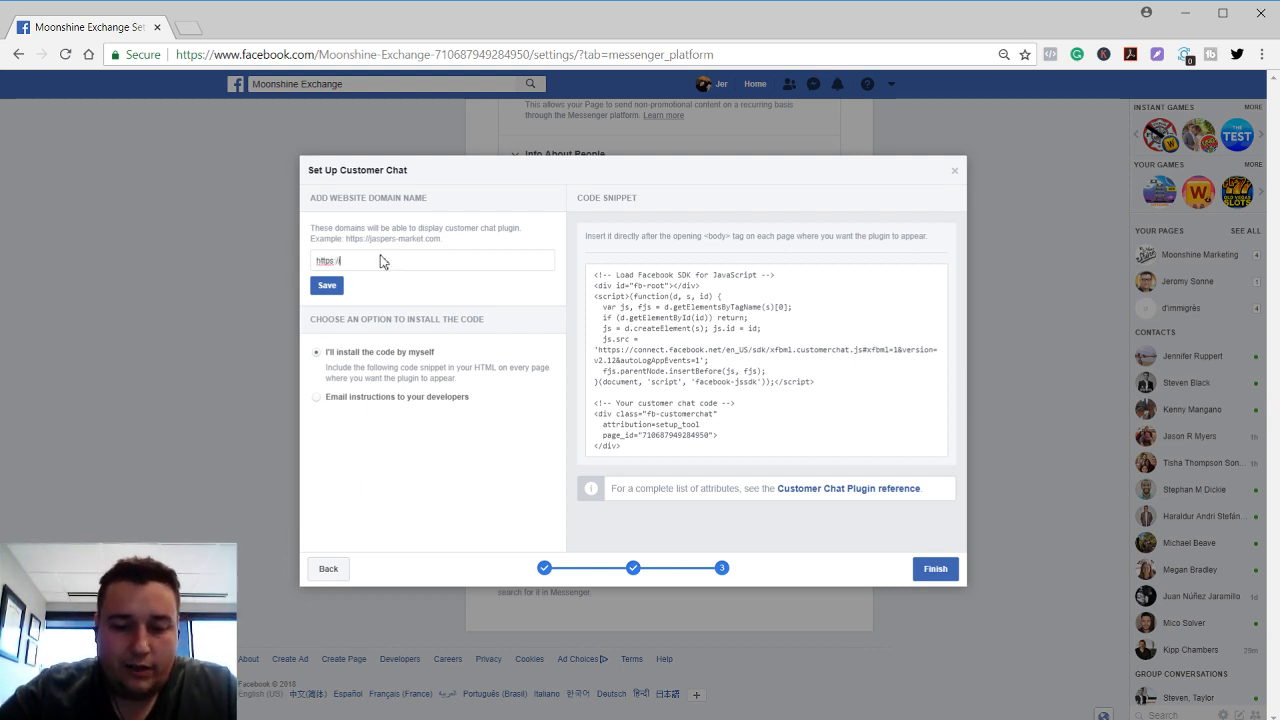
{"action": "type", "text": "moonshine"}
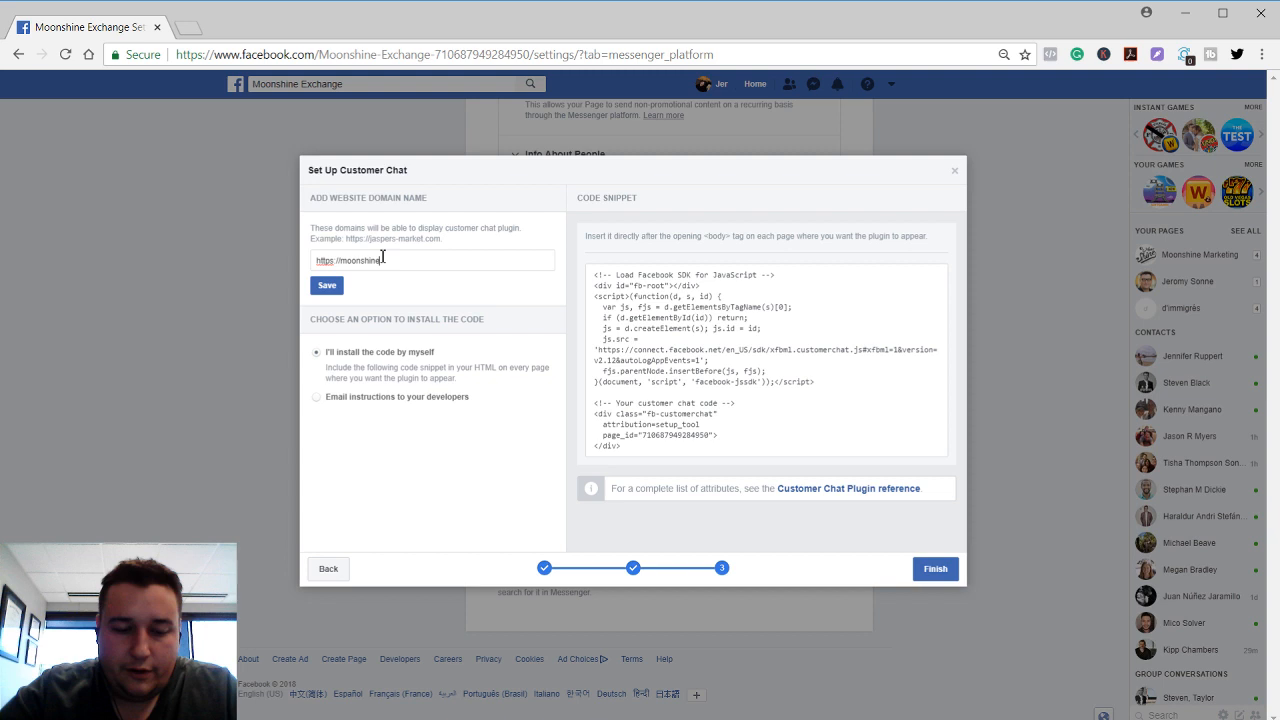
{"action": "type", "text": "exchange"}
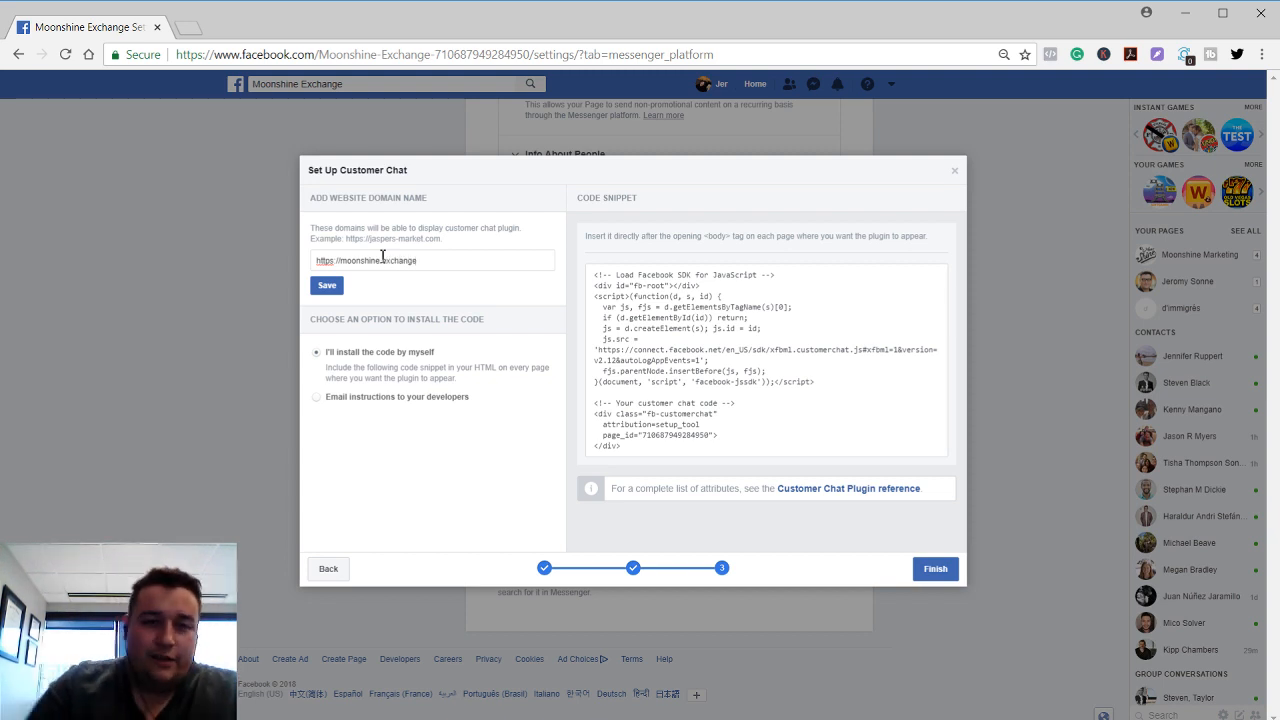
{"action": "left_click", "coordinate": [326, 285]}
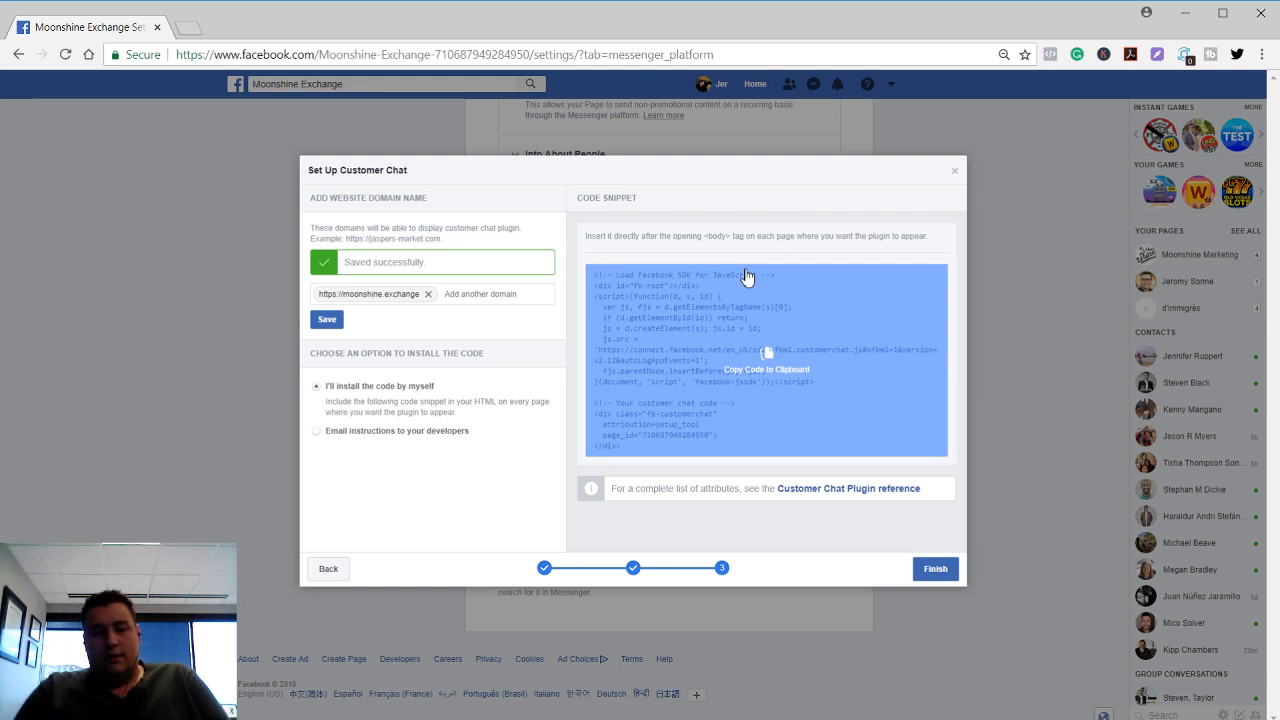
{"action": "mouse_move", "coordinate": [848, 386]}
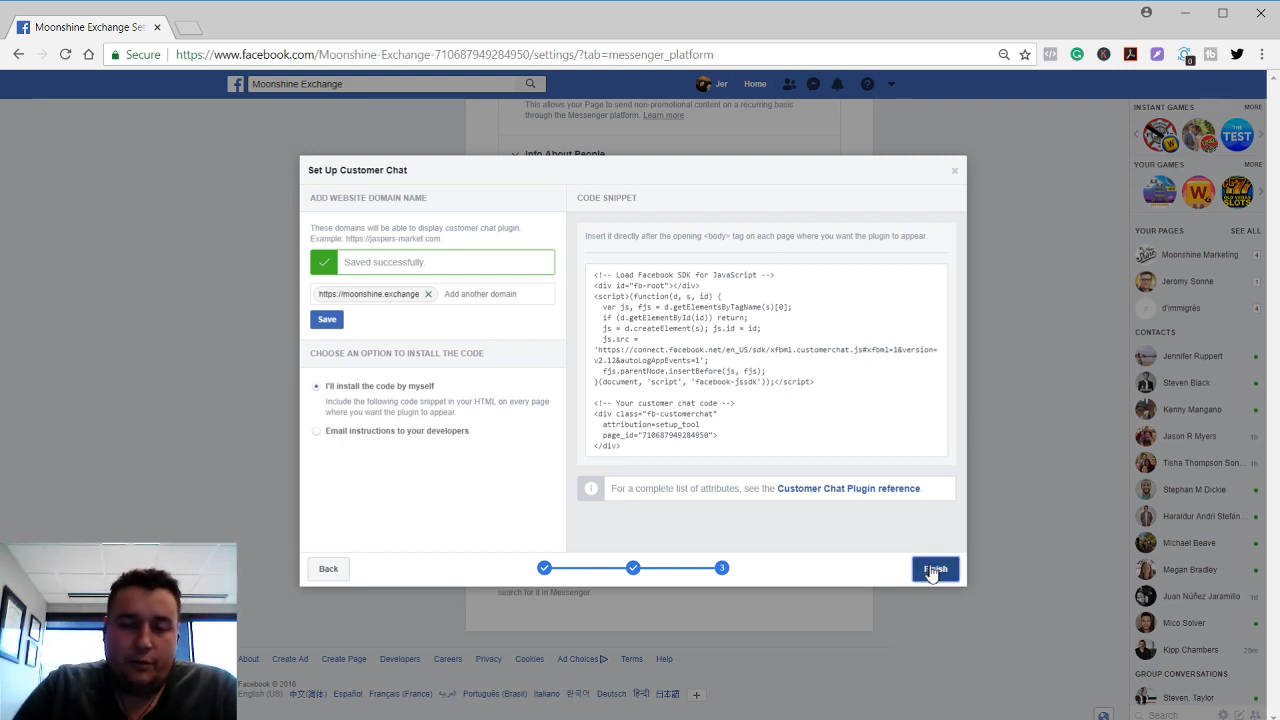
{"action": "left_click", "coordinate": [935, 568]}
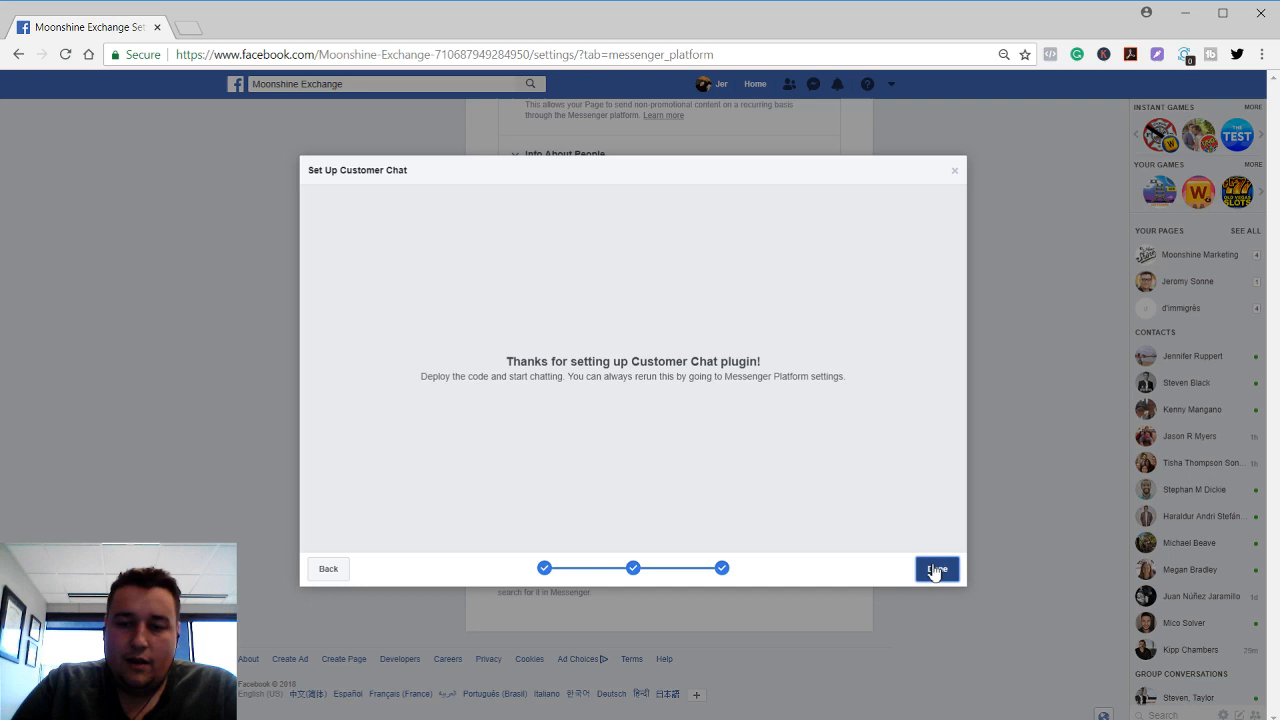
{"action": "left_click", "coordinate": [936, 568]}
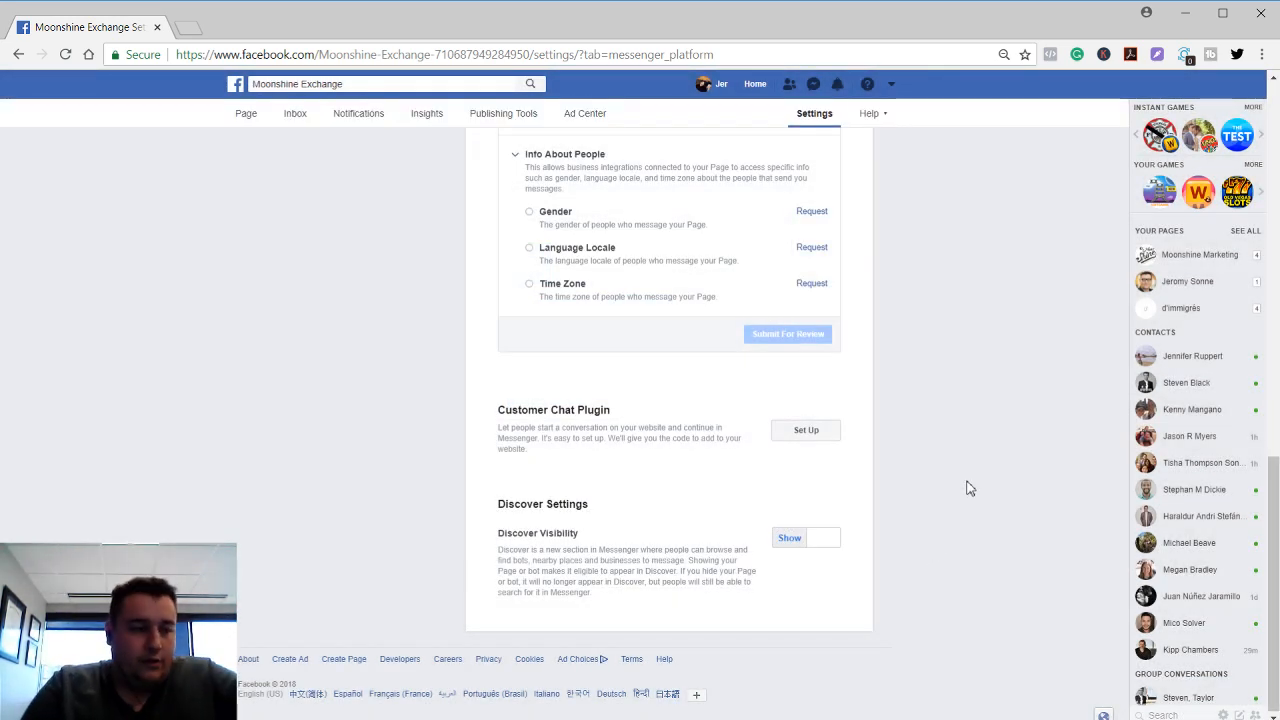
Review Page Roles leaving the new role at Editor, then show People and Other Pages
{"action": "scroll", "scroll_direction": "up", "scroll_amount": 3}
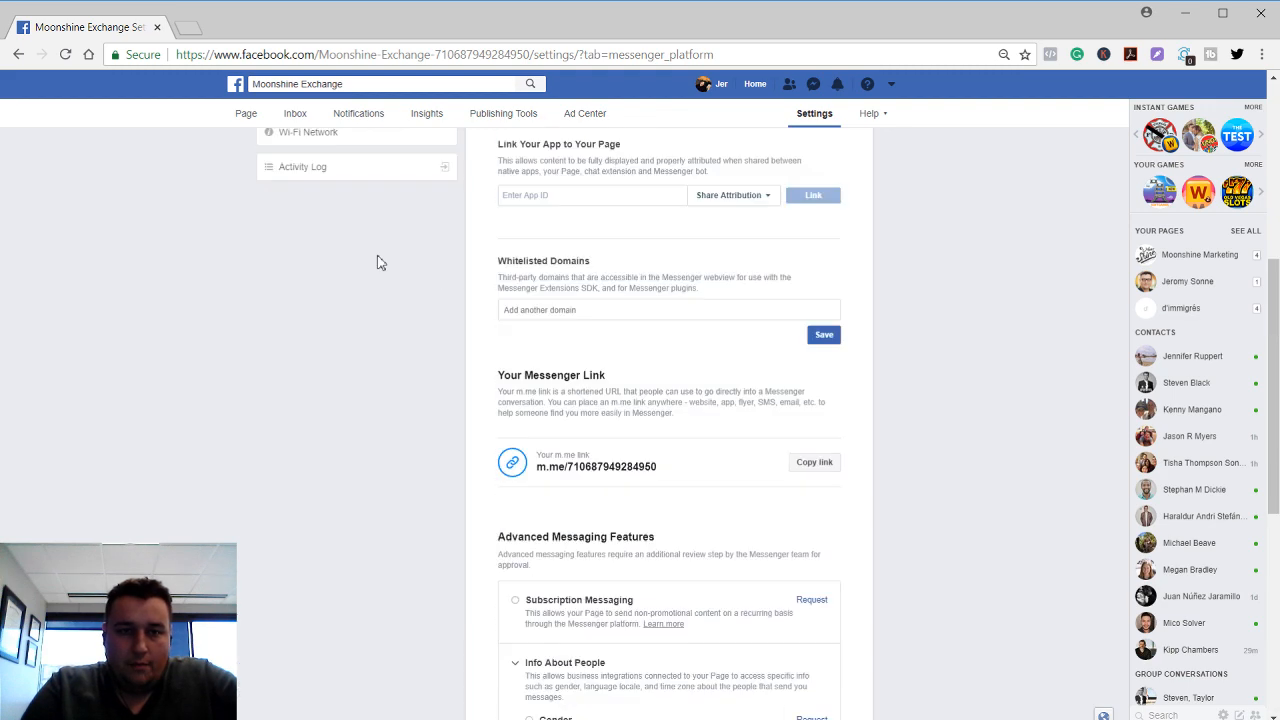
{"action": "scroll", "scroll_direction": "up", "scroll_amount": 3}
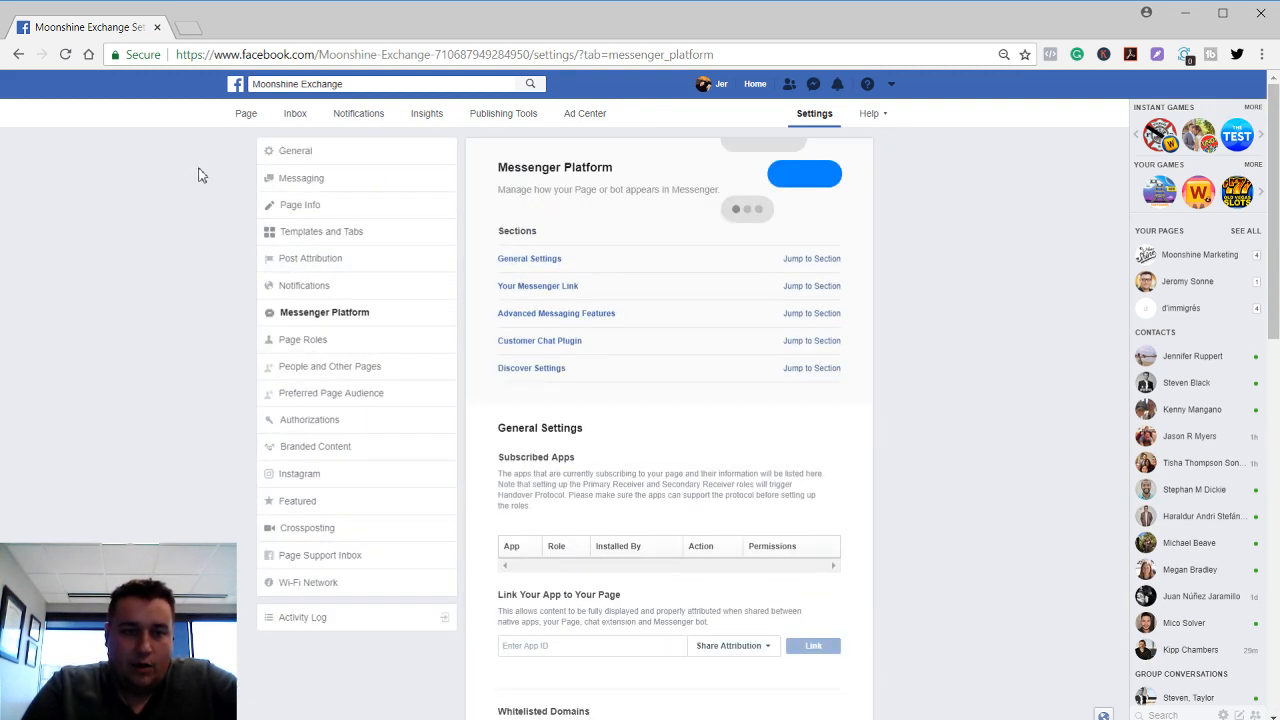
{"action": "mouse_move", "coordinate": [203, 171]}
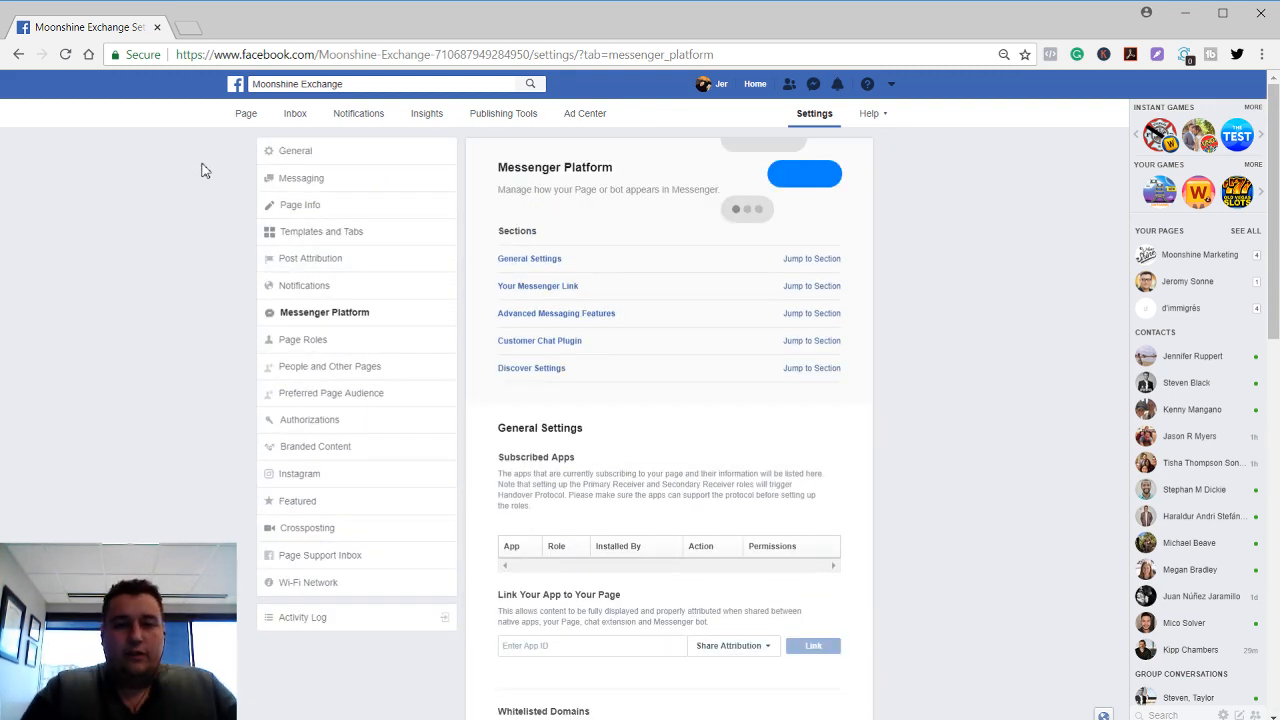
{"action": "left_click", "coordinate": [303, 339]}
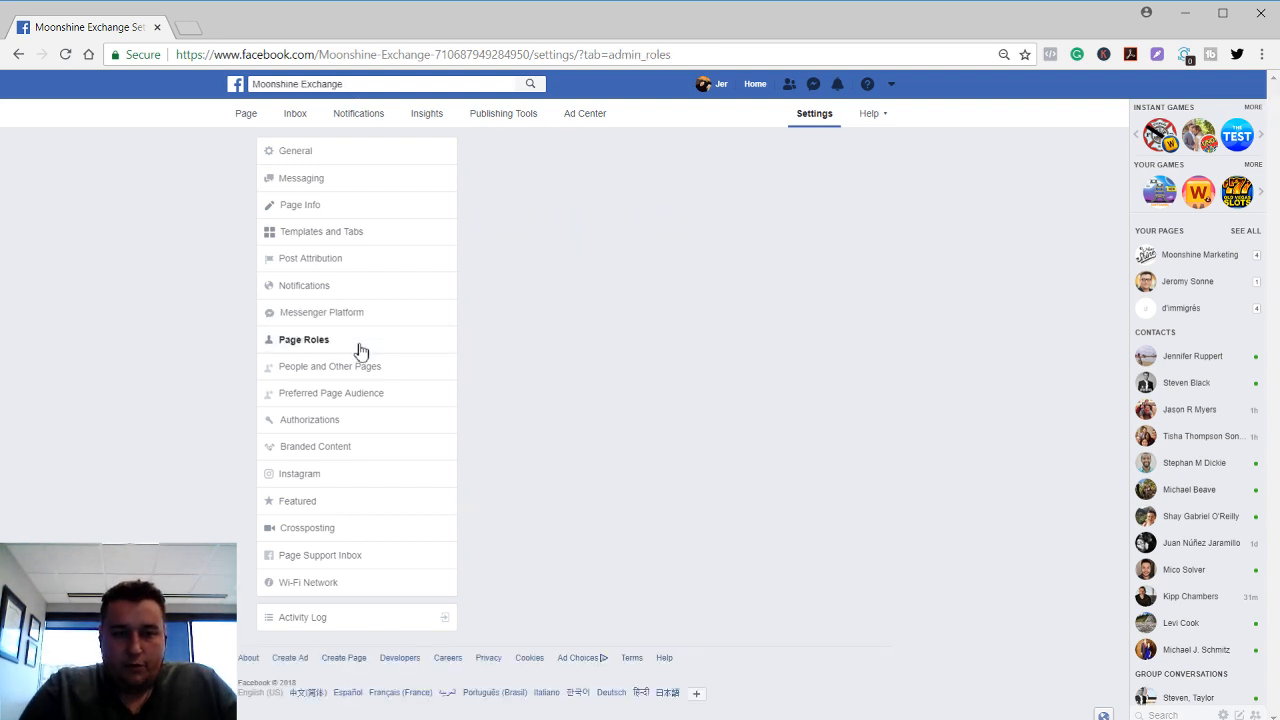
{"action": "left_click", "coordinate": [304, 339]}
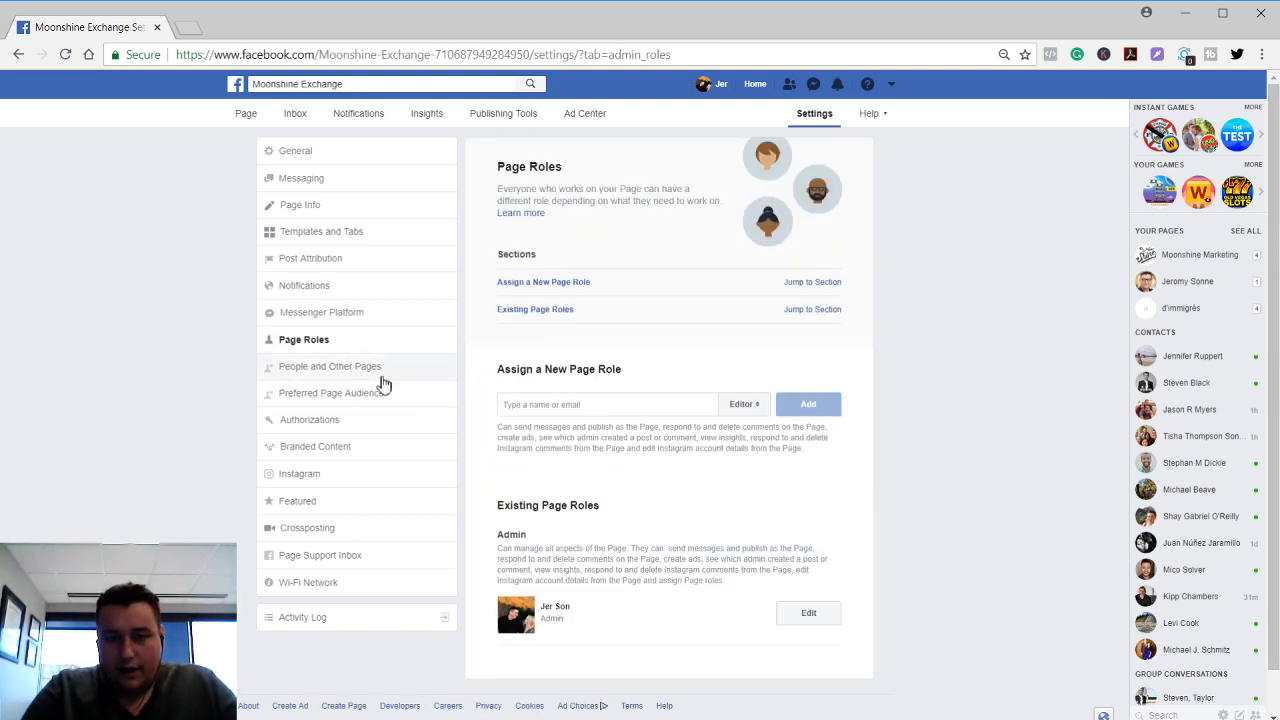
{"action": "left_click", "coordinate": [744, 404]}
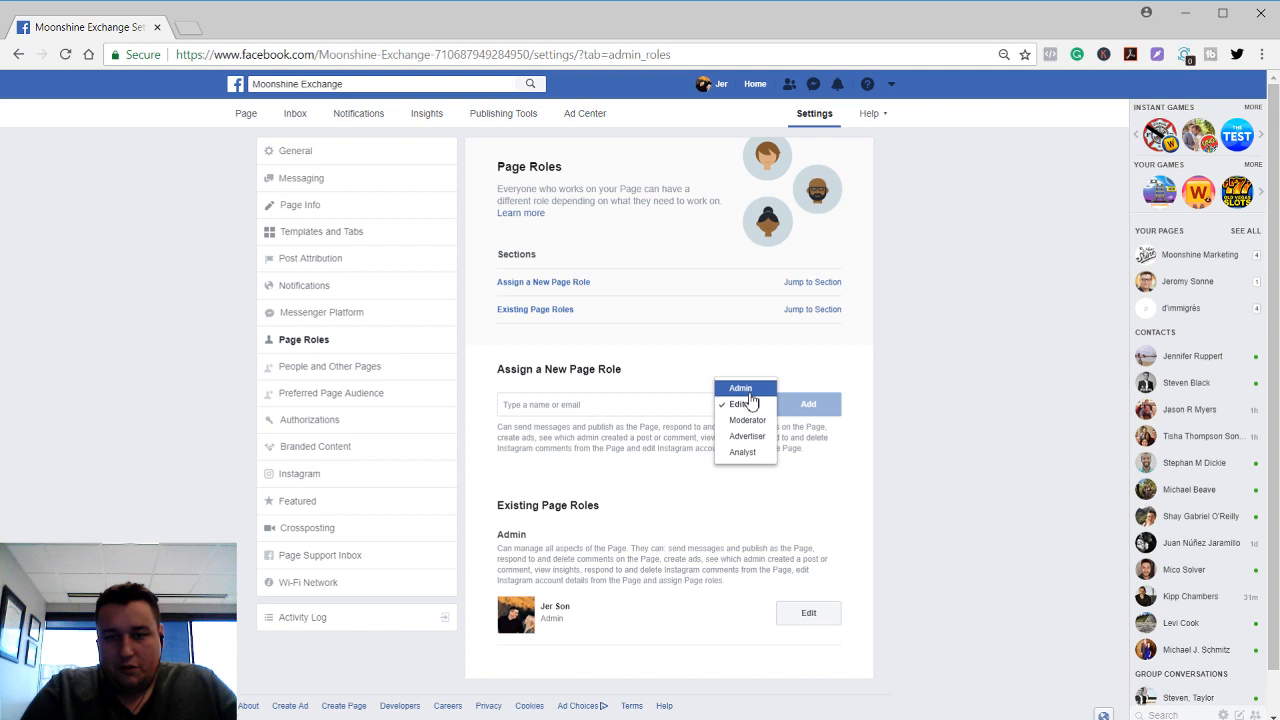
{"action": "mouse_move", "coordinate": [742, 452]}
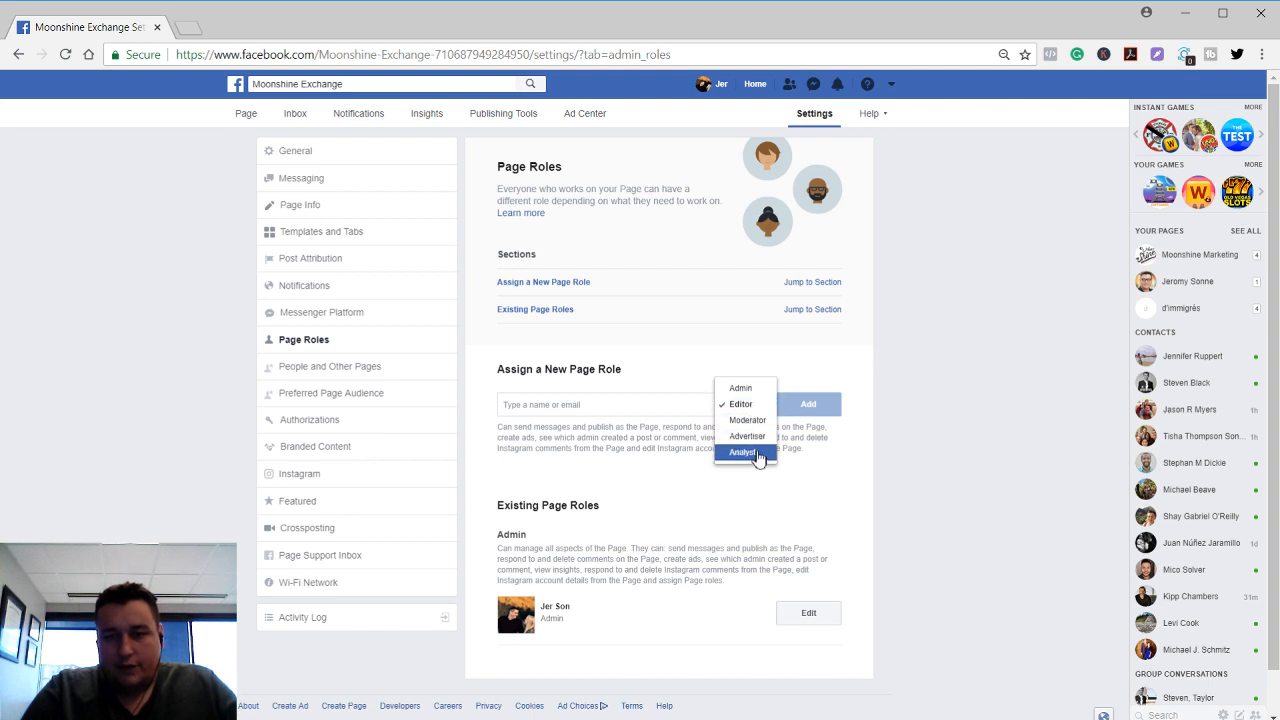
{"action": "left_click", "coordinate": [743, 404]}
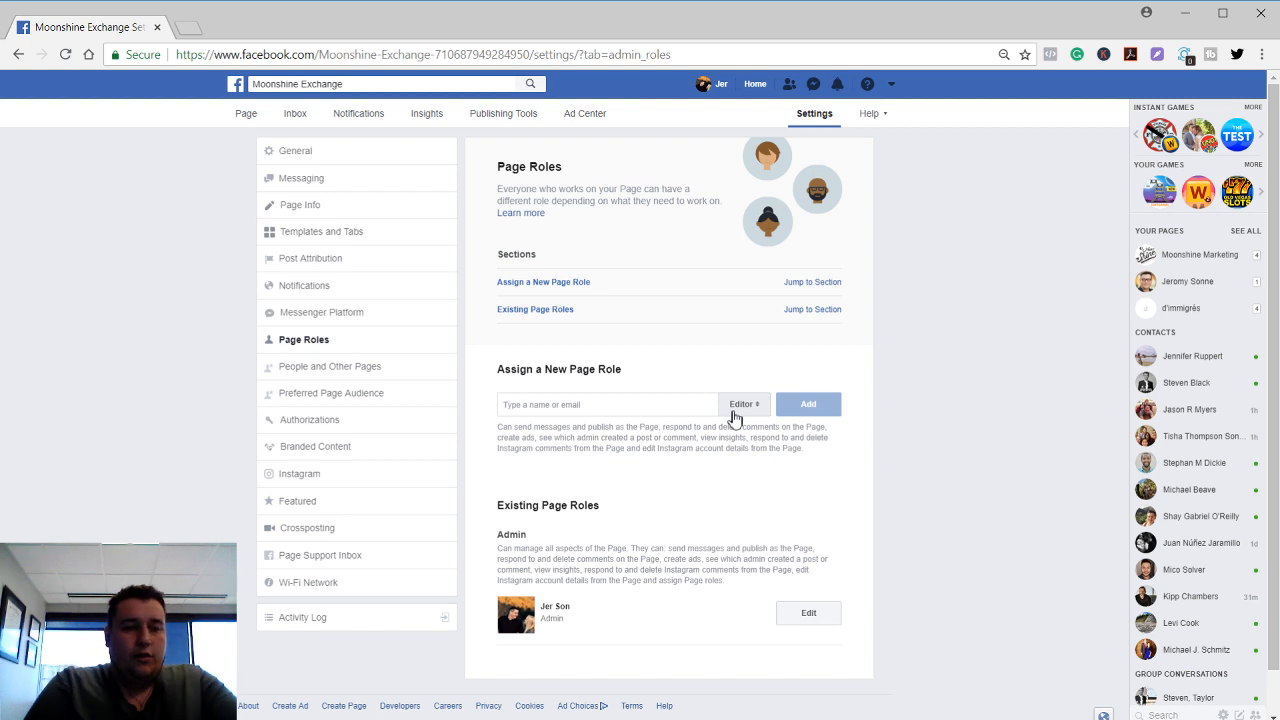
{"action": "mouse_move", "coordinate": [412, 381]}
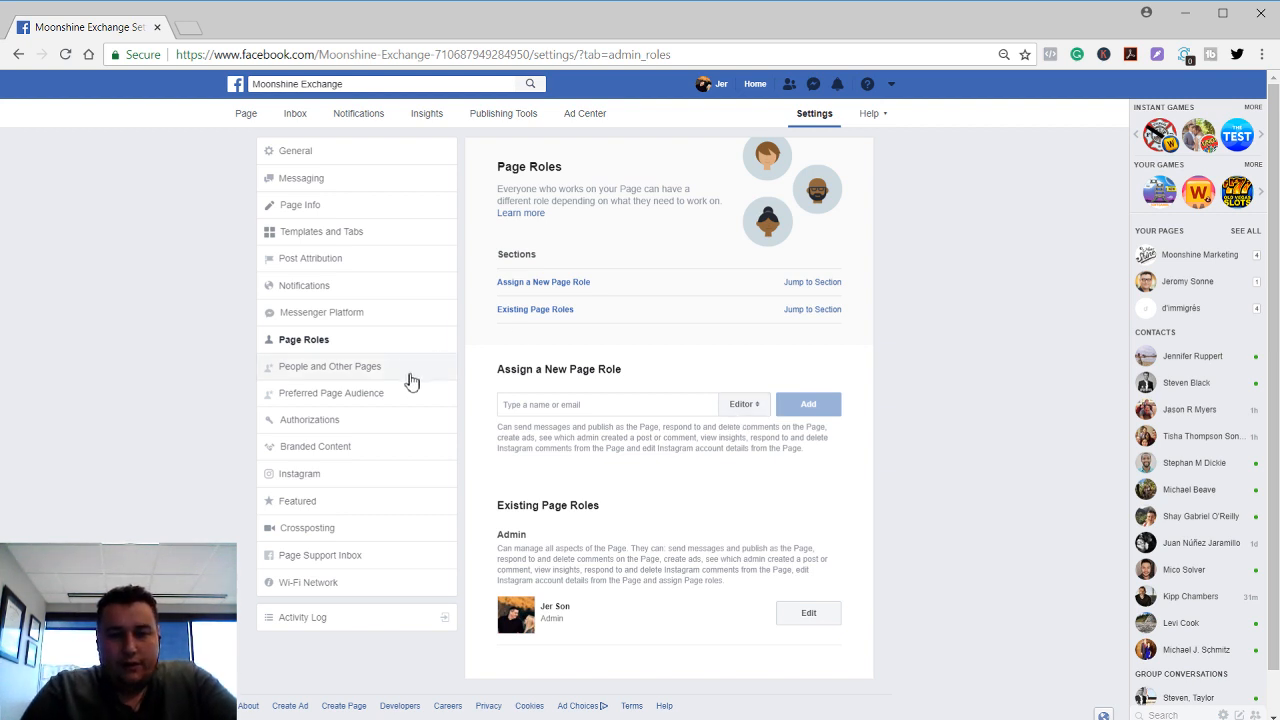
{"action": "left_click", "coordinate": [329, 366]}
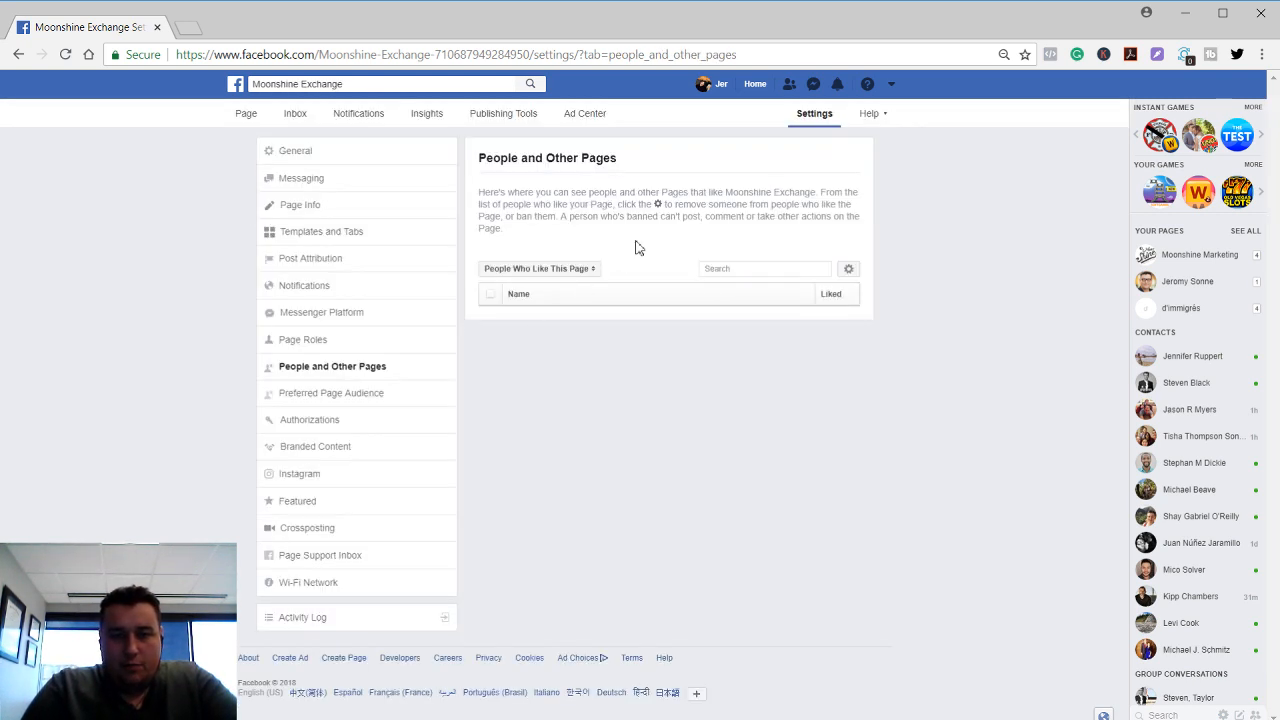
{"action": "mouse_move", "coordinate": [617, 212]}
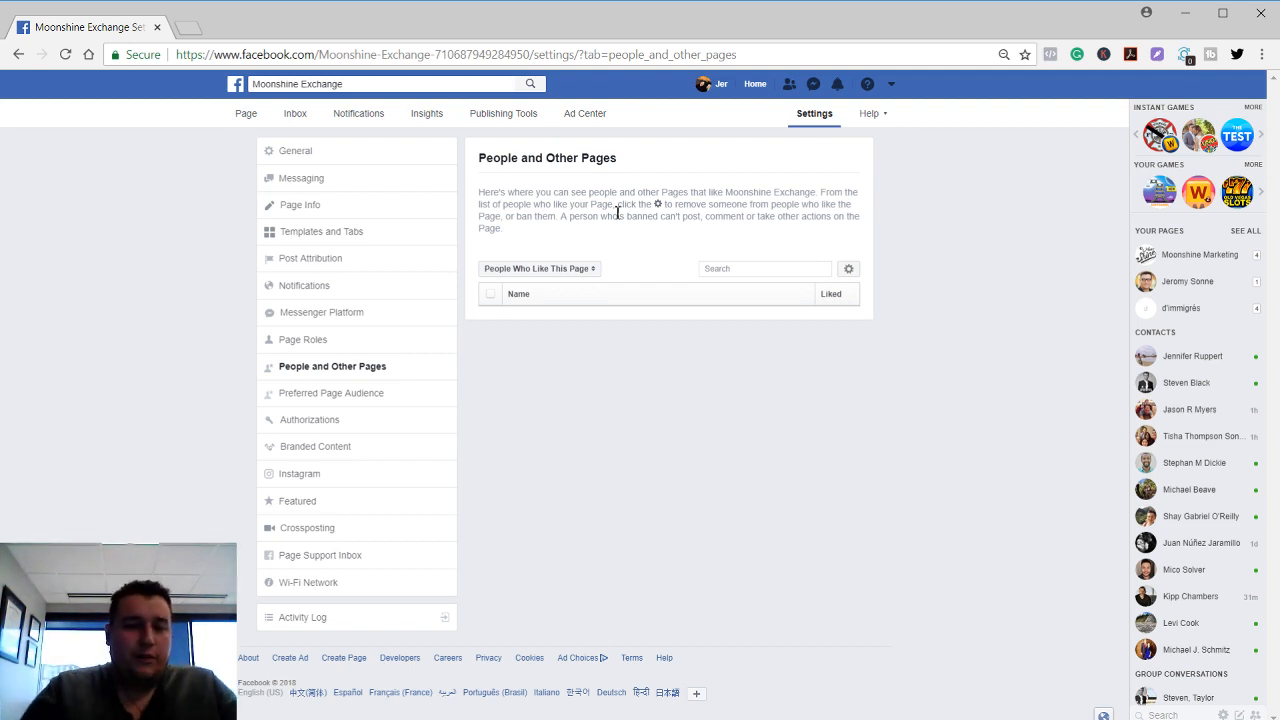
{"action": "mouse_move", "coordinate": [385, 408]}
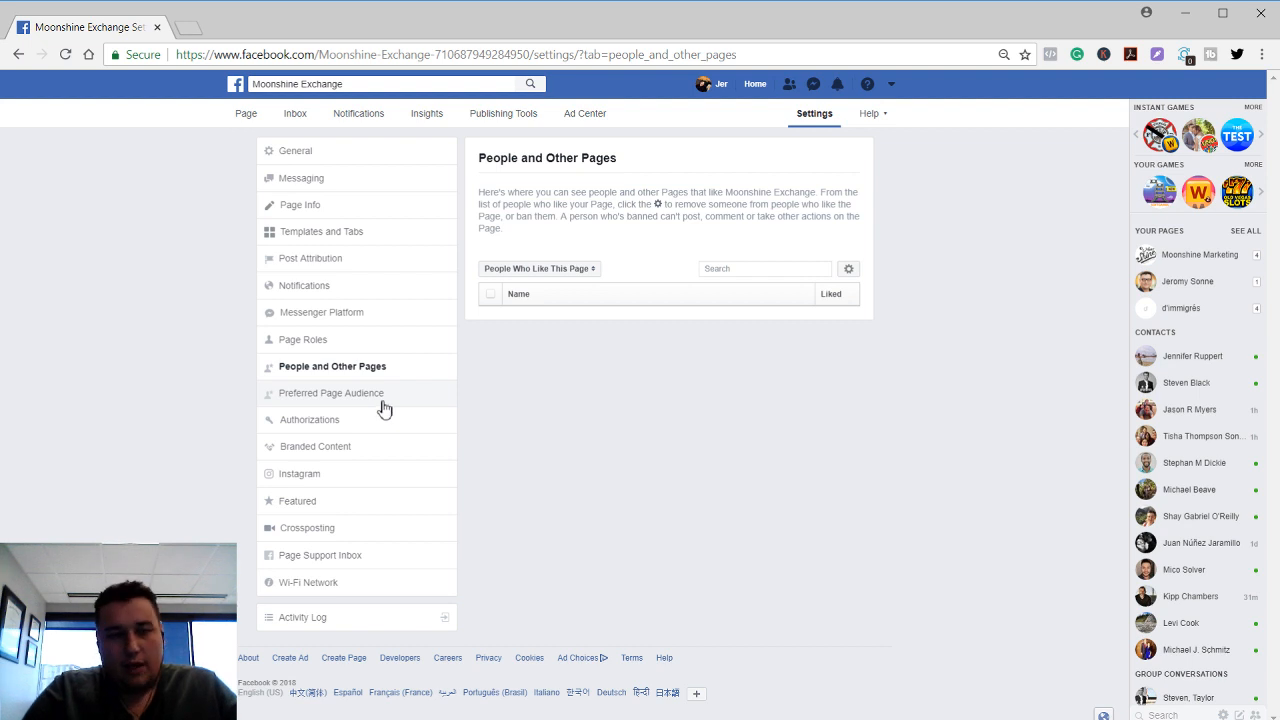
Read the Preferred Page Audience removal notice, then move to the Authorizations settings
{"action": "left_click", "coordinate": [333, 393]}
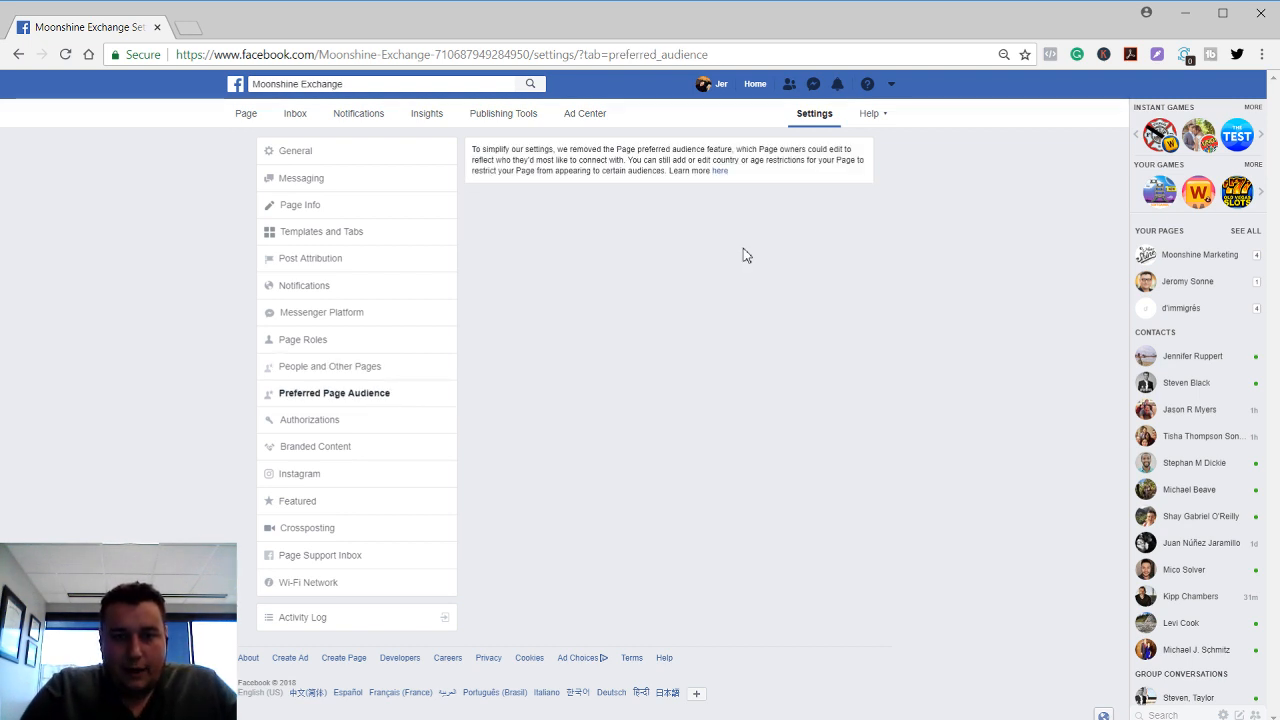
{"action": "mouse_move", "coordinate": [615, 163]}
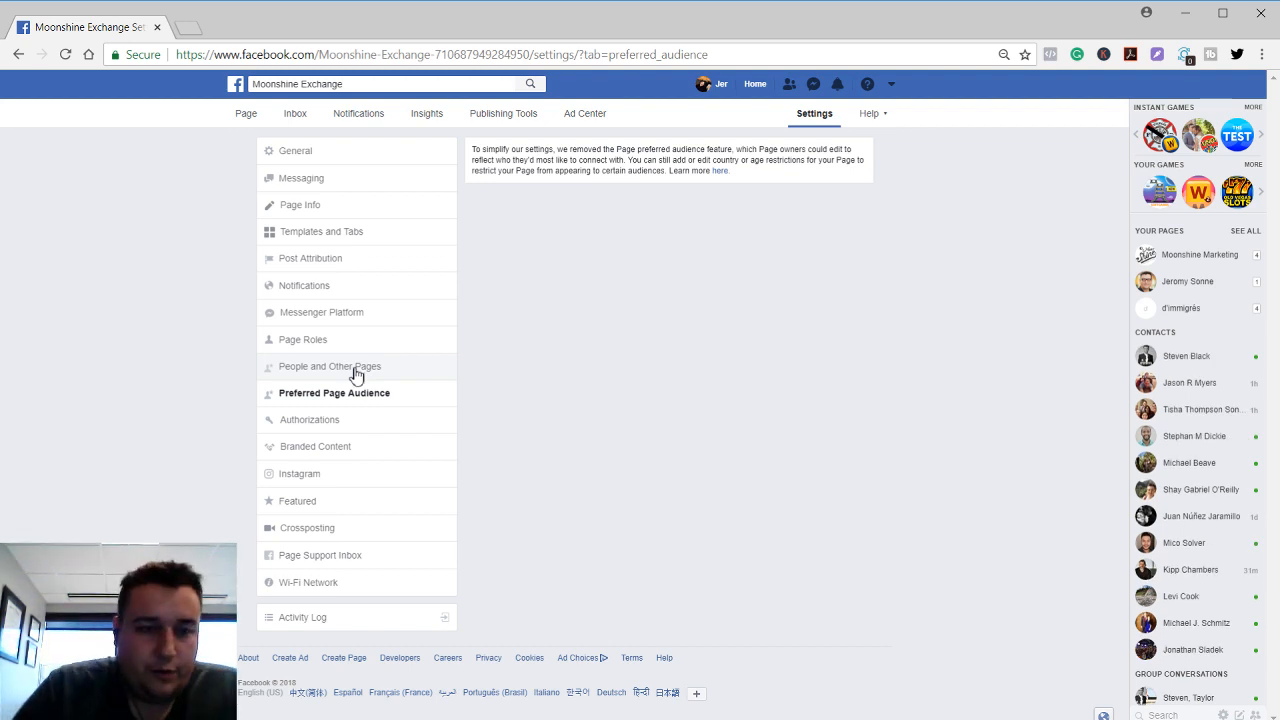
{"action": "left_click", "coordinate": [309, 419]}
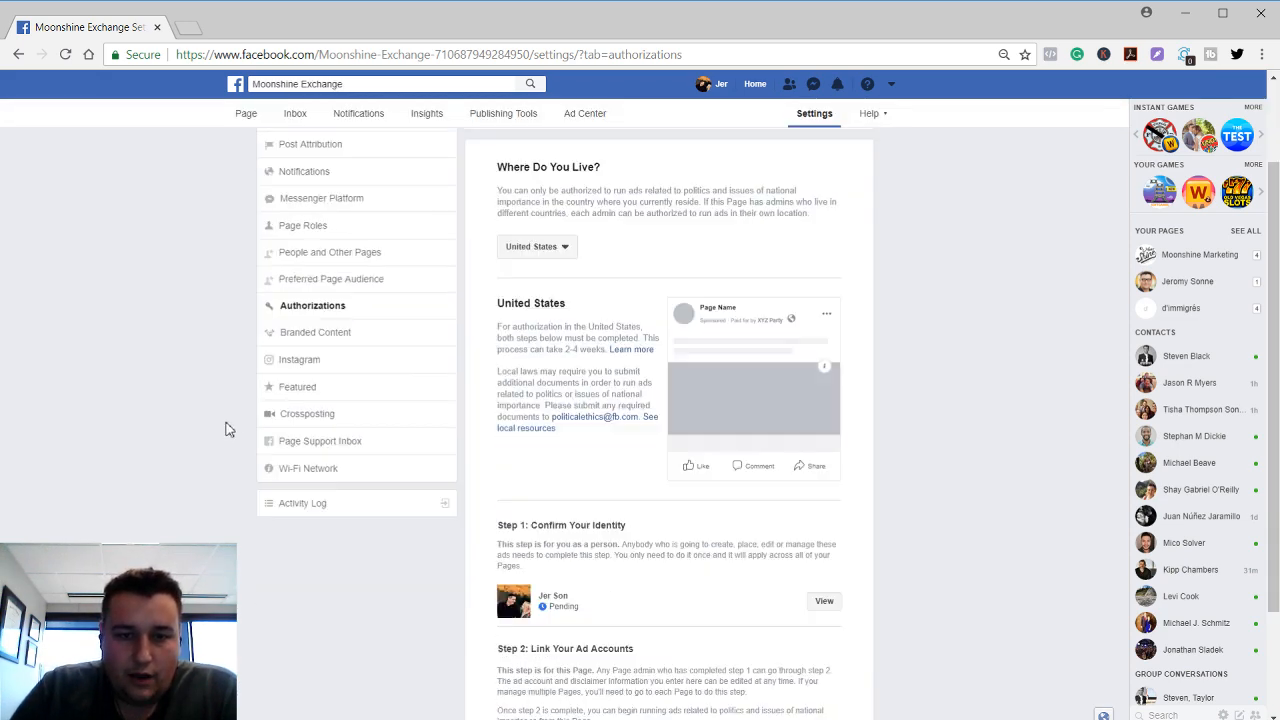
Review the political-ad authorization steps showing identity confirmation pending, then head to Branded Content
{"action": "scroll", "scroll_direction": "down", "scroll_amount": 3}
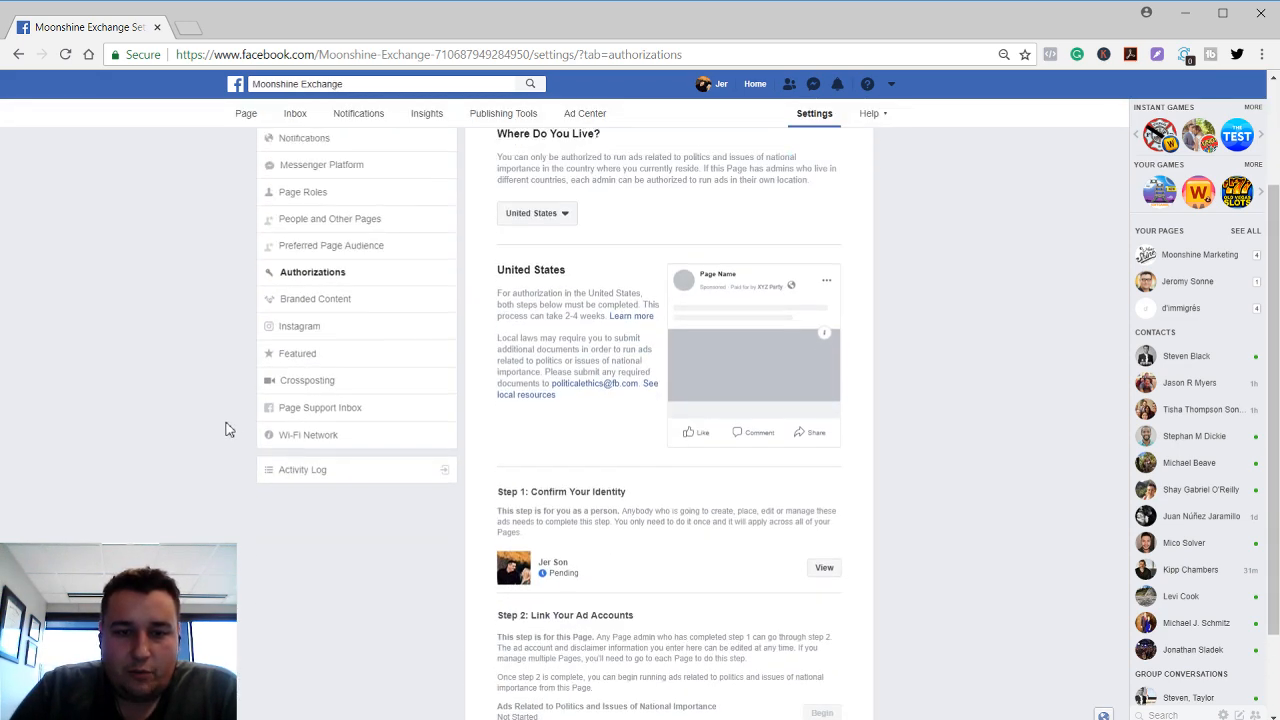
{"action": "scroll", "scroll_direction": "up", "scroll_amount": 3}
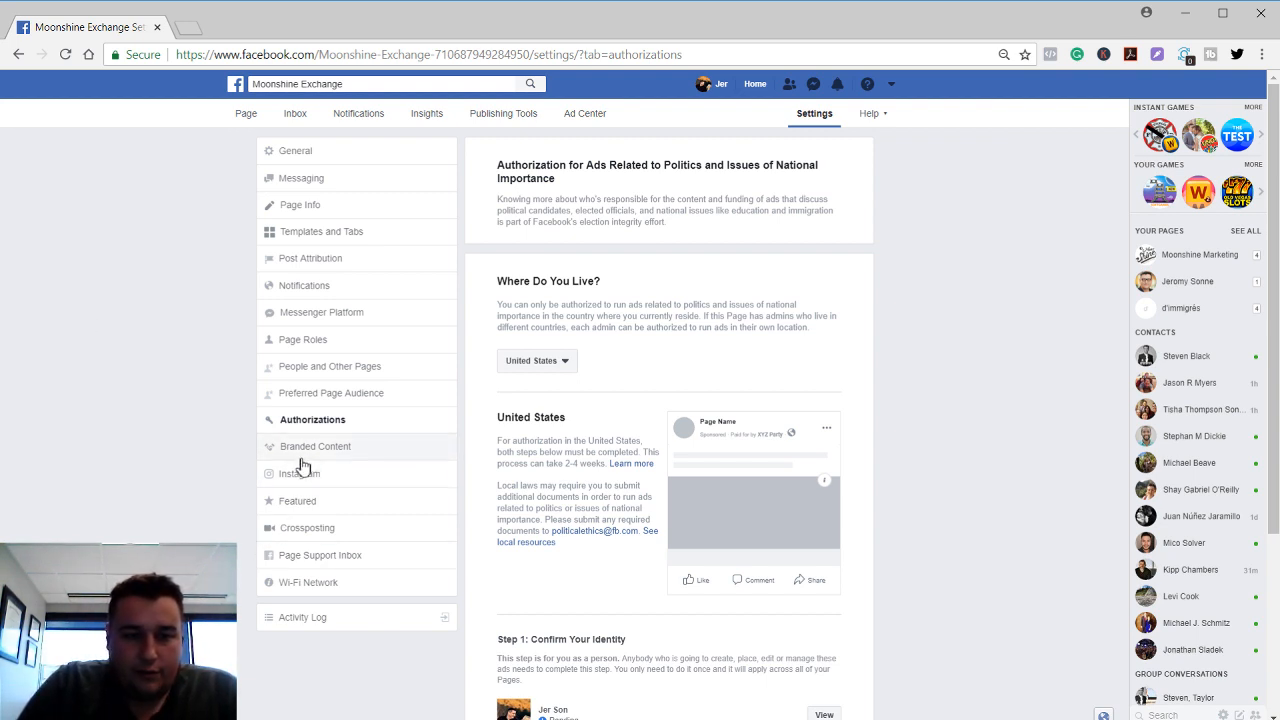
{"action": "left_click", "coordinate": [315, 446]}
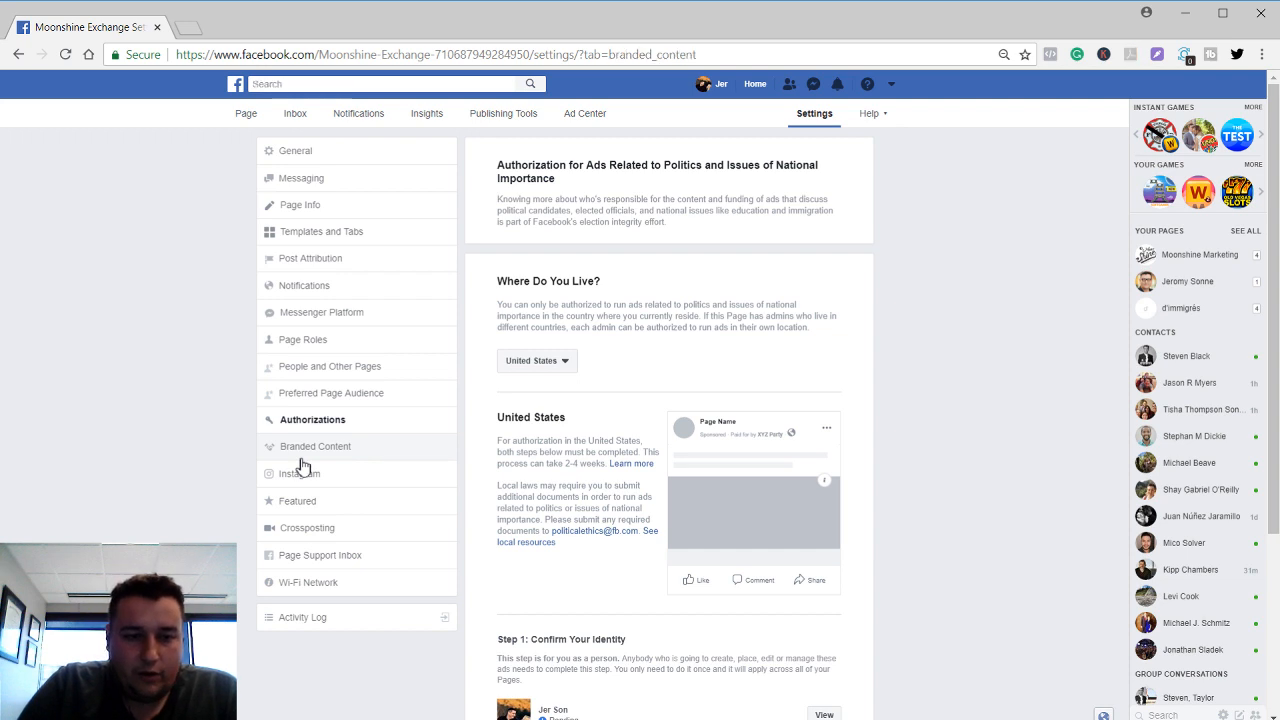
Cancel the Page Approvals confirmation in Branded Content, leaving approvals off, then show Instagram settings
{"action": "left_click", "coordinate": [315, 446]}
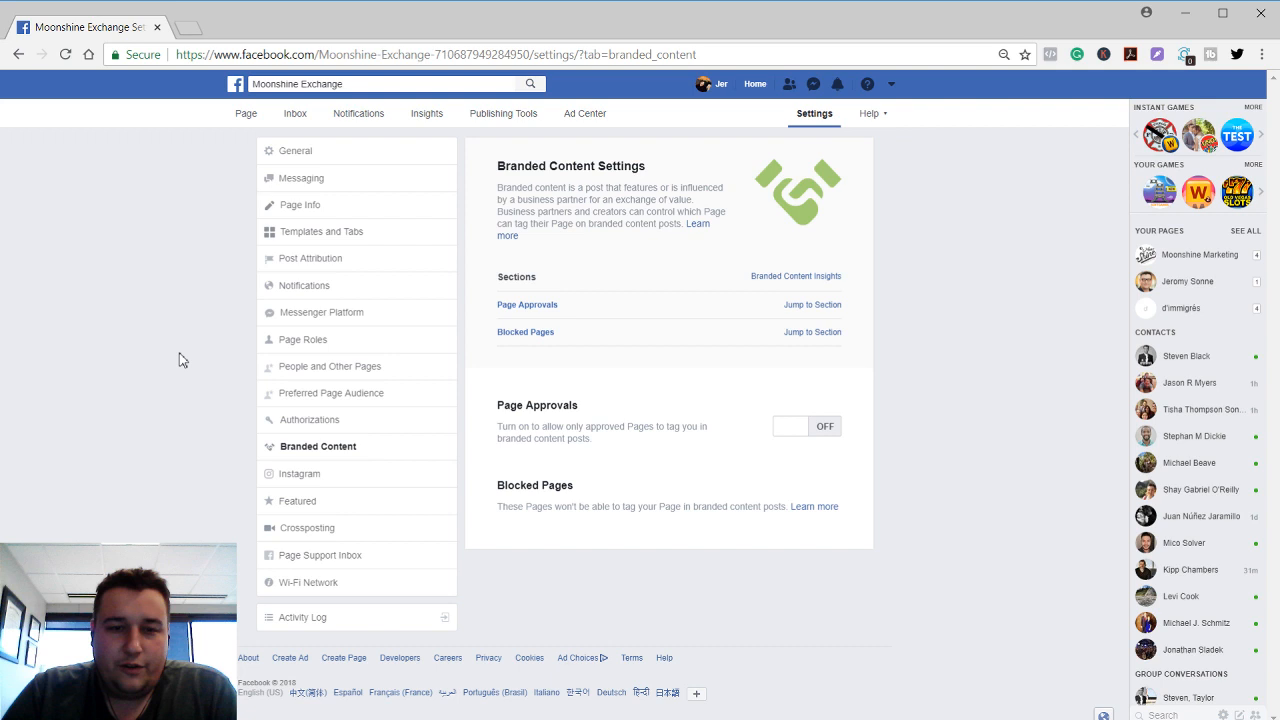
{"action": "mouse_move", "coordinate": [800, 445]}
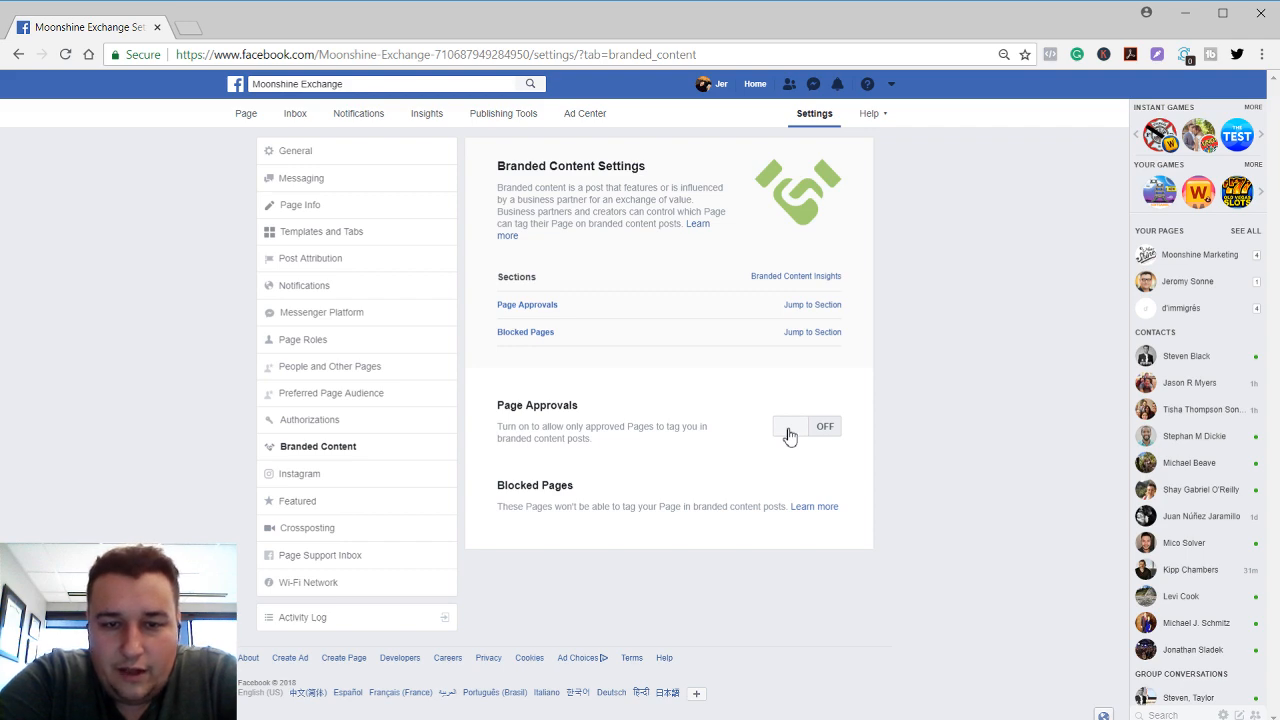
{"action": "left_click", "coordinate": [790, 426]}
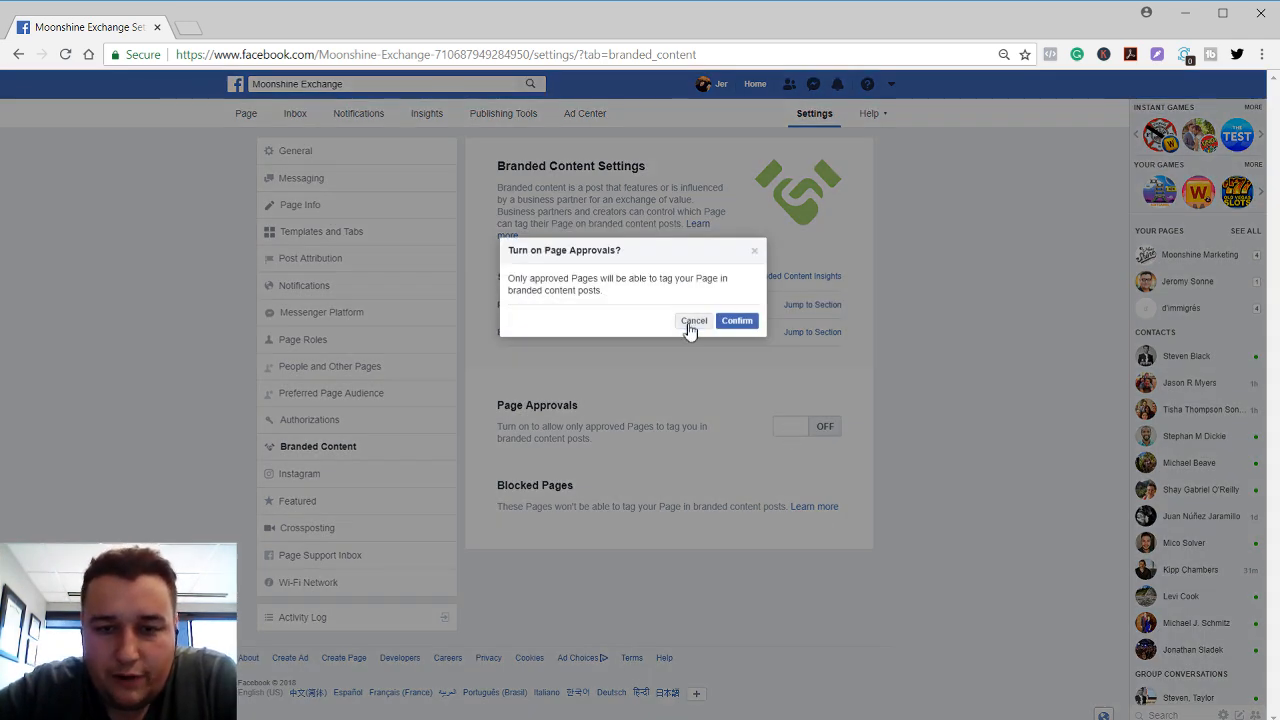
{"action": "left_click", "coordinate": [693, 320]}
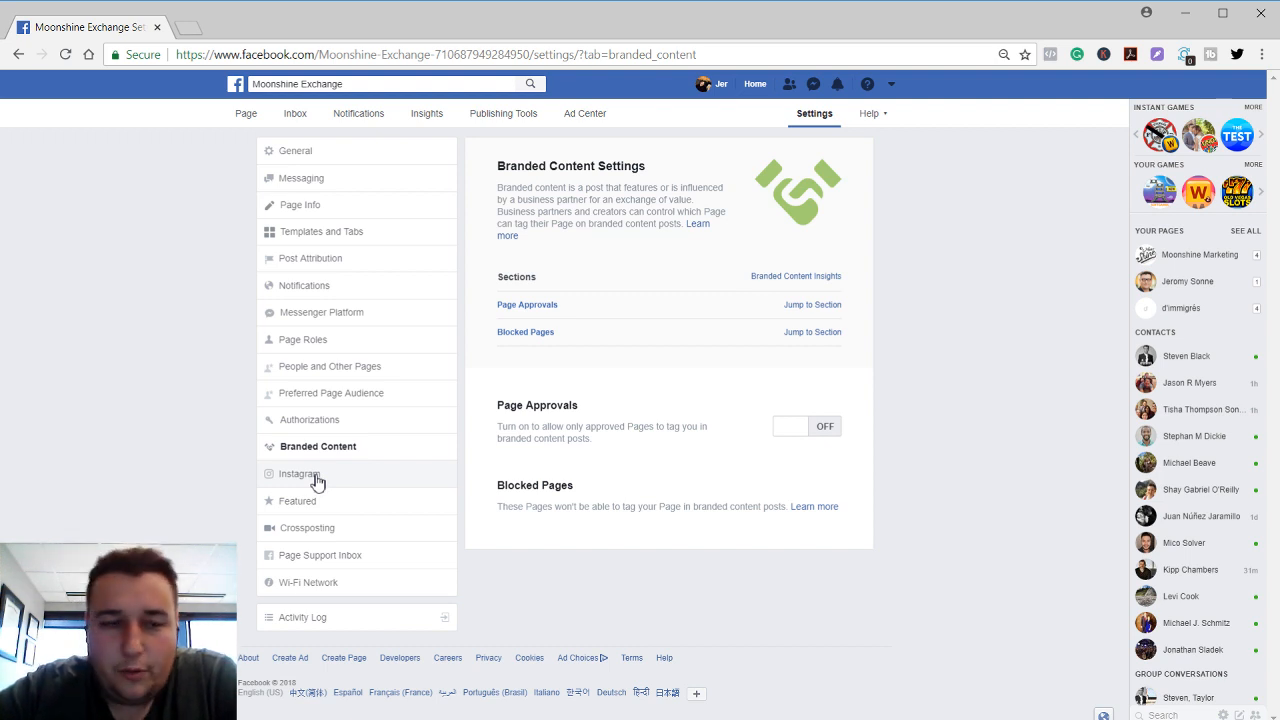
{"action": "mouse_move", "coordinate": [289, 477]}
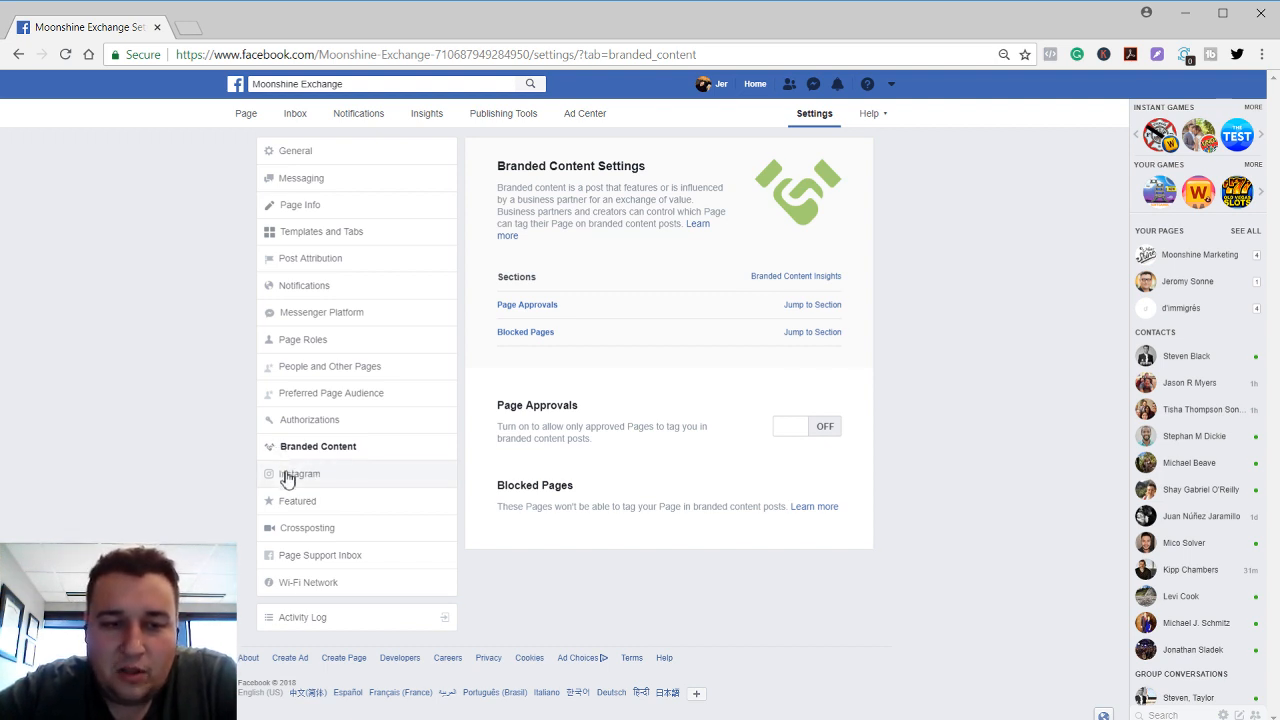
{"action": "left_click", "coordinate": [301, 473]}
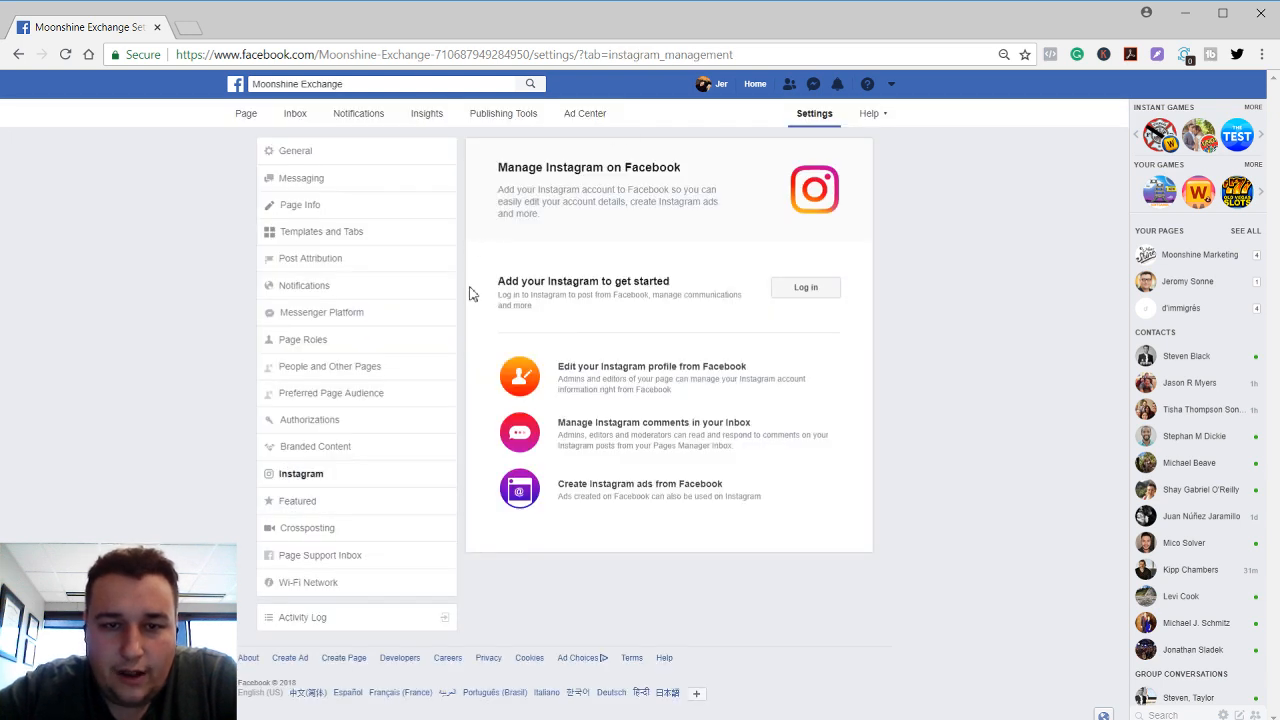
{"action": "mouse_move", "coordinate": [320, 501]}
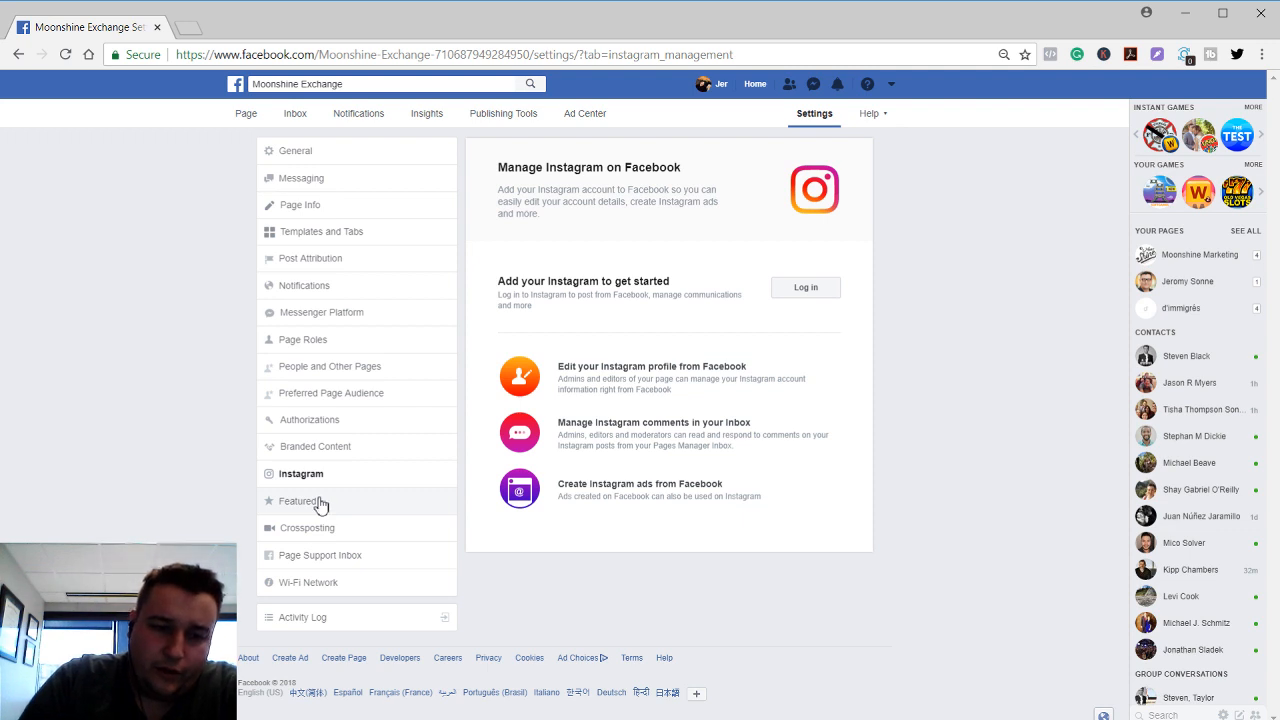
View the empty Featured likes section, then move to the Crossposting settings
{"action": "left_click", "coordinate": [298, 500]}
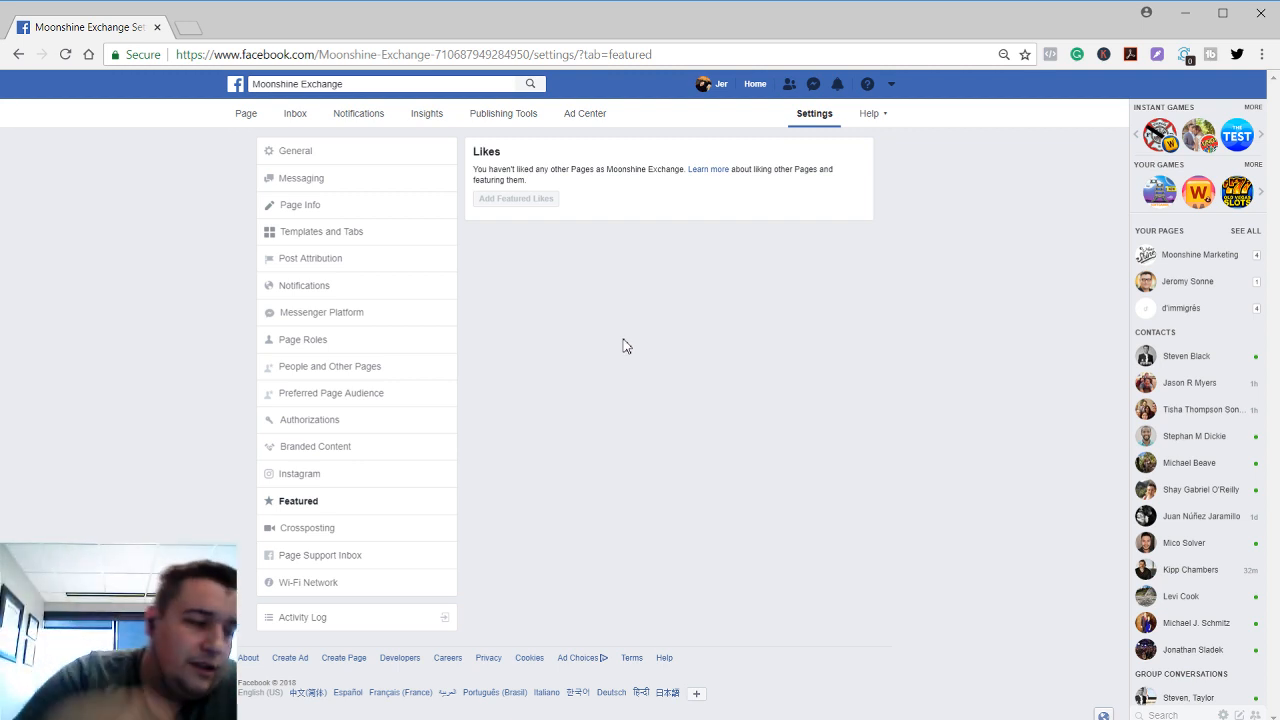
{"action": "mouse_move", "coordinate": [363, 540]}
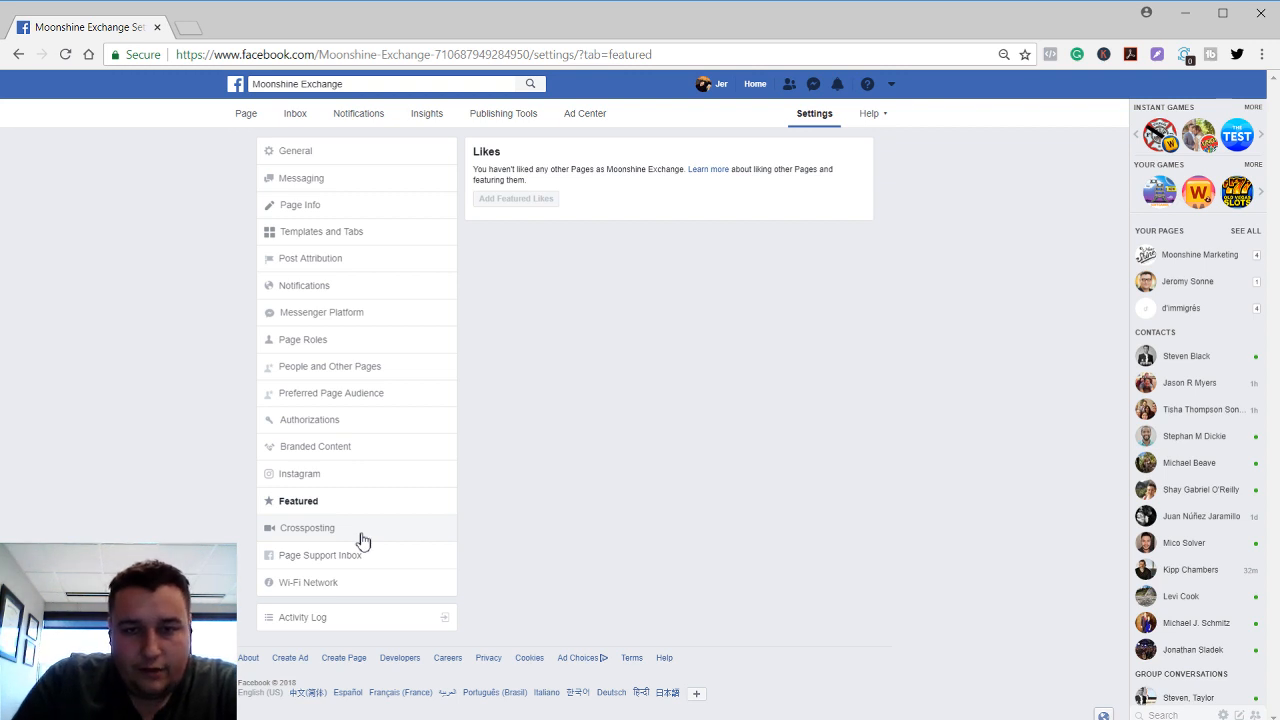
{"action": "left_click", "coordinate": [307, 527]}
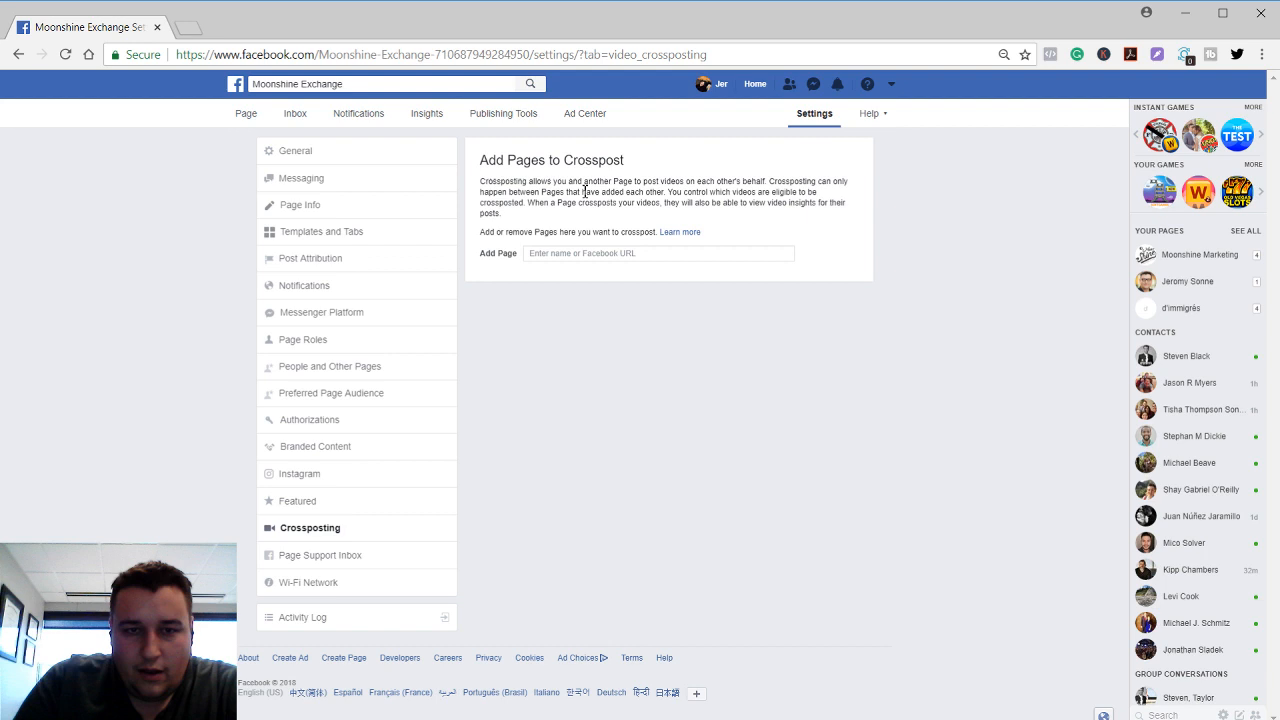
{"action": "mouse_move", "coordinate": [470, 203]}
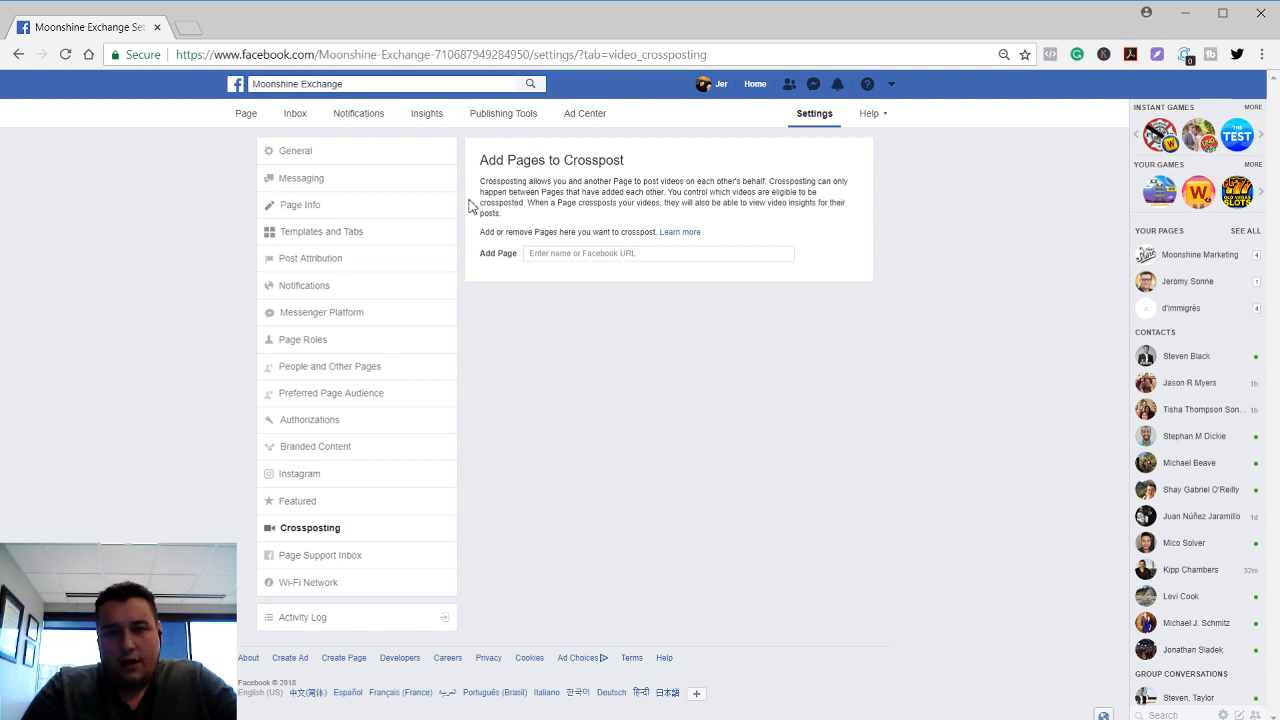
{"action": "mouse_move", "coordinate": [416, 568]}
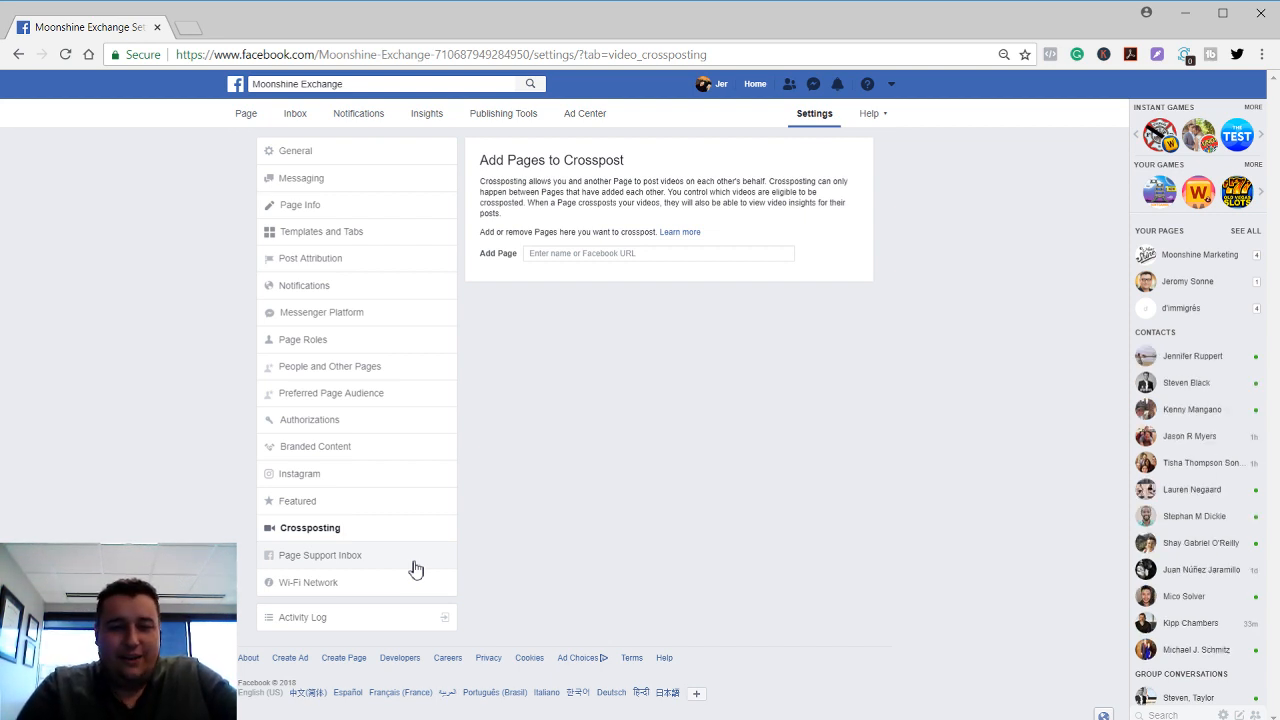
View the Page Support Inbox and Wi-Fi Network settings, then return to the Moonshine Exchange Page
{"action": "left_click", "coordinate": [320, 555]}
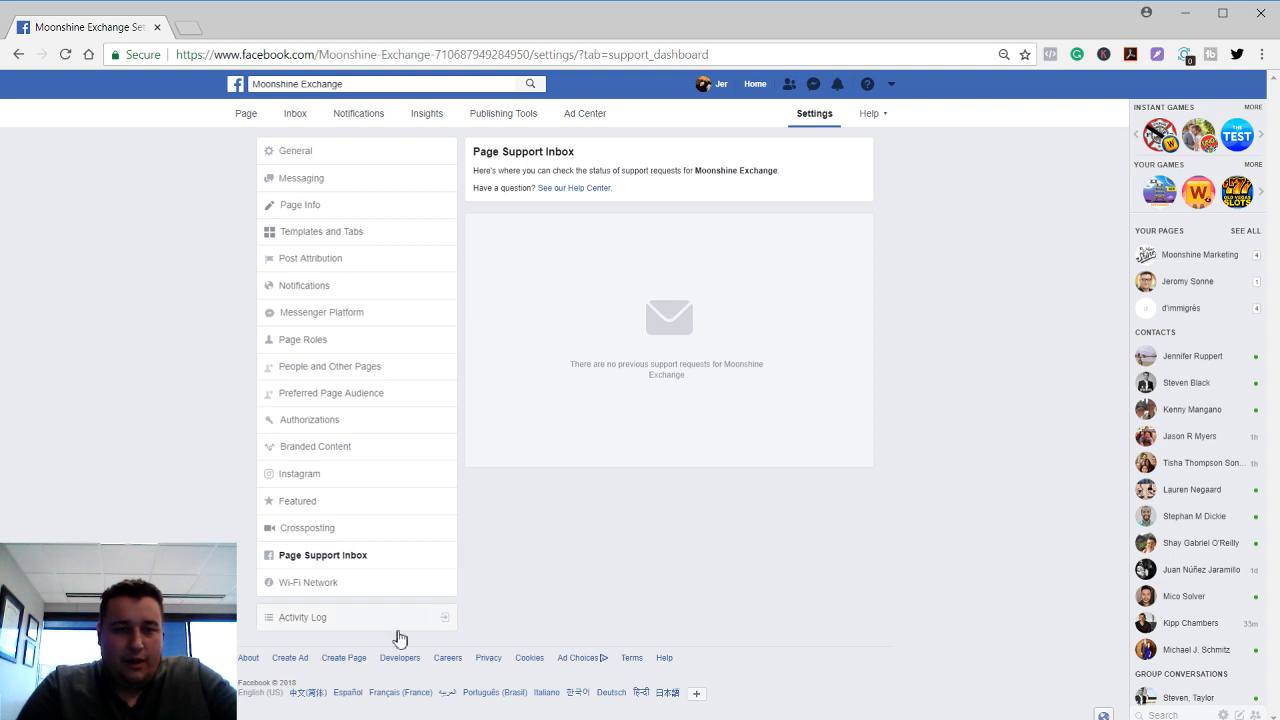
{"action": "mouse_move", "coordinate": [350, 582]}
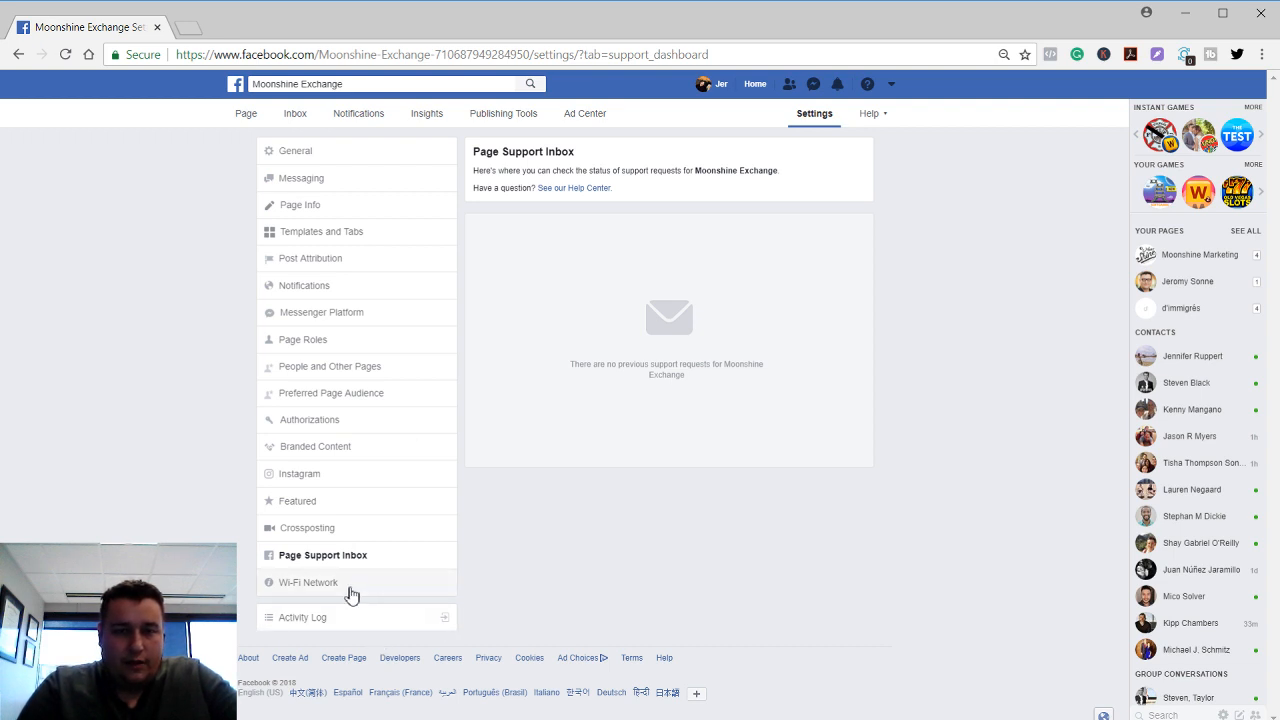
{"action": "left_click", "coordinate": [308, 582]}
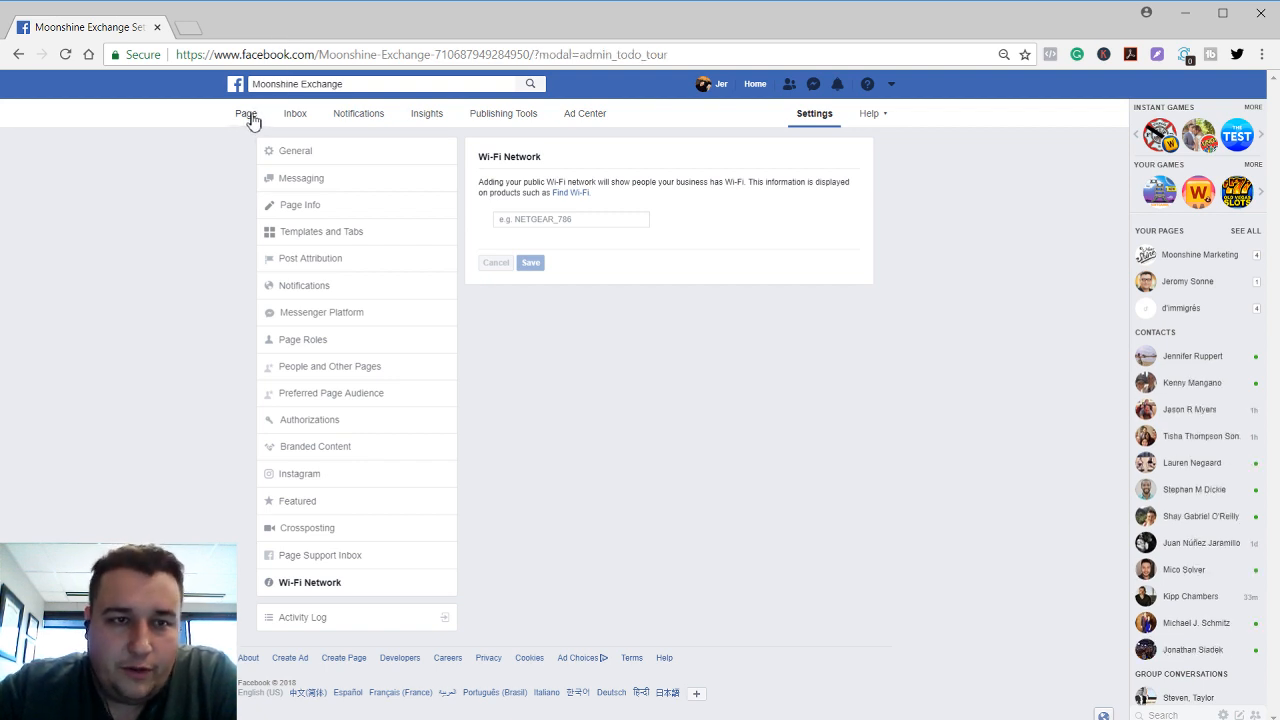
{"action": "left_click", "coordinate": [245, 113]}
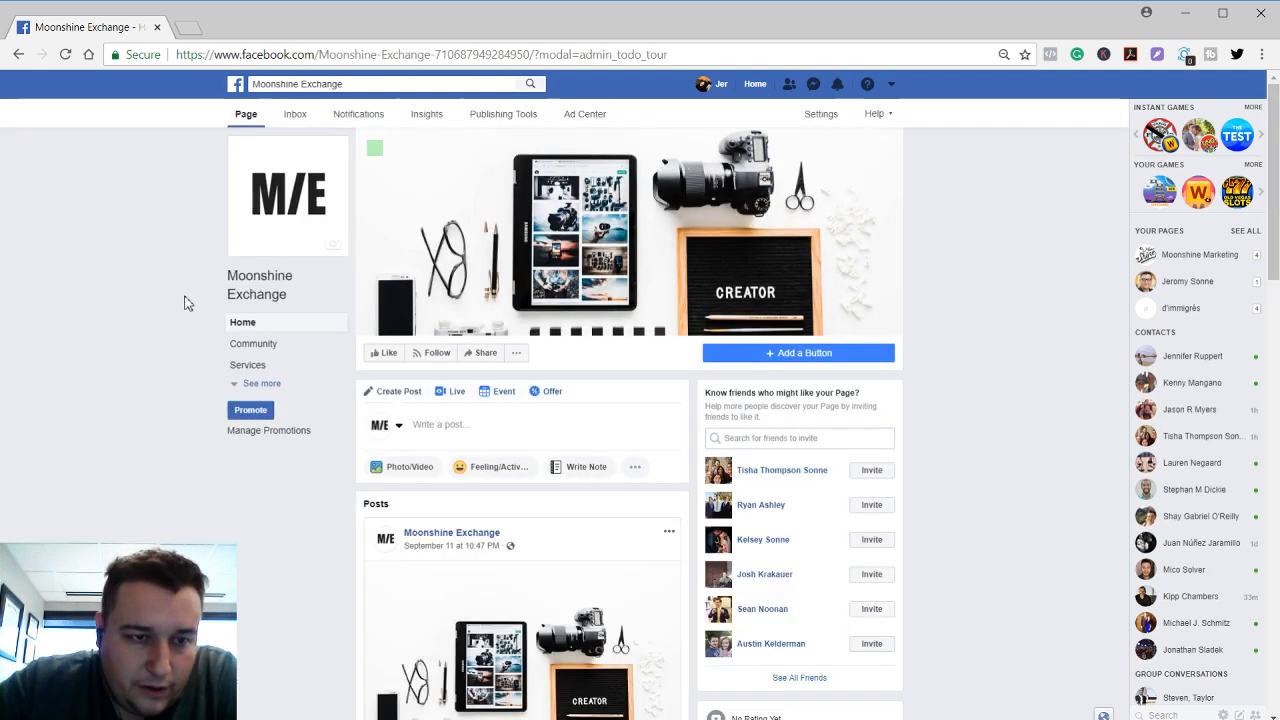
Expand the Page's sections, view the empty Info and Ads tab, then go to About
{"action": "left_click", "coordinate": [261, 383]}
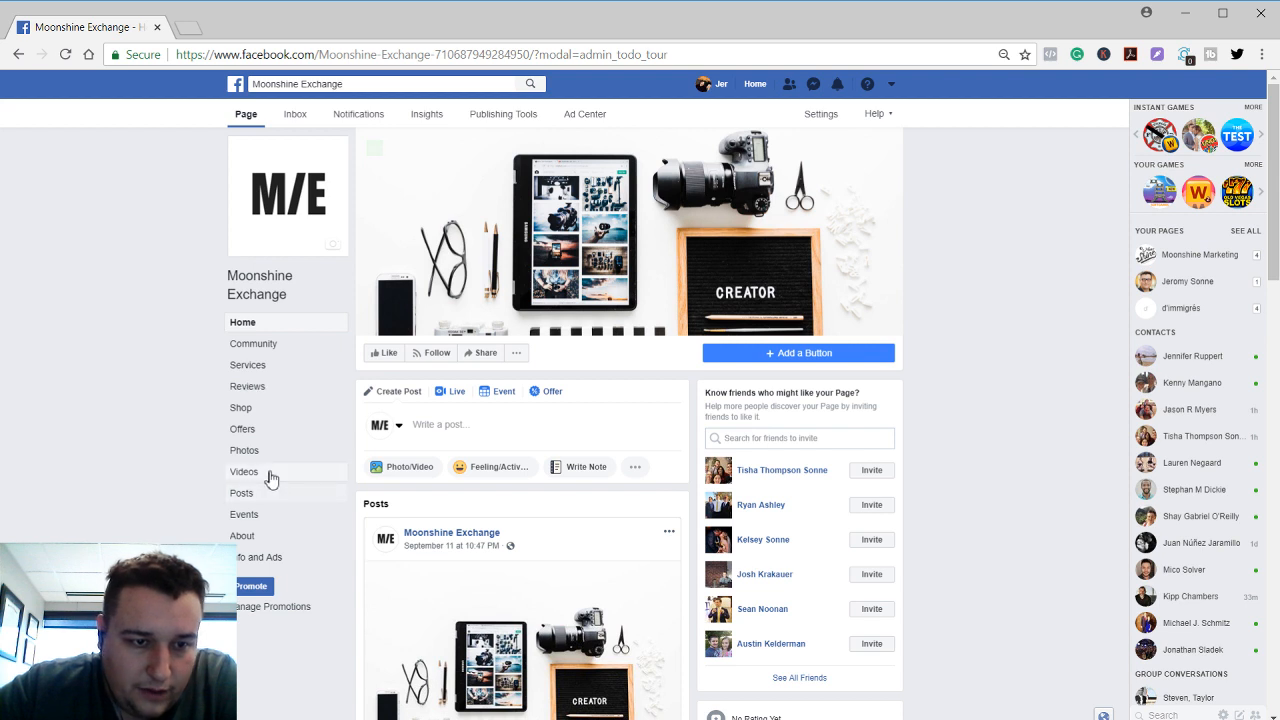
{"action": "mouse_move", "coordinate": [240, 558]}
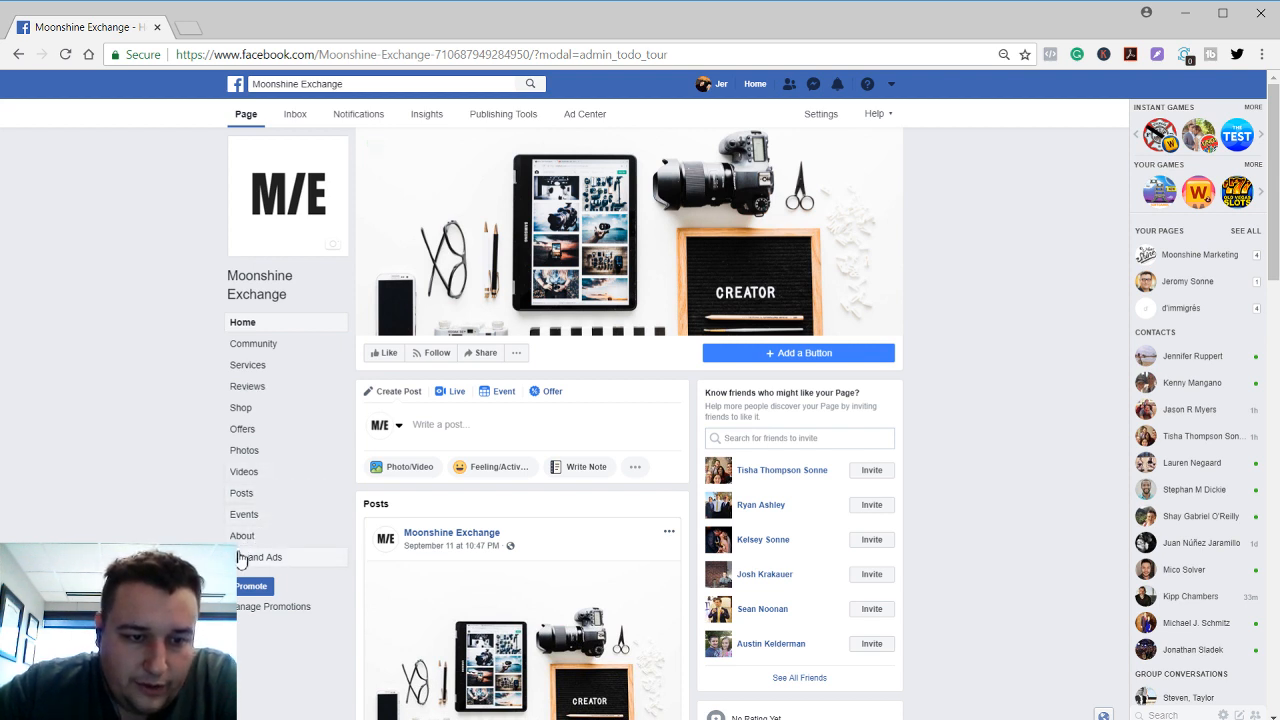
{"action": "left_click", "coordinate": [259, 557]}
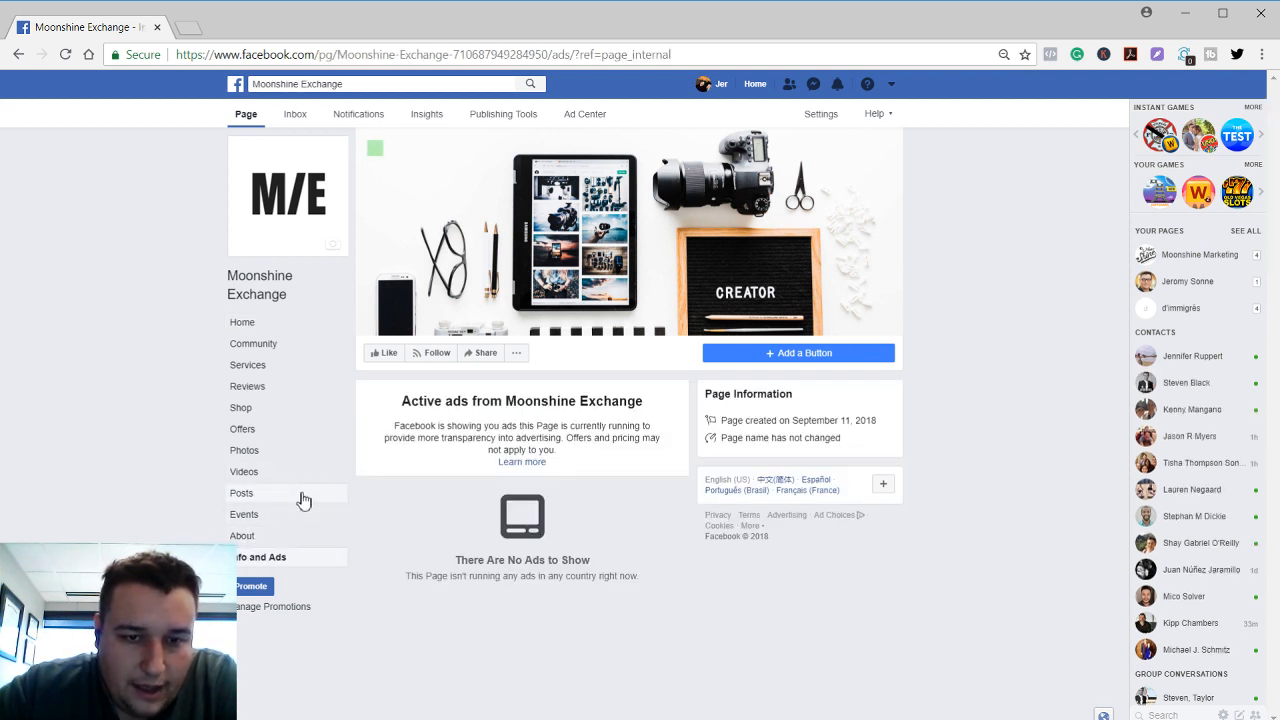
{"action": "left_click", "coordinate": [242, 535]}
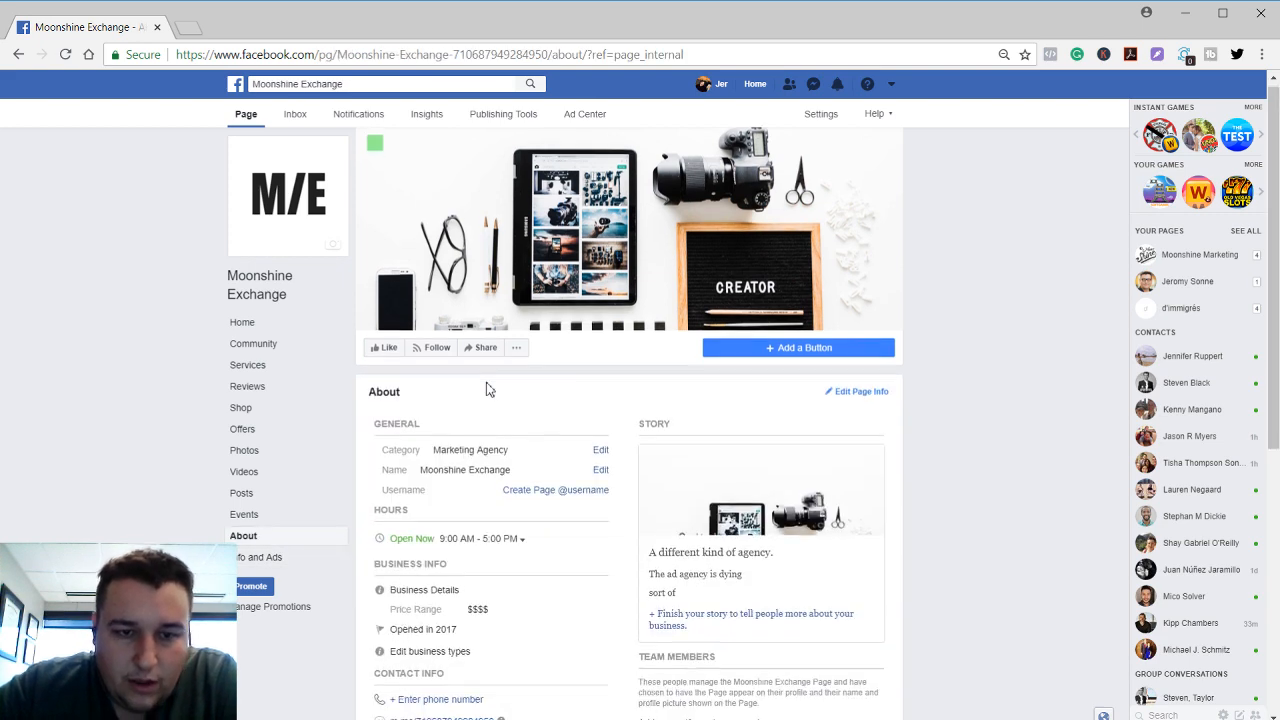
{"action": "scroll", "scroll_direction": "down", "scroll_amount": 3}
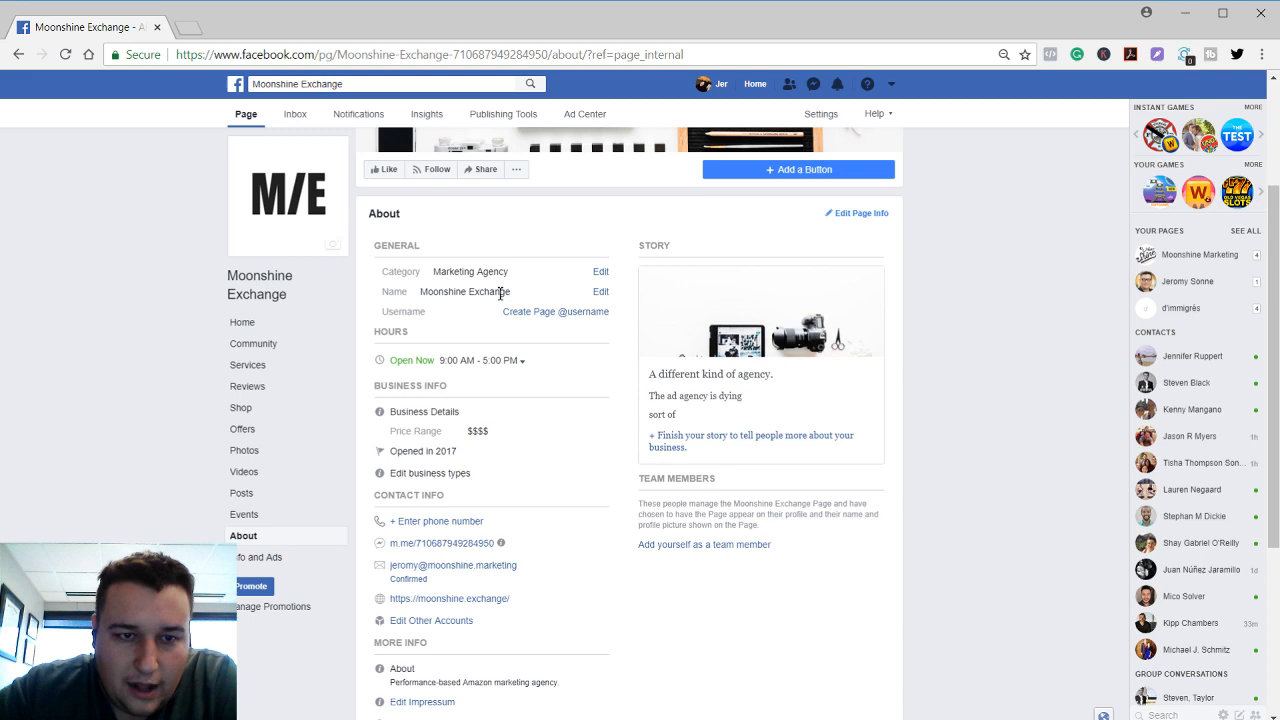
{"action": "left_click", "coordinate": [555, 311]}
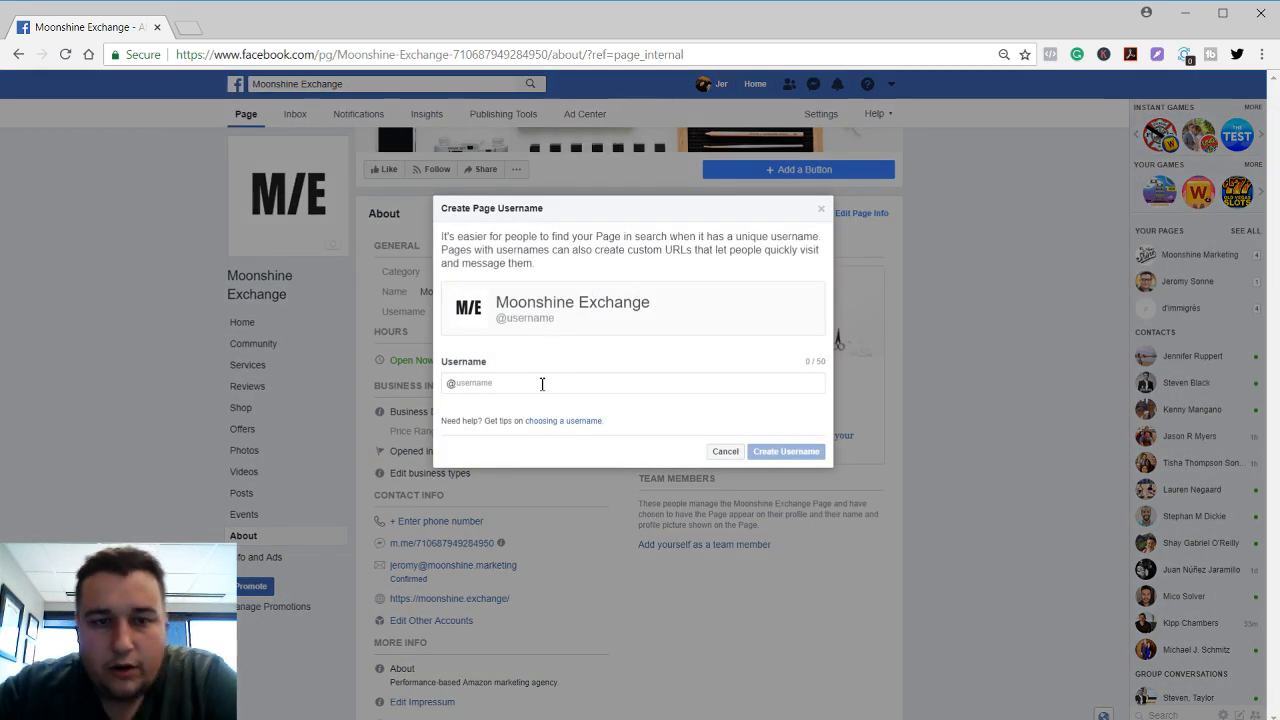
{"action": "type", "text": "moonshineexchange"}
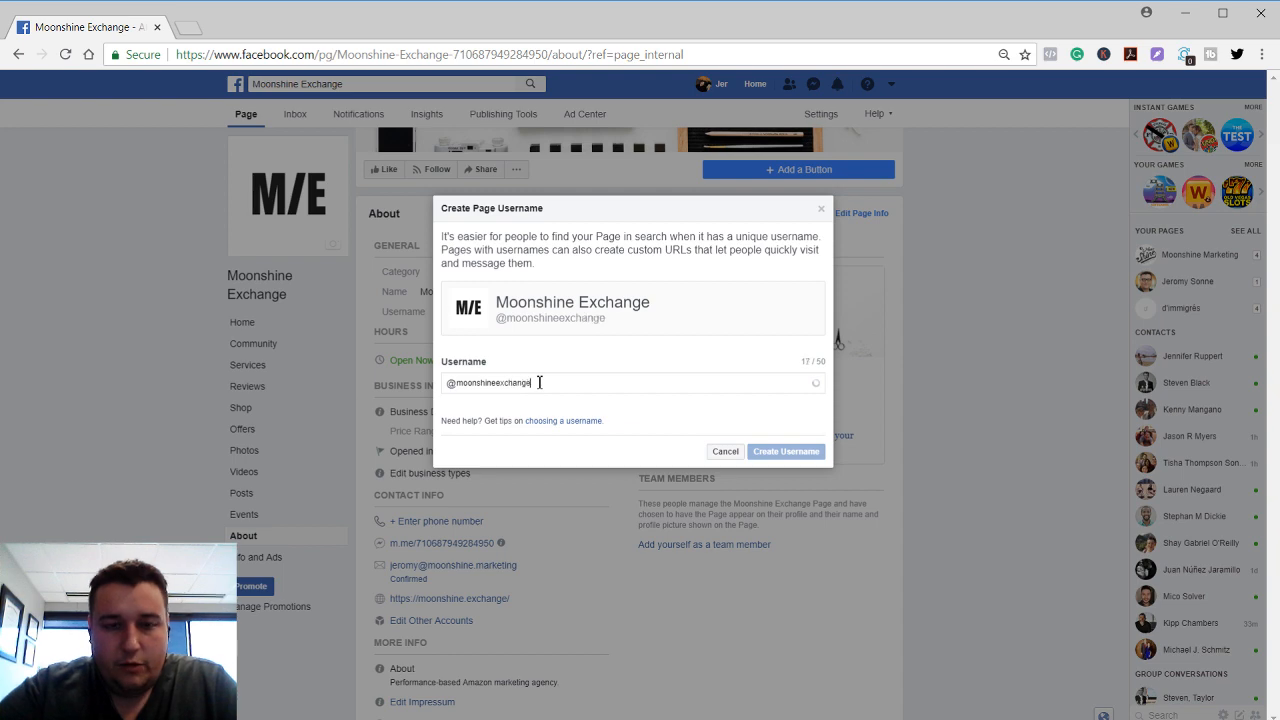
{"action": "left_click", "coordinate": [725, 451]}
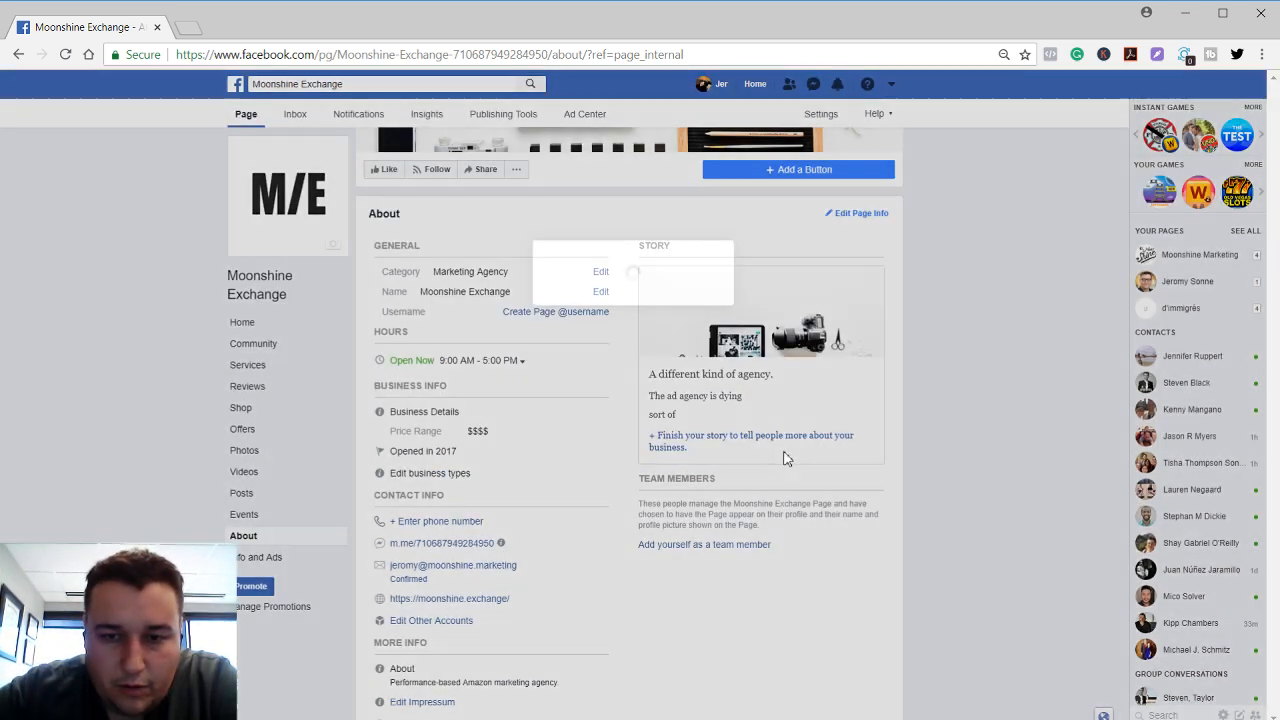
{"action": "left_click", "coordinate": [555, 311]}
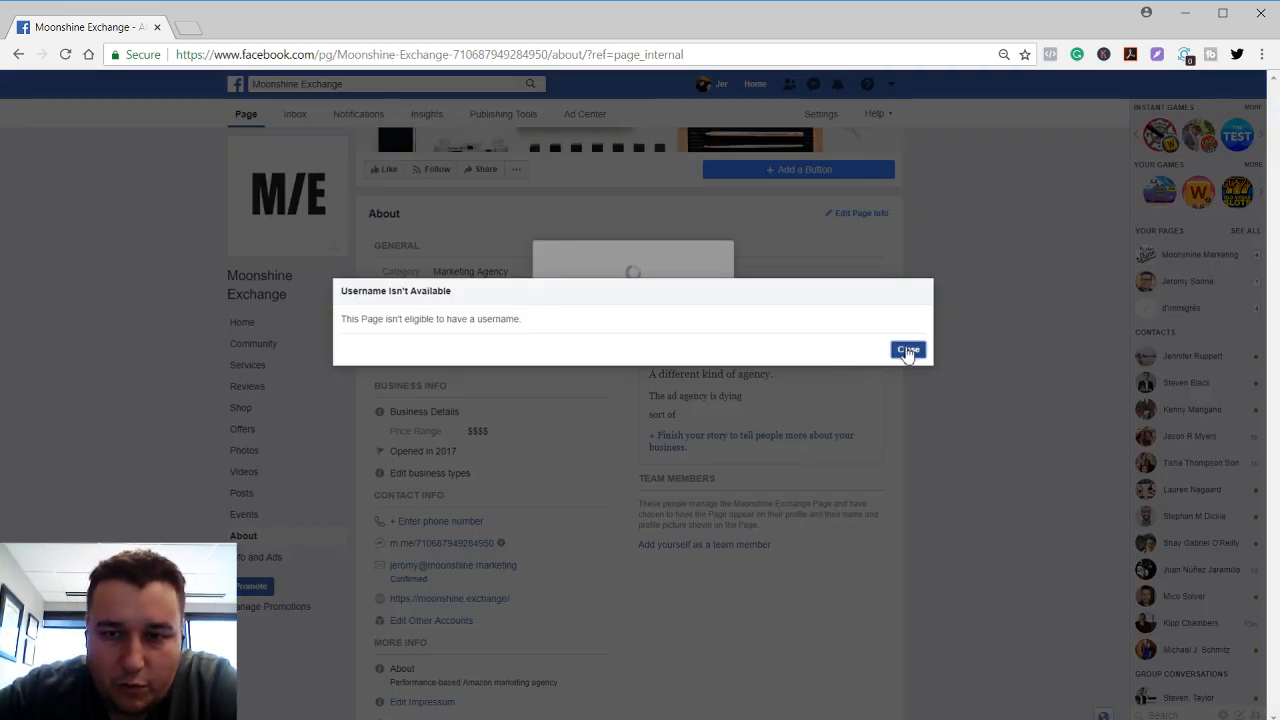
{"action": "left_click", "coordinate": [908, 350]}
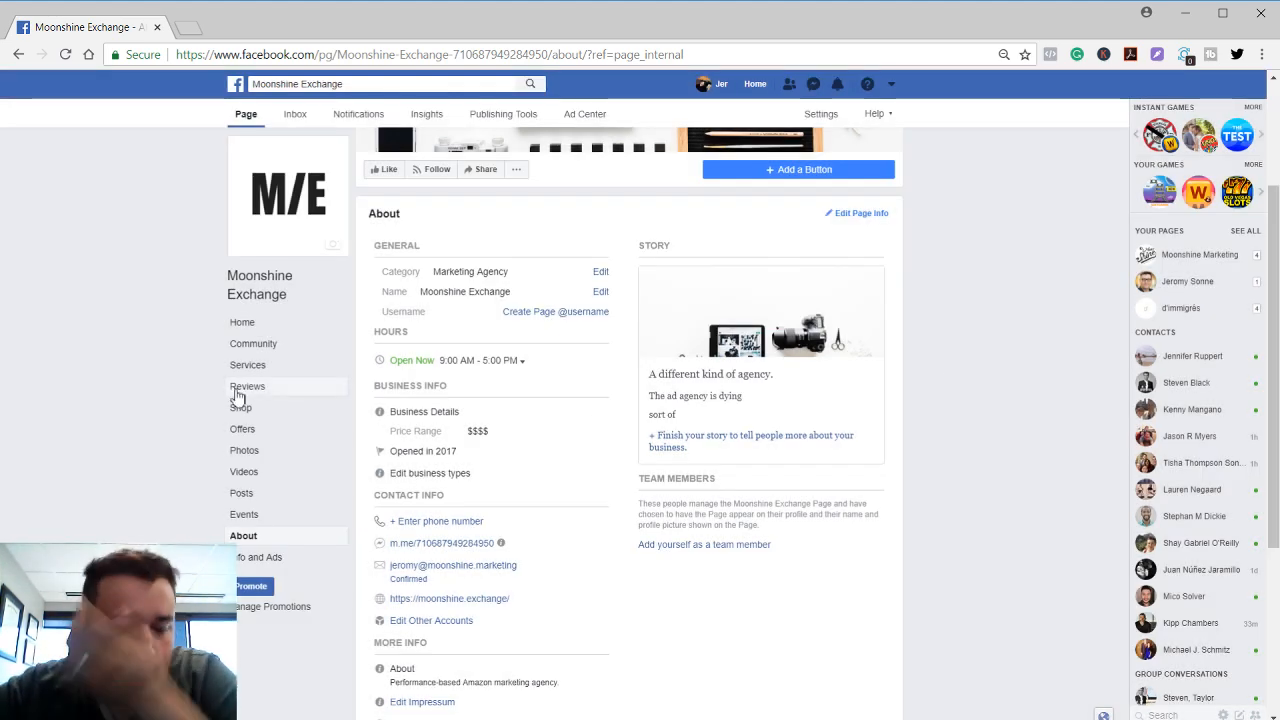
{"action": "scroll", "scroll_direction": "down", "scroll_amount": 3}
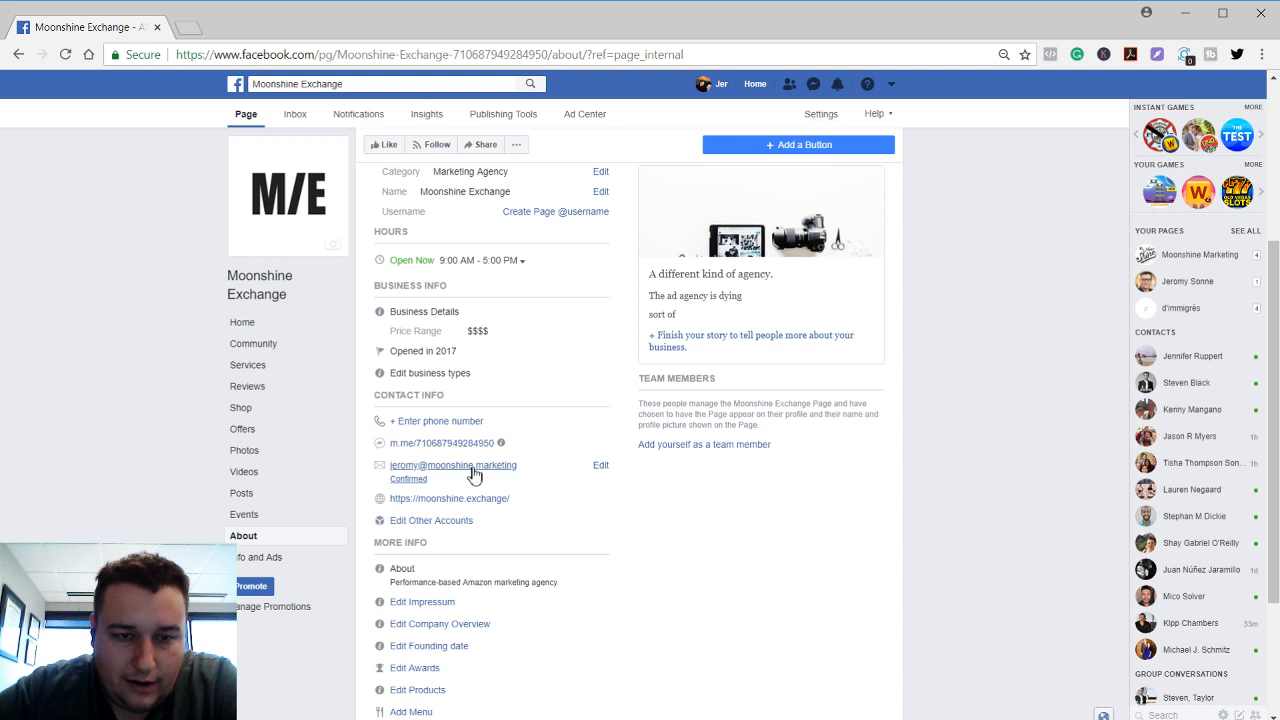
{"action": "scroll", "scroll_direction": "down", "scroll_amount": 3}
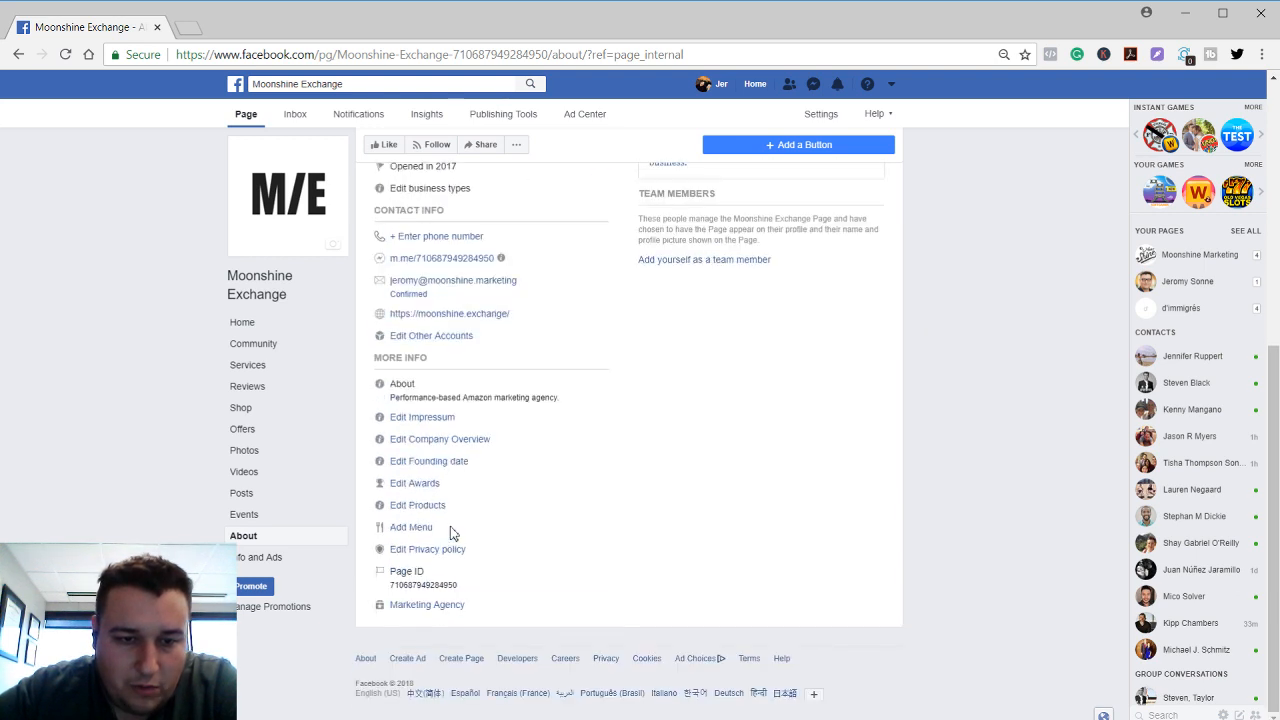
{"action": "mouse_move", "coordinate": [425, 435]}
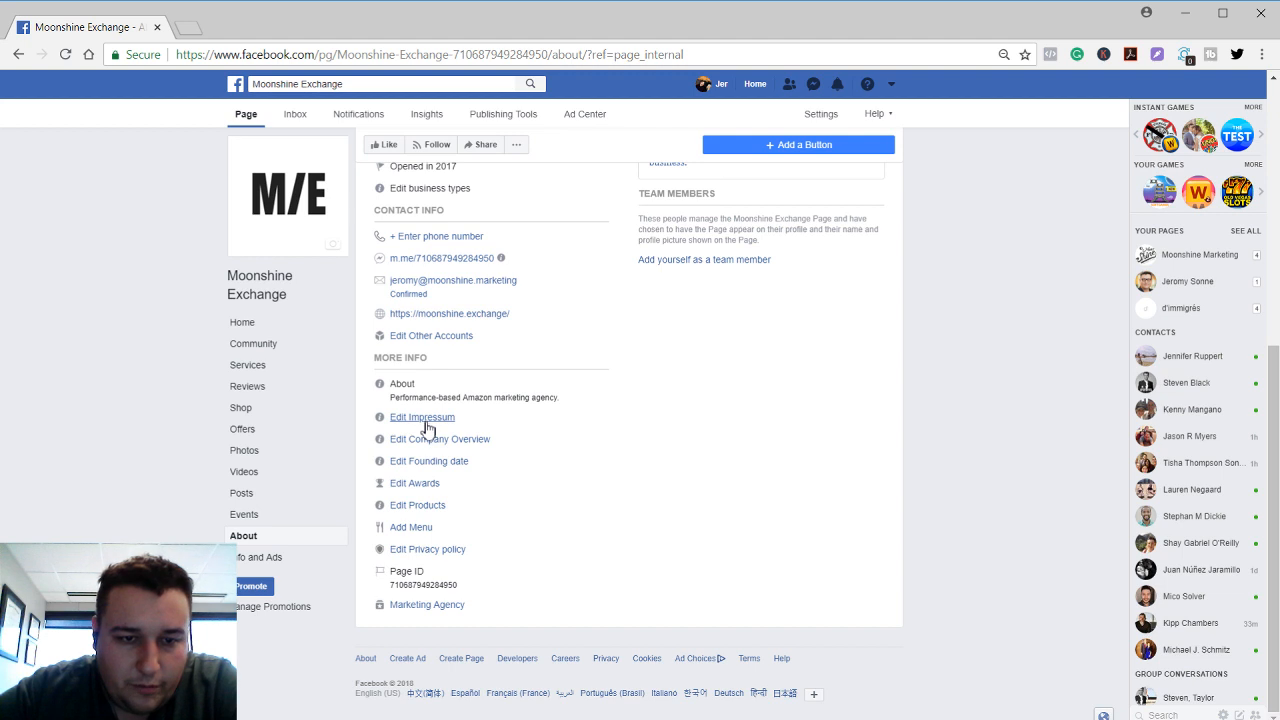
{"action": "mouse_move", "coordinate": [432, 456]}
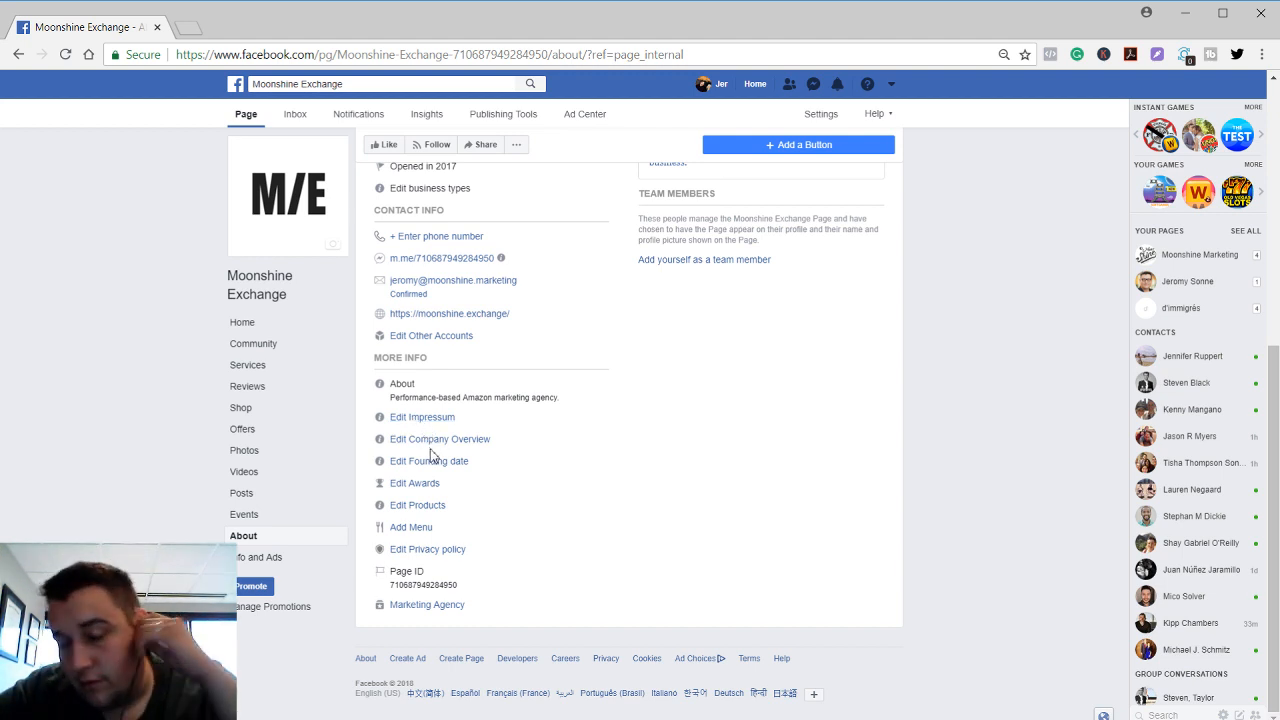
{"action": "mouse_move", "coordinate": [427, 433]}
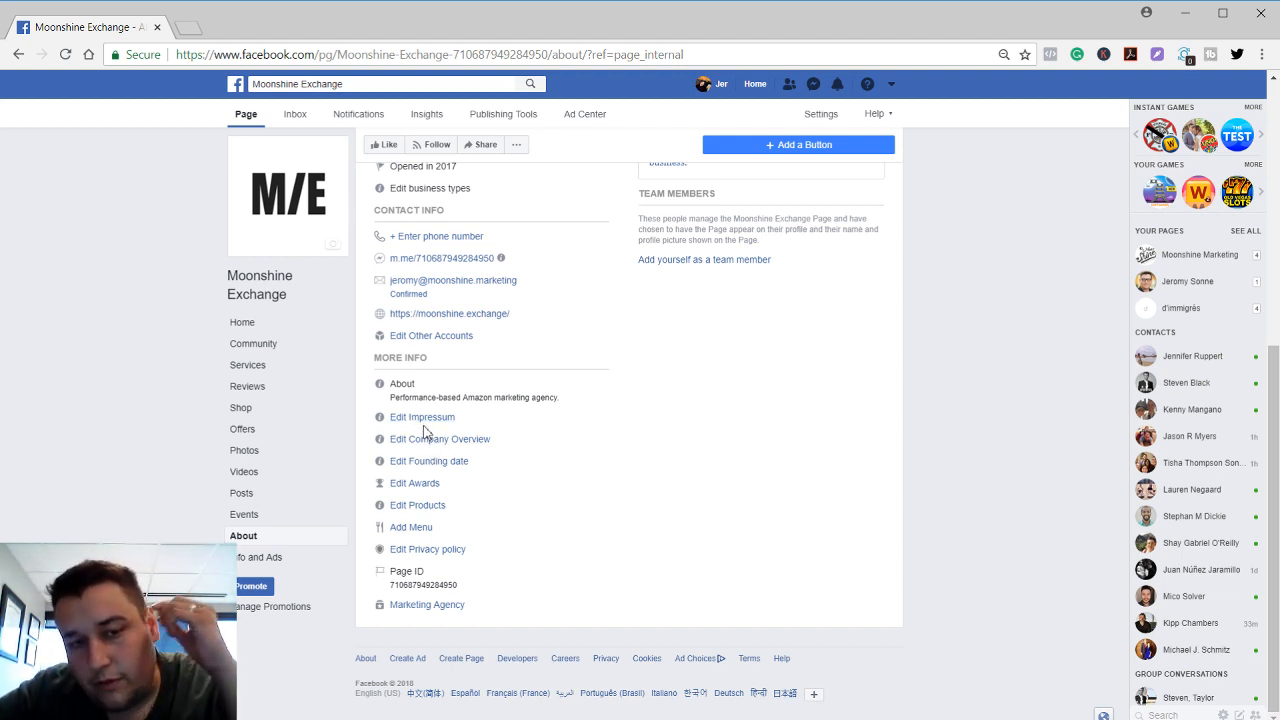
{"action": "mouse_move", "coordinate": [427, 447]}
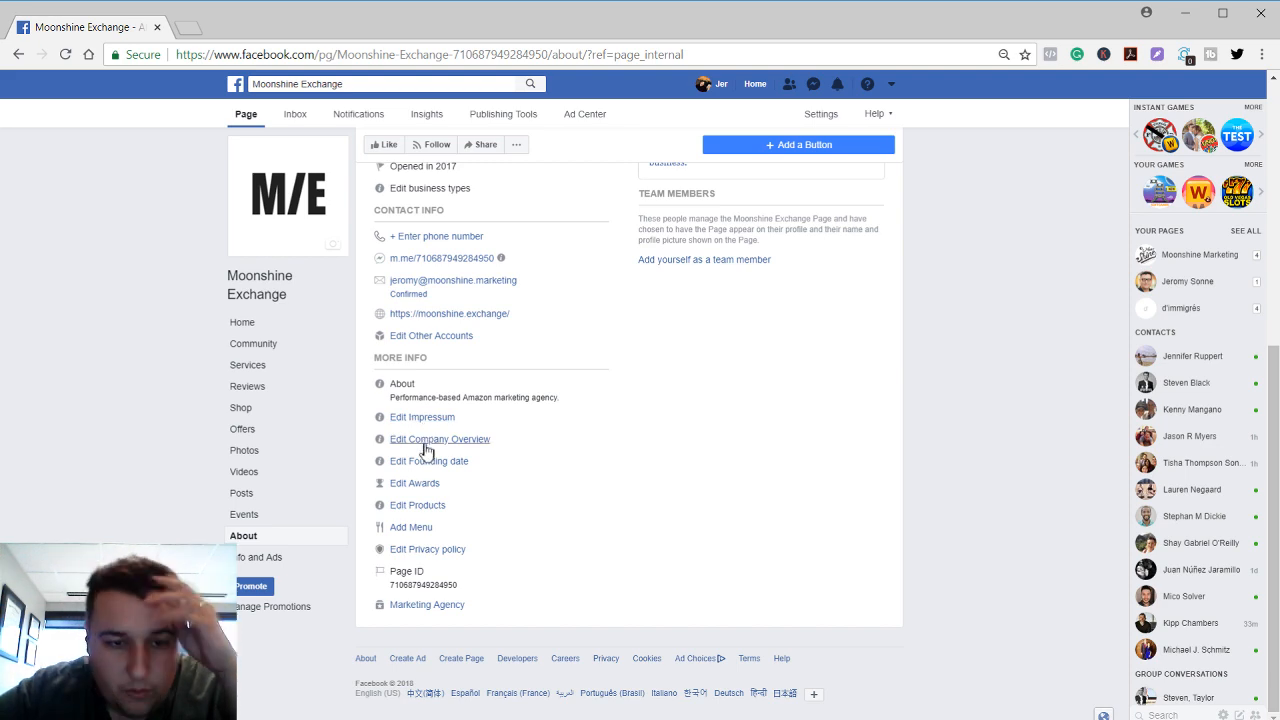
Save a Company Overview: founded in 2018 with one mission, make Amazon ads suck less for entrepreneurs with amazing products
{"action": "left_click", "coordinate": [440, 439]}
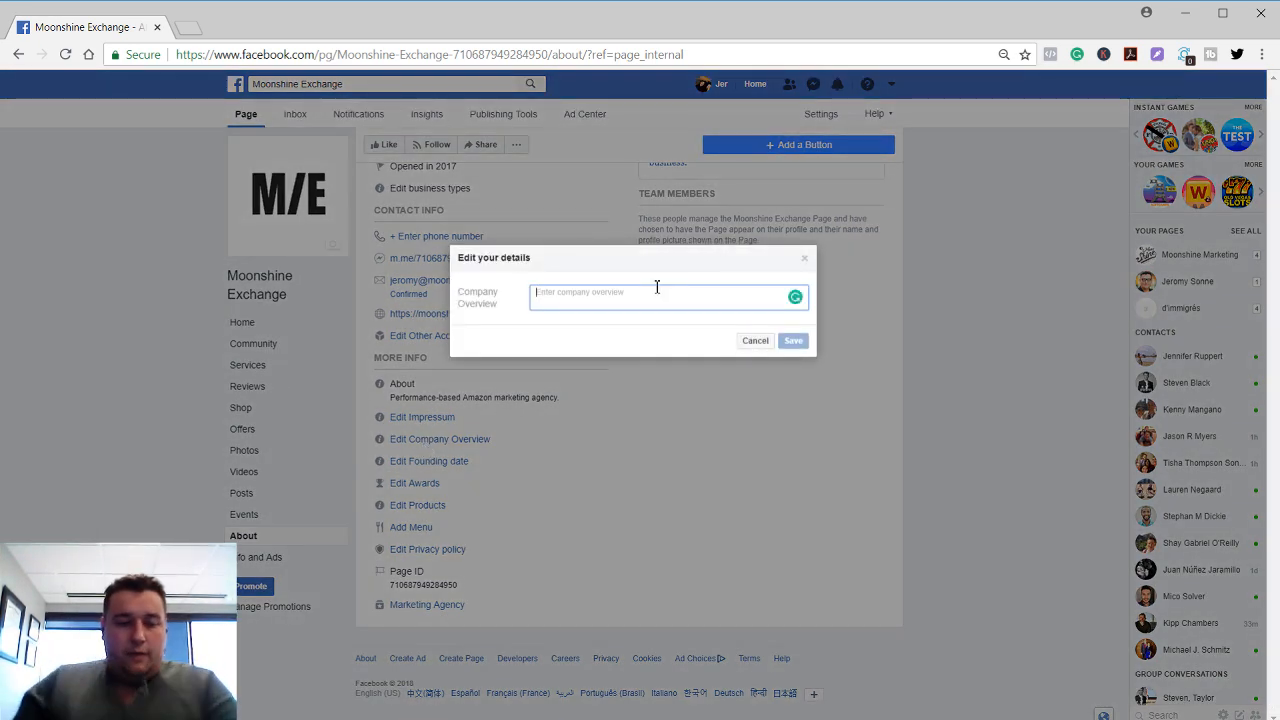
{"action": "type", "text": "Founded in"}
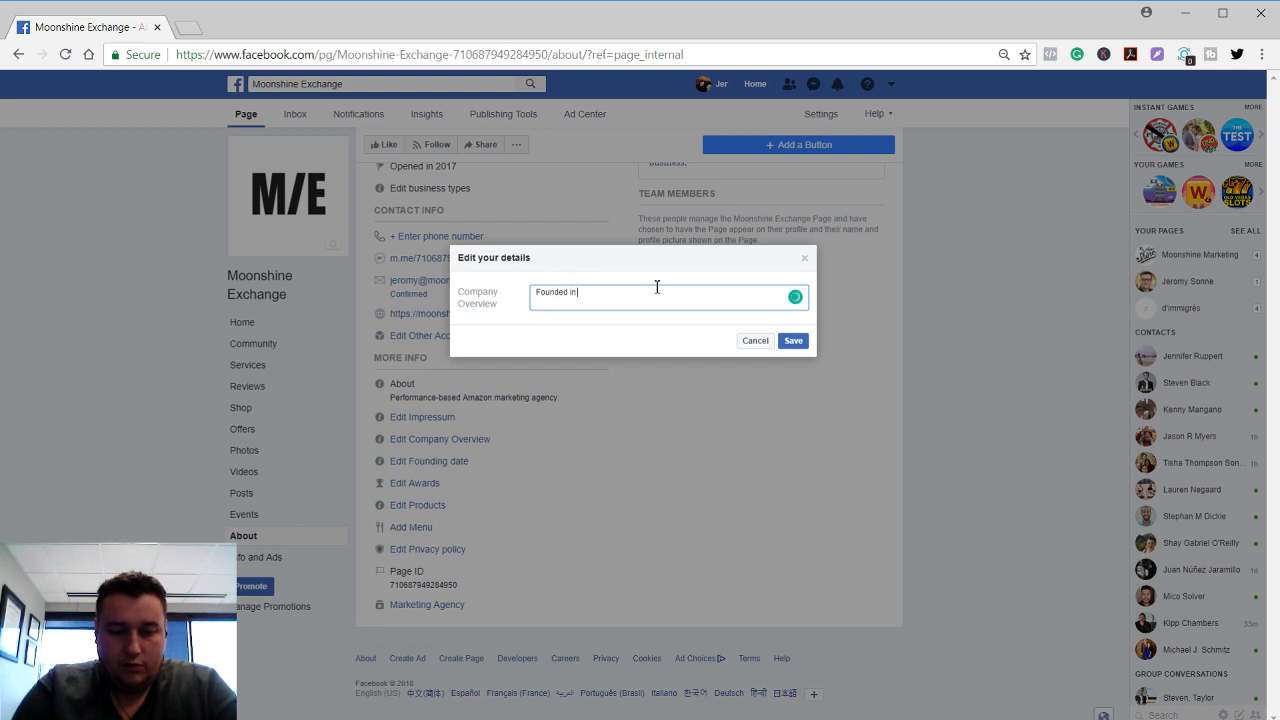
{"action": "type", "text": "2018 with ori"}
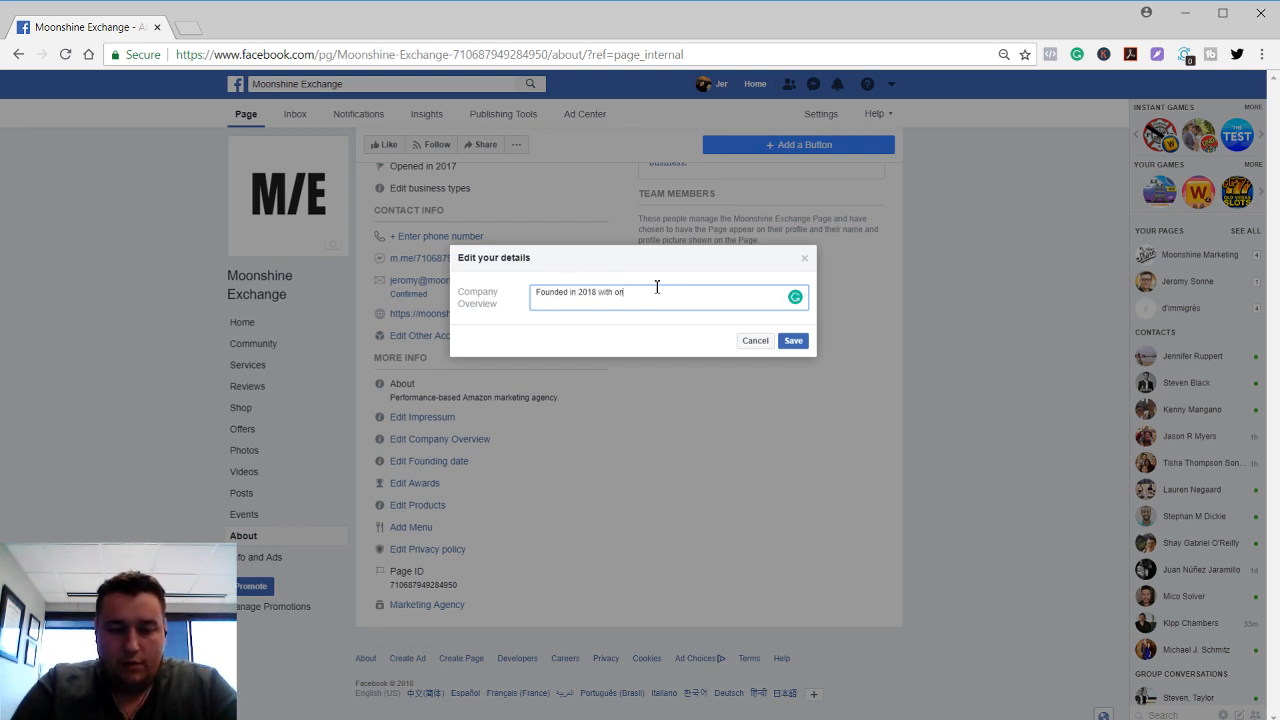
{"action": "type", "text": "ne mission: Make Amazon"}
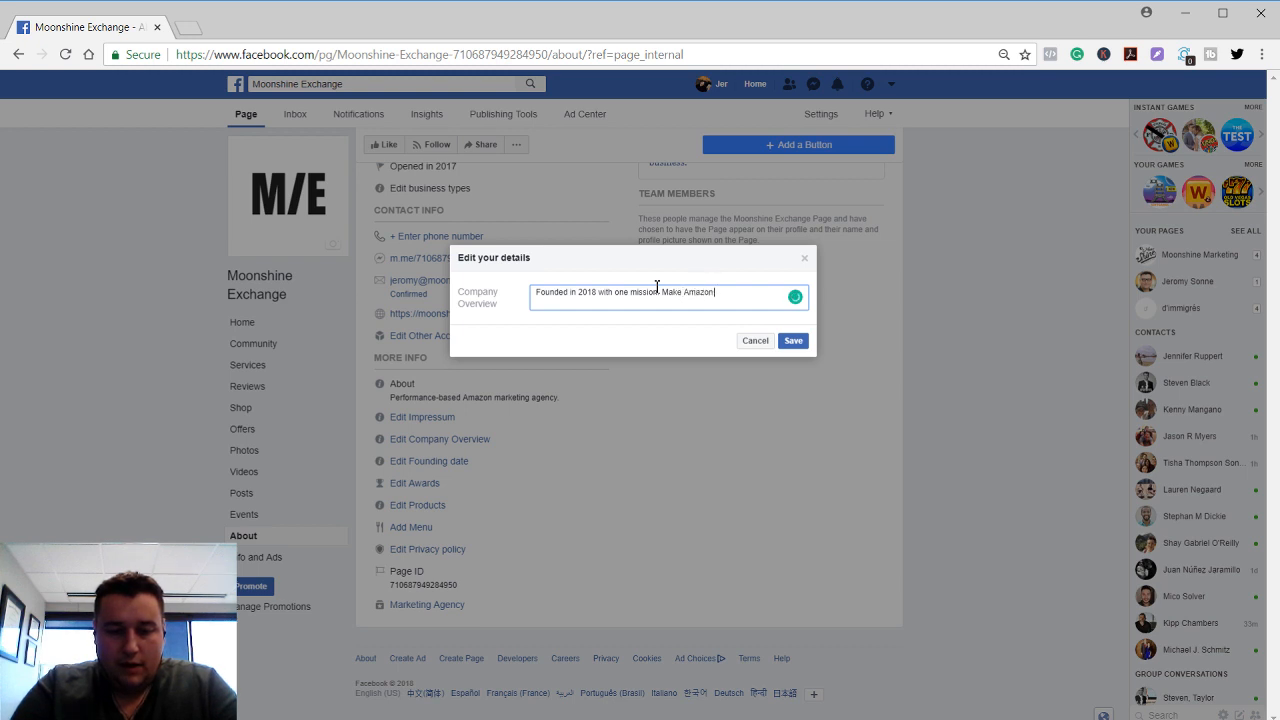
{"action": "type", "text": "ads suck less !"}
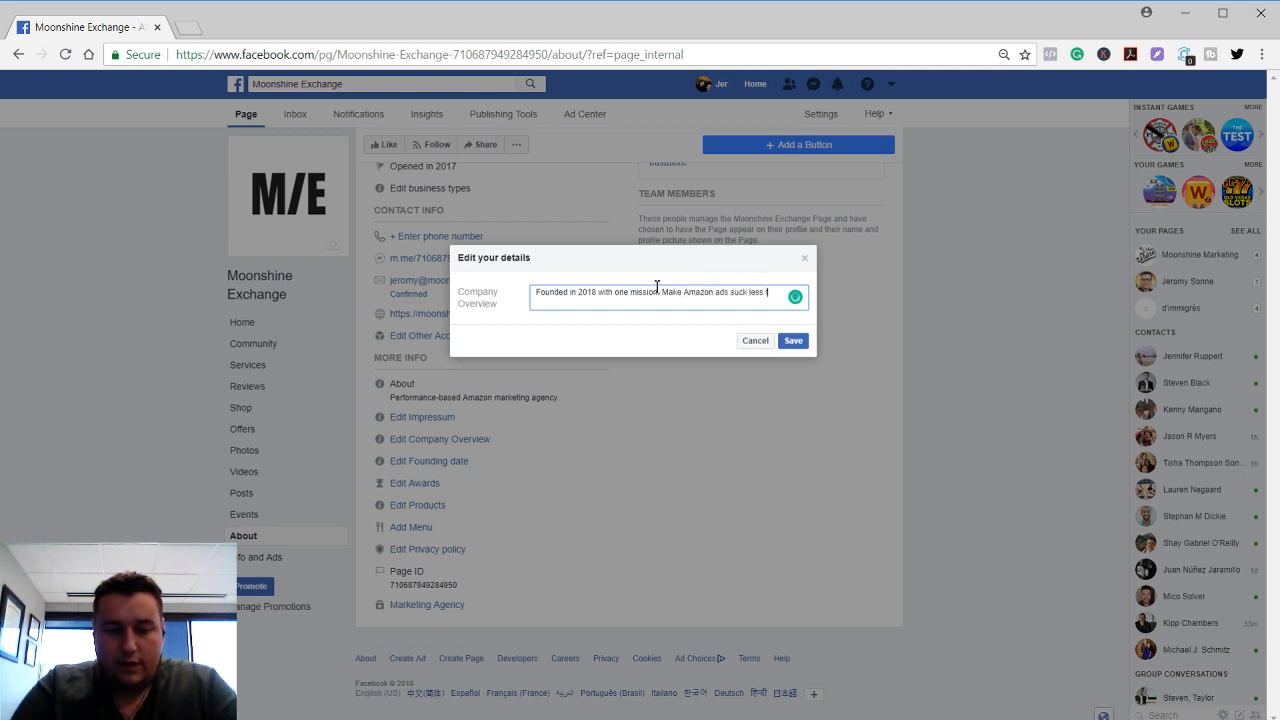
{"action": "type", "text": "for entrepreneurs with"}
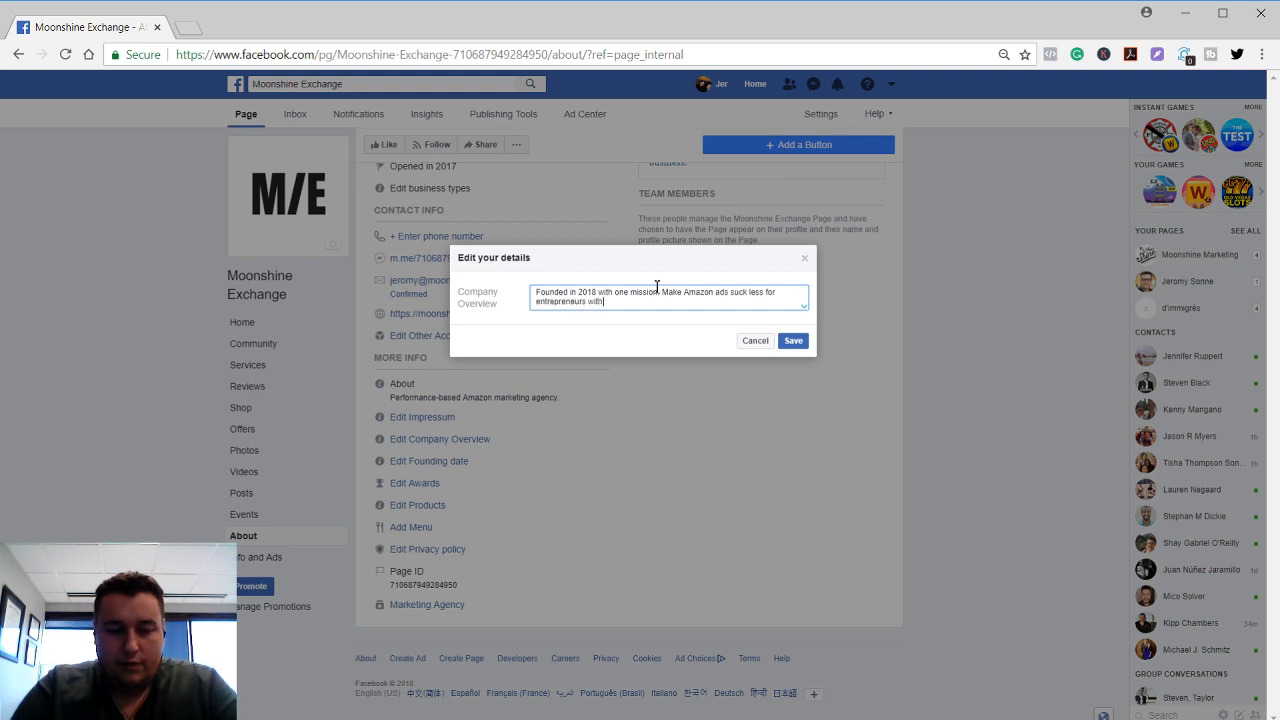
{"action": "type", "text": "amazing"}
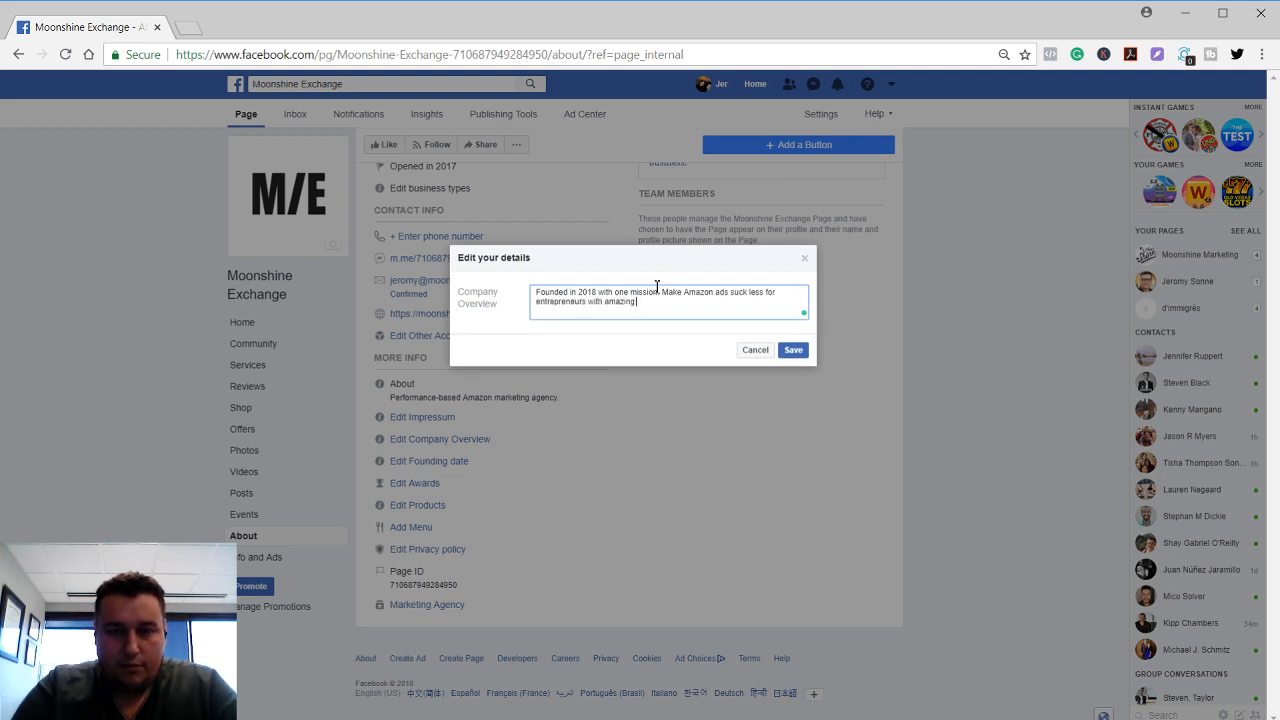
{"action": "type", "text": "products."}
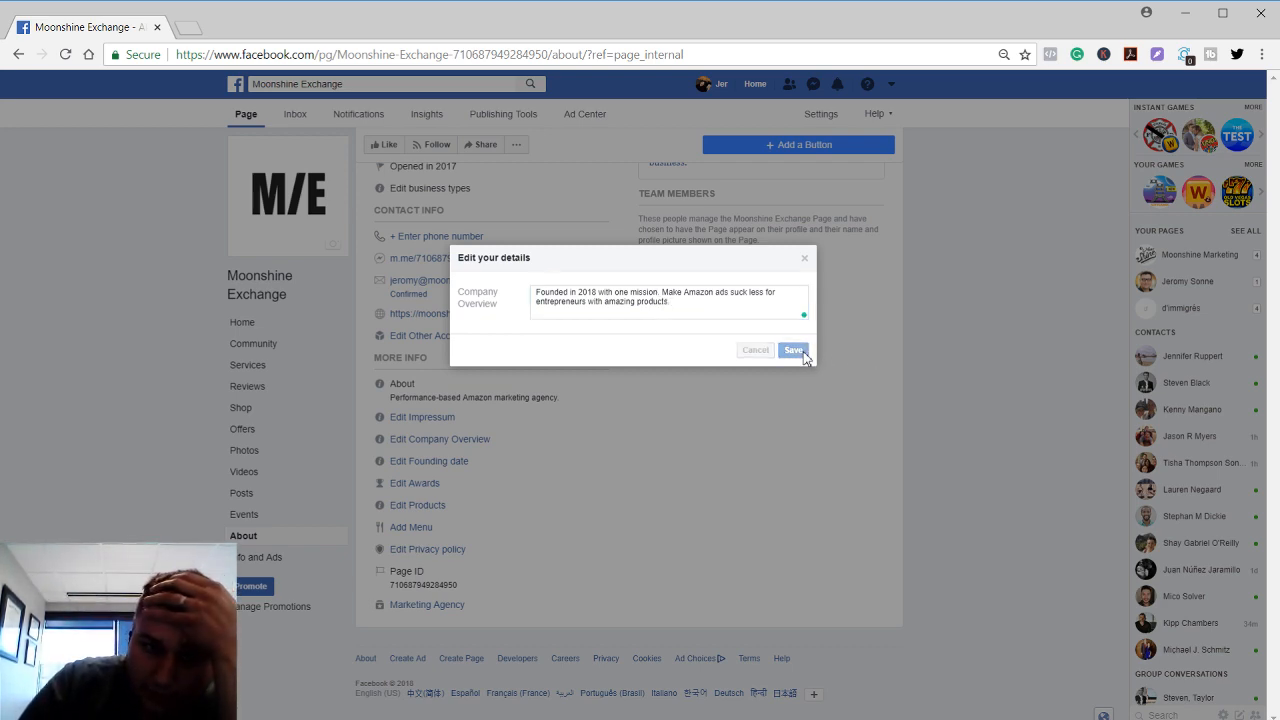
{"action": "left_click", "coordinate": [793, 350]}
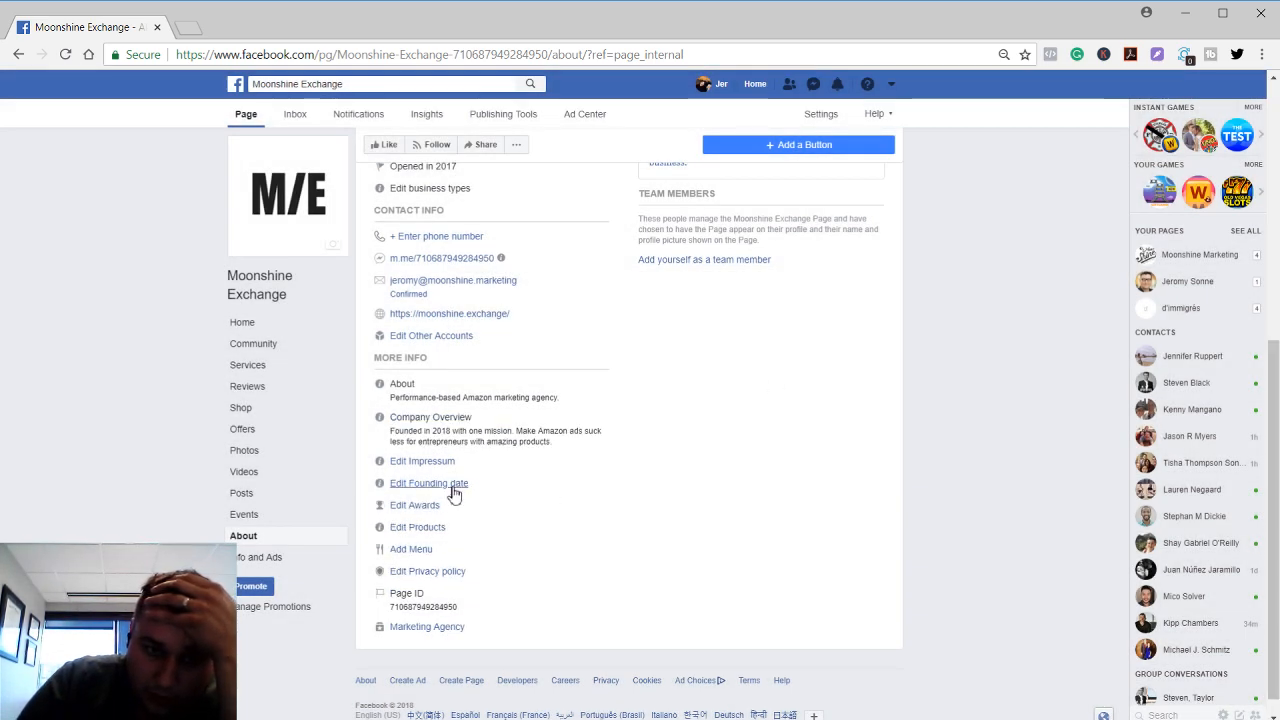
{"action": "left_click", "coordinate": [429, 483]}
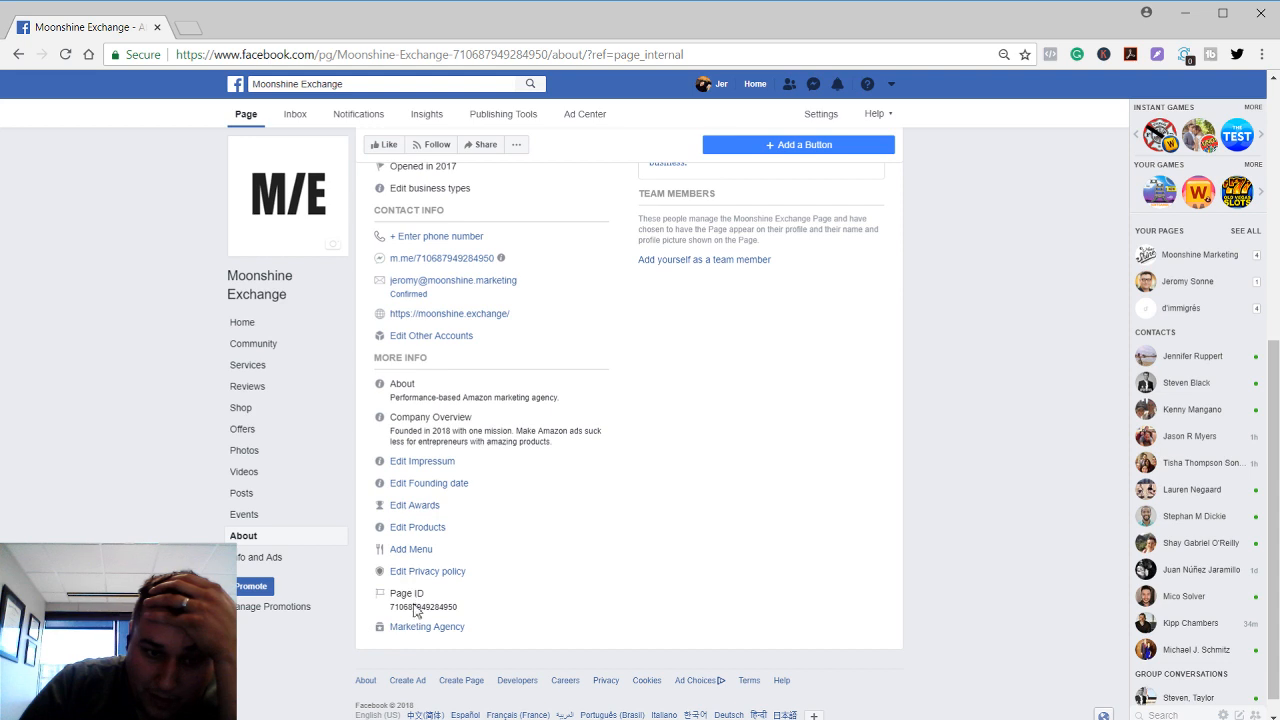
{"action": "scroll", "scroll_direction": "up", "scroll_amount": 3}
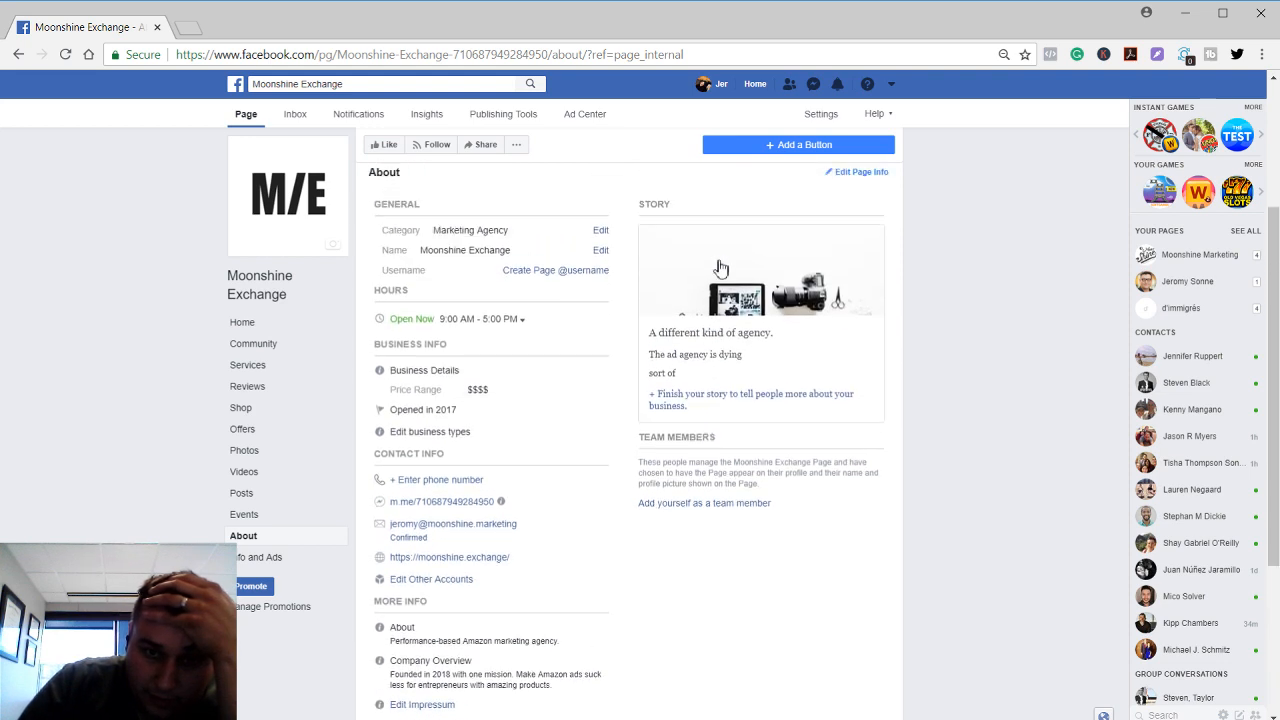
{"action": "mouse_move", "coordinate": [728, 516]}
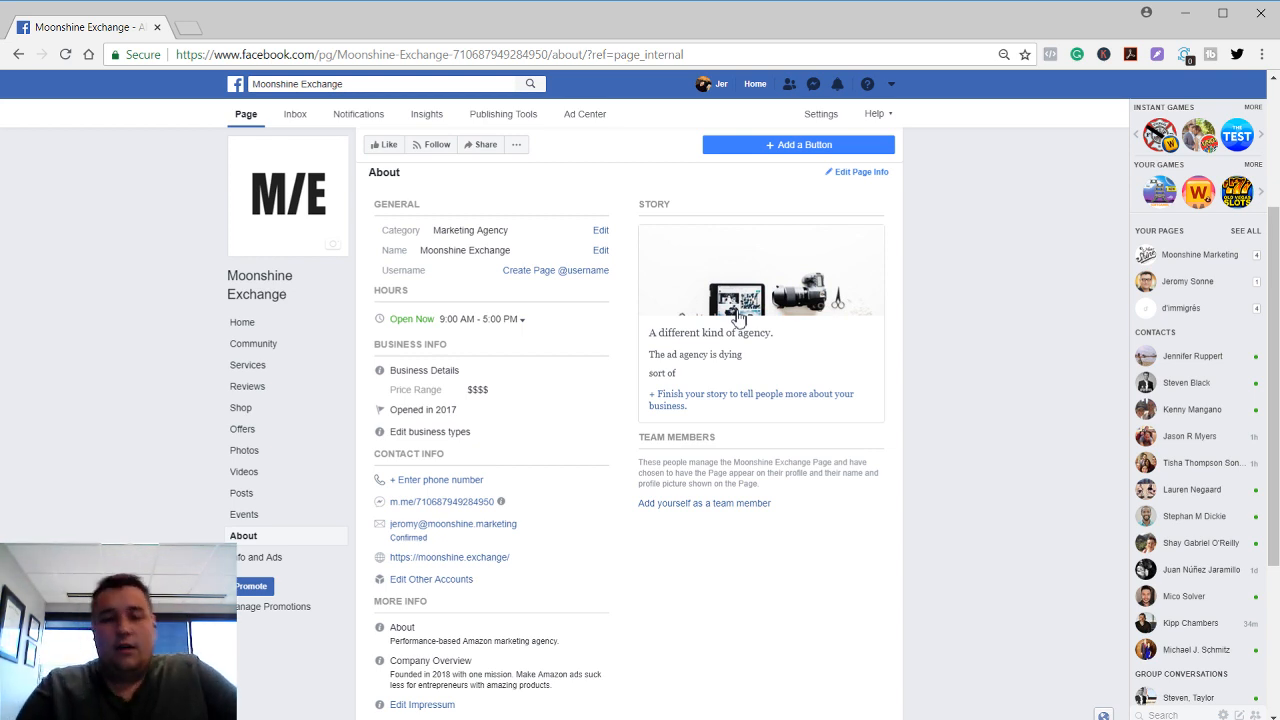
{"action": "mouse_move", "coordinate": [244, 514]}
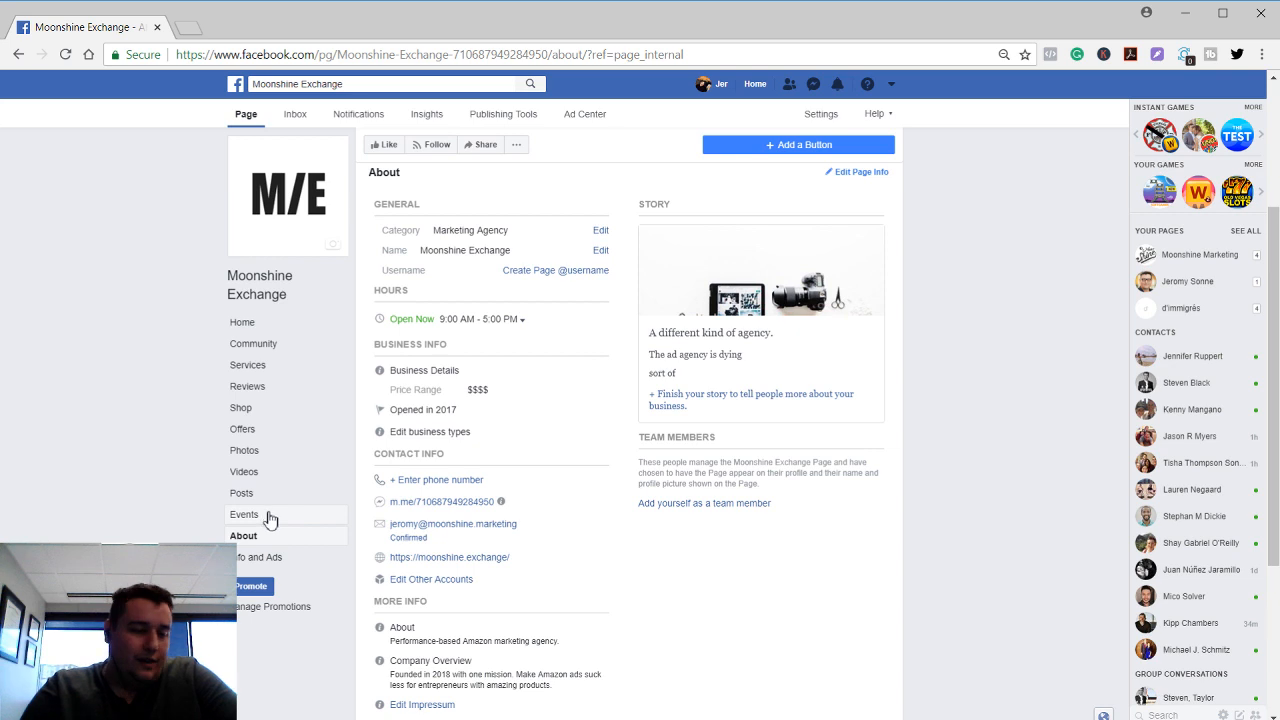
Browse the Page's Events, Posts, Videos and Photos sections, ending on the empty Offers section
{"action": "left_click", "coordinate": [244, 514]}
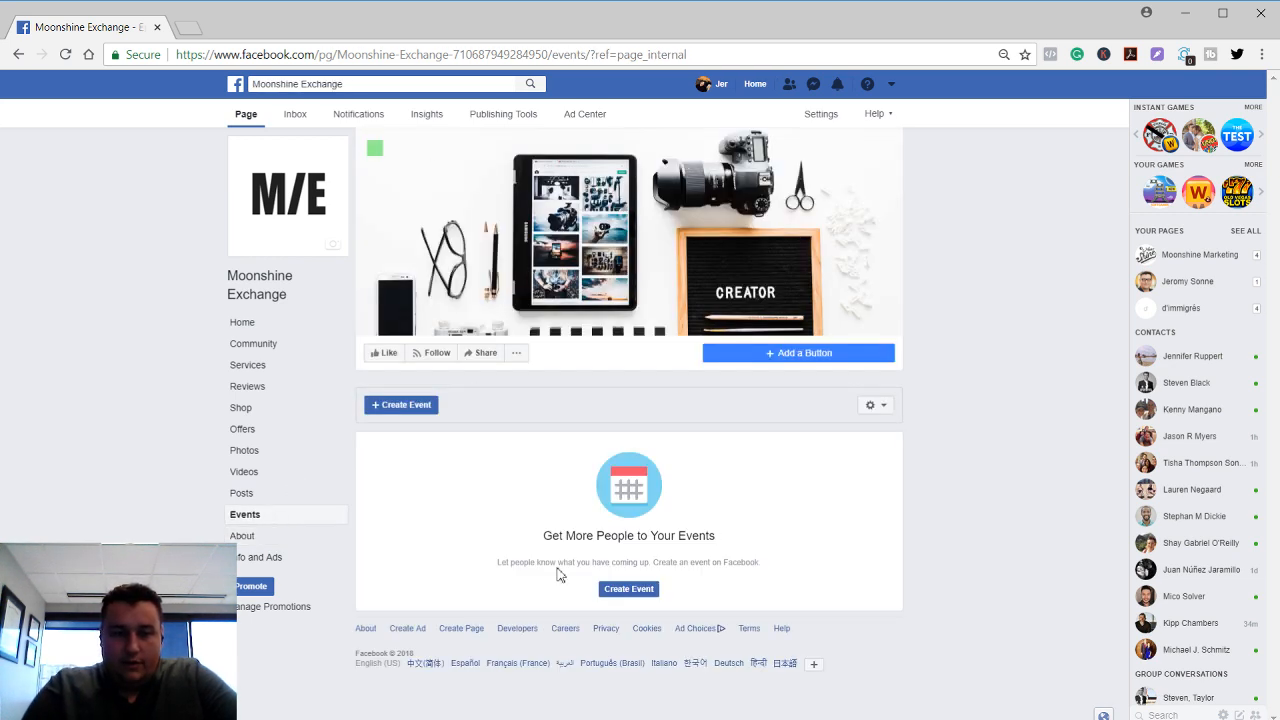
{"action": "left_click", "coordinate": [241, 493]}
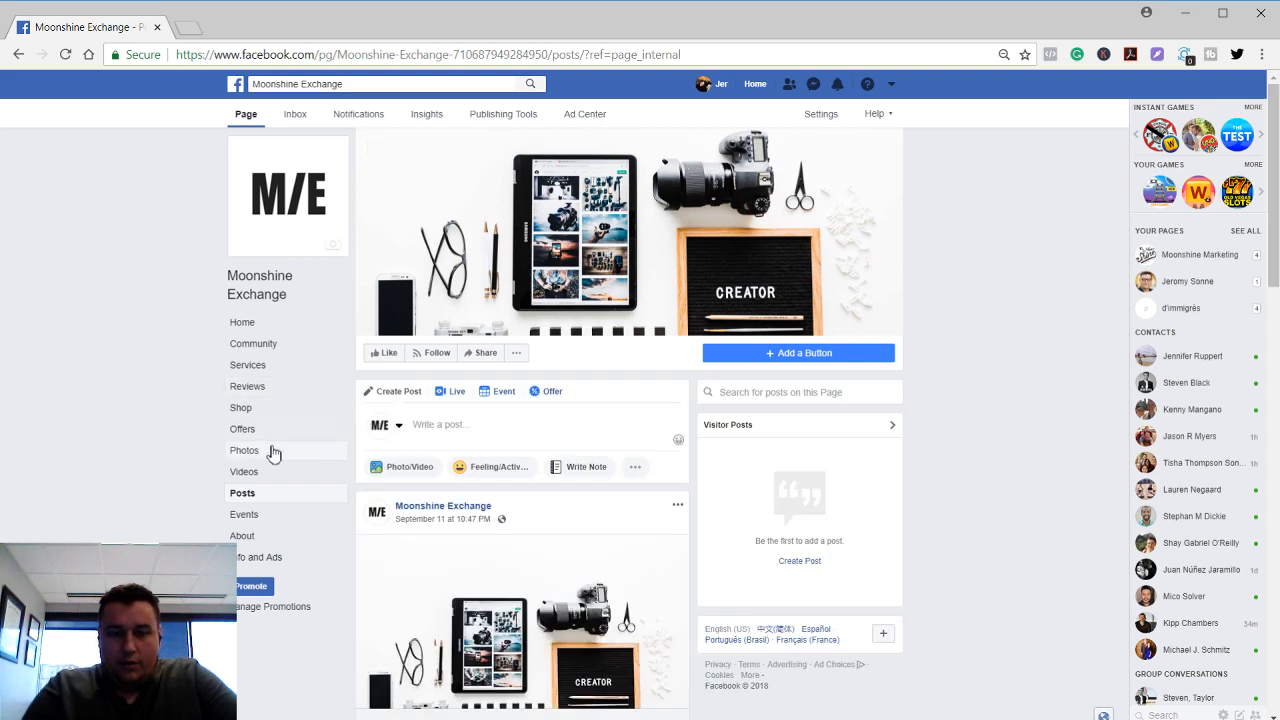
{"action": "left_click", "coordinate": [244, 471]}
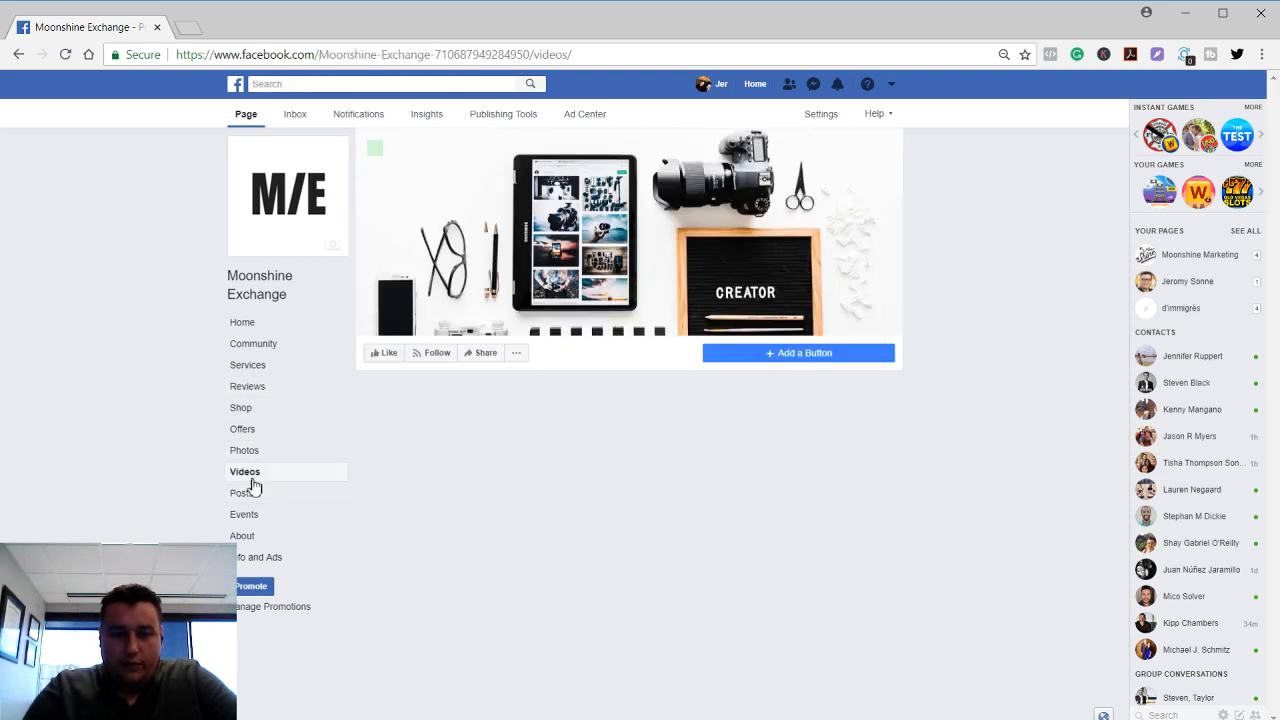
{"action": "left_click", "coordinate": [245, 450]}
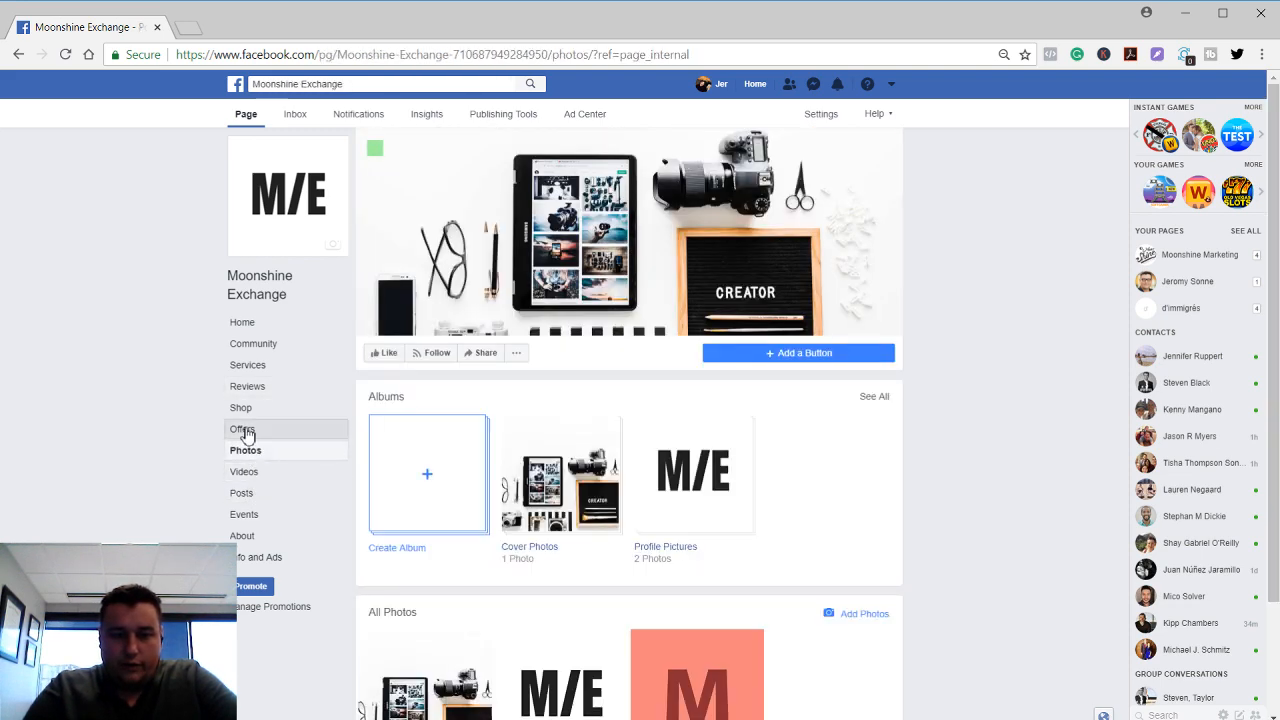
{"action": "left_click", "coordinate": [243, 429]}
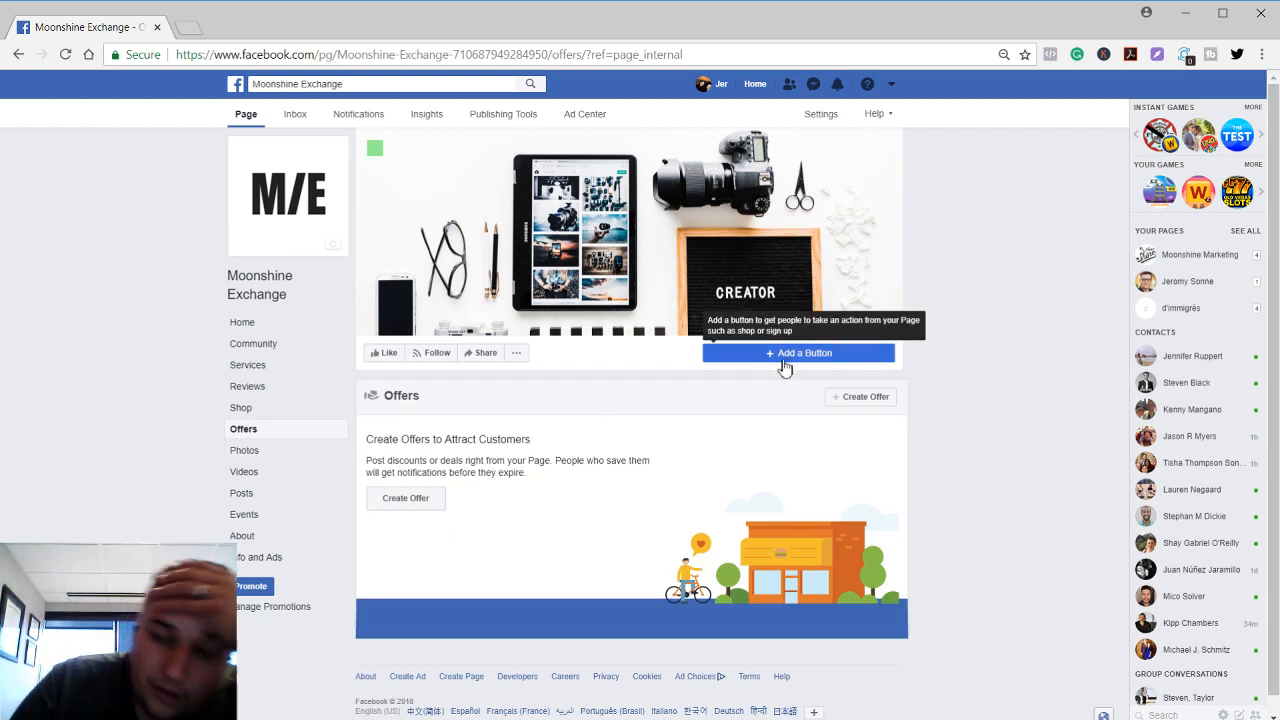
{"action": "mouse_move", "coordinate": [675, 437]}
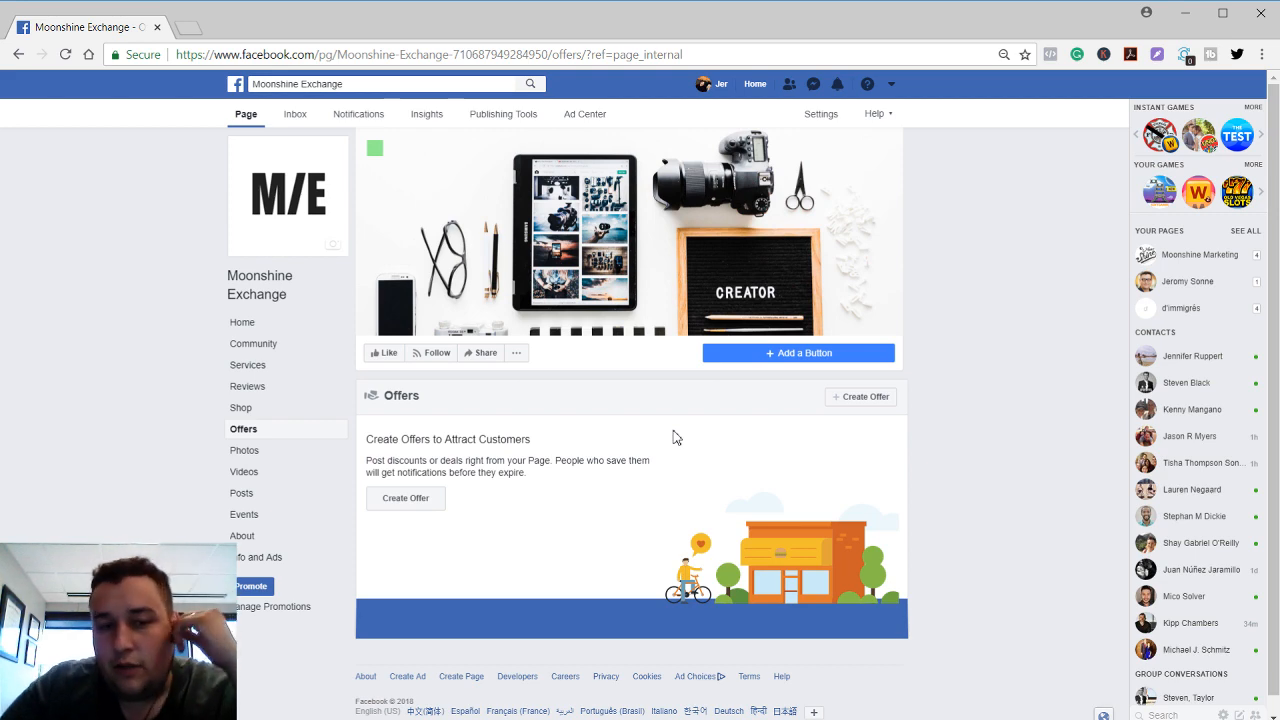
{"action": "mouse_move", "coordinate": [240, 410]}
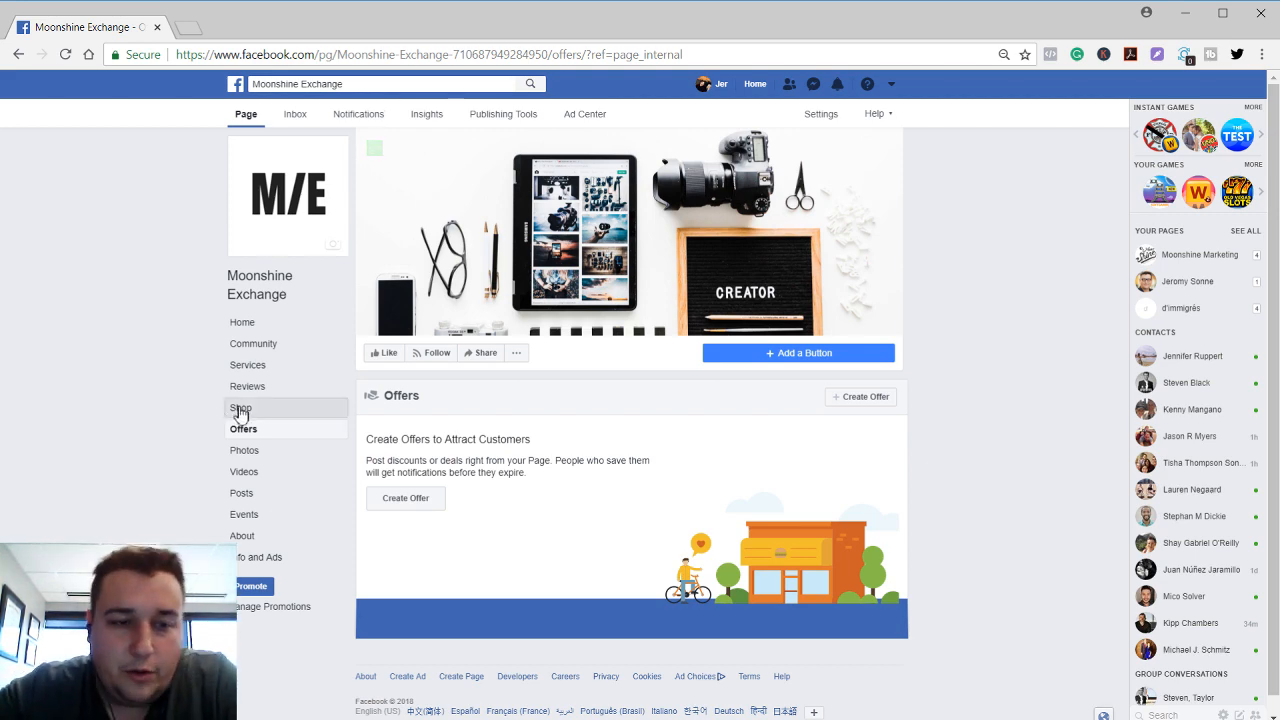
Go to the Page's Shop section, which shows the Set Up Shop introduction
{"action": "left_click", "coordinate": [241, 407]}
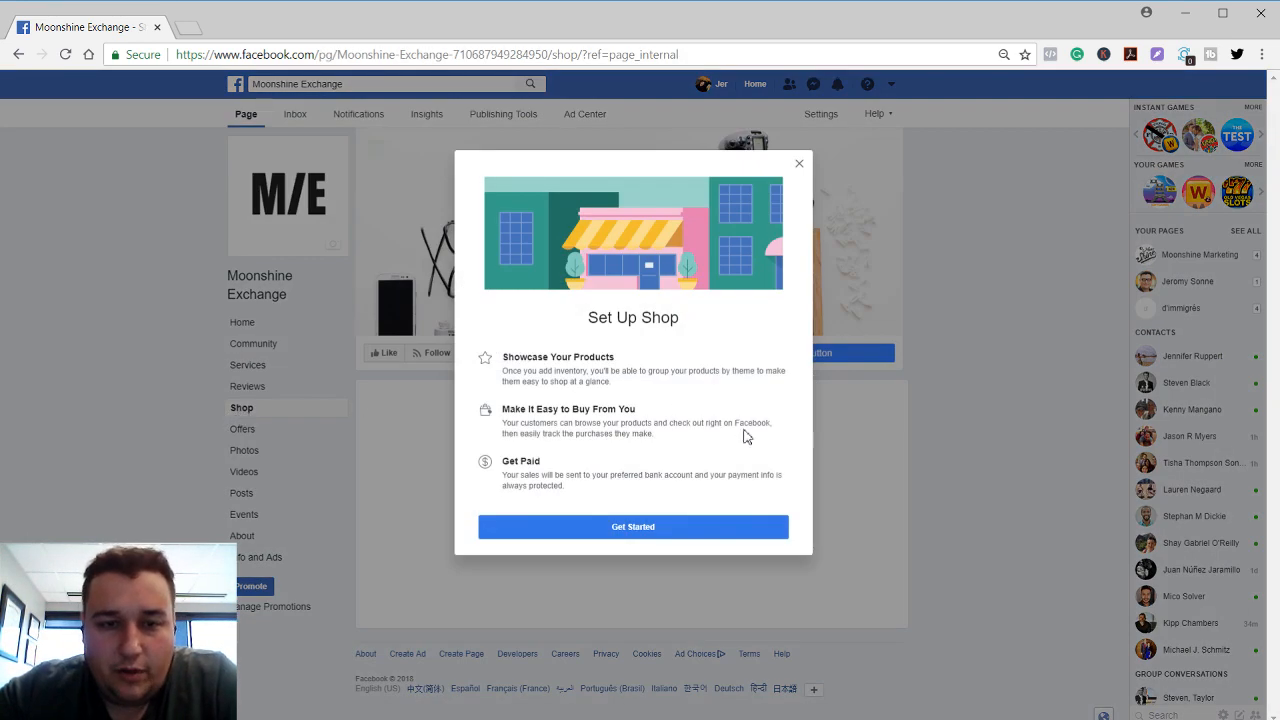
{"action": "mouse_move", "coordinate": [867, 507]}
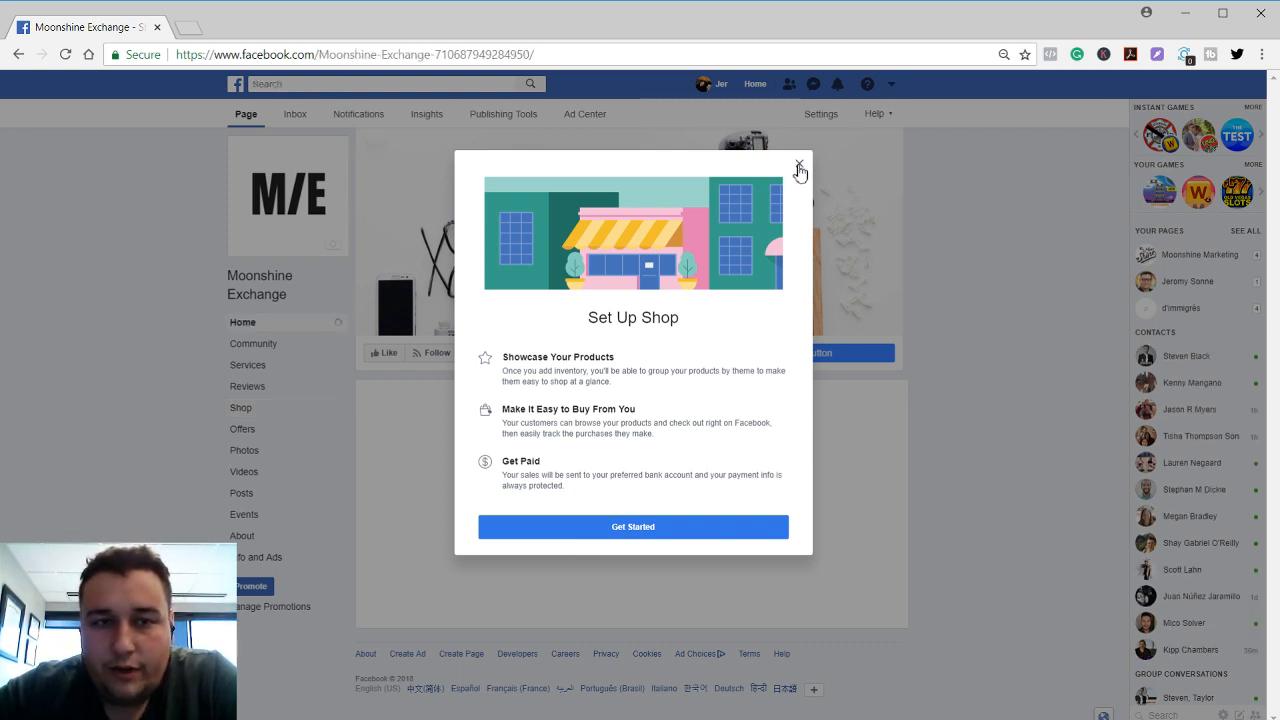
{"action": "mouse_move", "coordinate": [940, 190]}
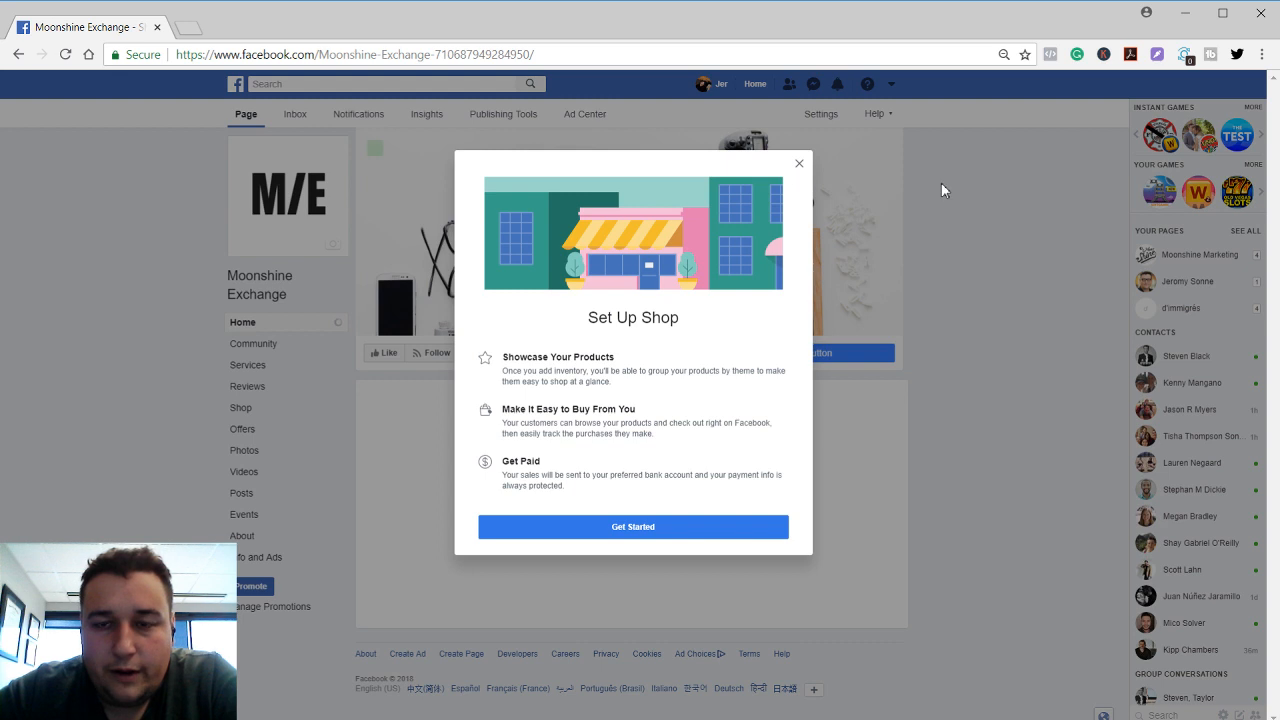
{"action": "mouse_move", "coordinate": [623, 260]}
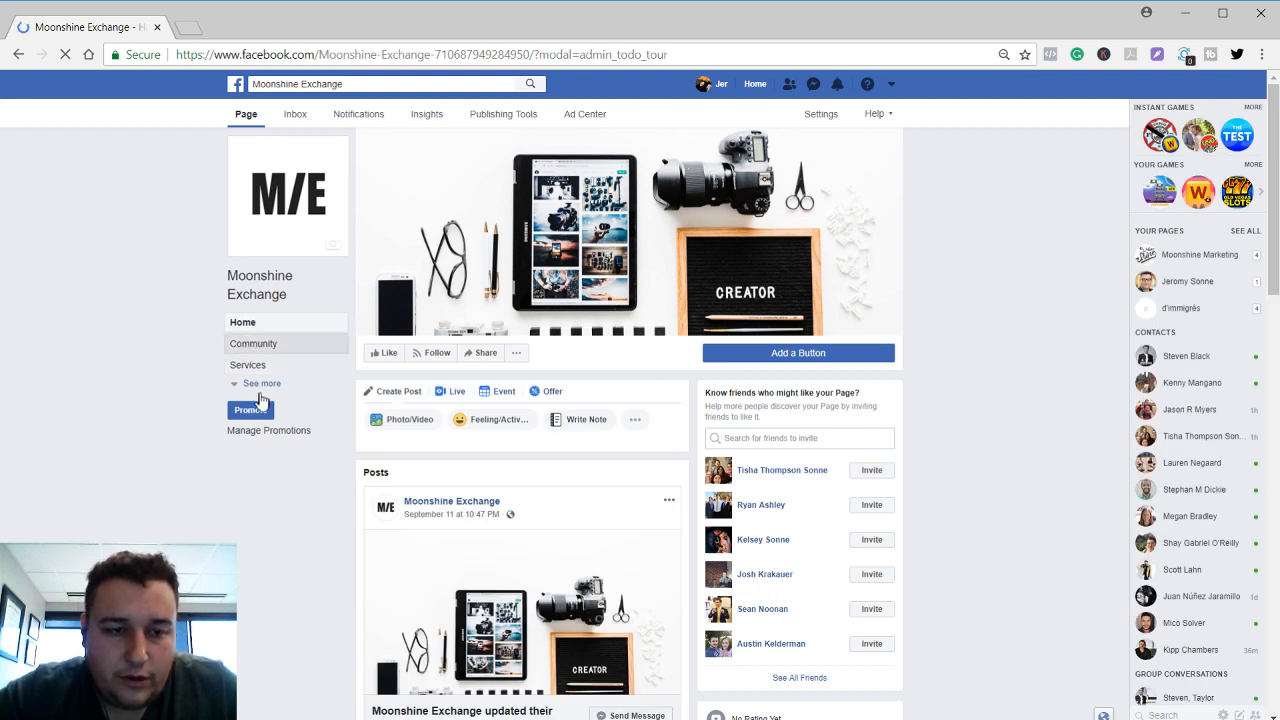
View the Community section's group creation offer, then go to Reviews
{"action": "left_click", "coordinate": [253, 343]}
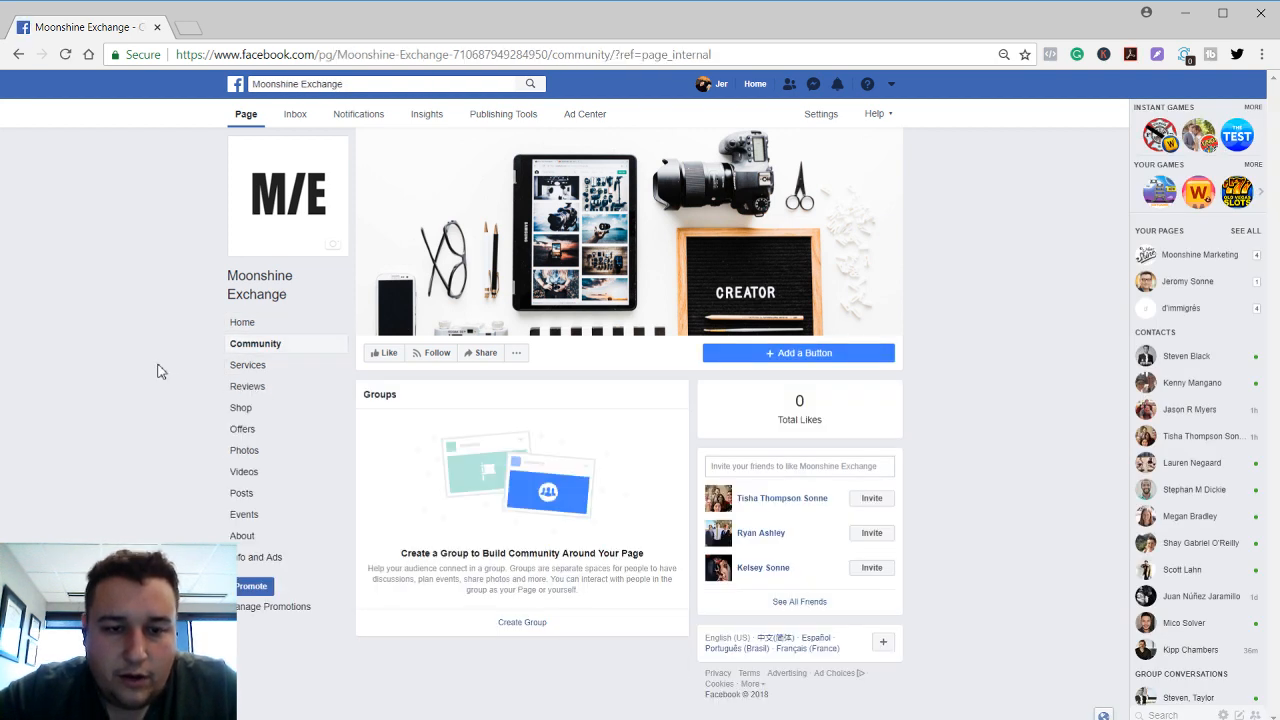
{"action": "mouse_move", "coordinate": [522, 622]}
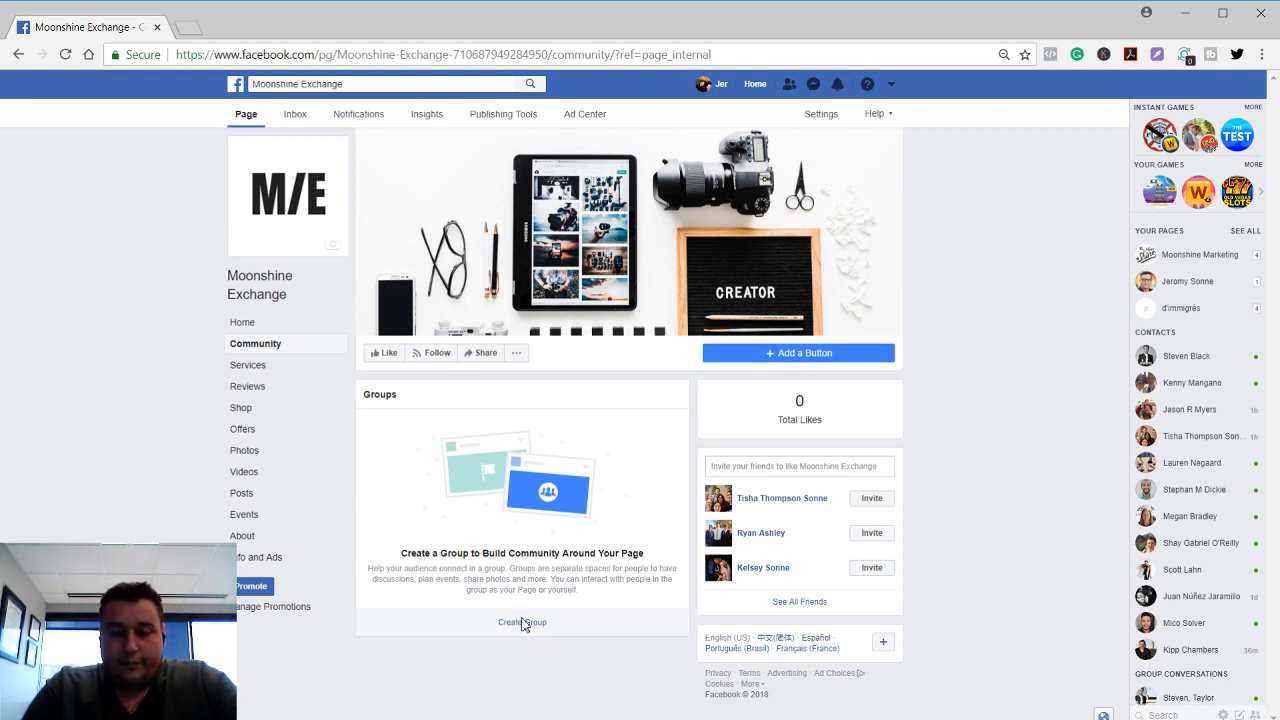
{"action": "mouse_move", "coordinate": [521, 622]}
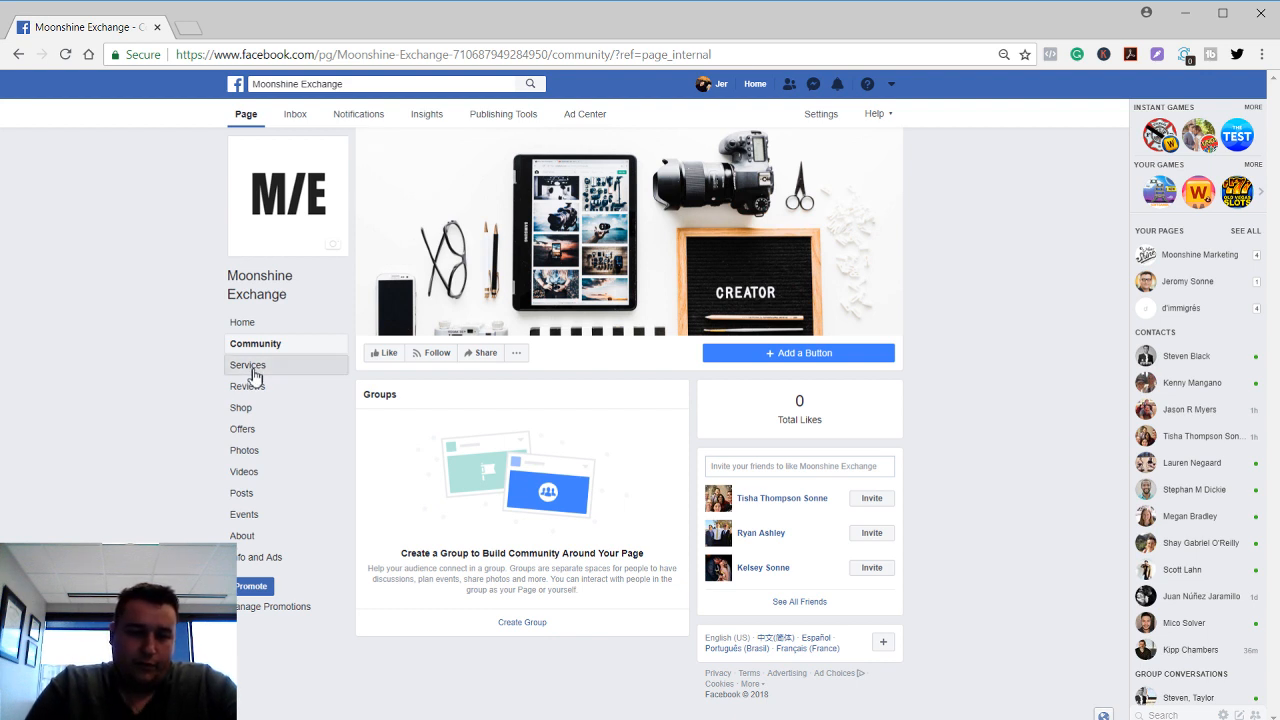
{"action": "mouse_move", "coordinate": [169, 355]}
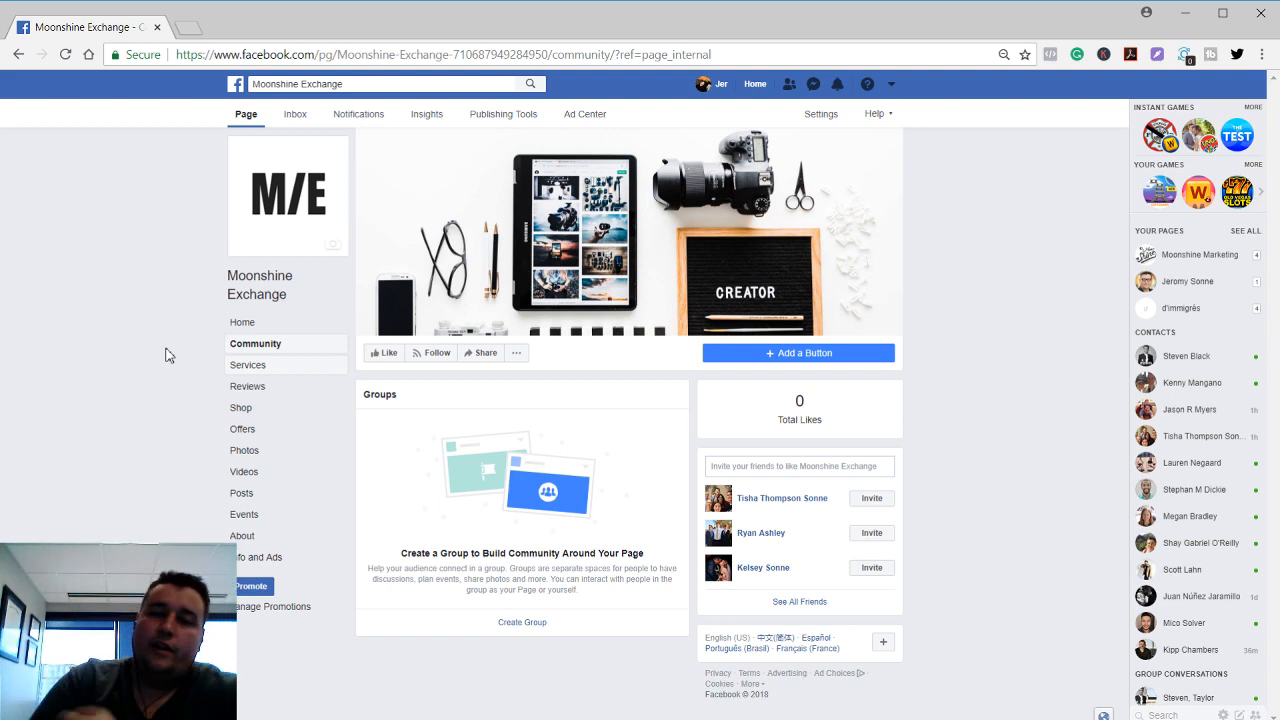
{"action": "left_click", "coordinate": [247, 386]}
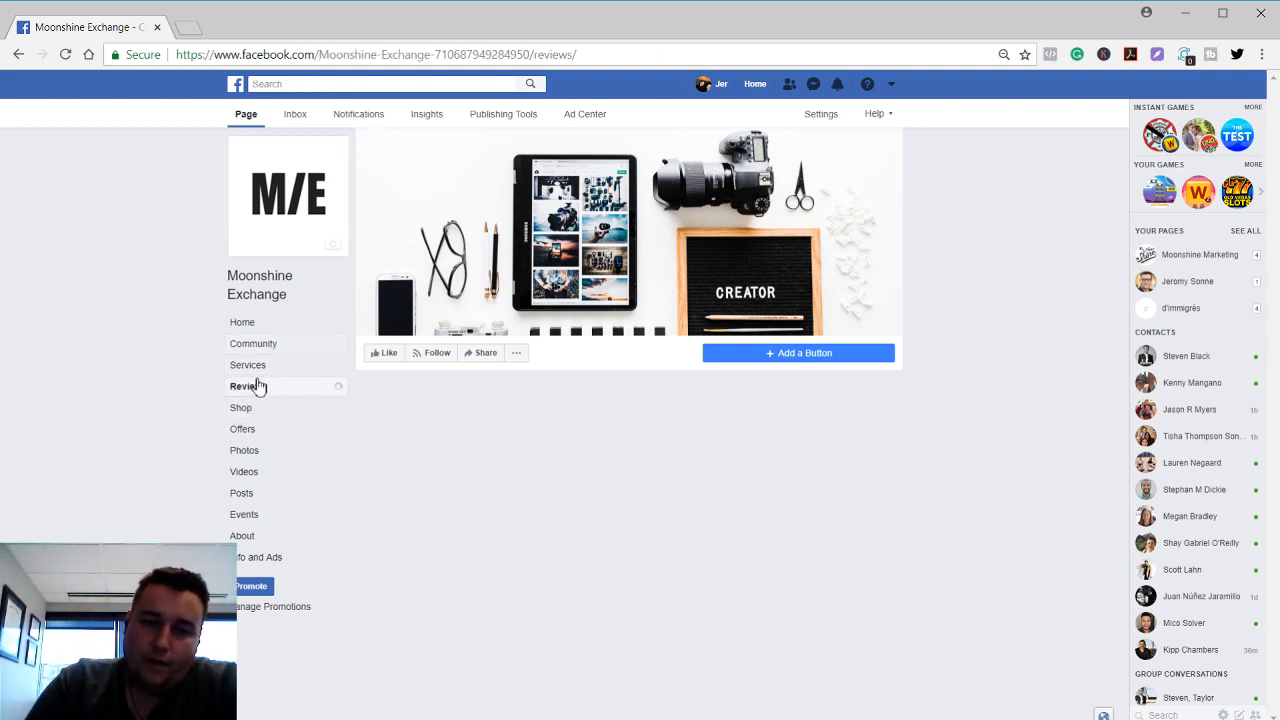
Add an 'Amazon Advertising' service with duration shown as varying and save it
{"action": "left_click", "coordinate": [248, 365]}
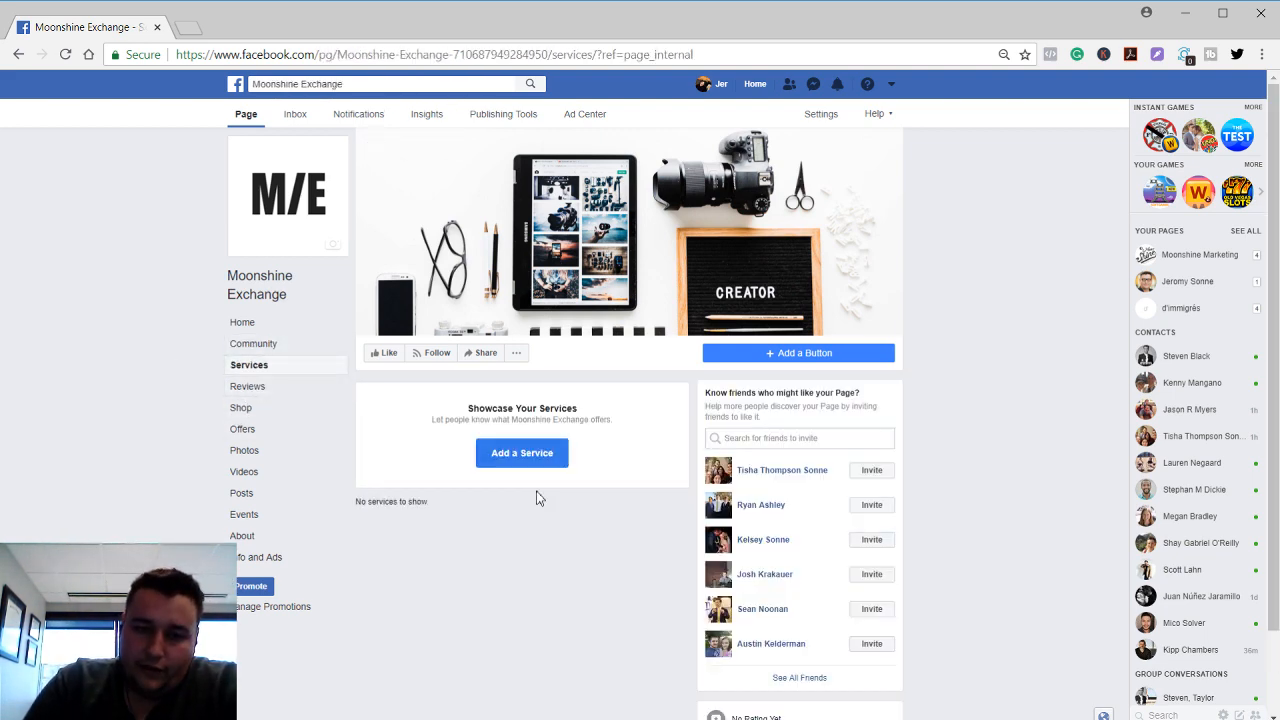
{"action": "left_click", "coordinate": [522, 452]}
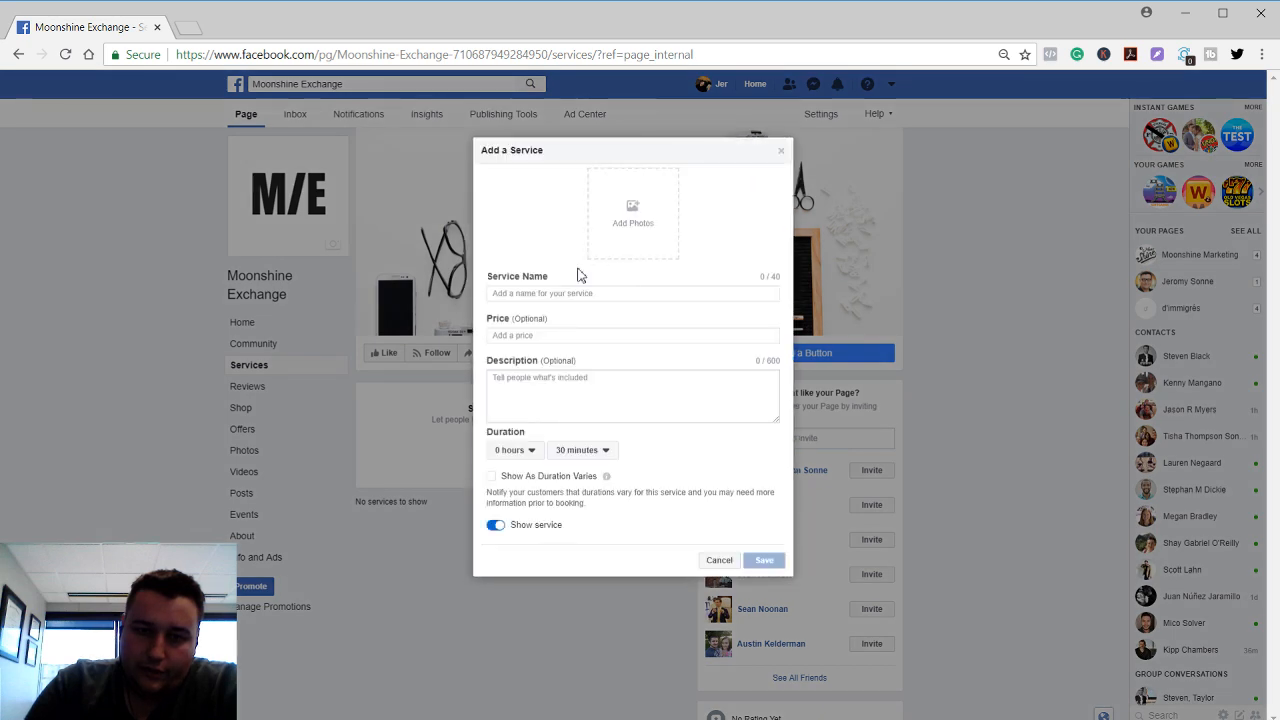
{"action": "type", "text": "Amazon Advertisin"}
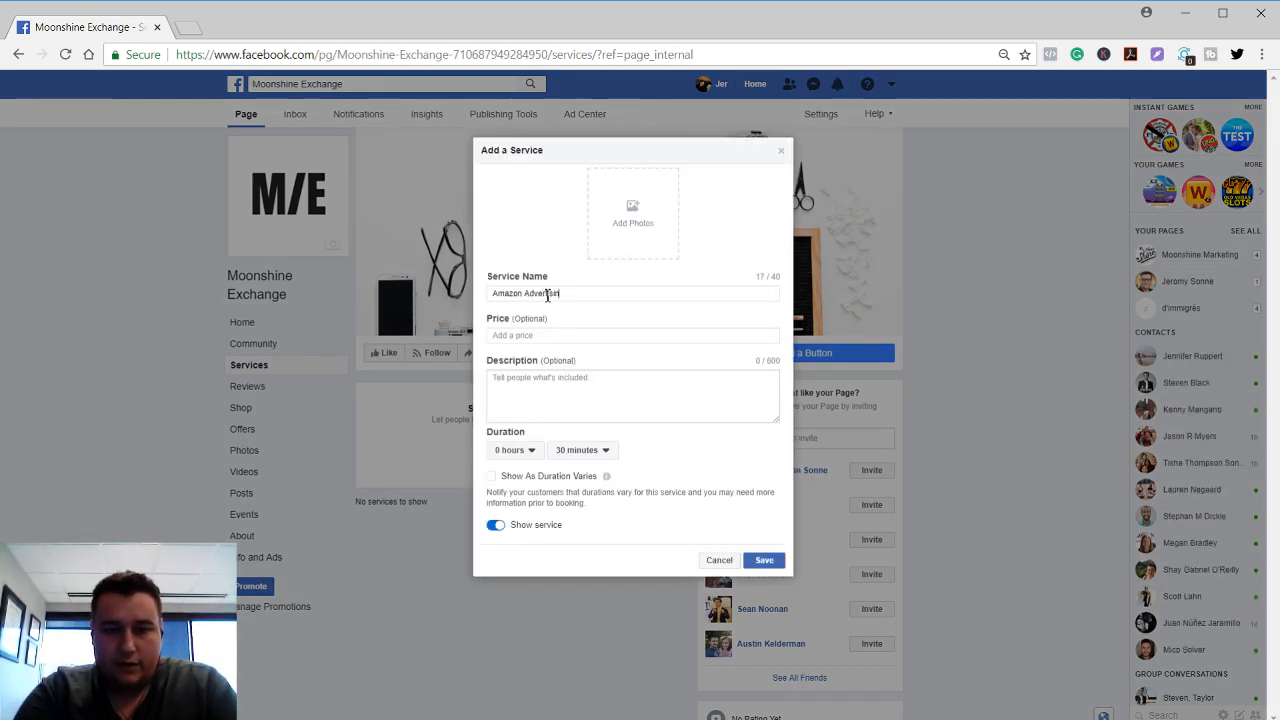
{"action": "type", "text": "g"}
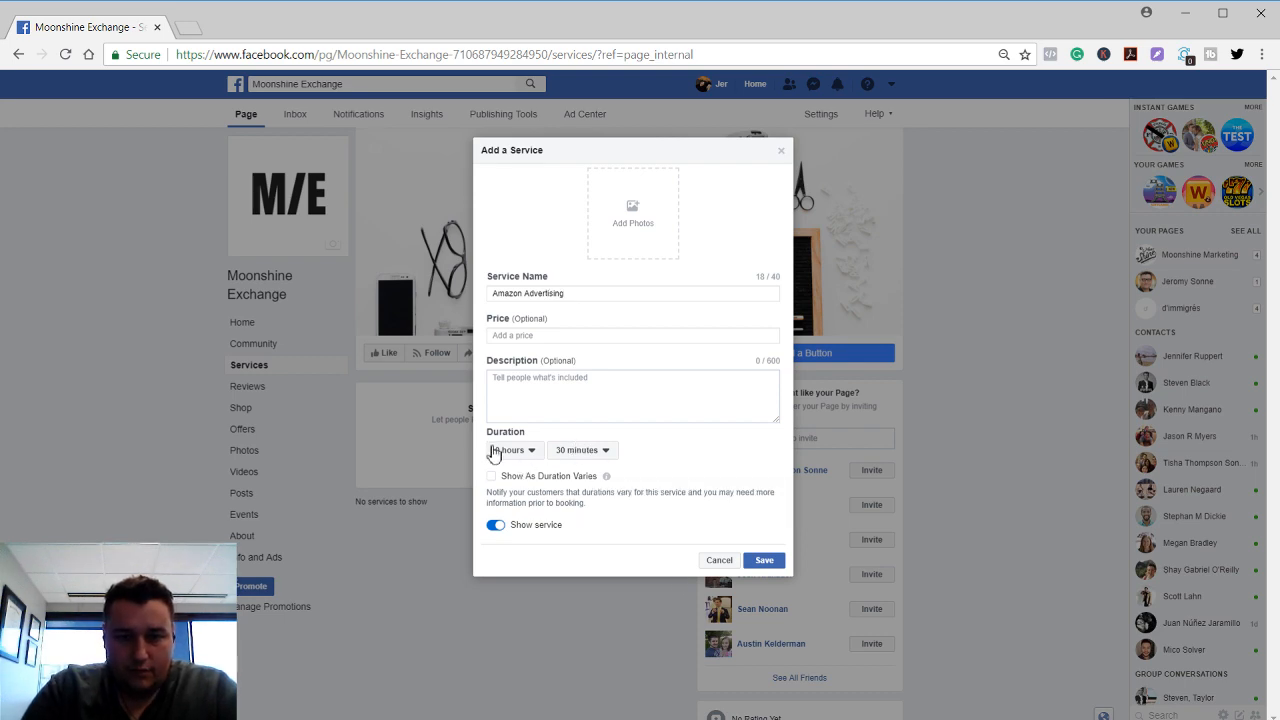
{"action": "left_click", "coordinate": [491, 475]}
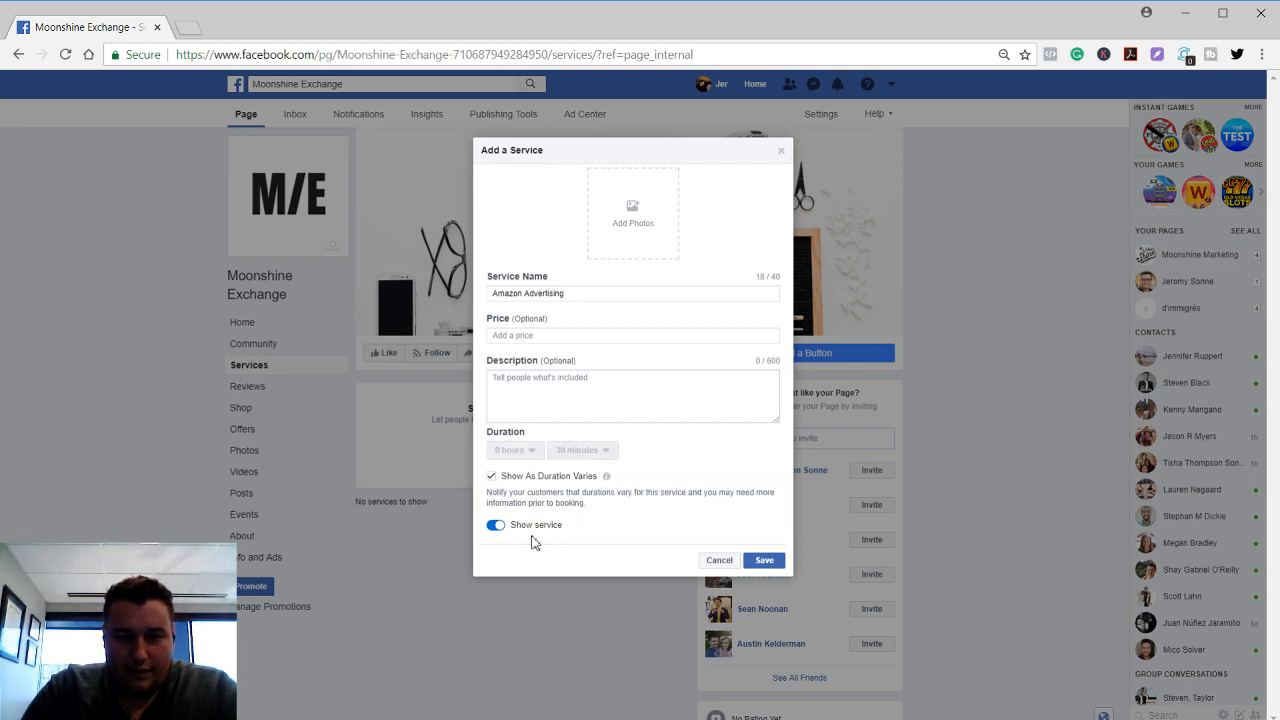
{"action": "left_click", "coordinate": [763, 560]}
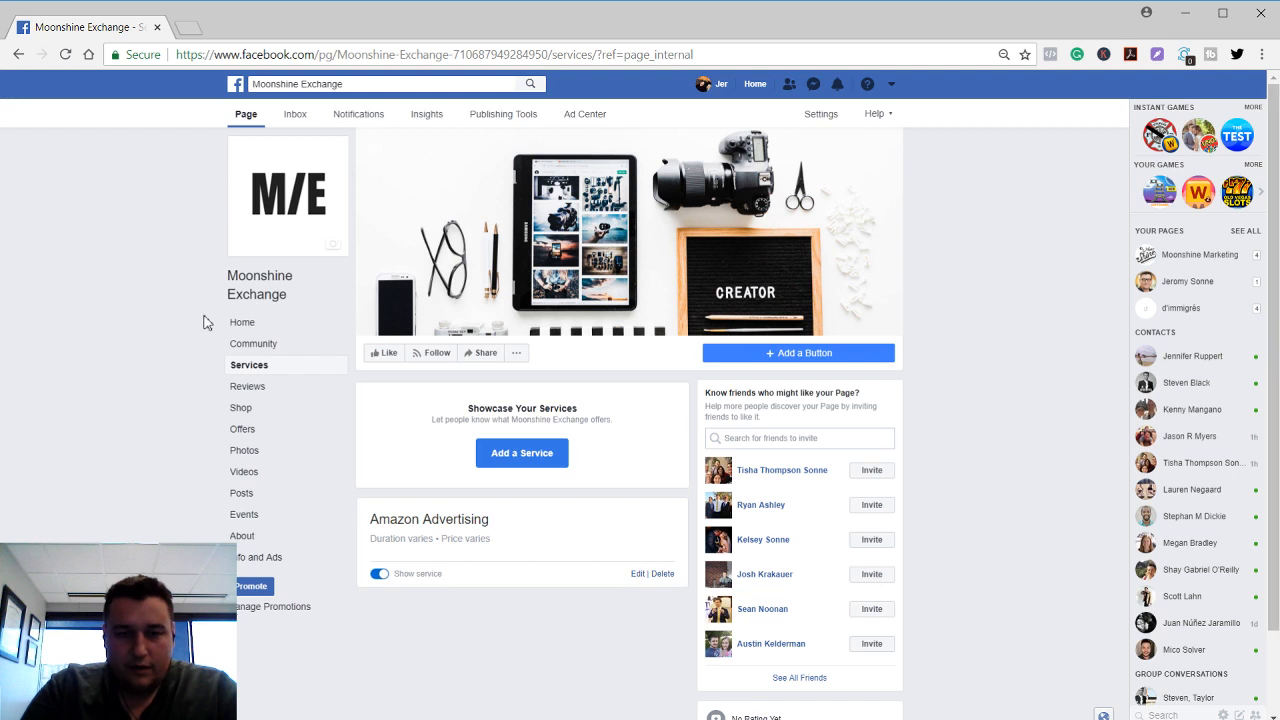
{"action": "mouse_move", "coordinate": [270, 407]}
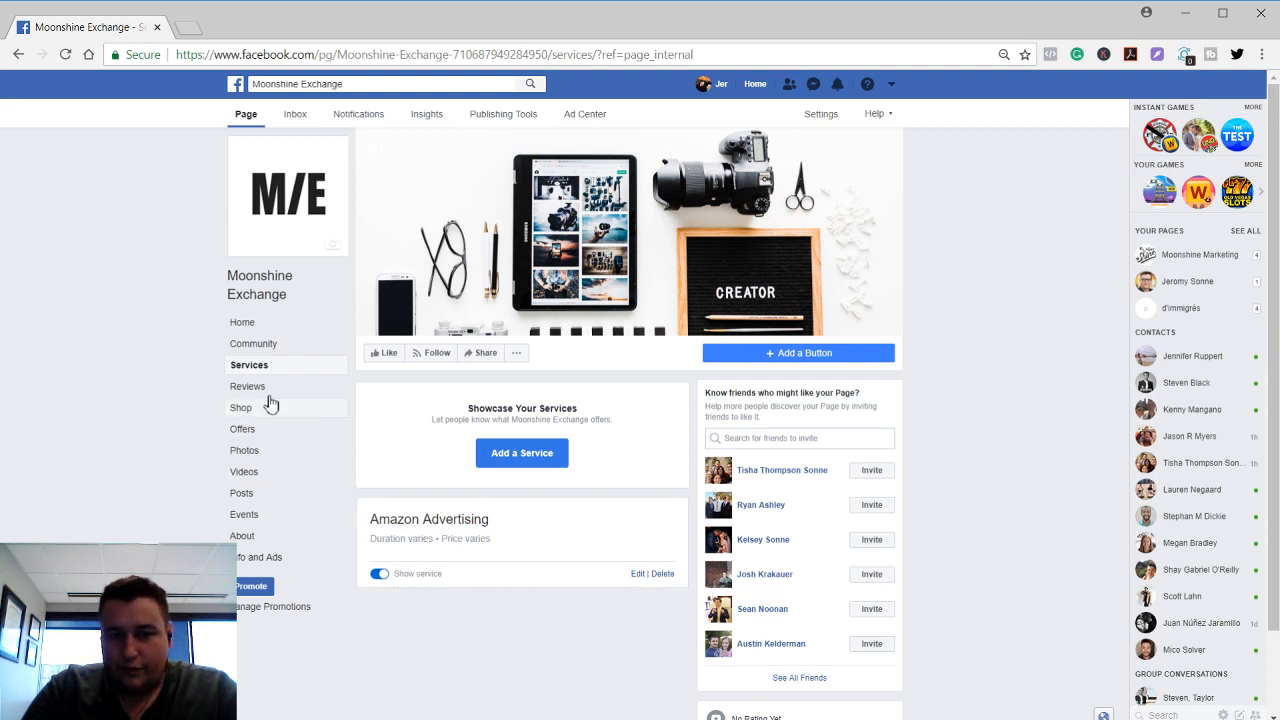
View the Reviews section with no ratings yet, then return to the Page's home
{"action": "left_click", "coordinate": [247, 386]}
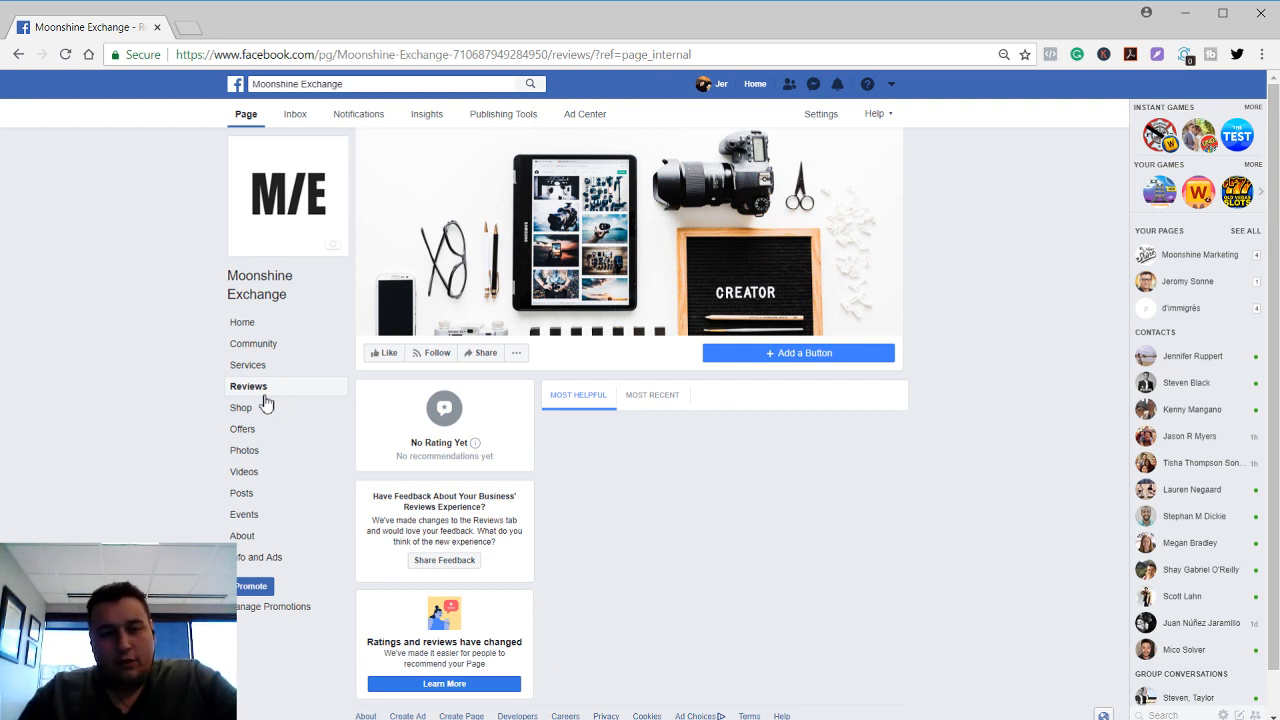
{"action": "mouse_move", "coordinate": [320, 455]}
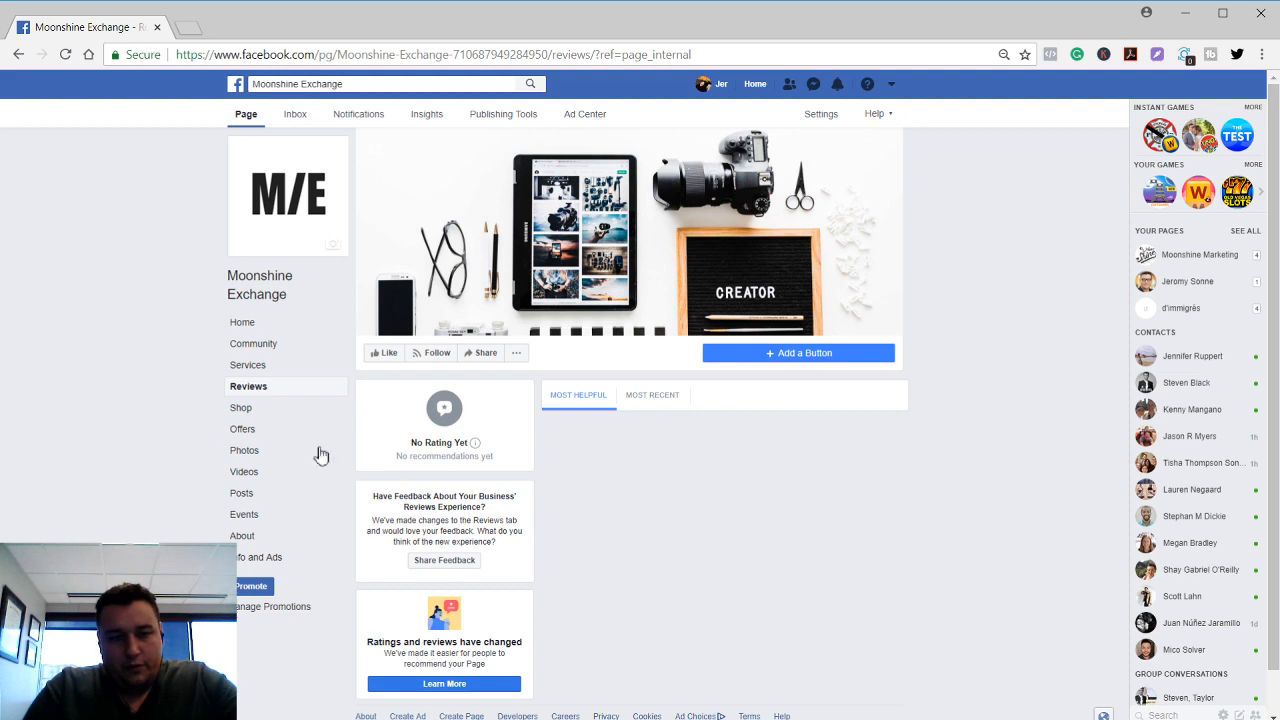
{"action": "left_click", "coordinate": [240, 407]}
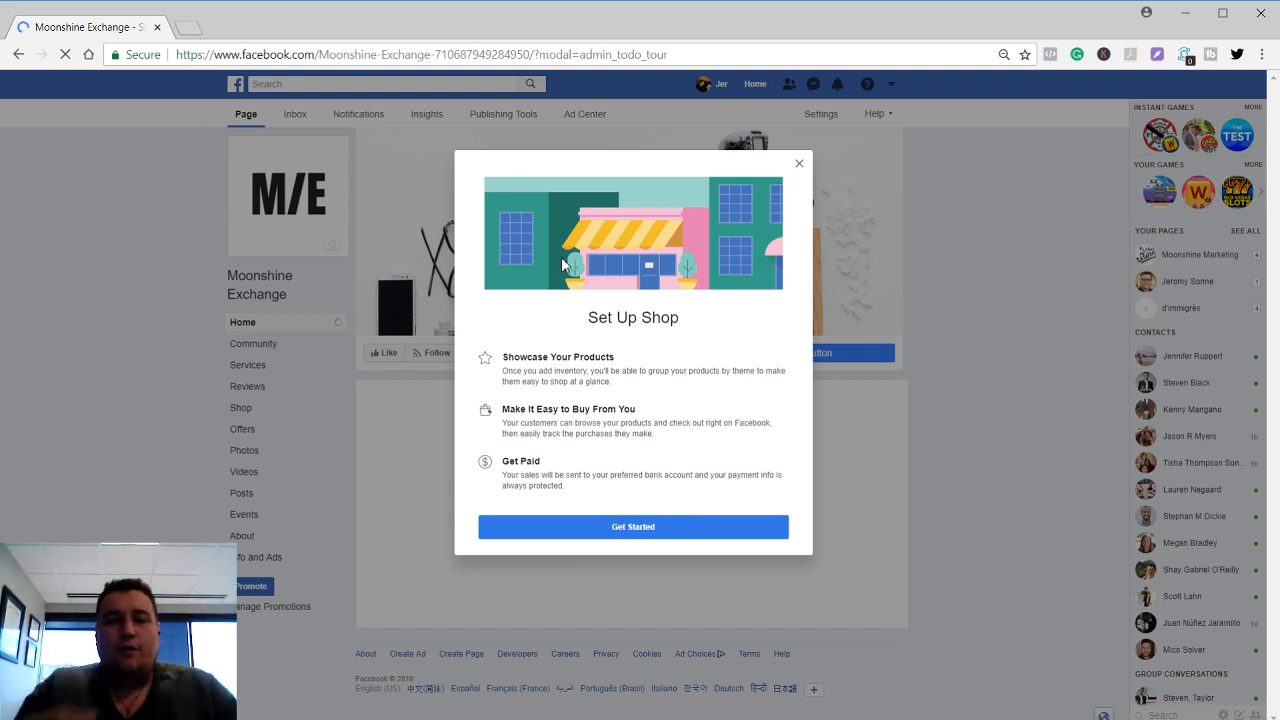
Dismiss the Set Up Shop prompt and choose Book Now as the Page's action button
{"action": "left_click", "coordinate": [799, 163]}
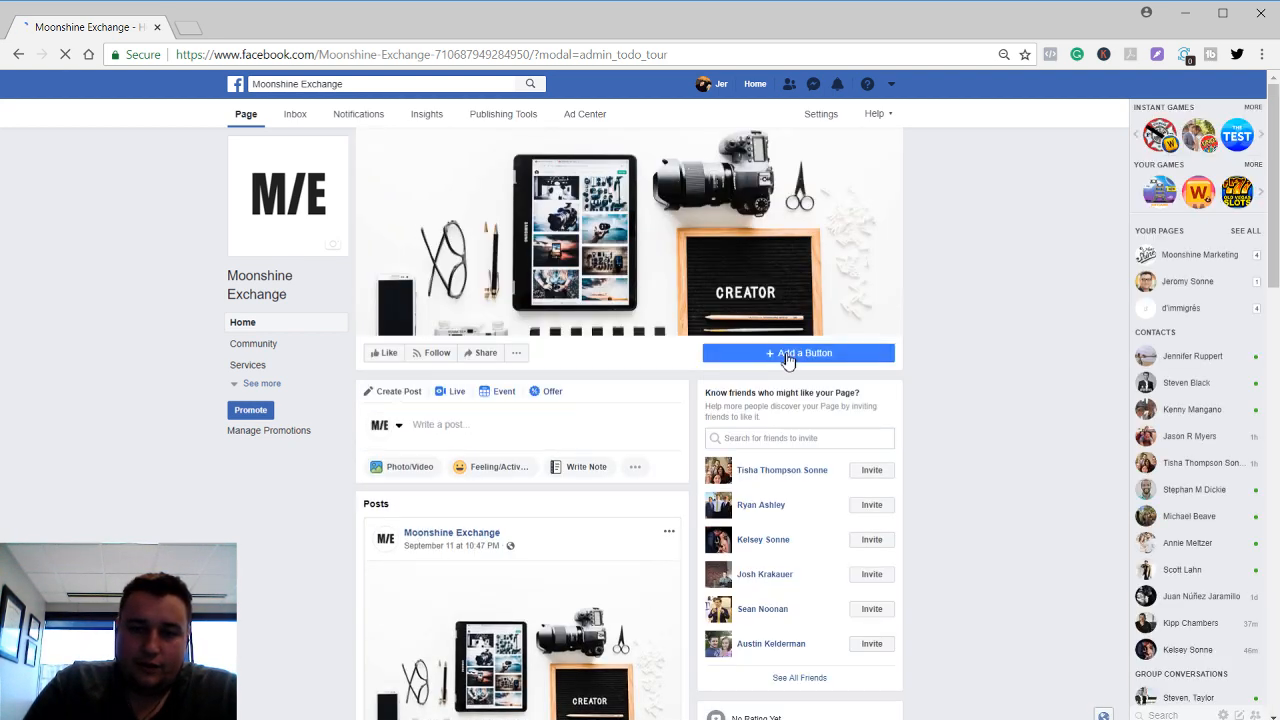
{"action": "left_click", "coordinate": [798, 352]}
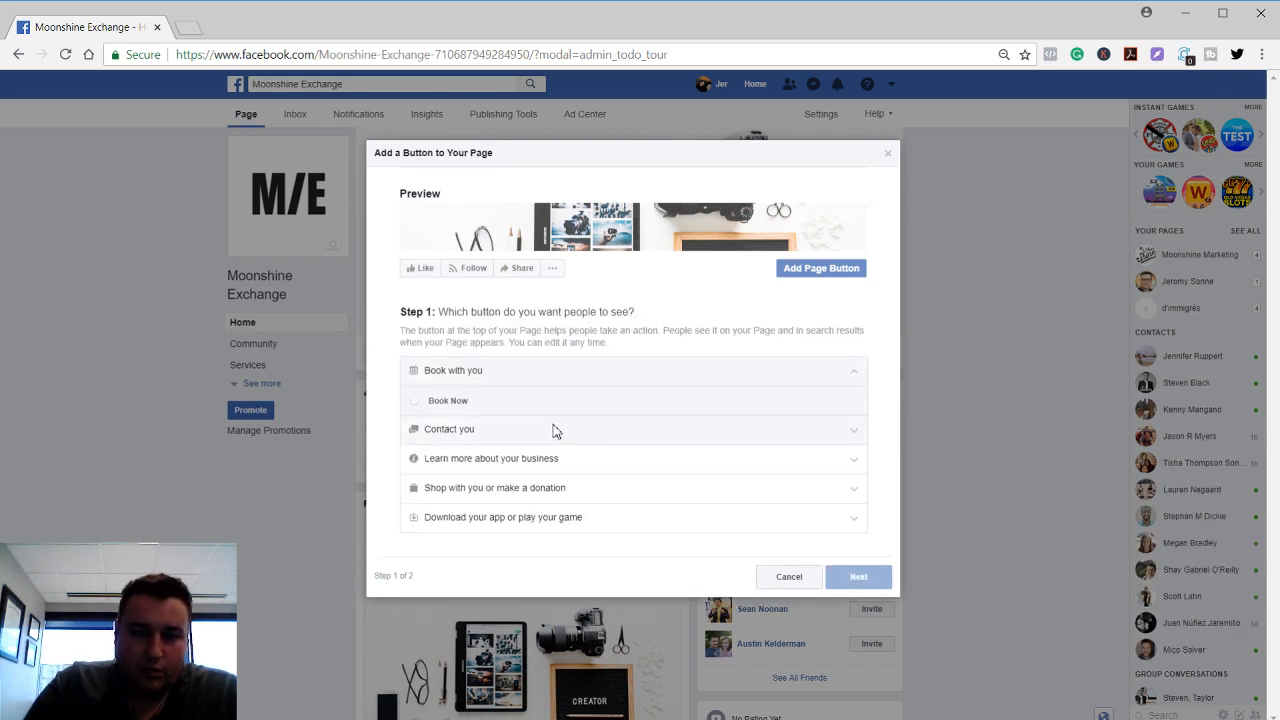
{"action": "mouse_move", "coordinate": [565, 487]}
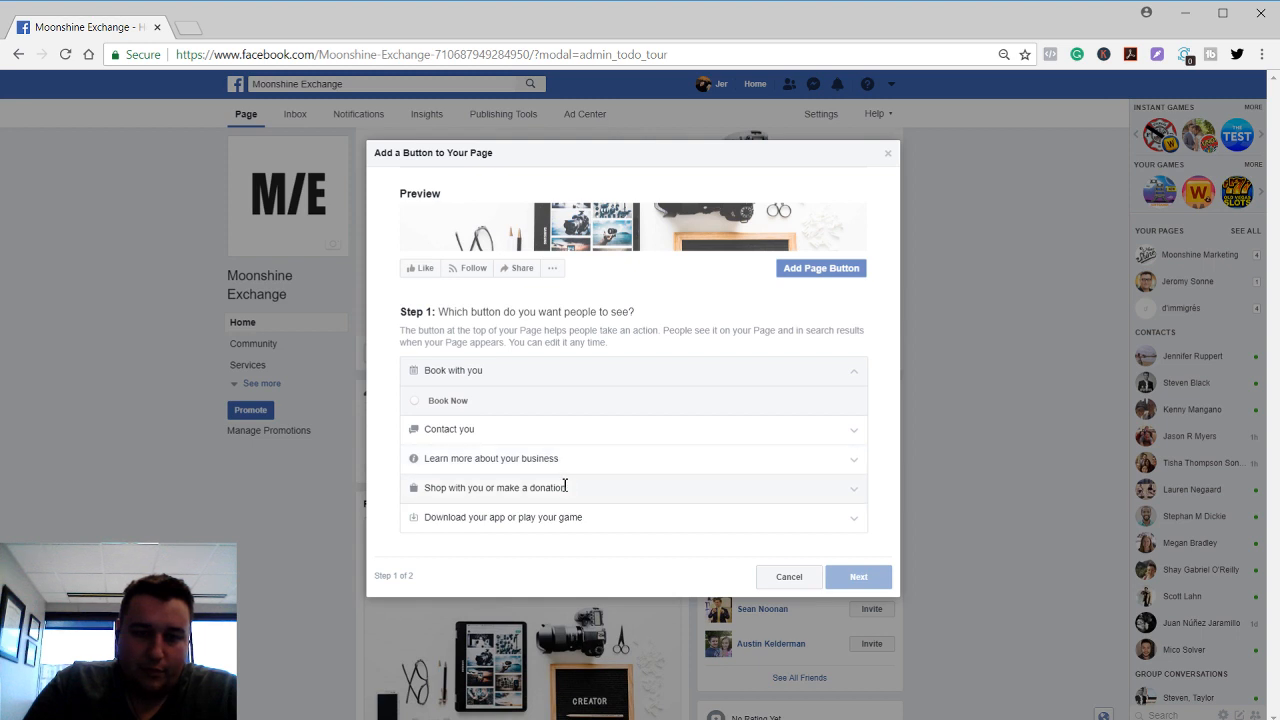
{"action": "mouse_move", "coordinate": [600, 524]}
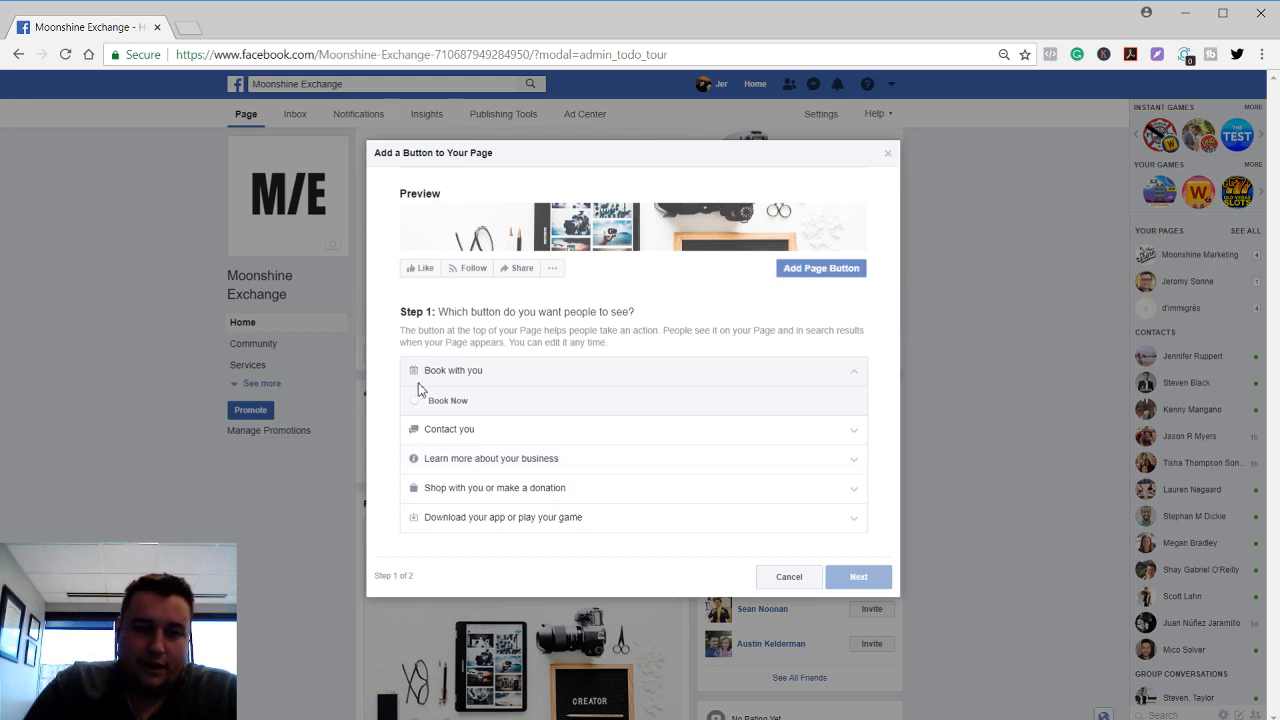
{"action": "left_click", "coordinate": [857, 576]}
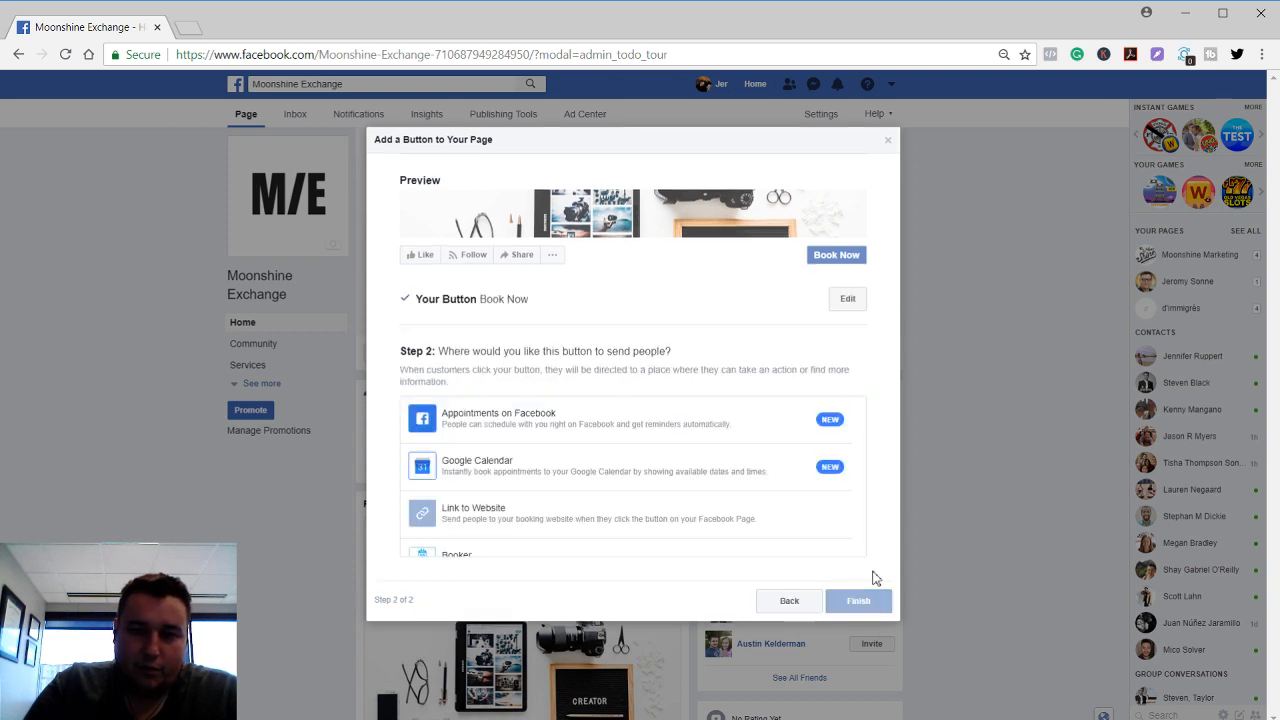
Scroll the Book Now destination list showing Appointments on Facebook, Google Calendar, Booker, Booking Bug and Setster
{"action": "scroll", "scroll_direction": "down", "scroll_amount": 3}
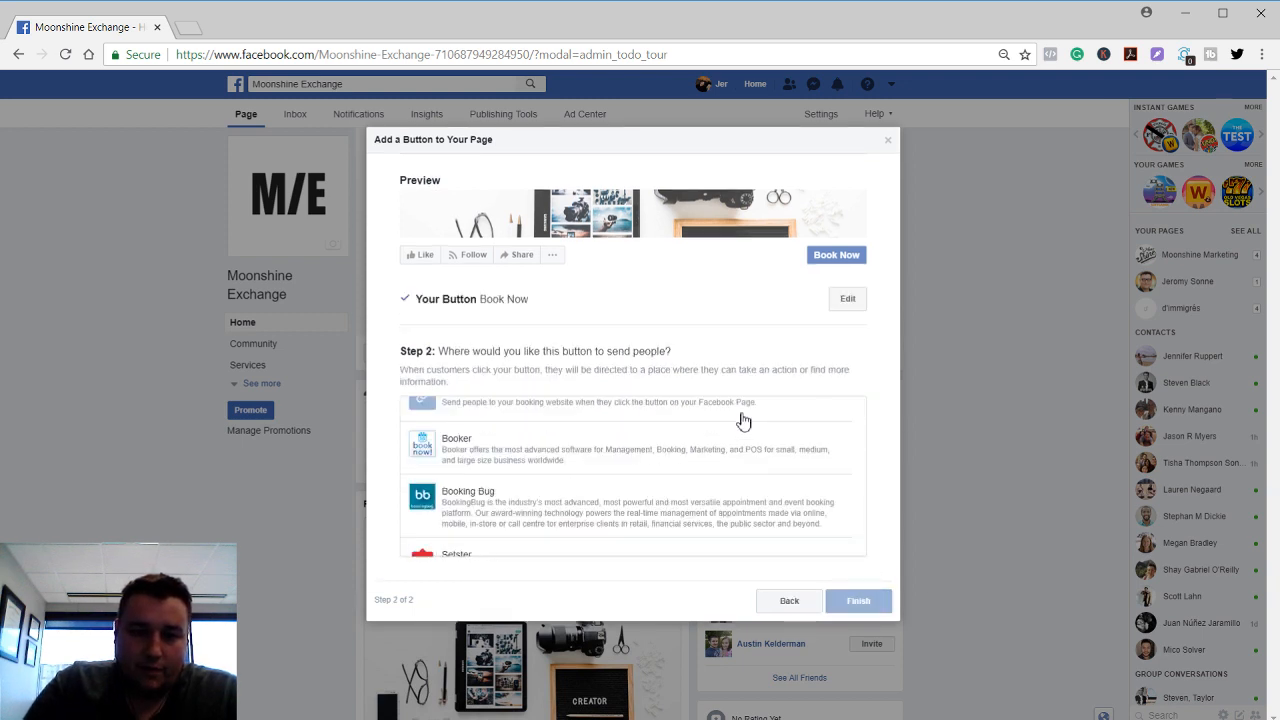
{"action": "scroll", "scroll_direction": "up", "scroll_amount": 3}
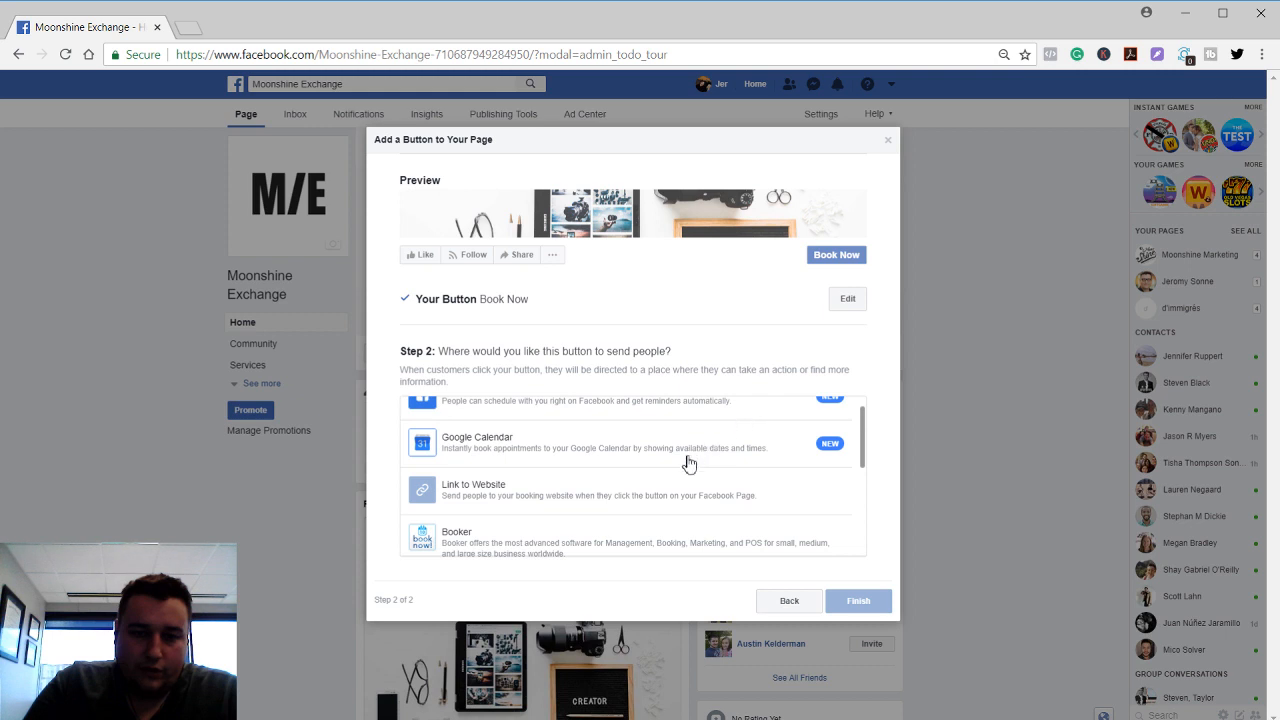
{"action": "scroll", "scroll_direction": "up", "scroll_amount": 3}
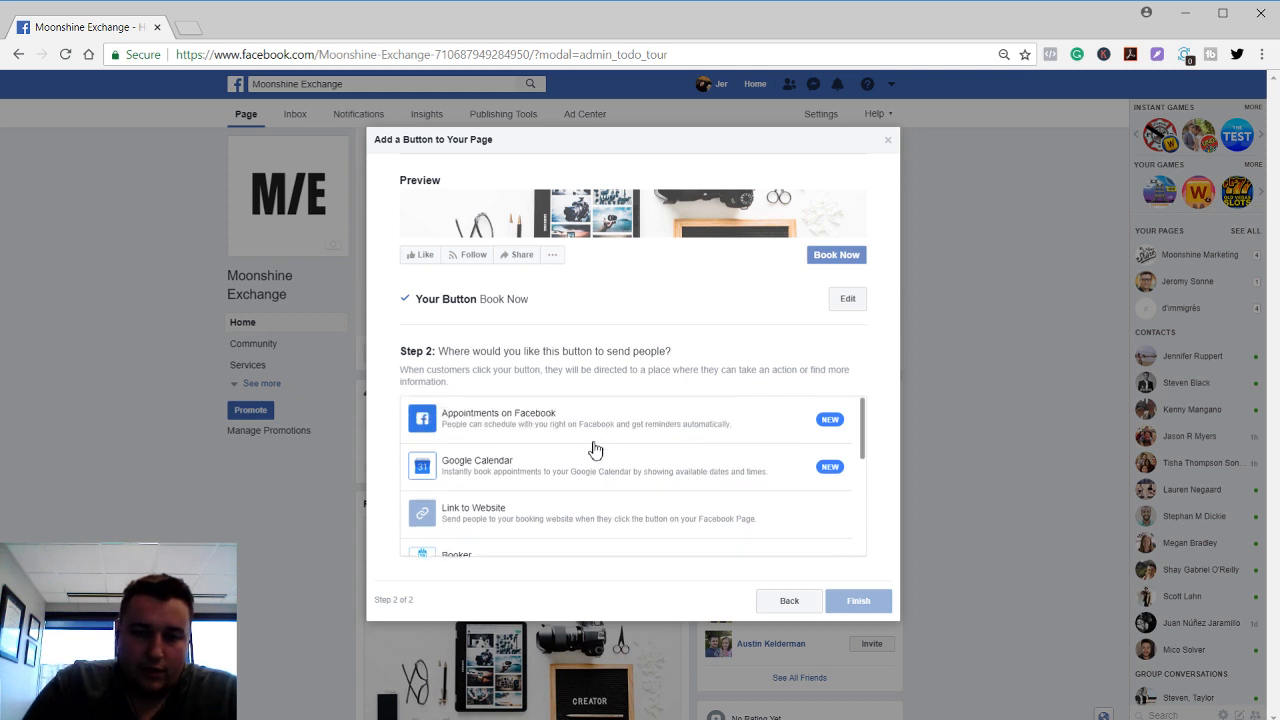
{"action": "mouse_move", "coordinate": [562, 476]}
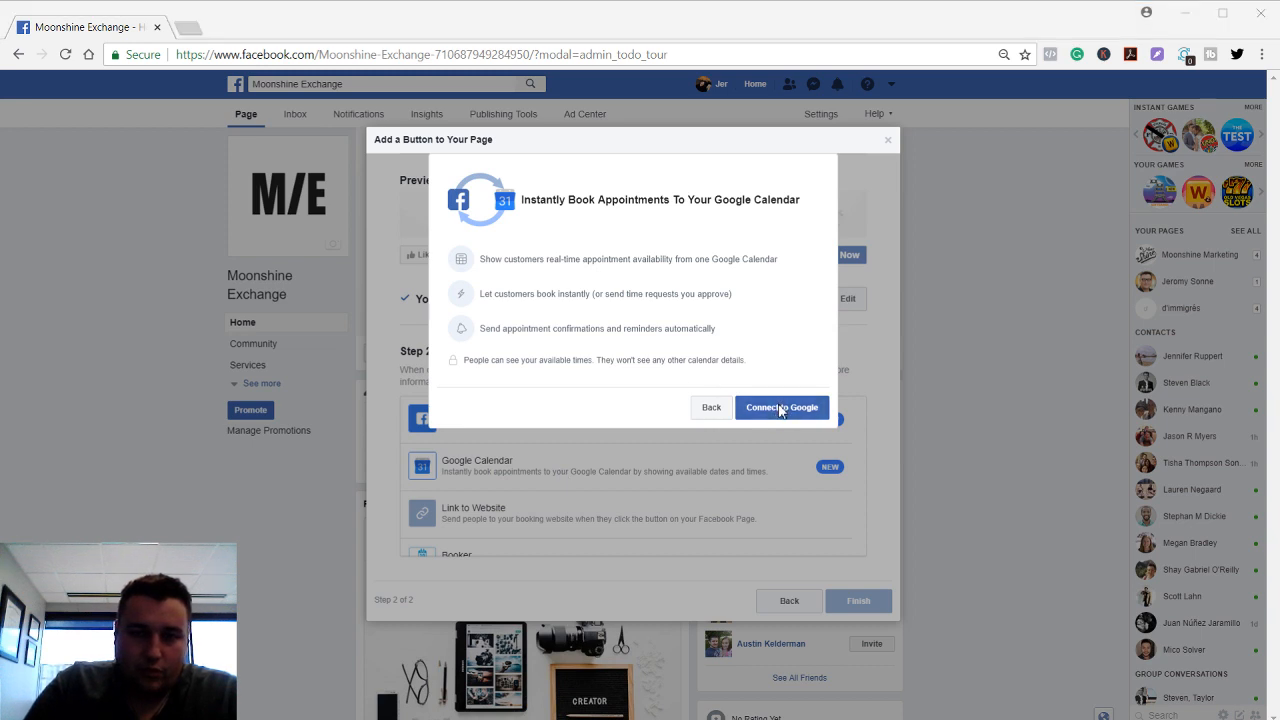
{"action": "mouse_move", "coordinate": [580, 358]}
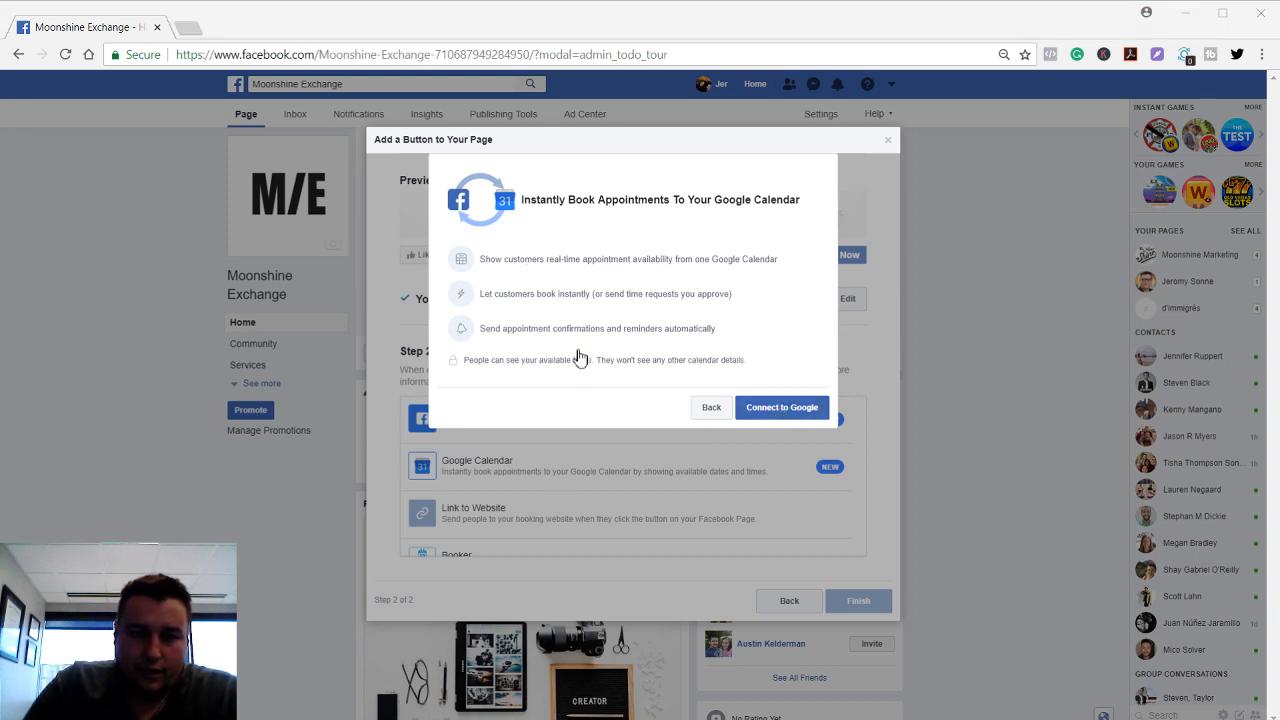
{"action": "mouse_move", "coordinate": [547, 403]}
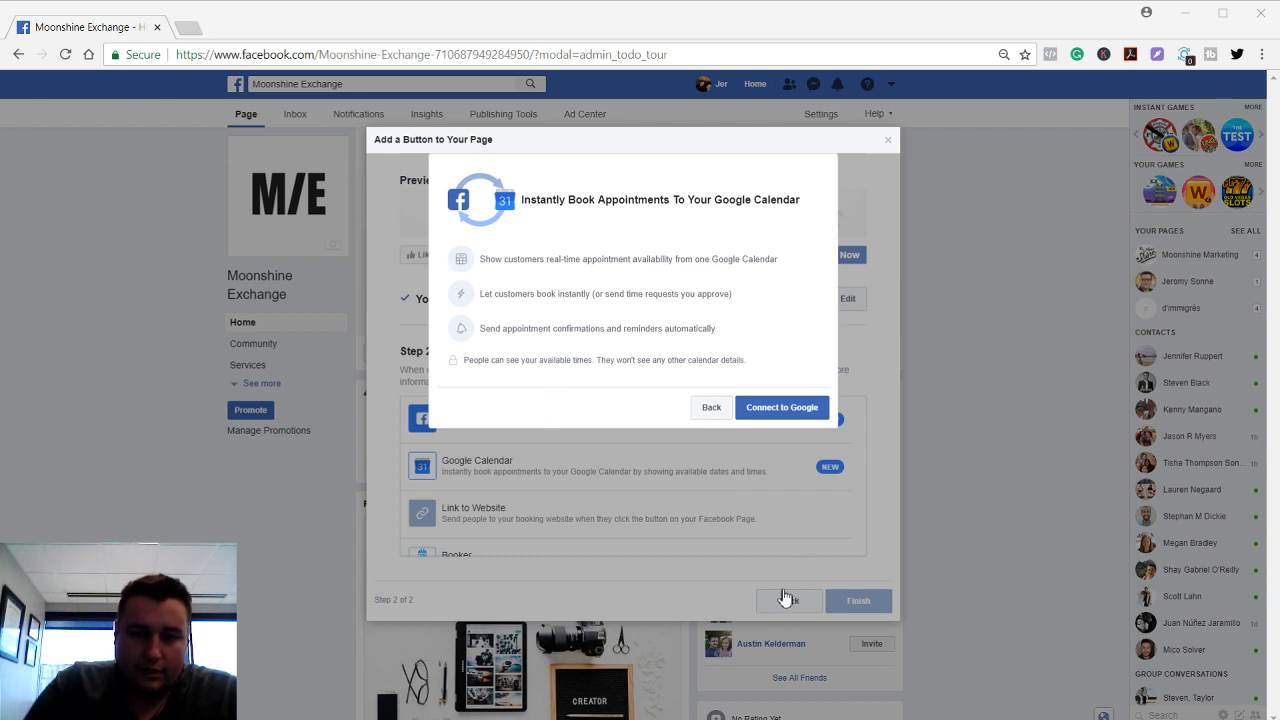
Connect the Book Now button to Google Calendar, choose the calendar to sync and save the sync settings
{"action": "left_click", "coordinate": [781, 407]}
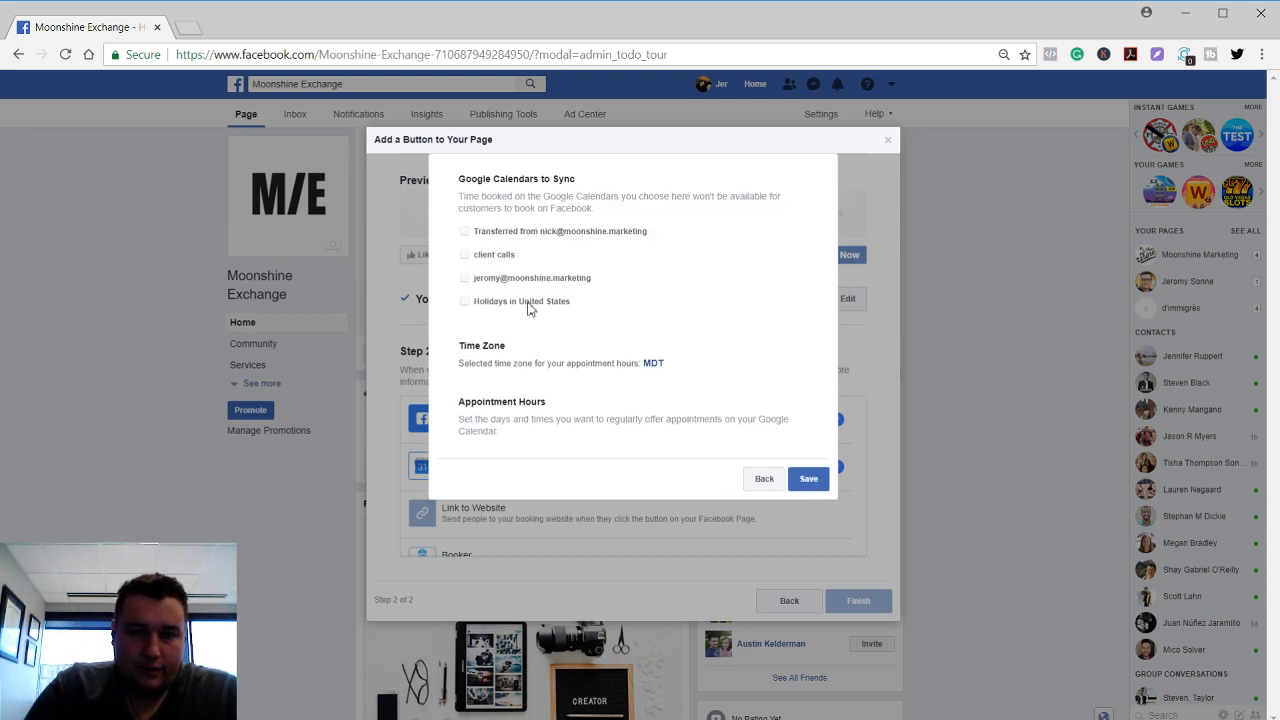
{"action": "left_click", "coordinate": [464, 278]}
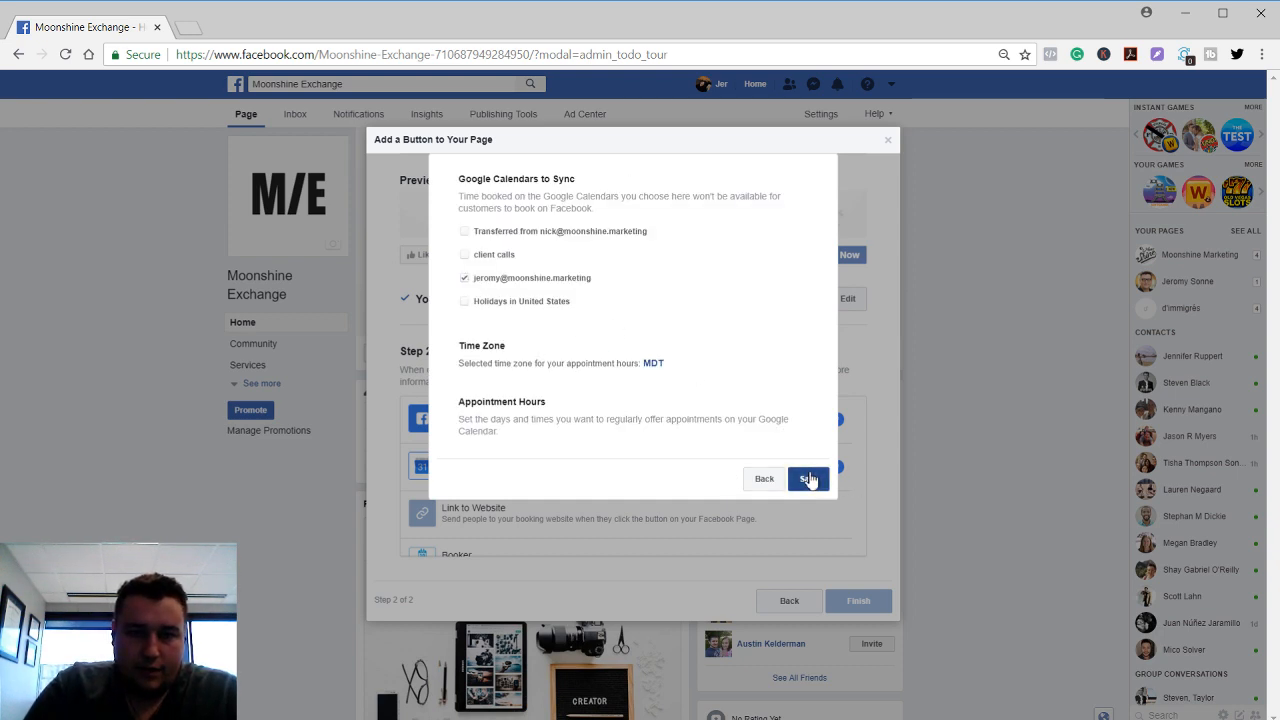
{"action": "left_click", "coordinate": [808, 478]}
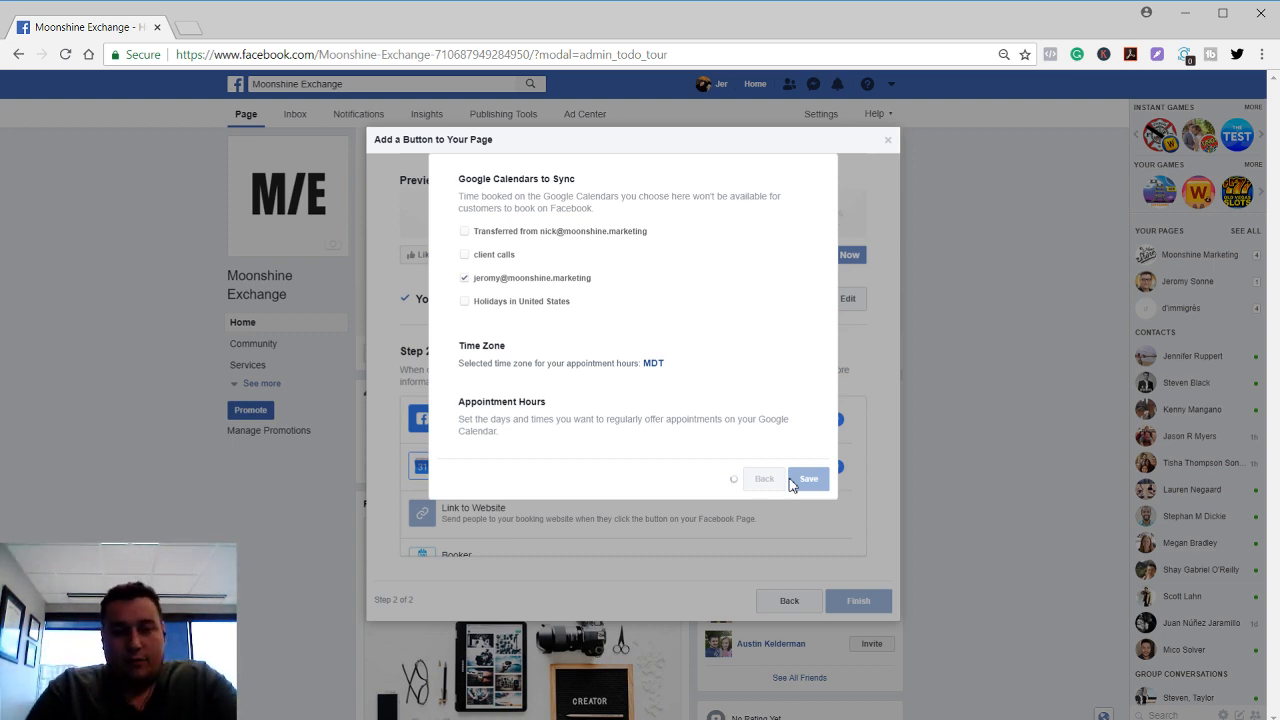
{"action": "mouse_move", "coordinate": [615, 705]}
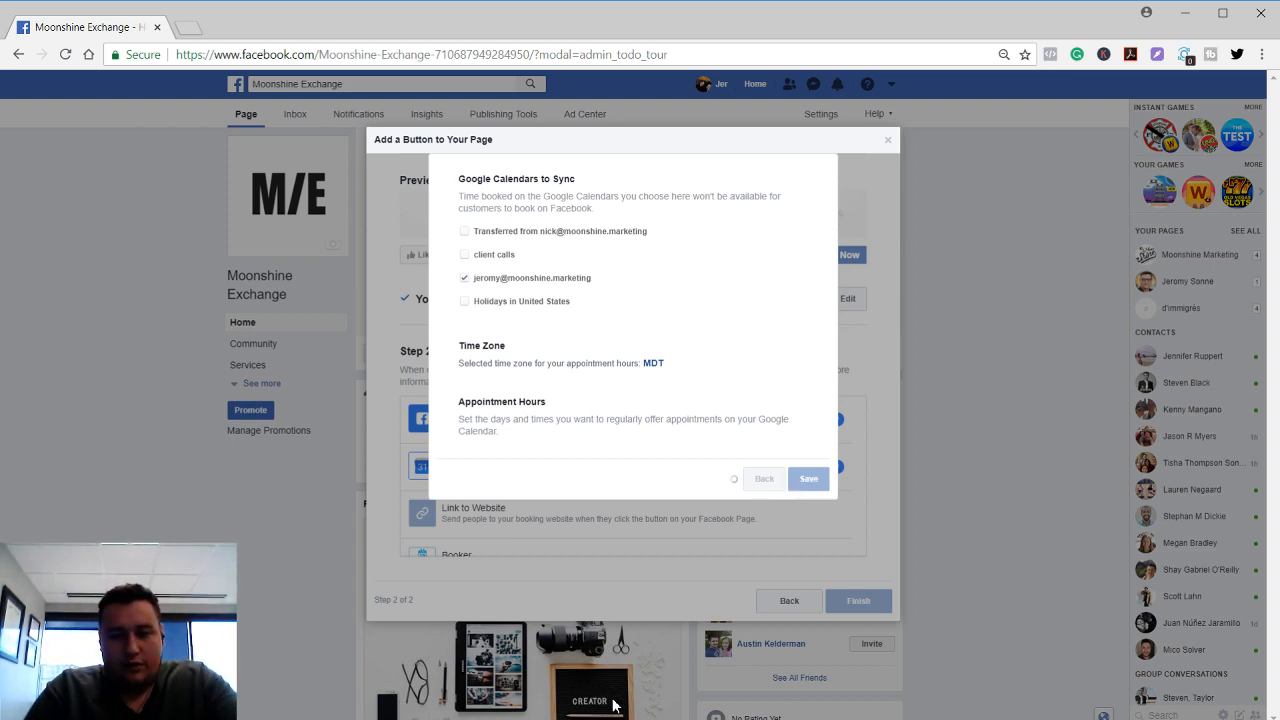
{"action": "left_click", "coordinate": [808, 478]}
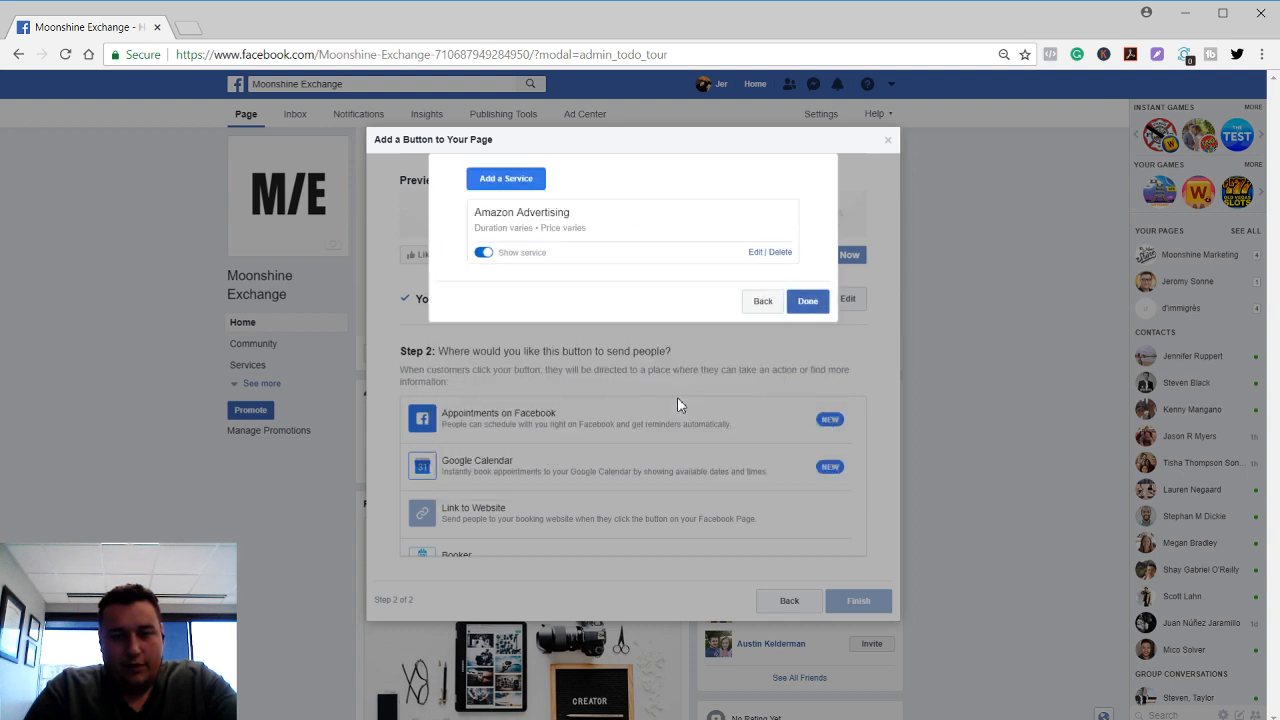
{"action": "mouse_move", "coordinate": [752, 293]}
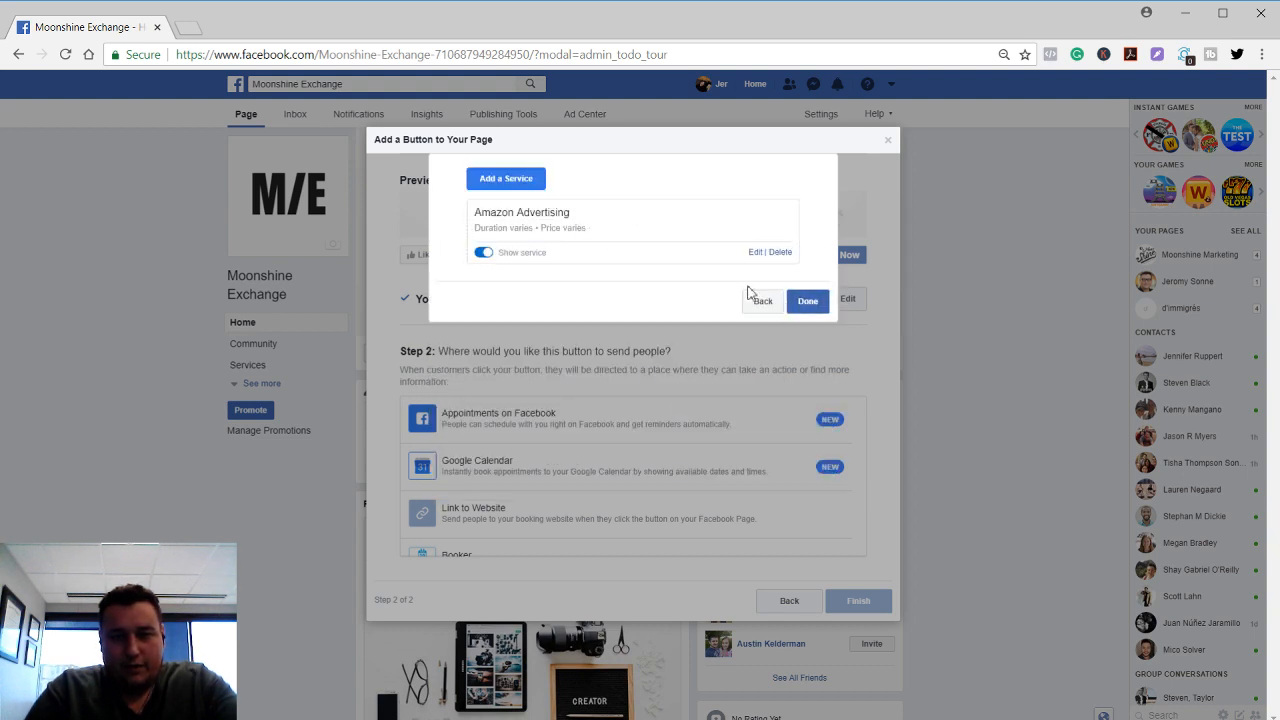
Confirm the Amazon Advertising service list and finish adding the Book Now button to the Page
{"action": "left_click", "coordinate": [807, 301]}
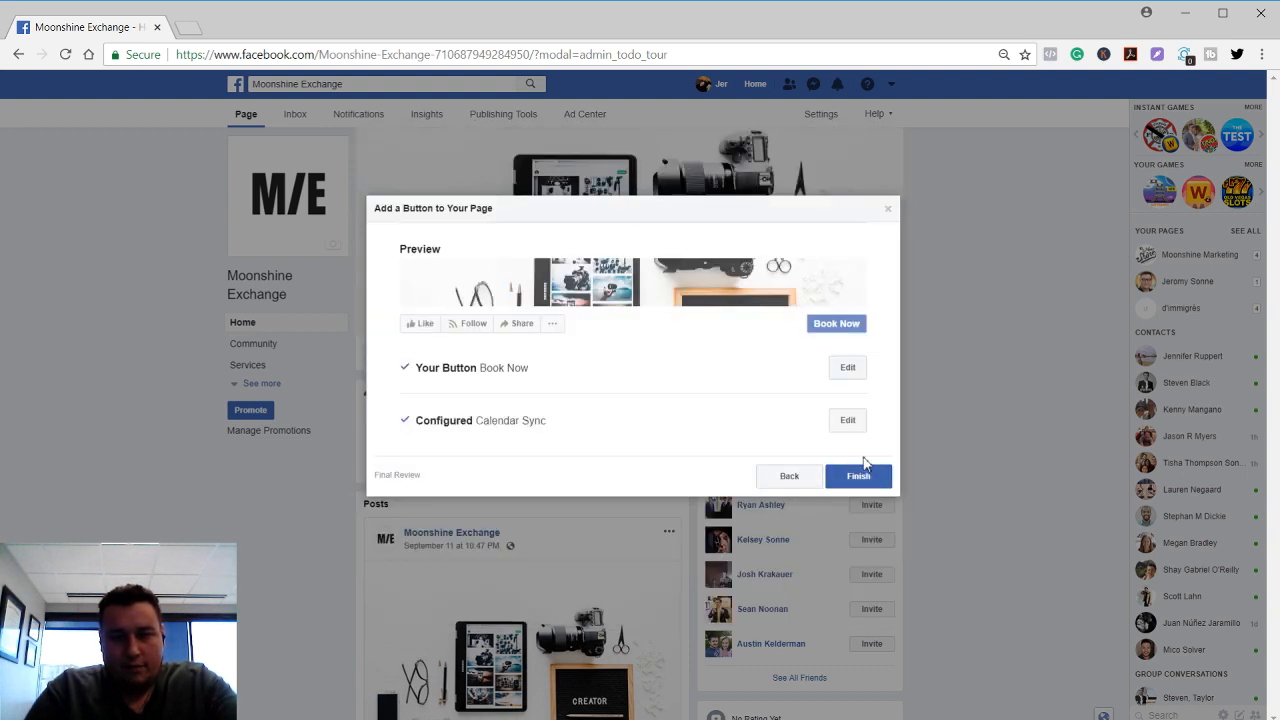
{"action": "left_click", "coordinate": [857, 475]}
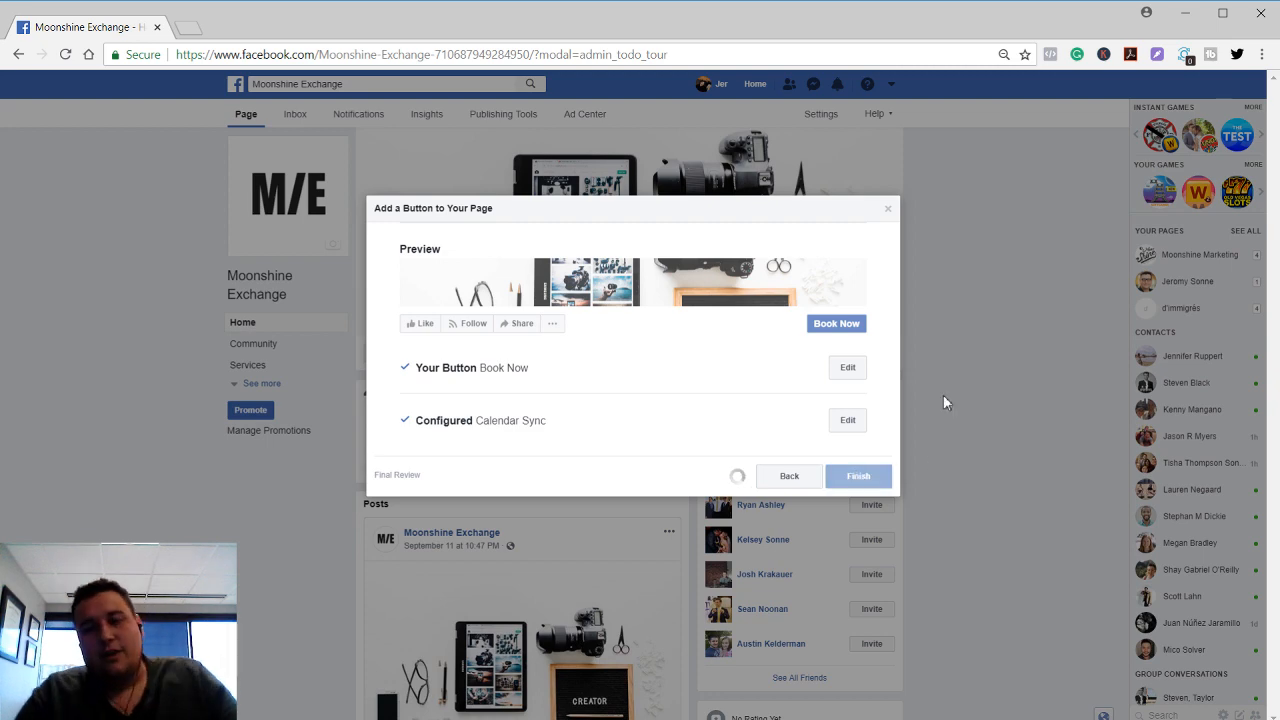
{"action": "left_click", "coordinate": [857, 475]}
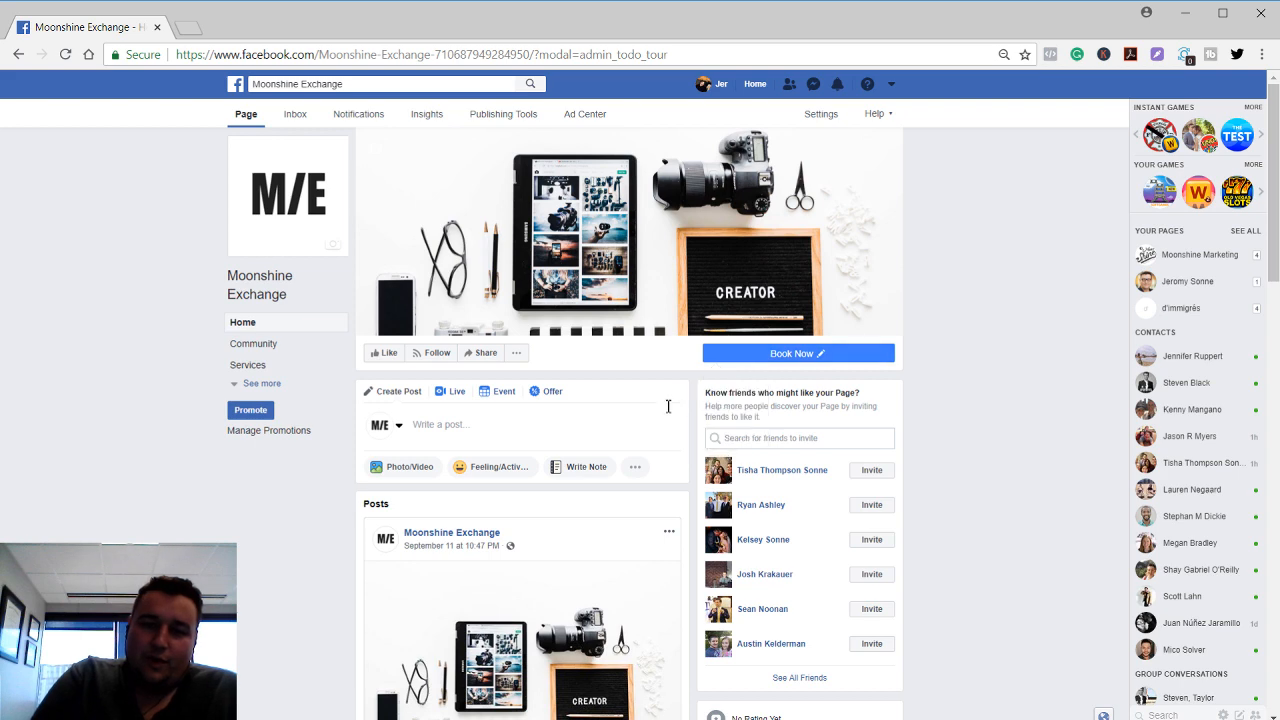
{"action": "left_click", "coordinate": [836, 353]}
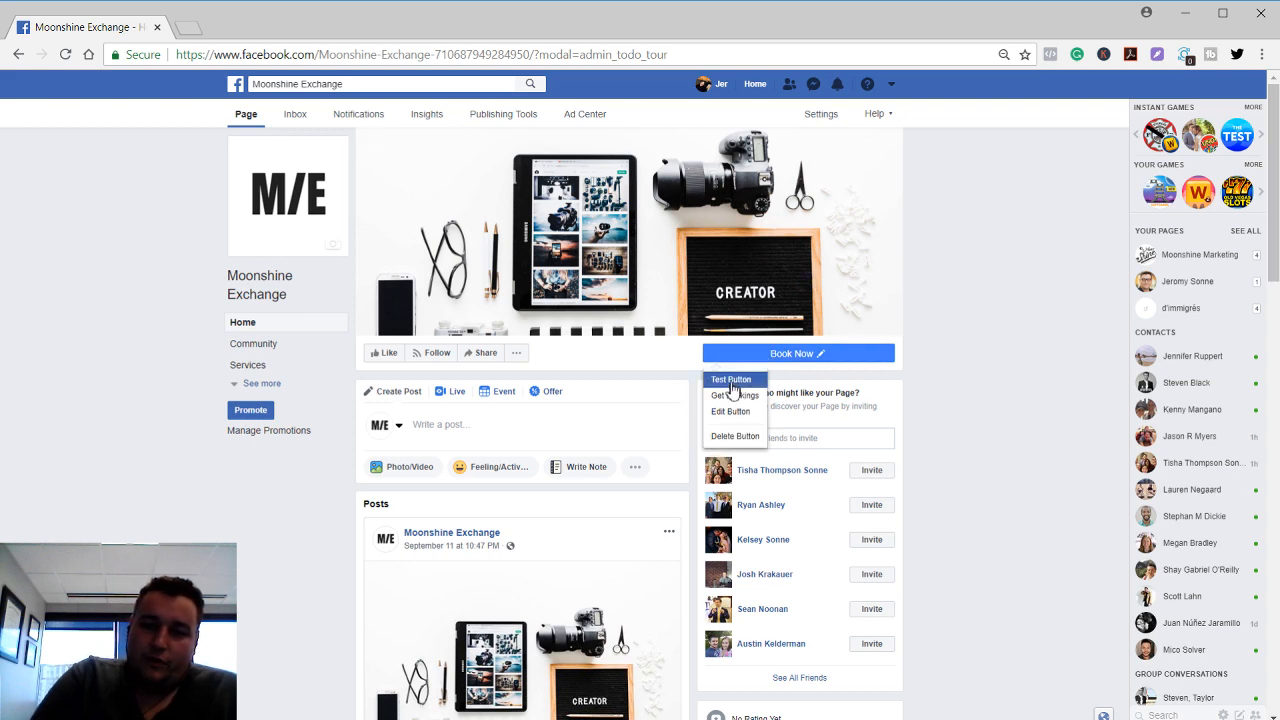
{"action": "left_click", "coordinate": [726, 395]}
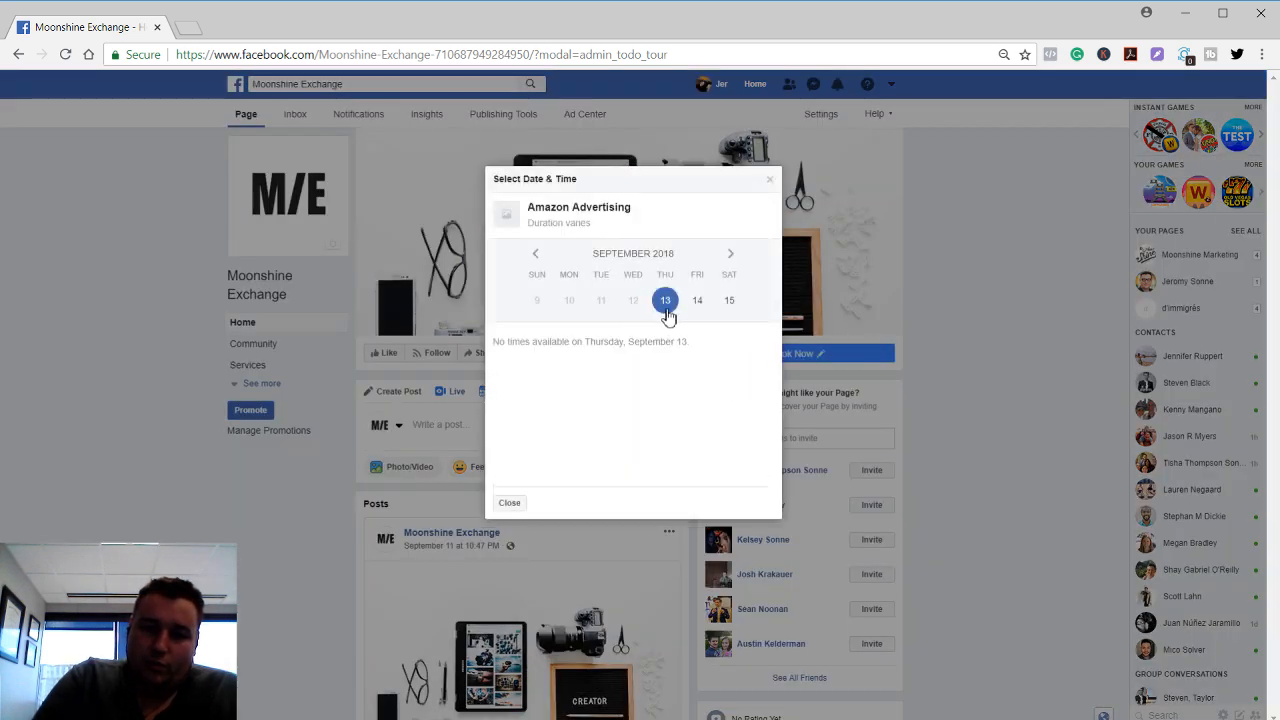
{"action": "left_click", "coordinate": [729, 300]}
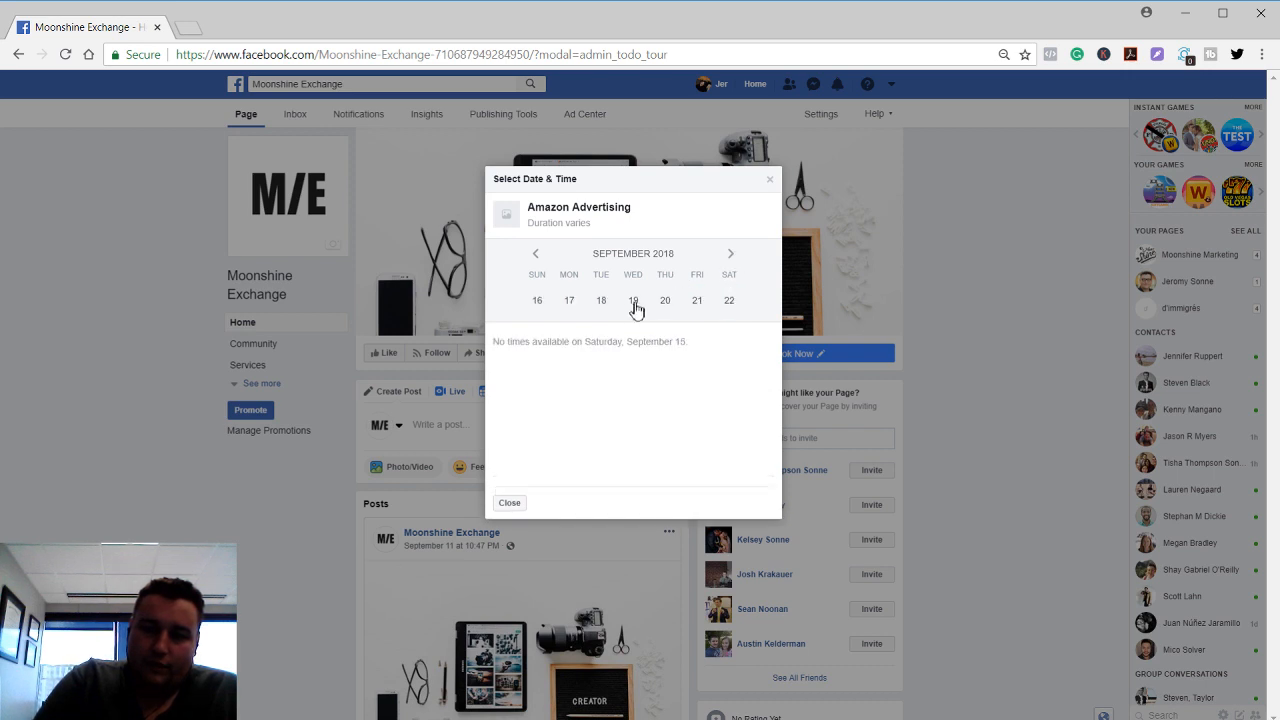
{"action": "left_click", "coordinate": [569, 300]}
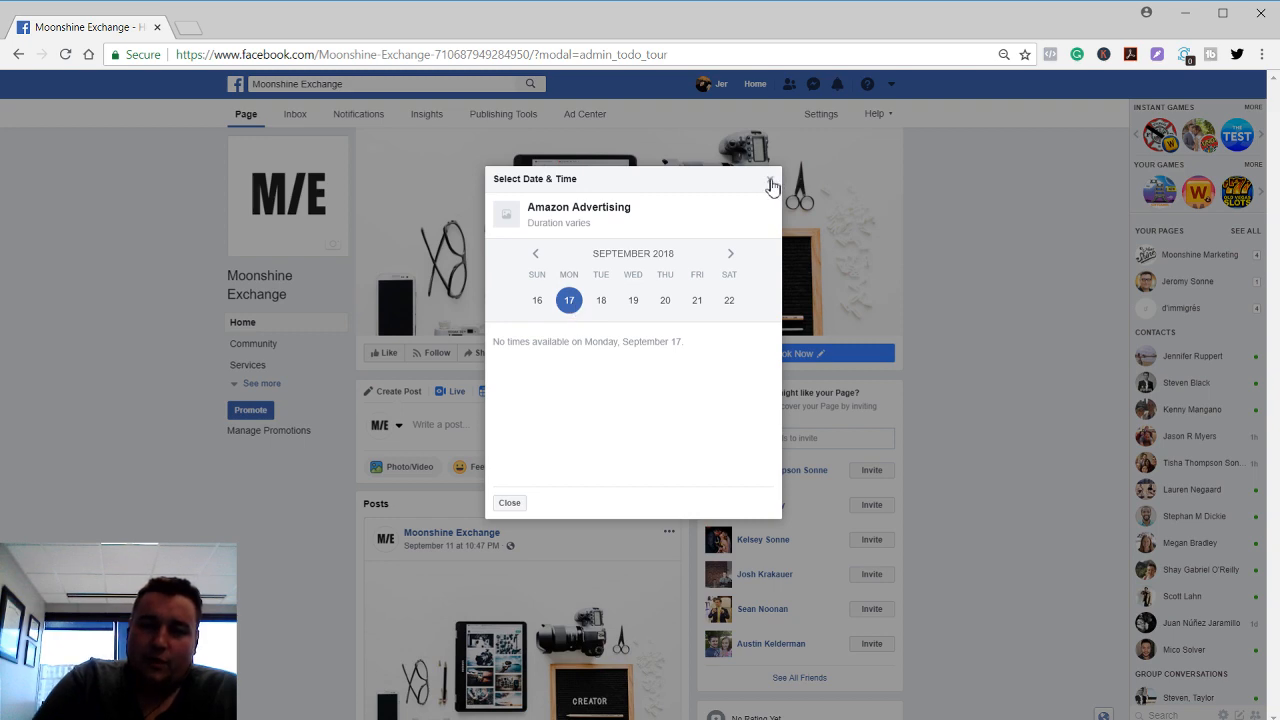
{"action": "left_click", "coordinate": [772, 185]}
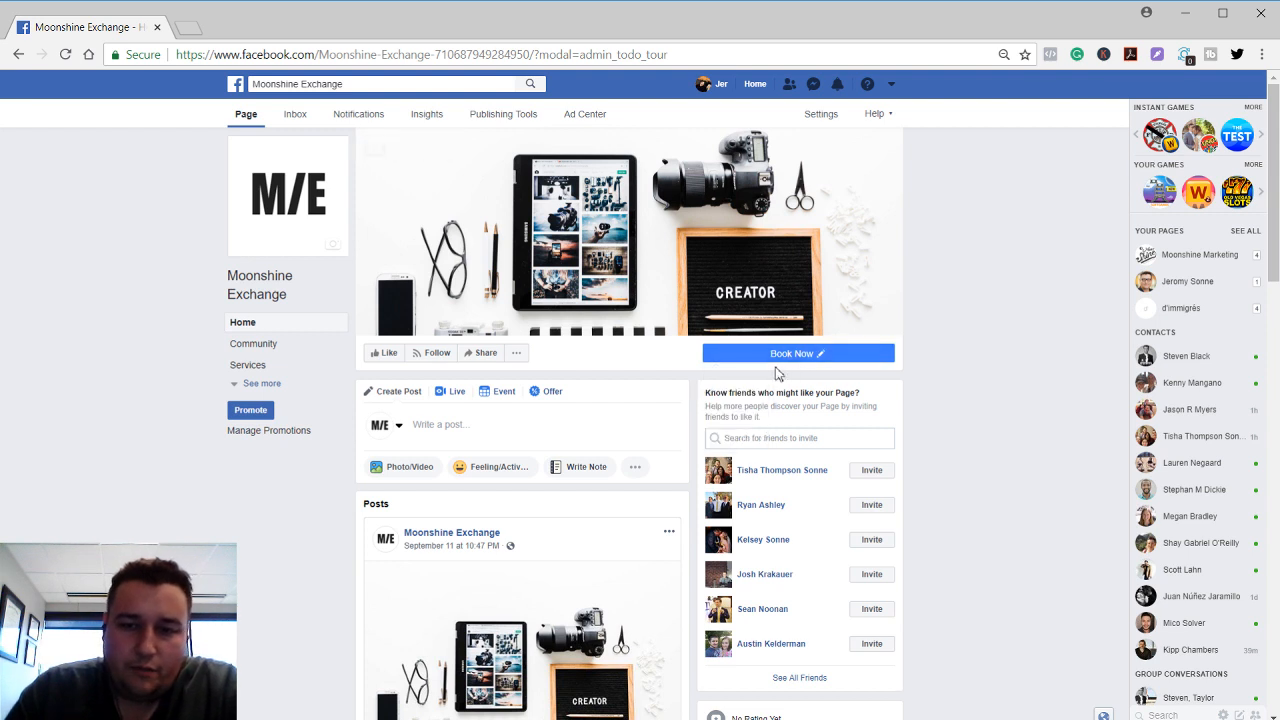
{"action": "mouse_move", "coordinate": [658, 401]}
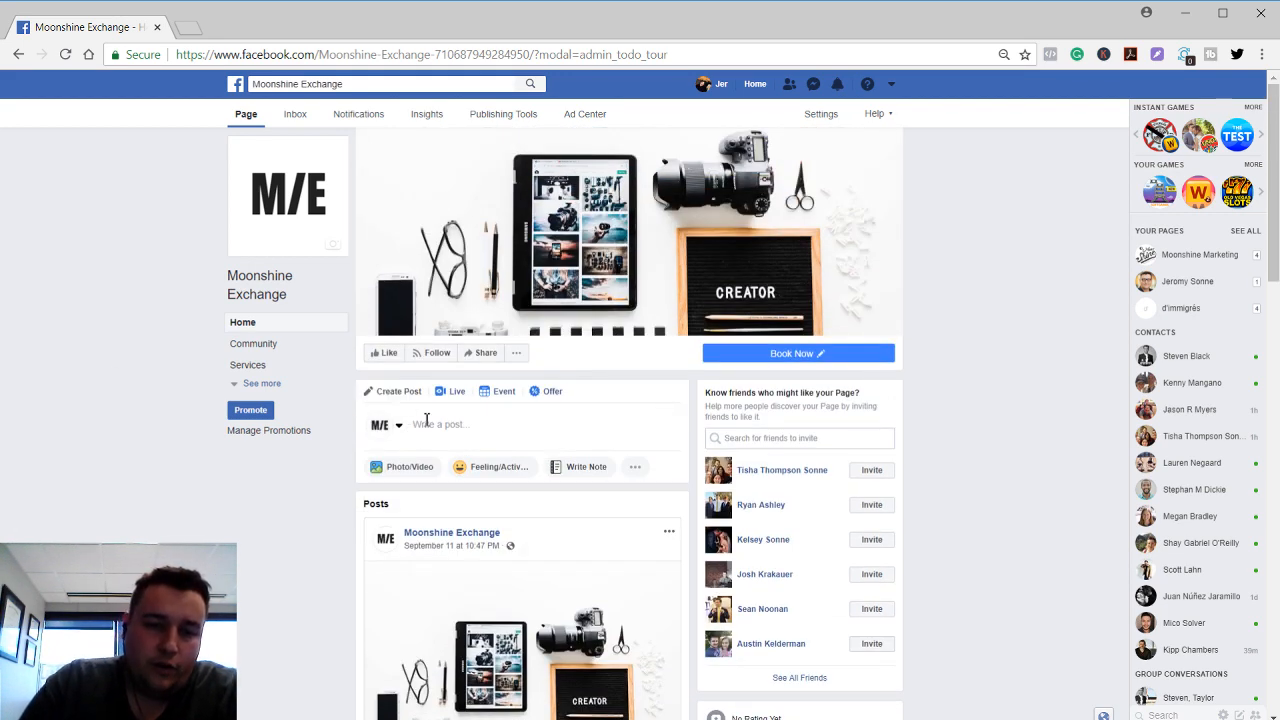
{"action": "left_click", "coordinate": [460, 423]}
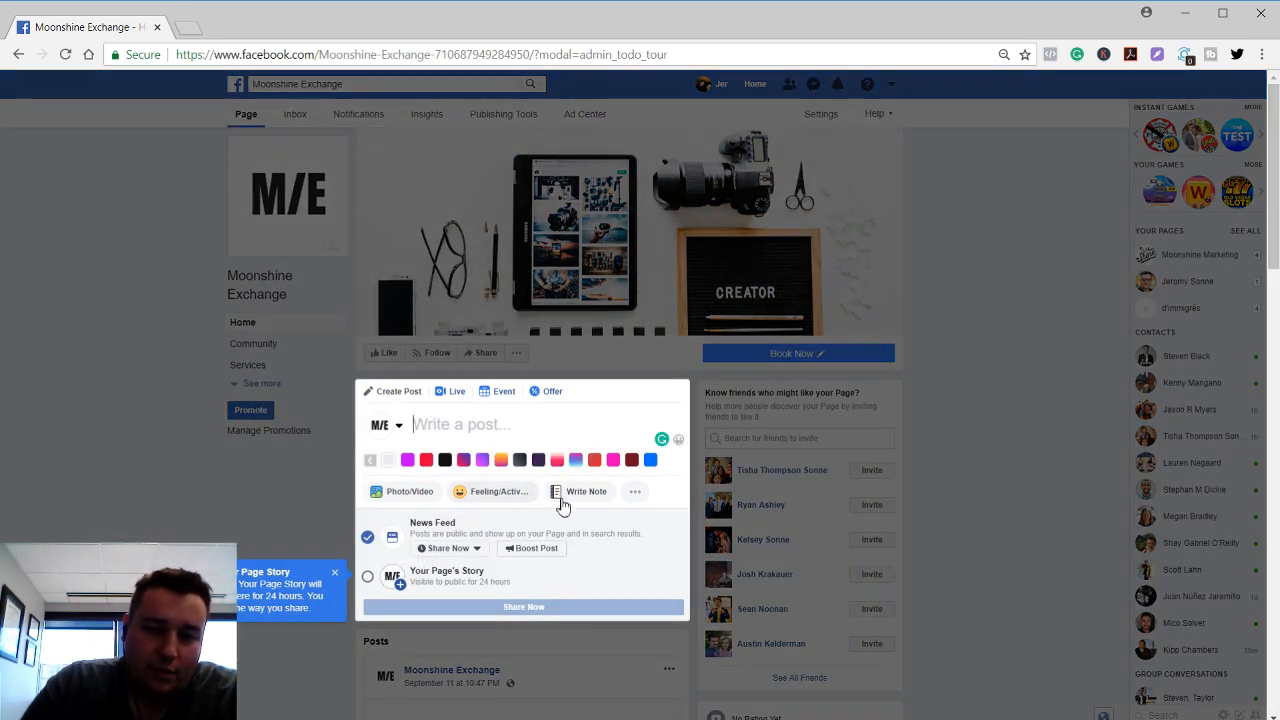
{"action": "left_click", "coordinate": [635, 491]}
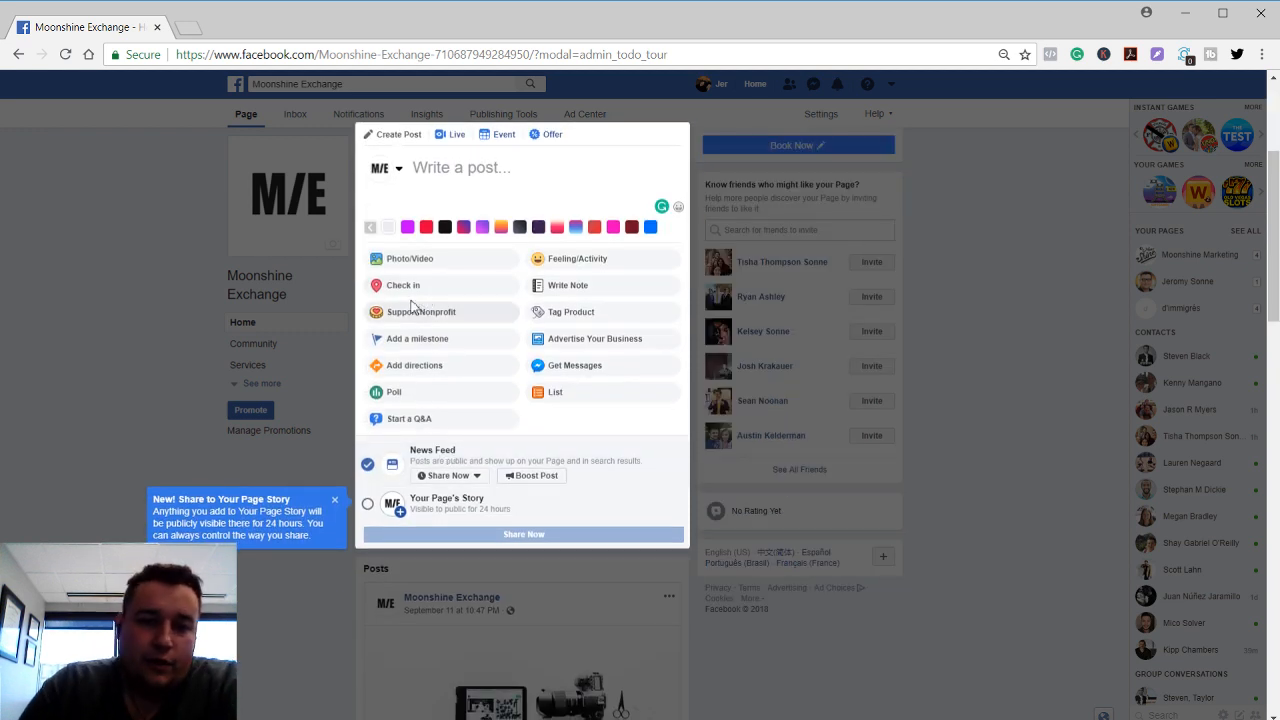
{"action": "mouse_move", "coordinate": [580, 352]}
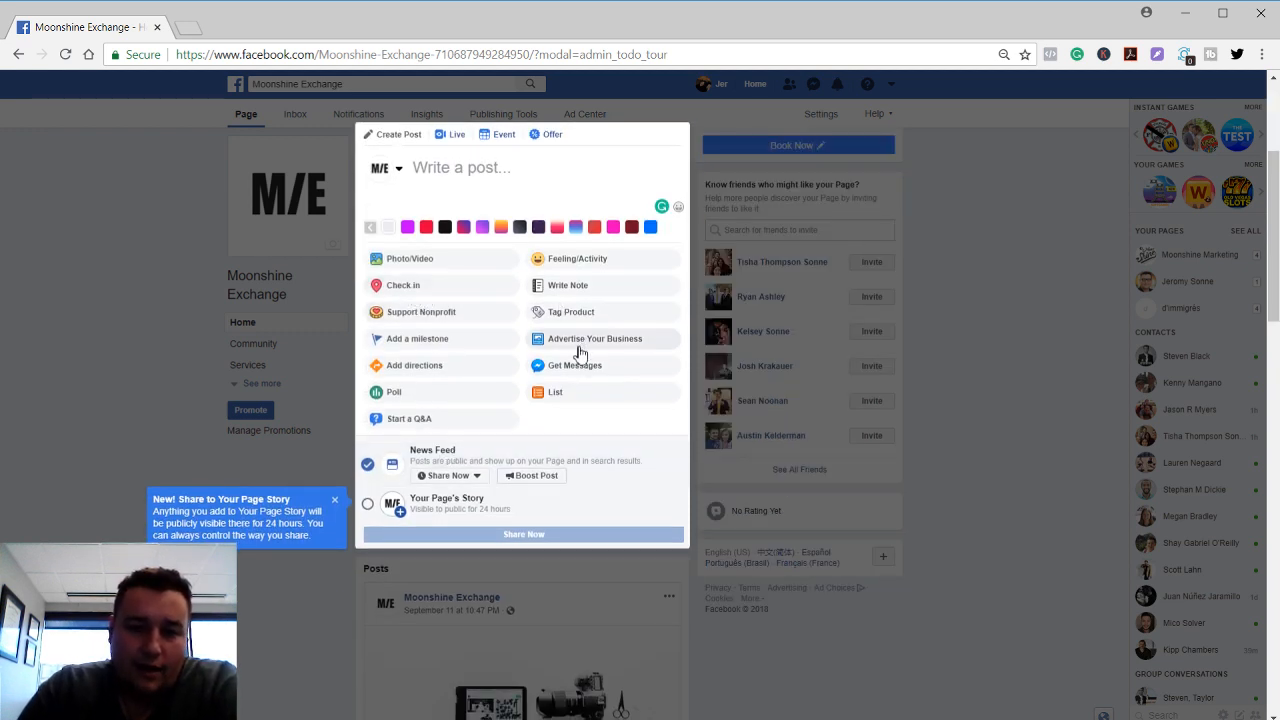
{"action": "mouse_move", "coordinate": [479, 407]}
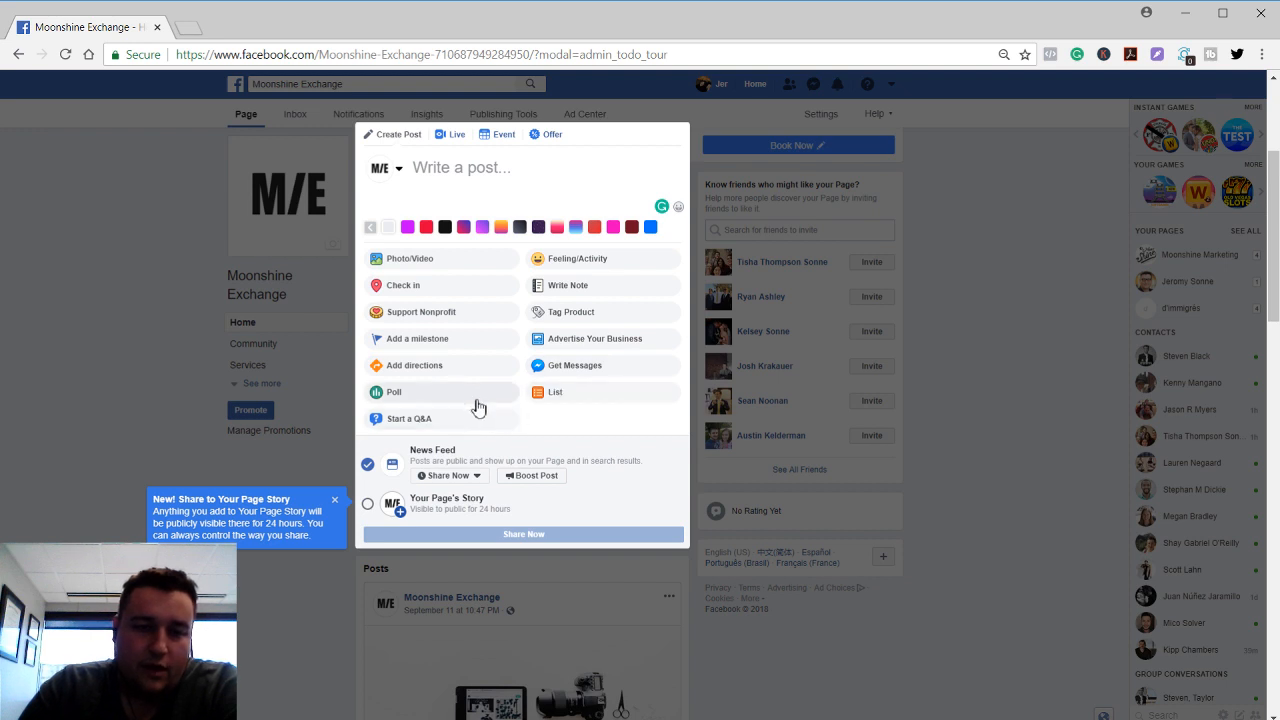
{"action": "mouse_move", "coordinate": [597, 291]}
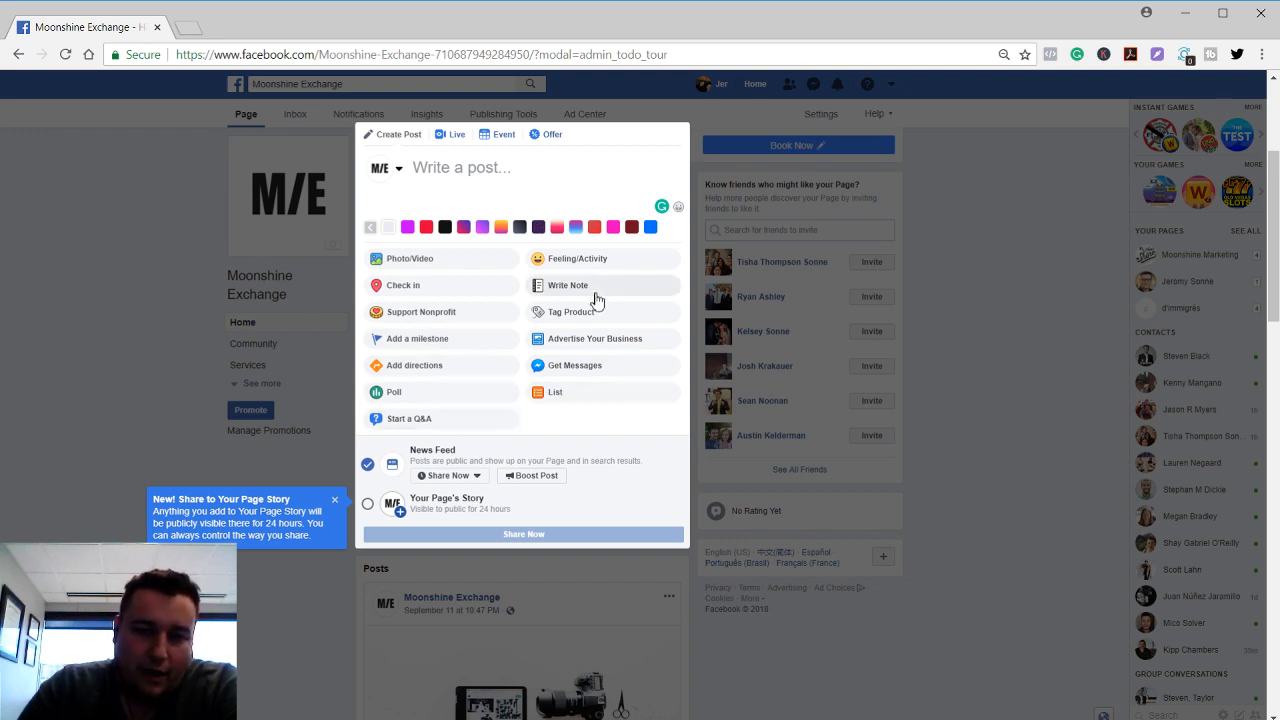
{"action": "mouse_move", "coordinate": [551, 320]}
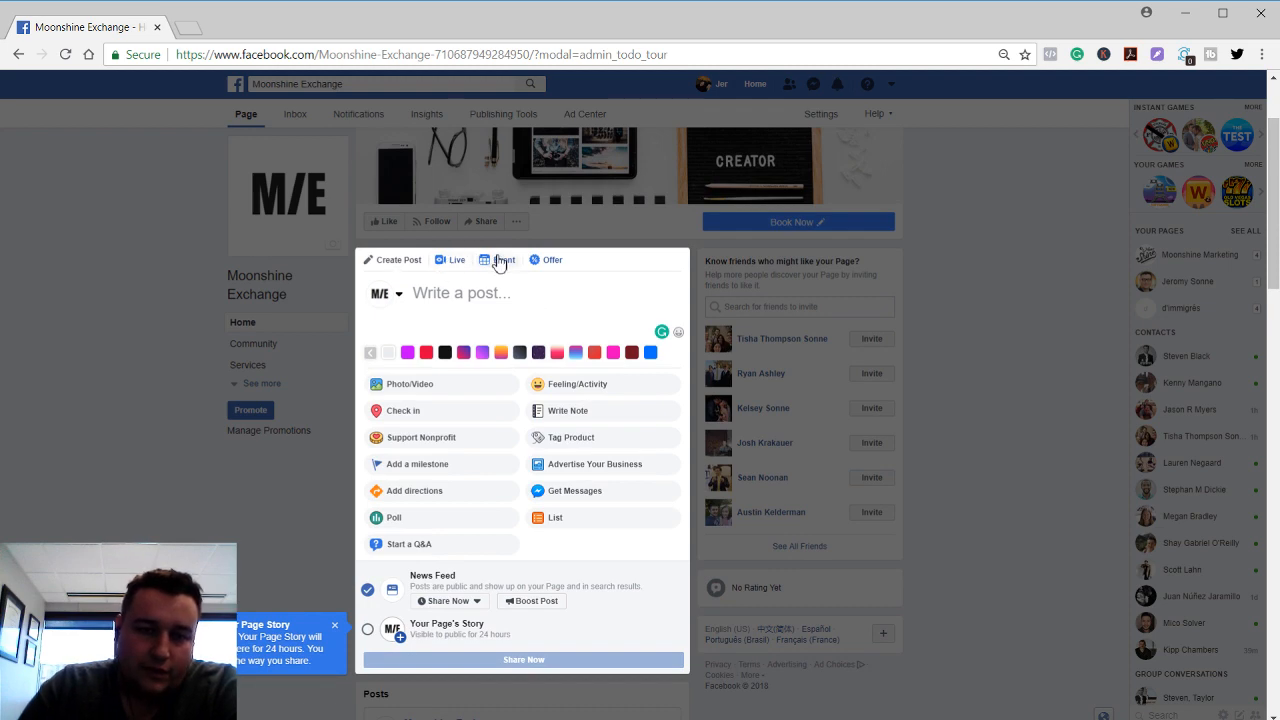
{"action": "mouse_move", "coordinate": [995, 370]}
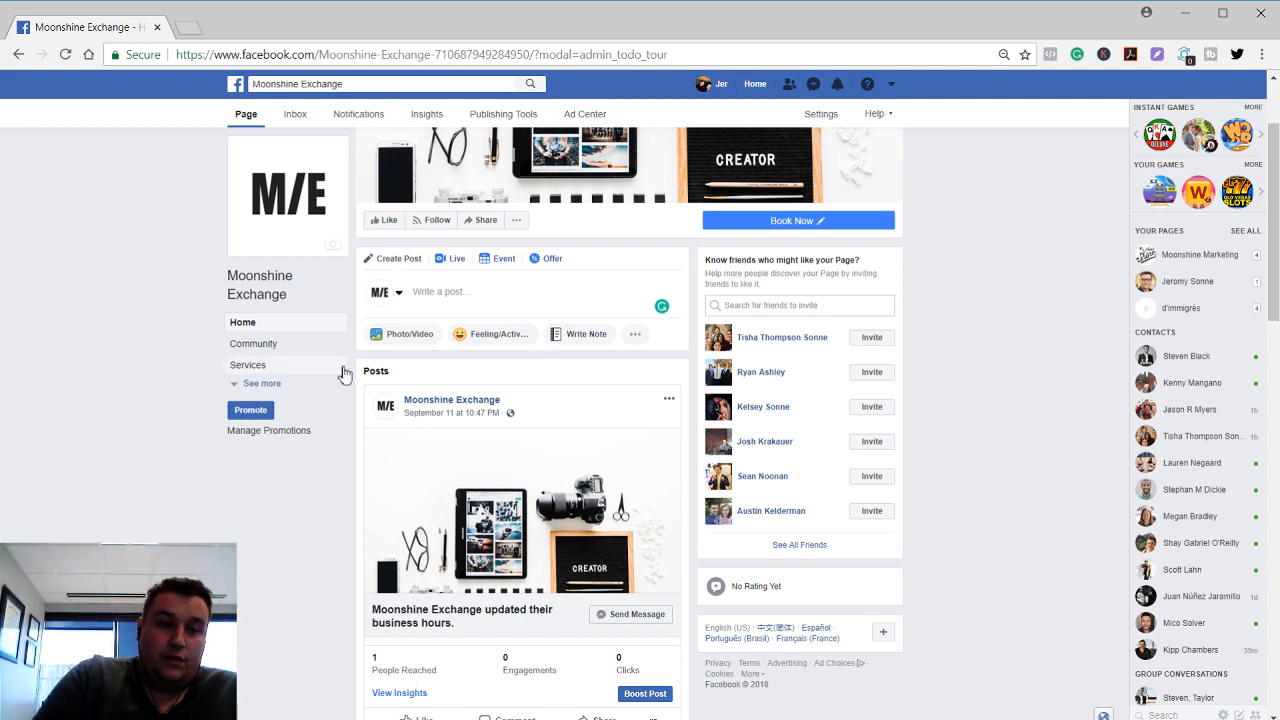
{"action": "scroll", "scroll_direction": "up", "scroll_amount": 3}
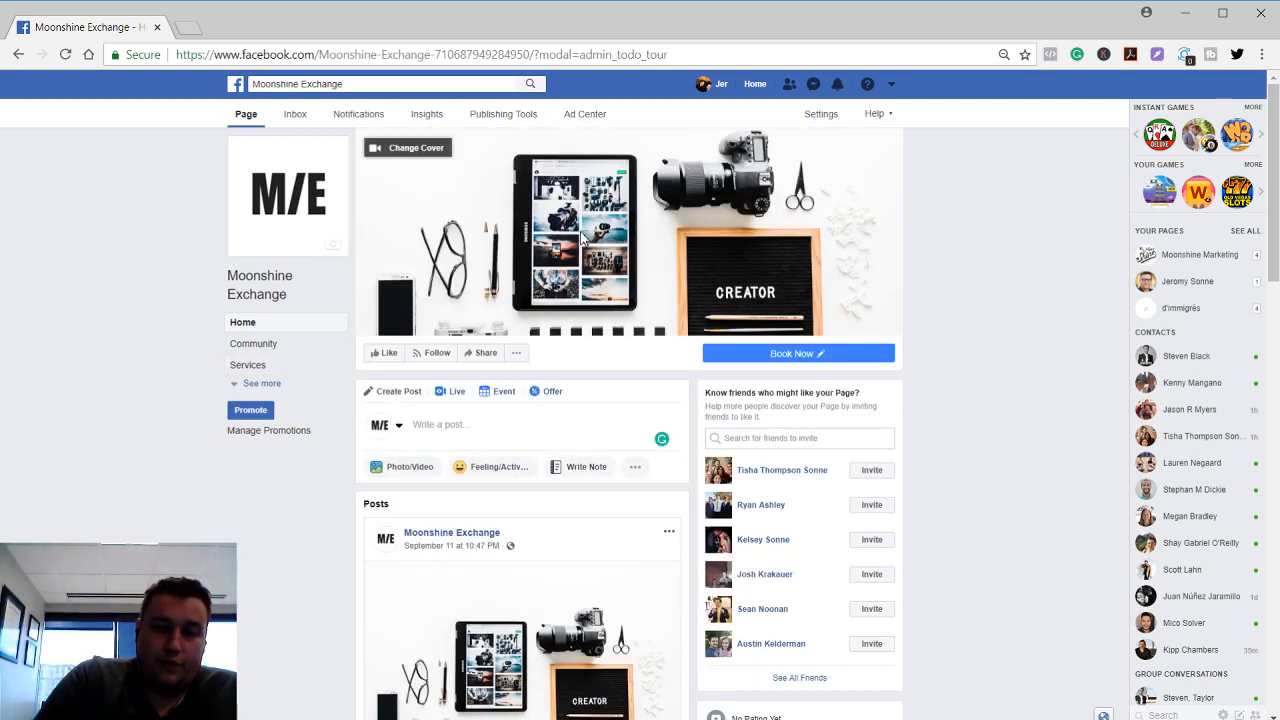
{"action": "scroll", "scroll_direction": "down", "scroll_amount": 3}
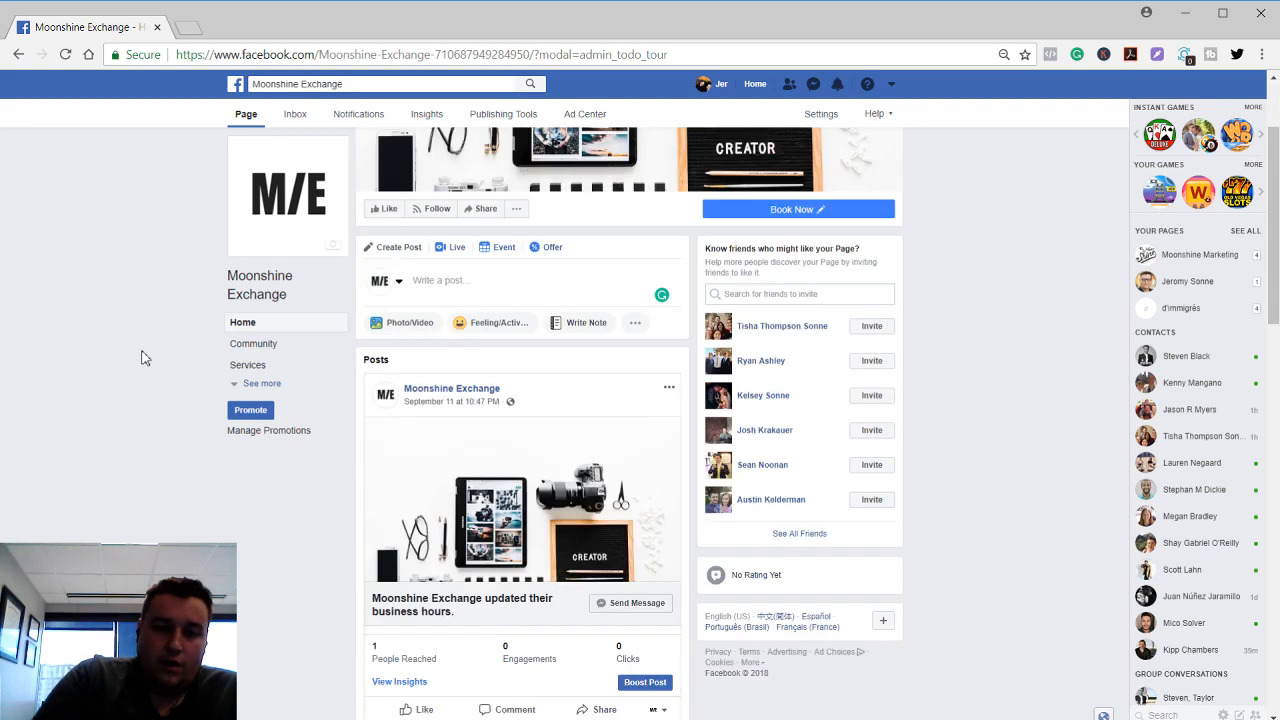
{"action": "scroll", "scroll_direction": "down", "scroll_amount": 3}
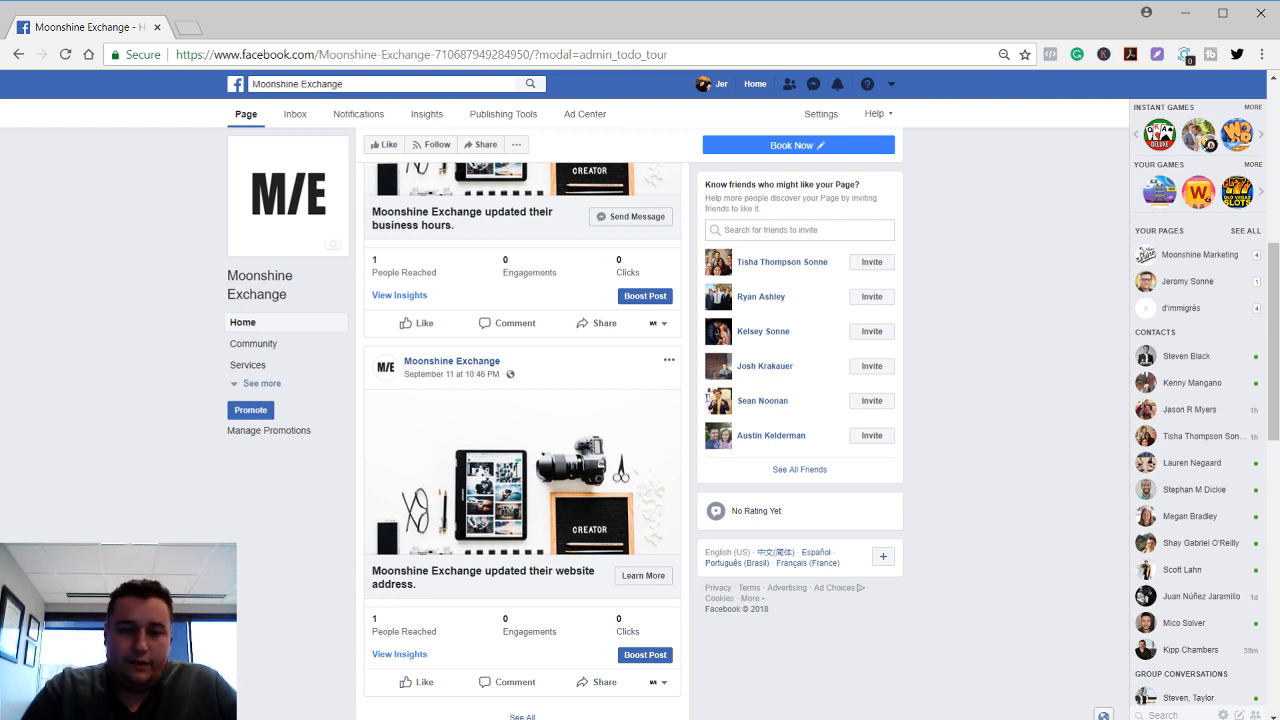
{"action": "mouse_move", "coordinate": [165, 437]}
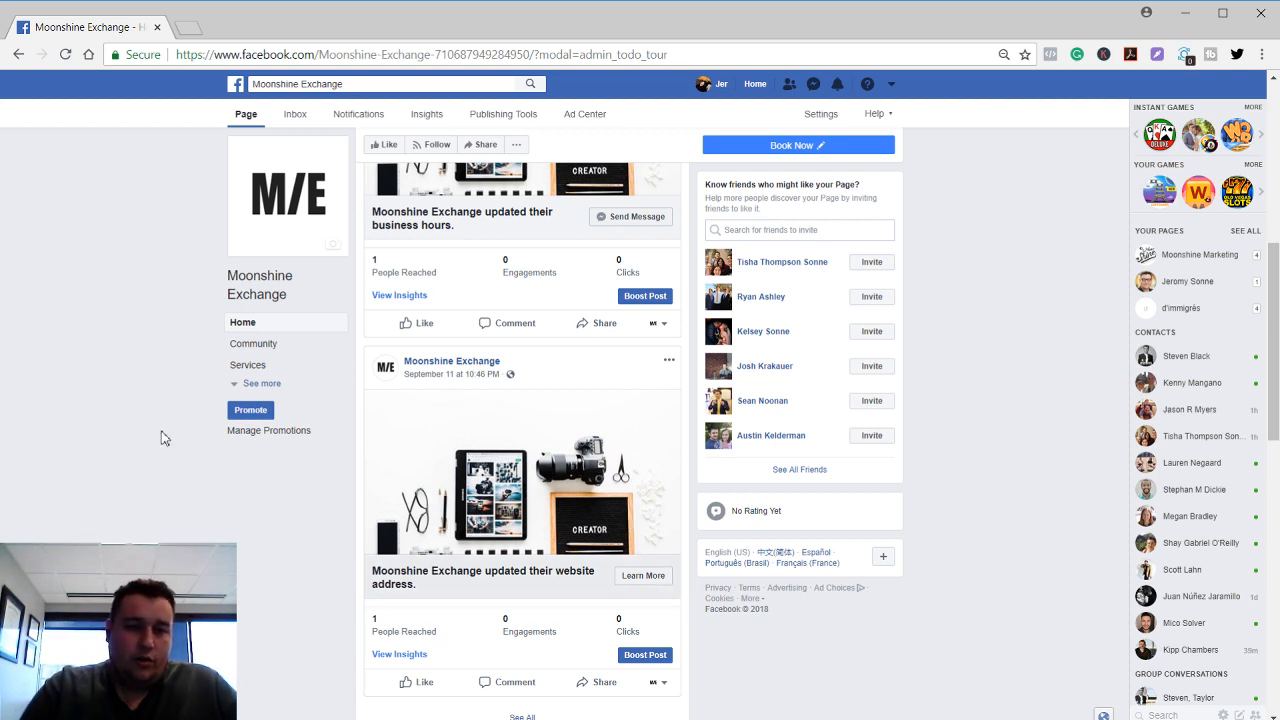
{"action": "mouse_move", "coordinate": [600, 343]}
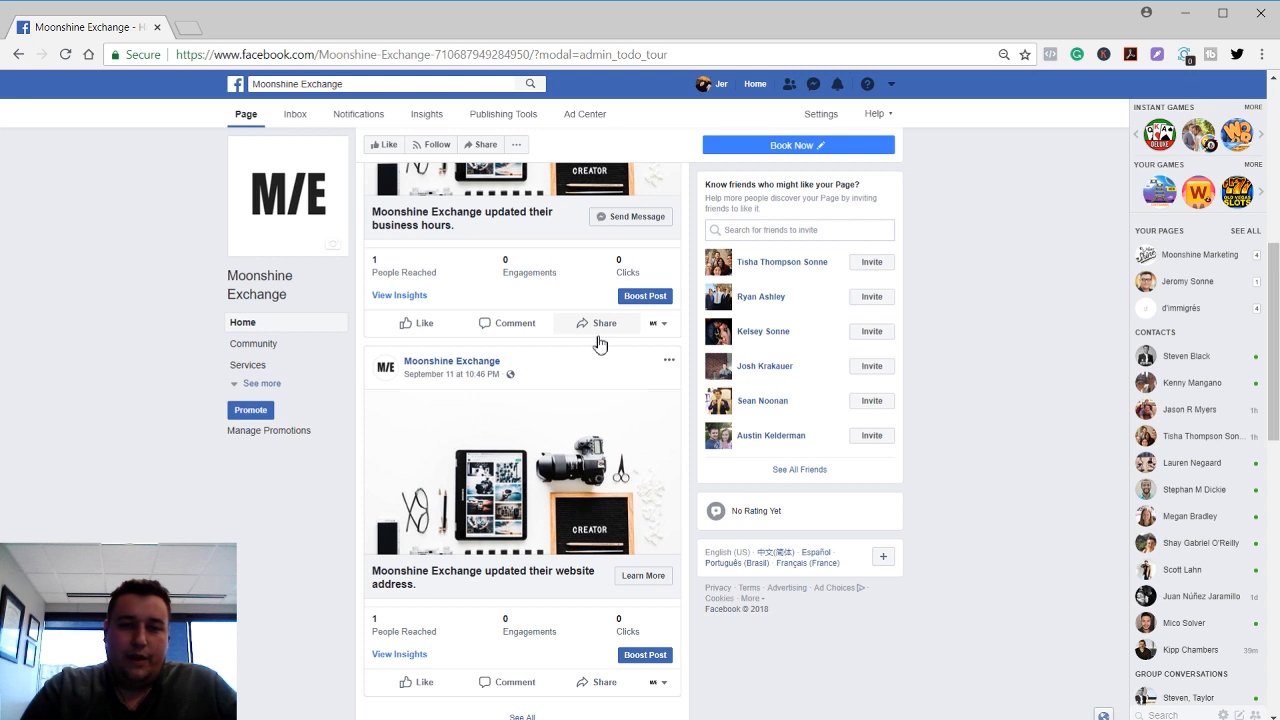
{"action": "mouse_move", "coordinate": [139, 288]}
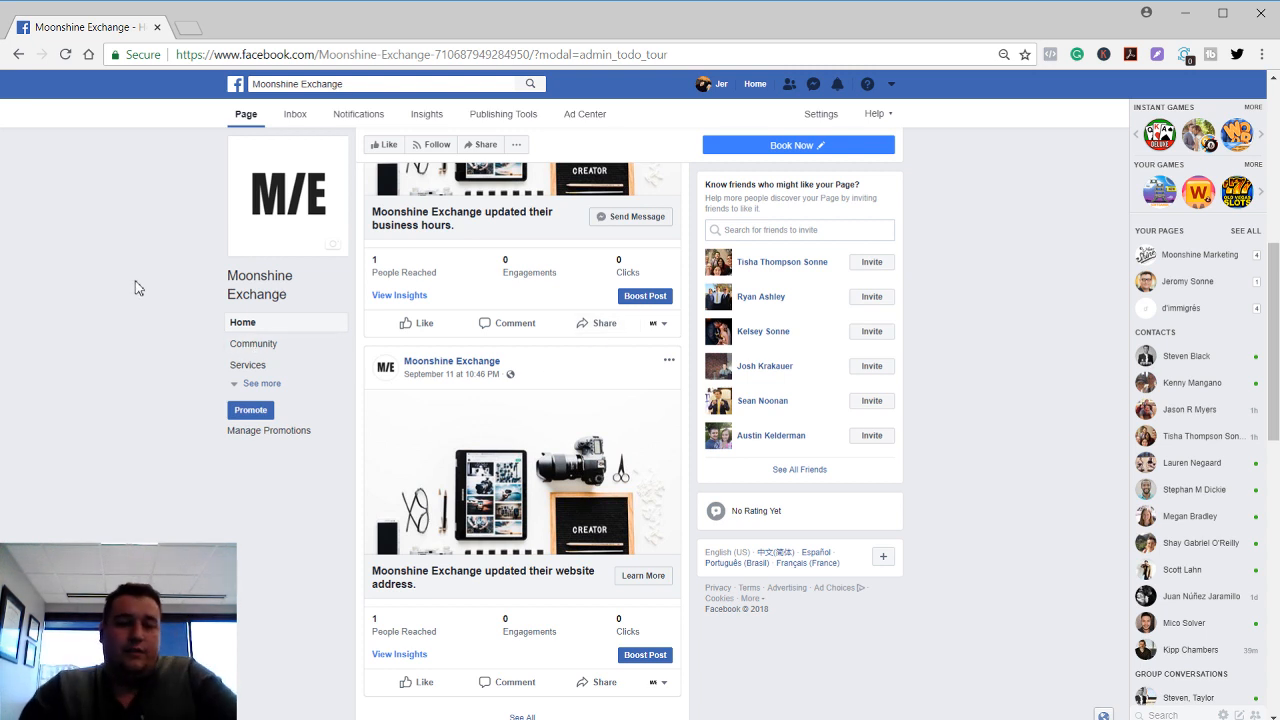